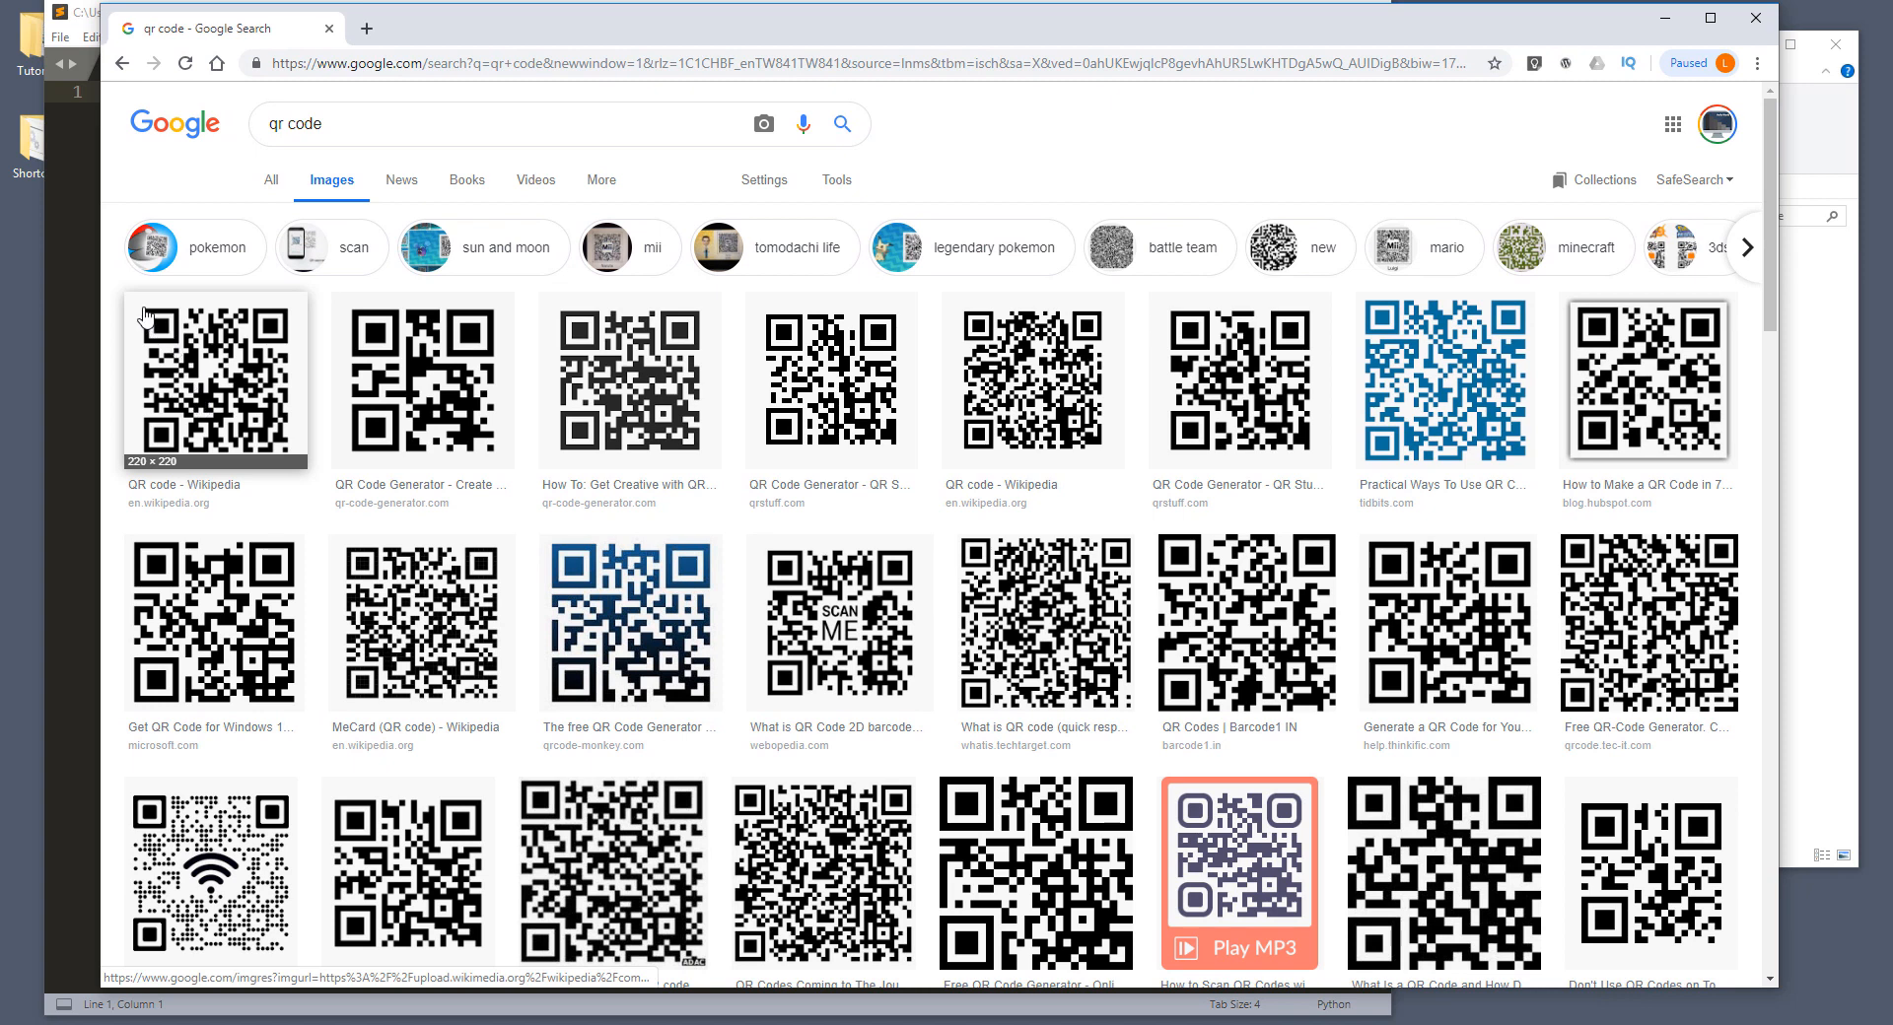
pyautogui.moveTo(172, 349)
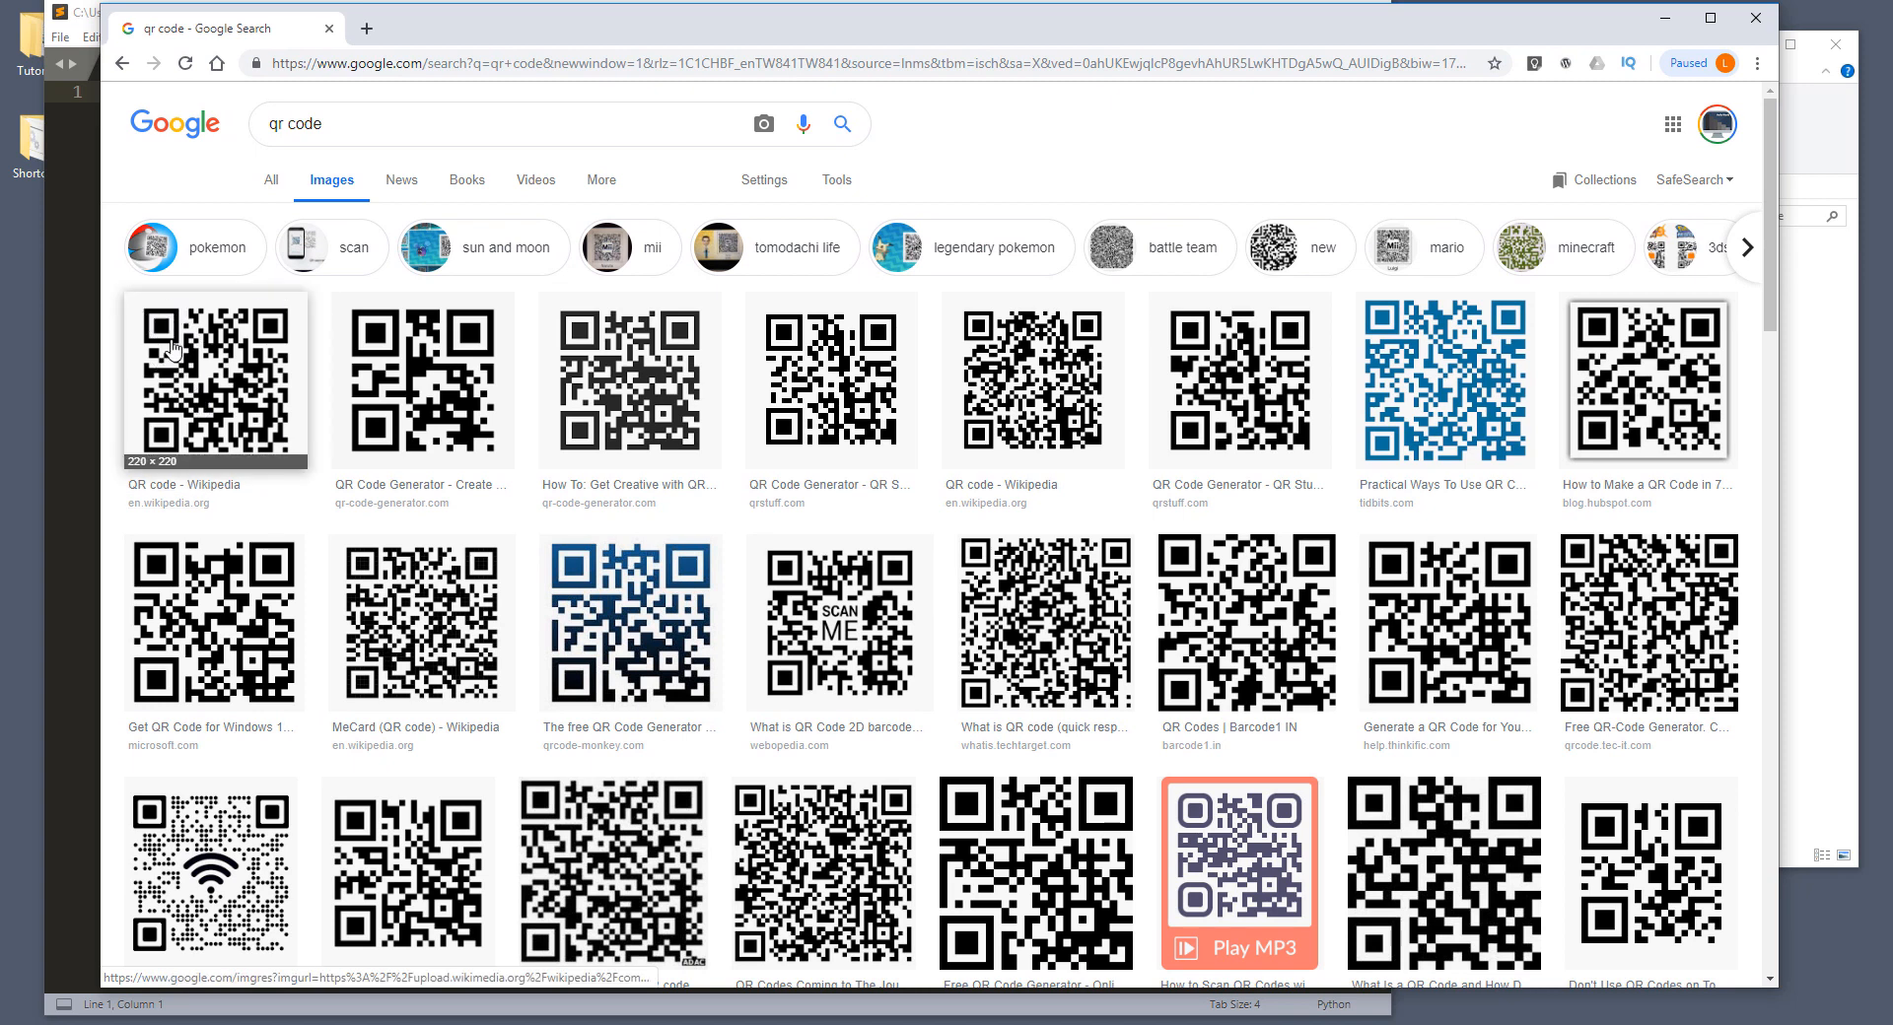
pyautogui.moveTo(162, 338)
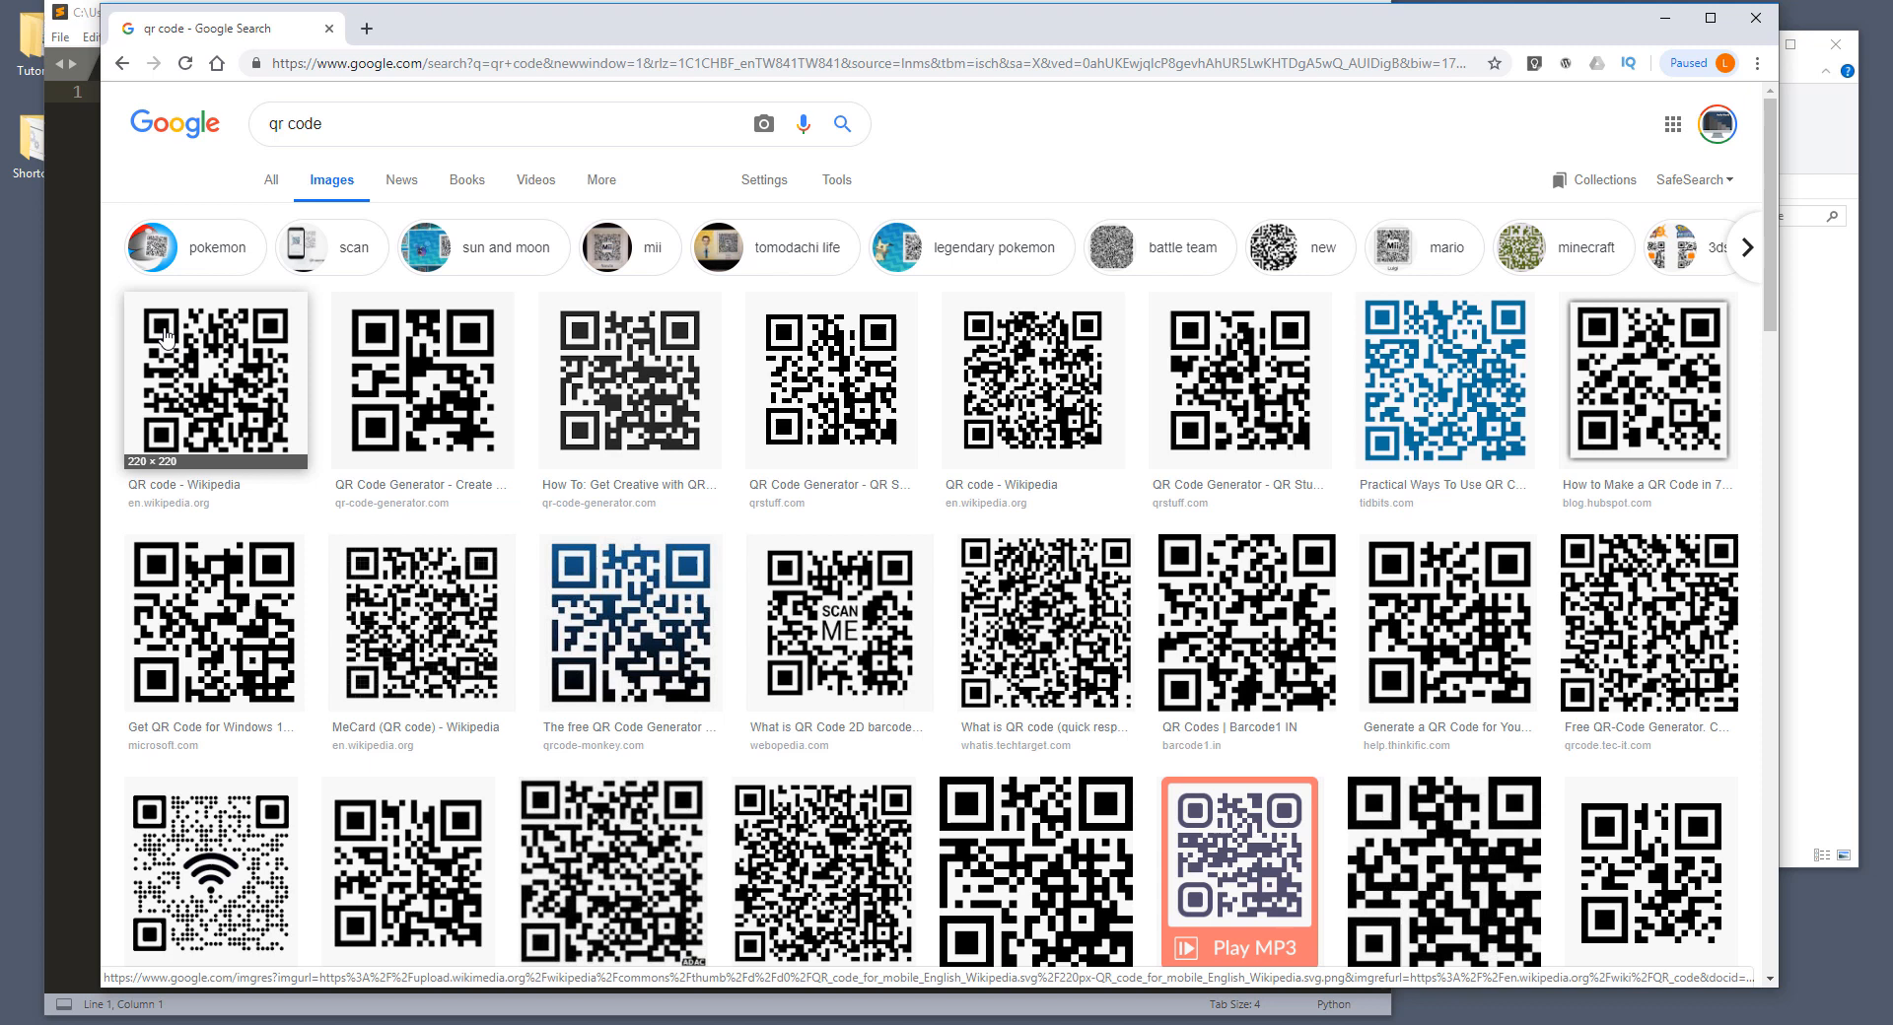
pyautogui.moveTo(233, 408)
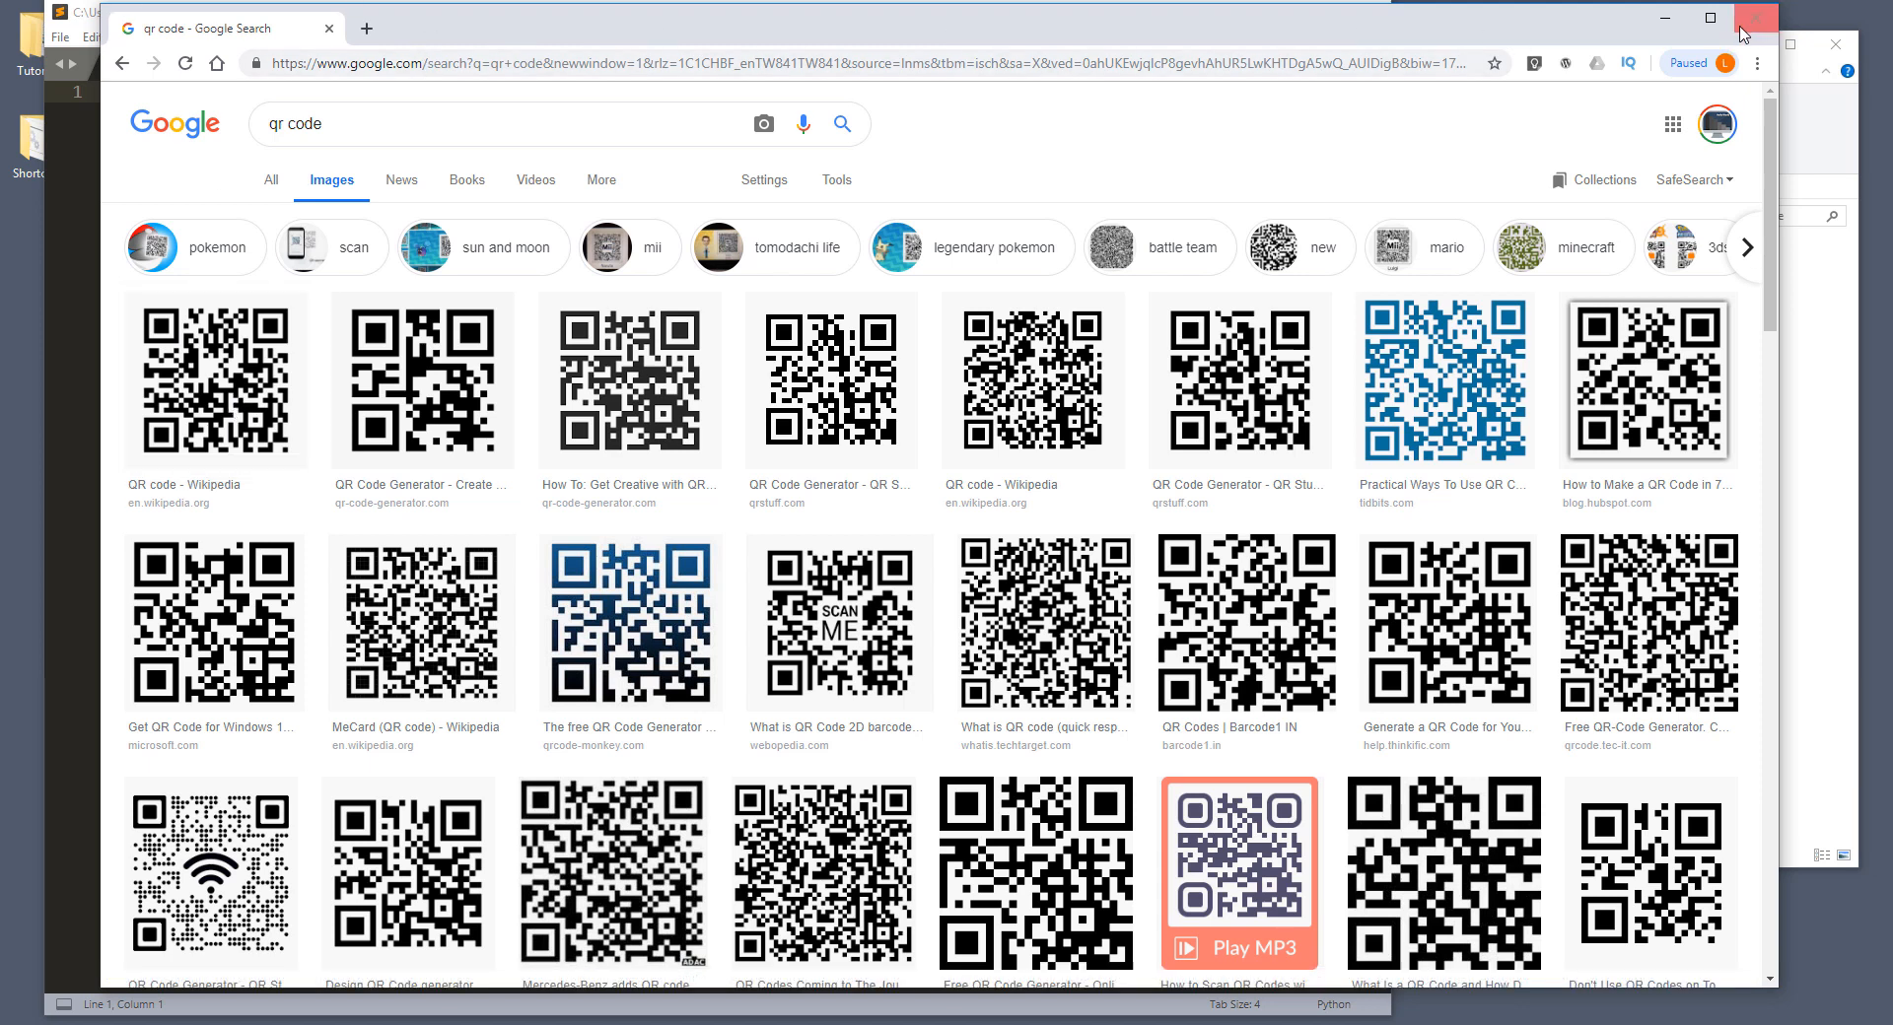
# Step: Close the Chrome window so the empty demo.py in Sublime Text is in front
pyautogui.click(1737, 16)
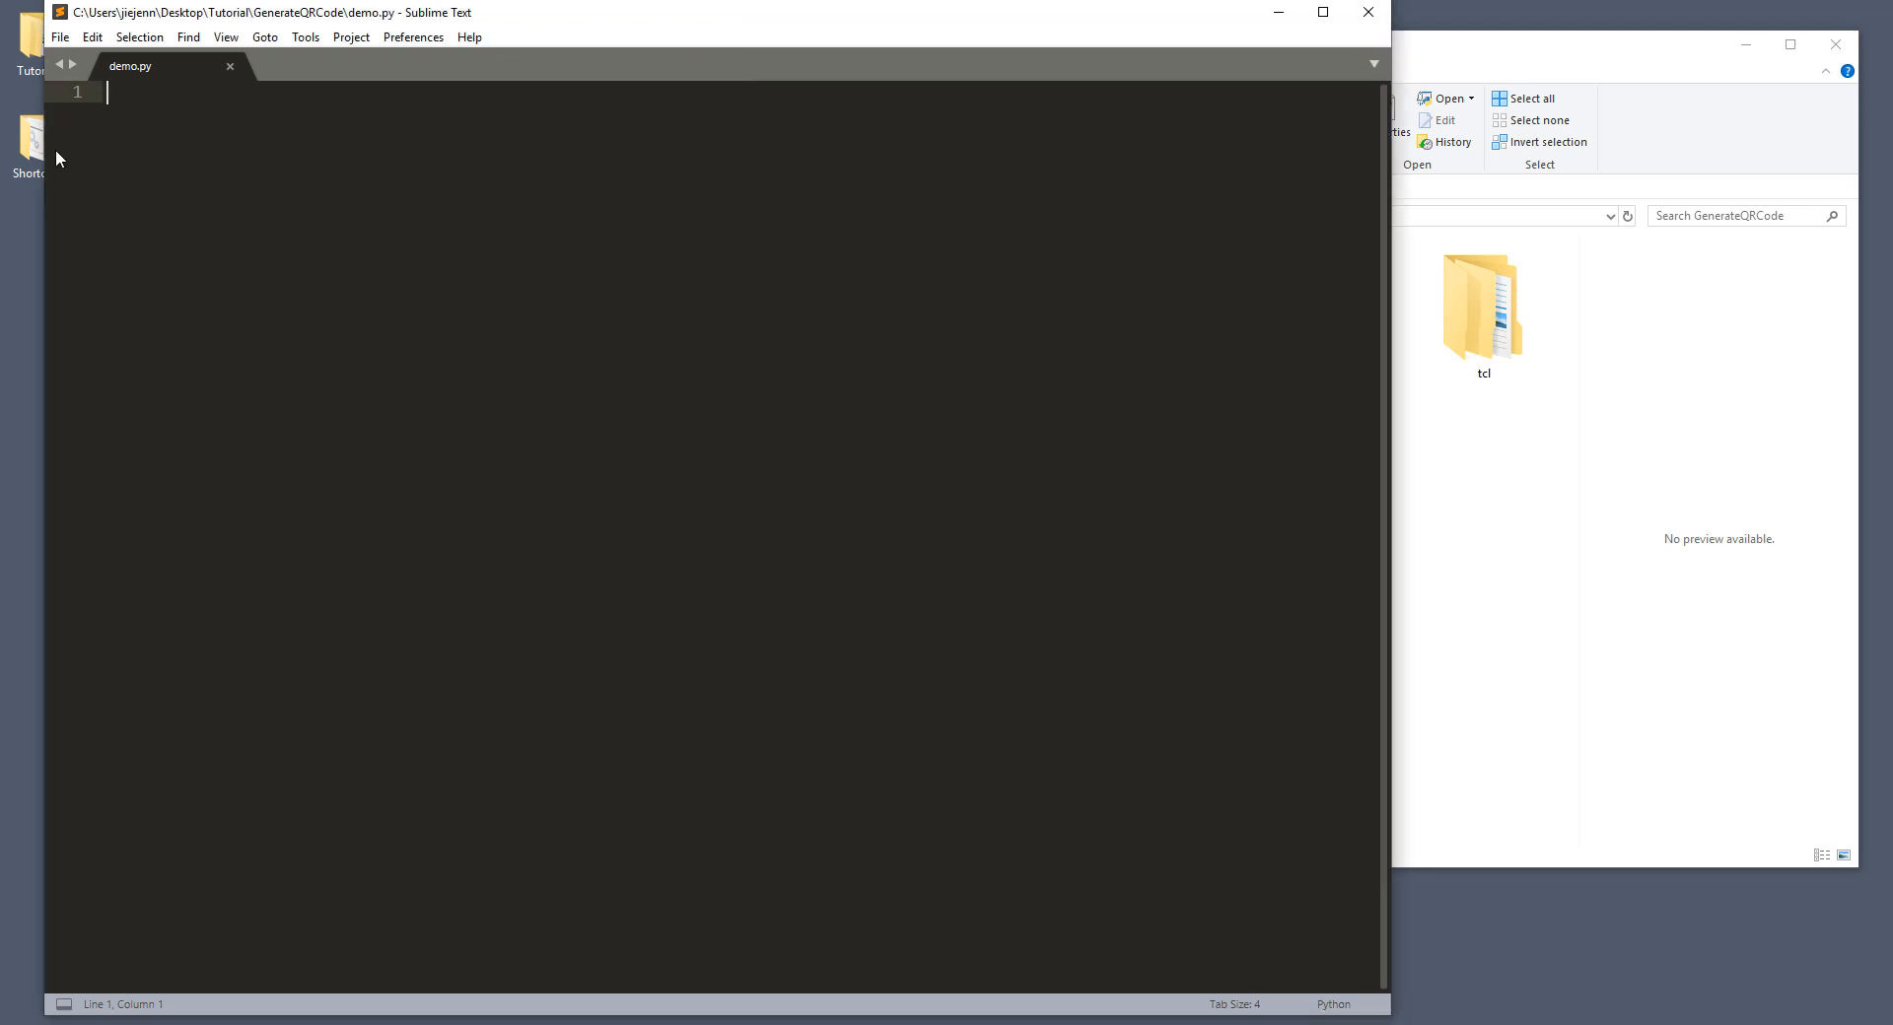
pyautogui.moveTo(227, 135)
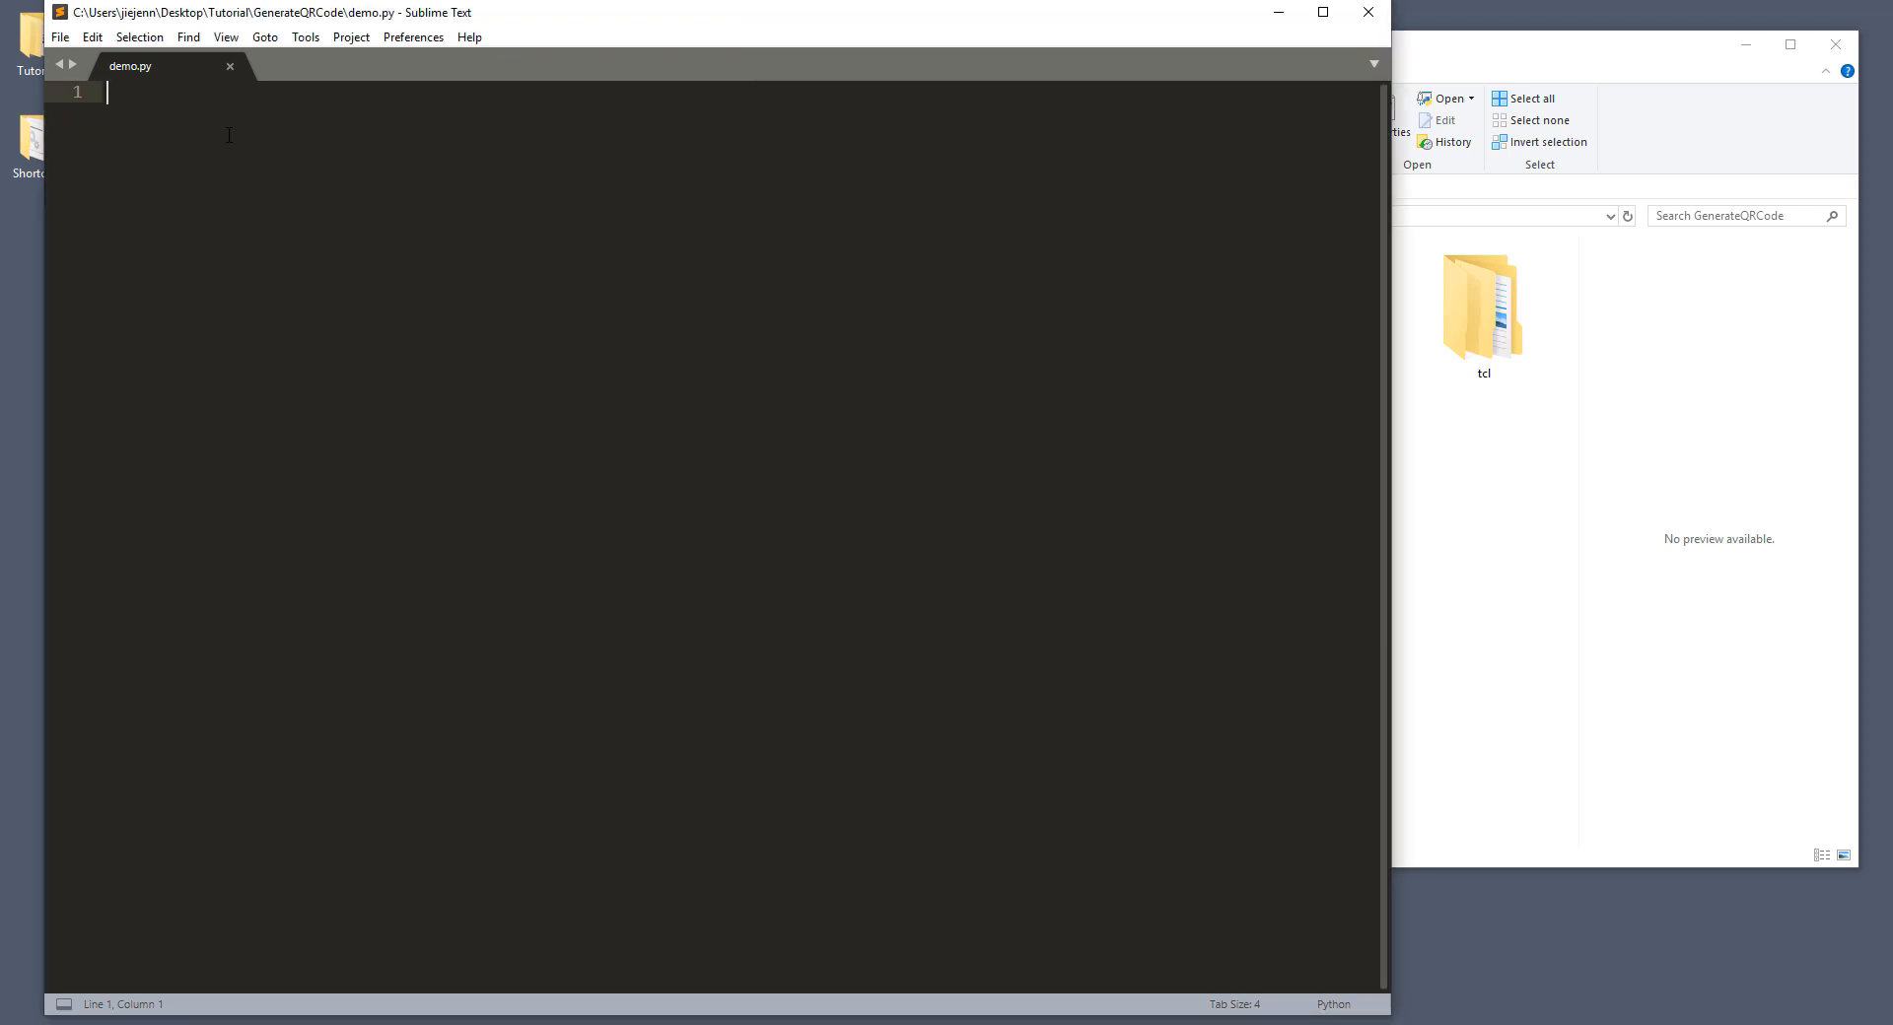
pyautogui.moveTo(725, 471)
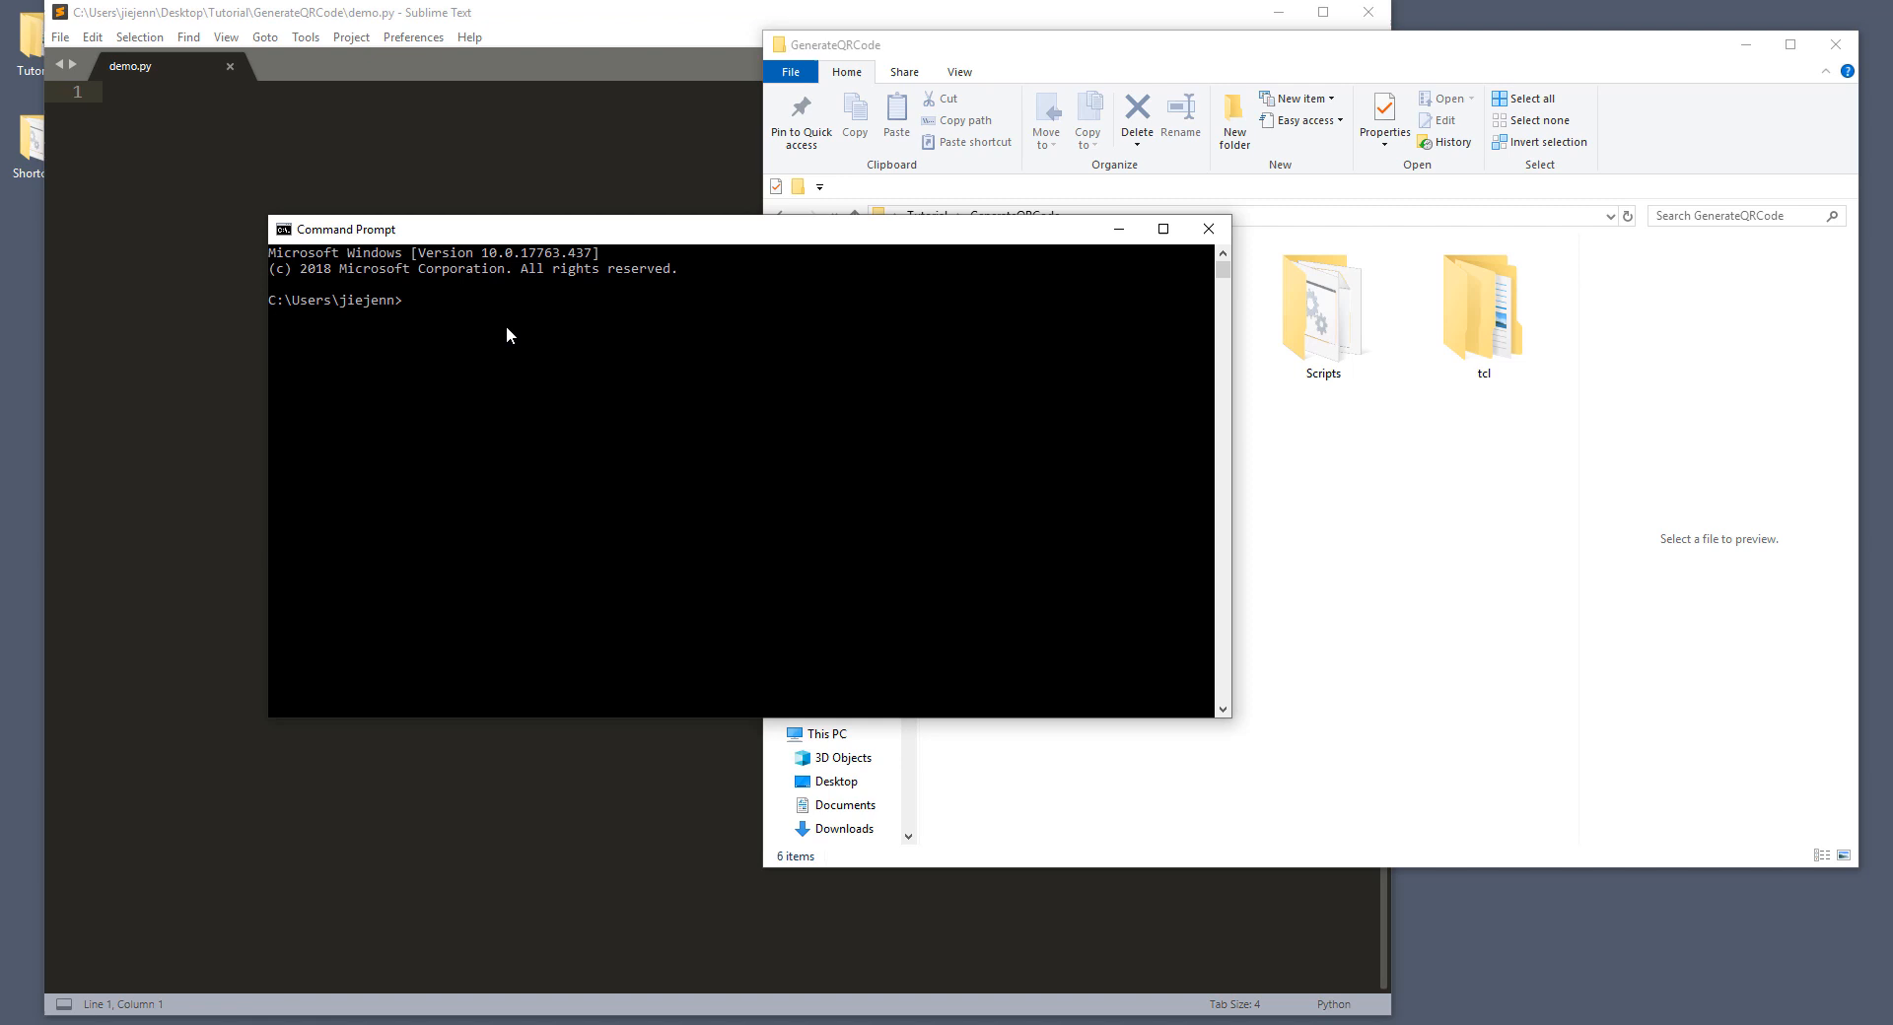
# Step: Change into the GenerateQRCode folder and begin typing scripts\activate
pyautogui.write('cd')
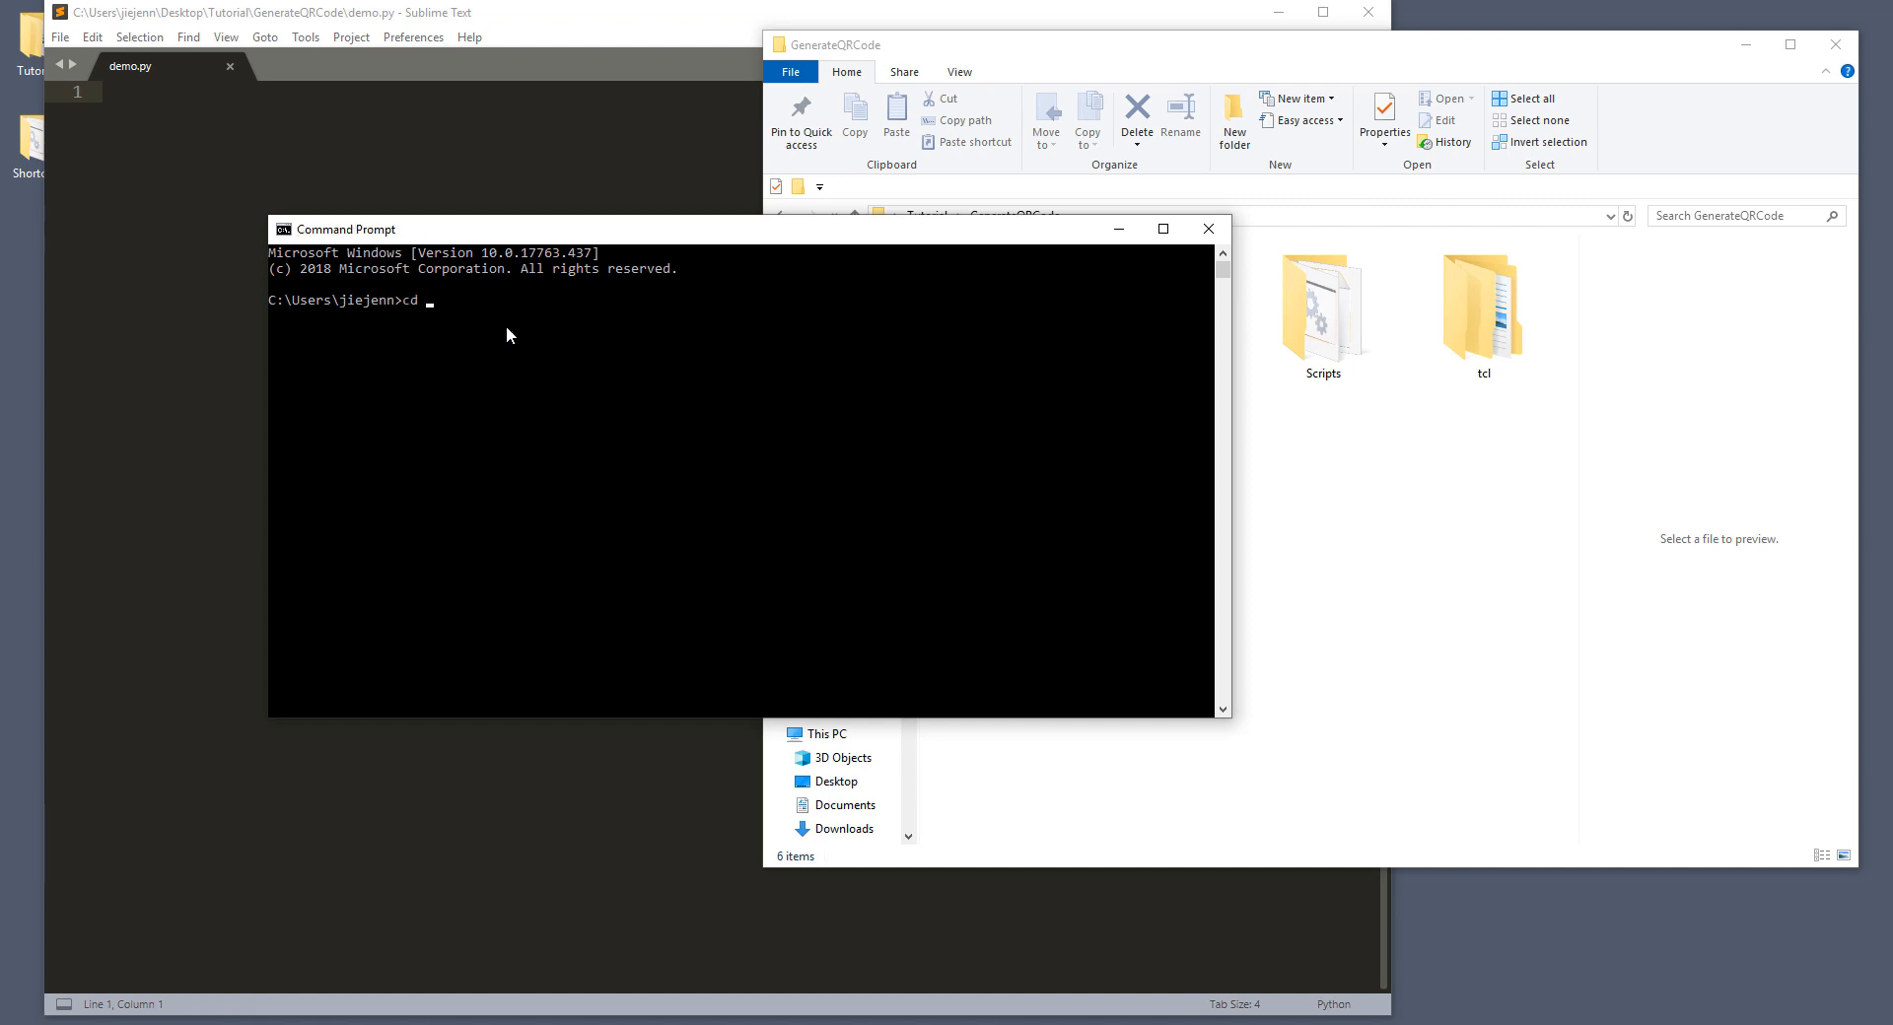
pyautogui.press('Return')
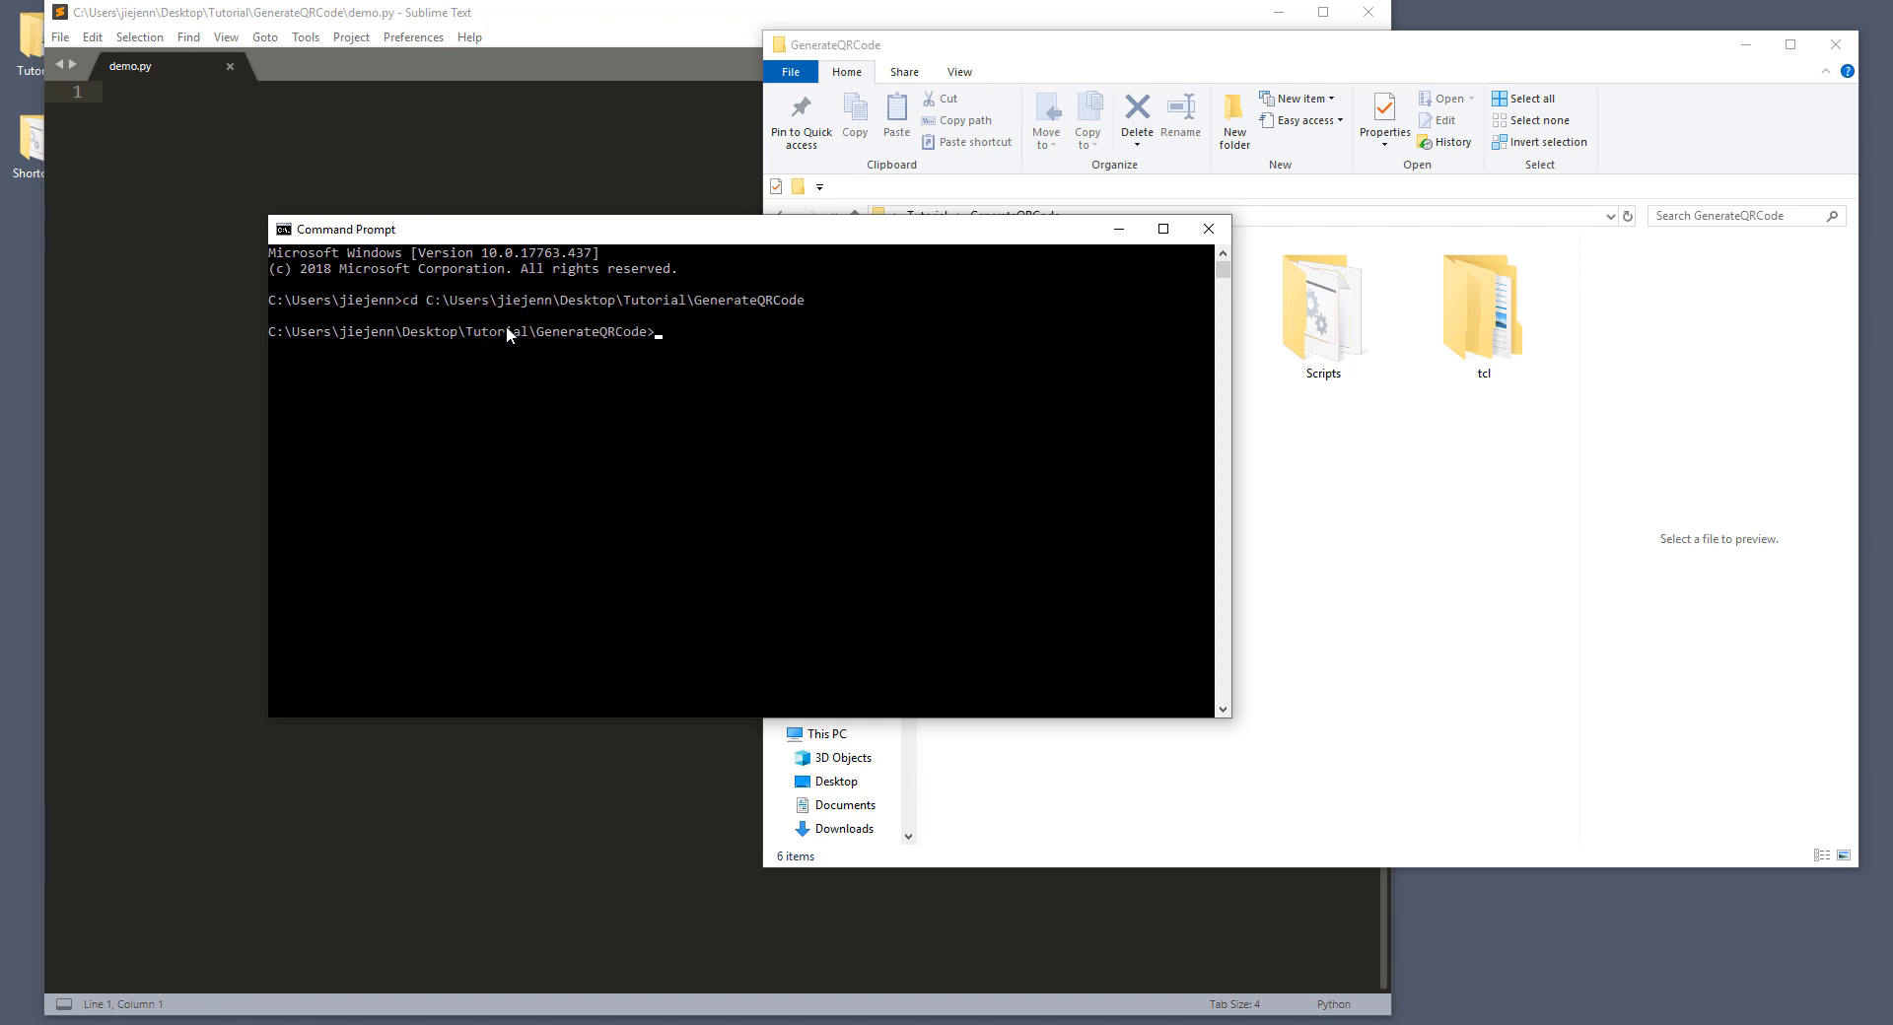
pyautogui.write('scr')
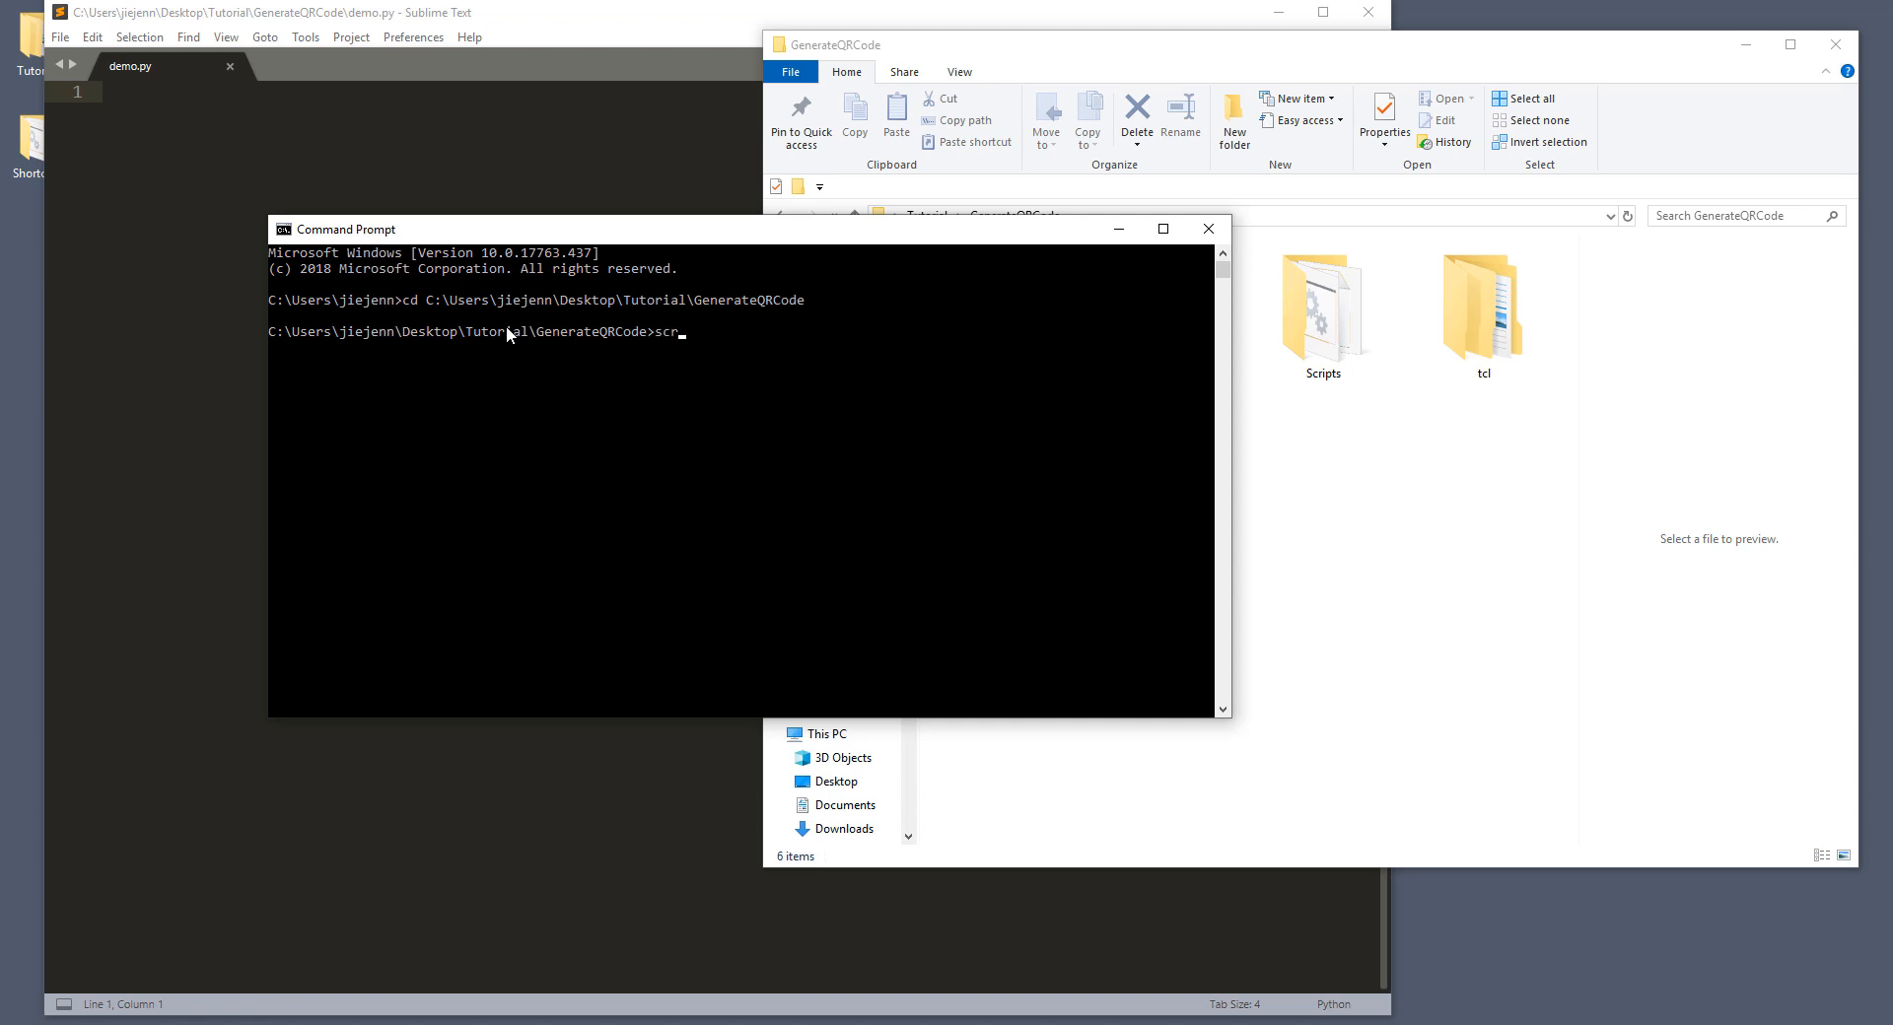
pyautogui.write('ipts\\activate')
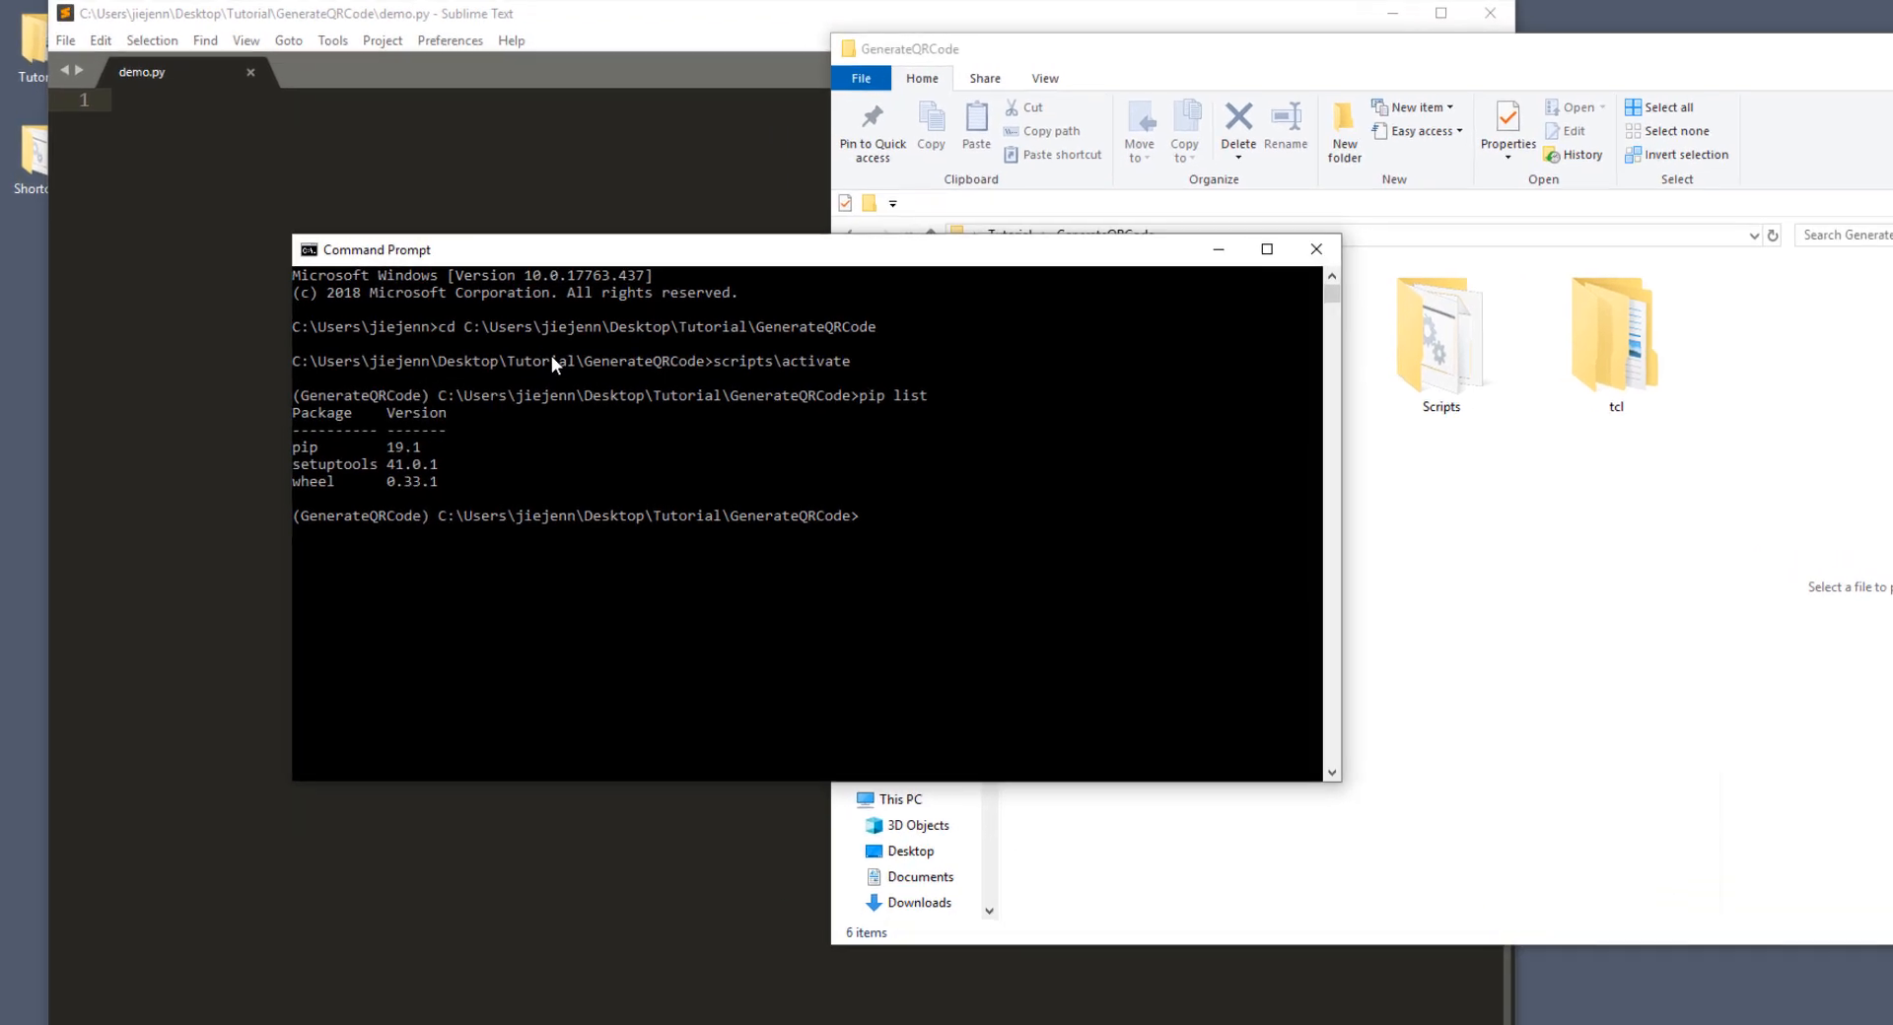
# Step: Install the qrcode[pil] package with pip into the virtual environment
pyautogui.write('pip')
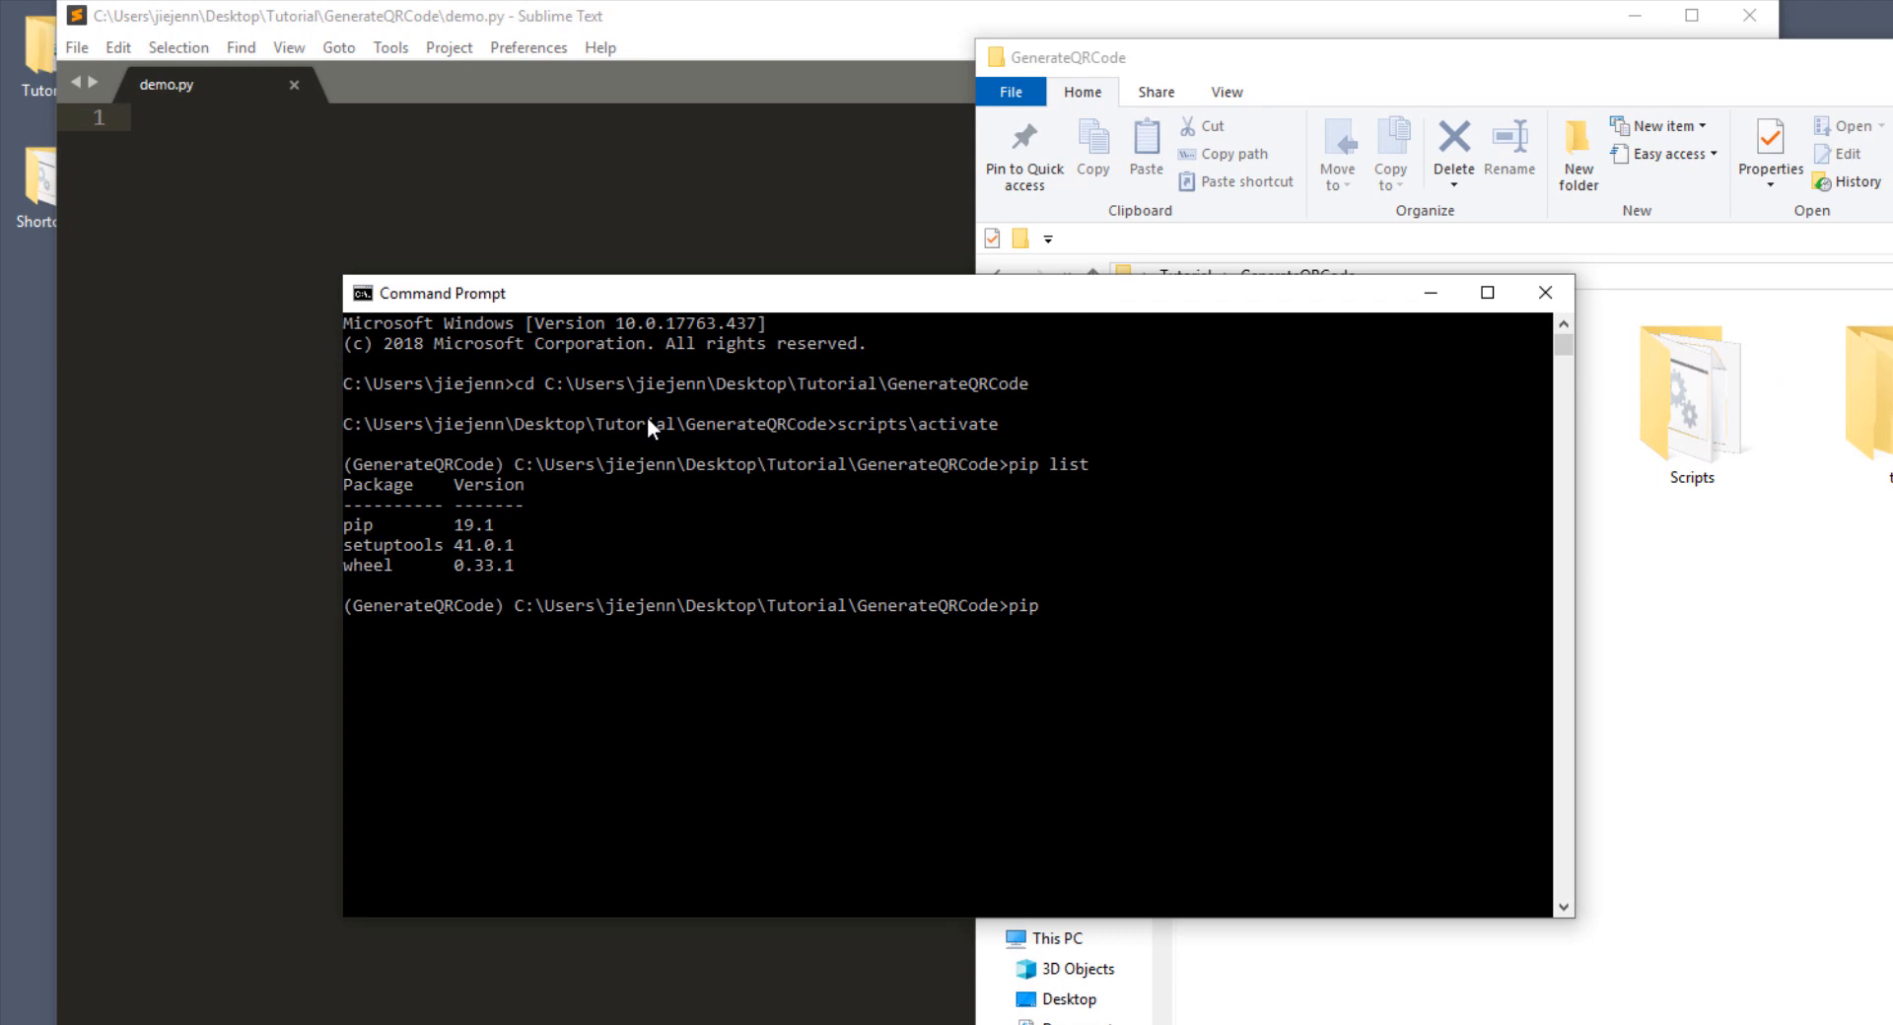
pyautogui.write('install')
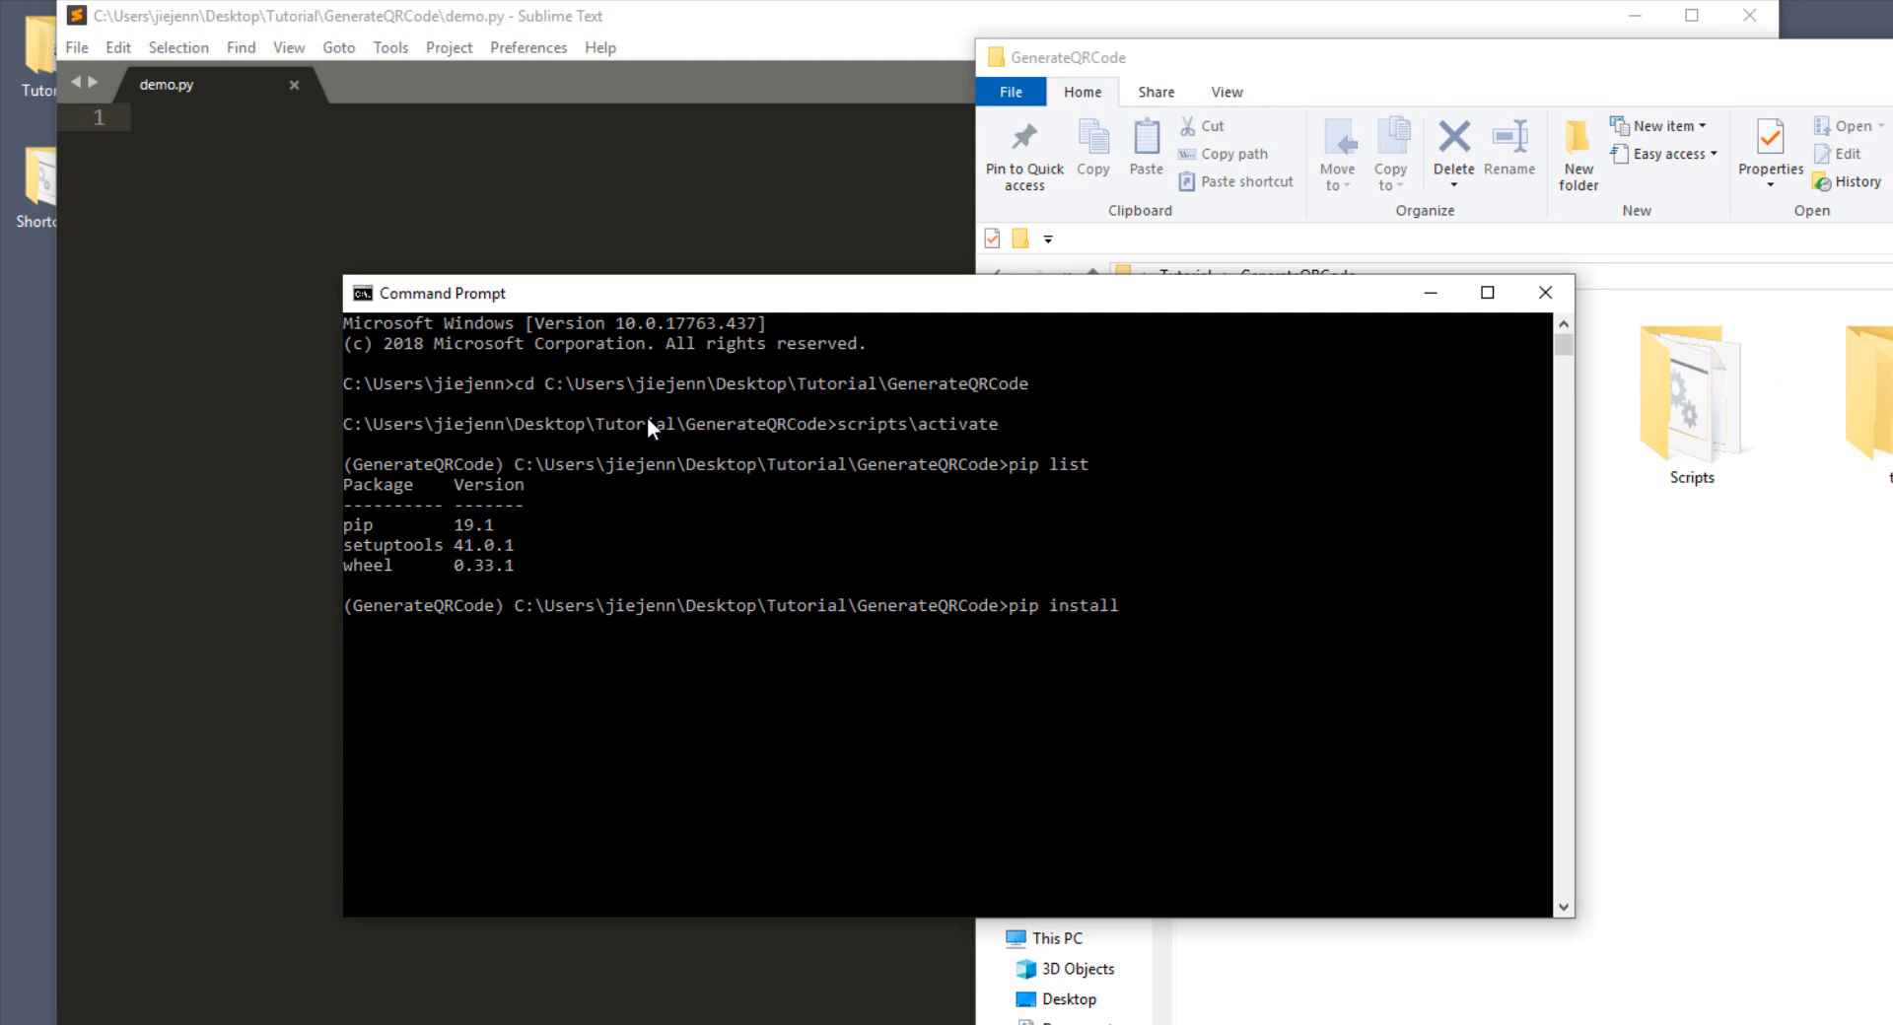
pyautogui.write('qrcode')
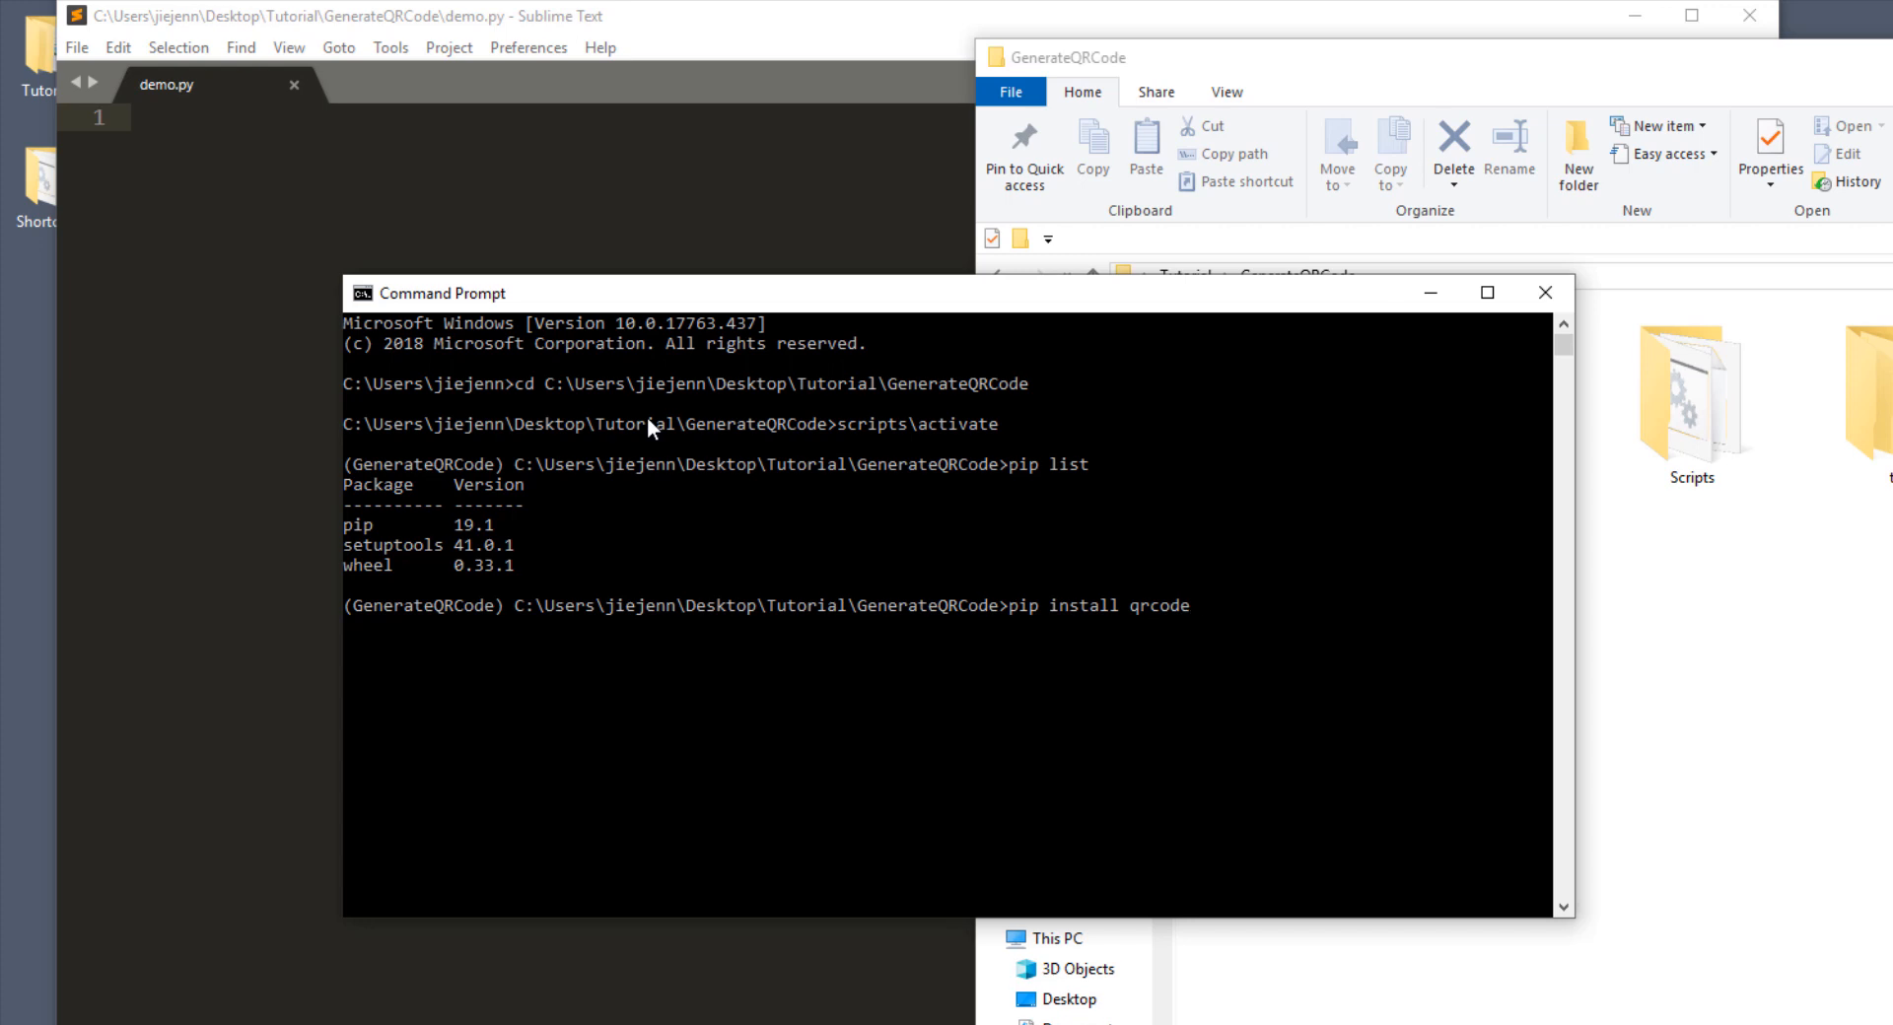
pyautogui.write('[')
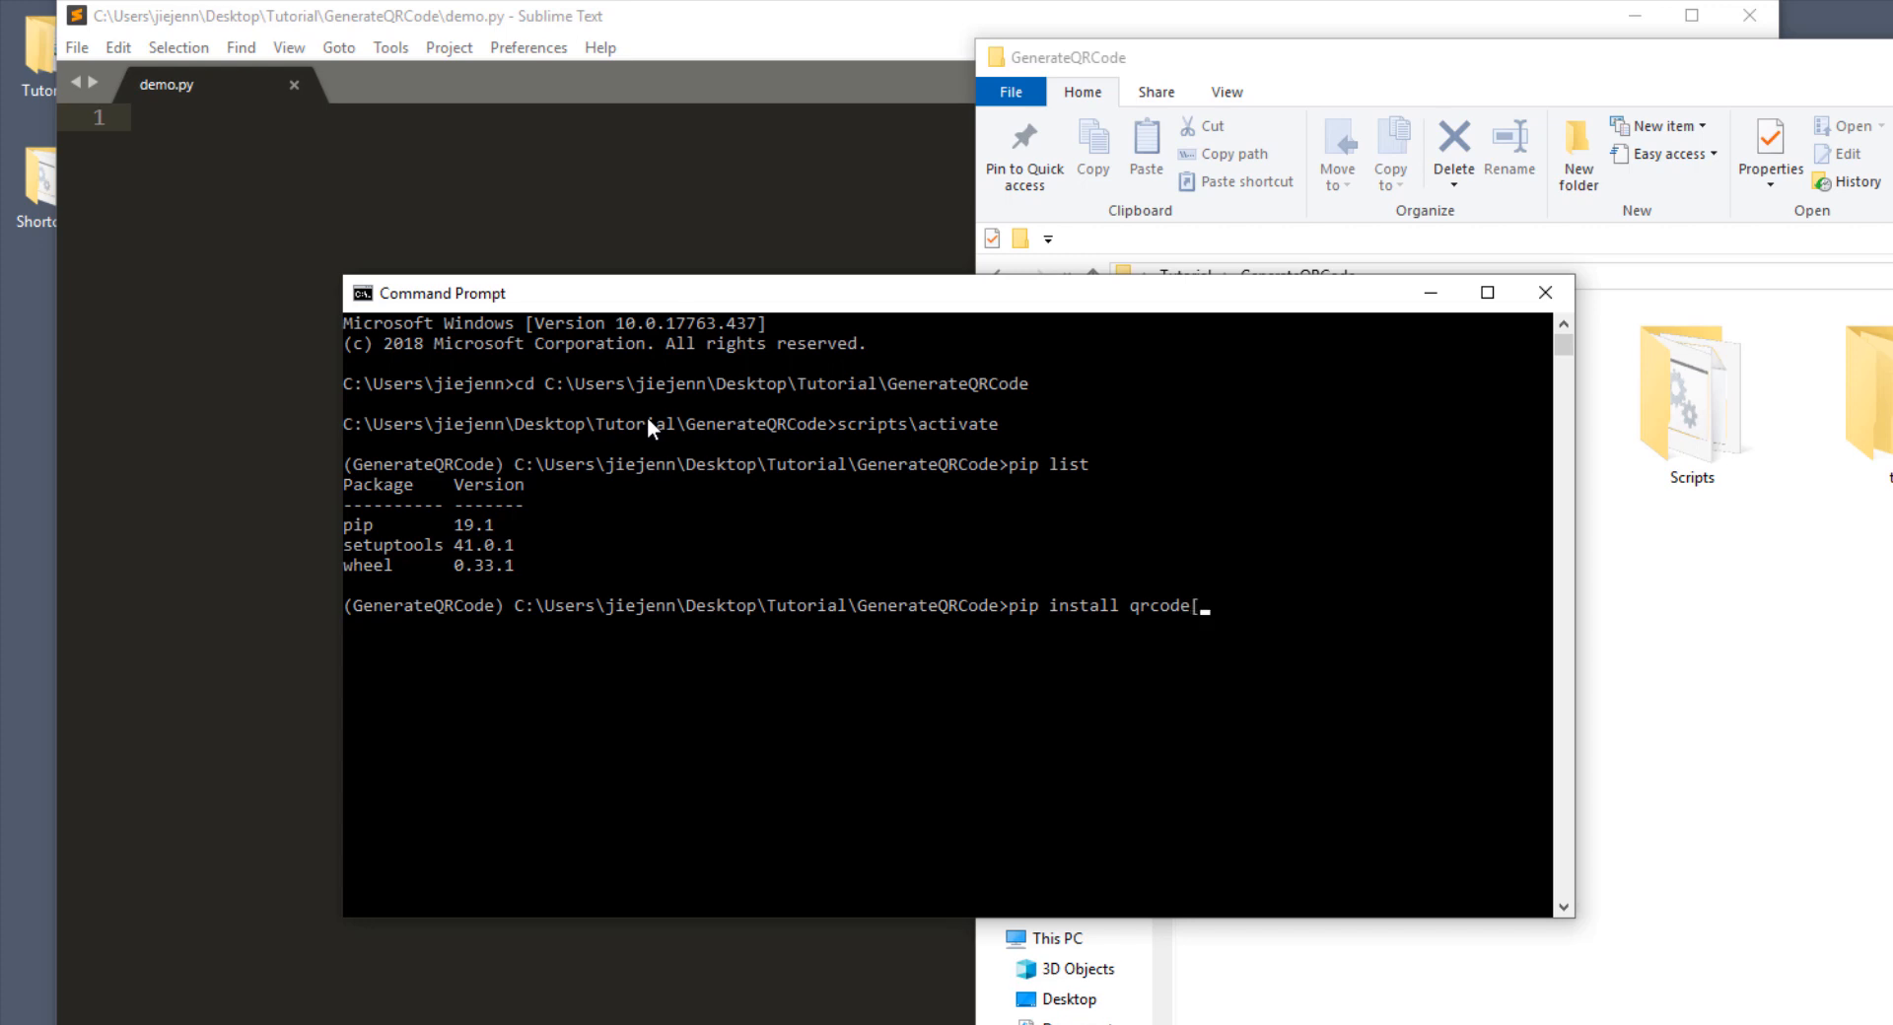
pyautogui.write('pi')
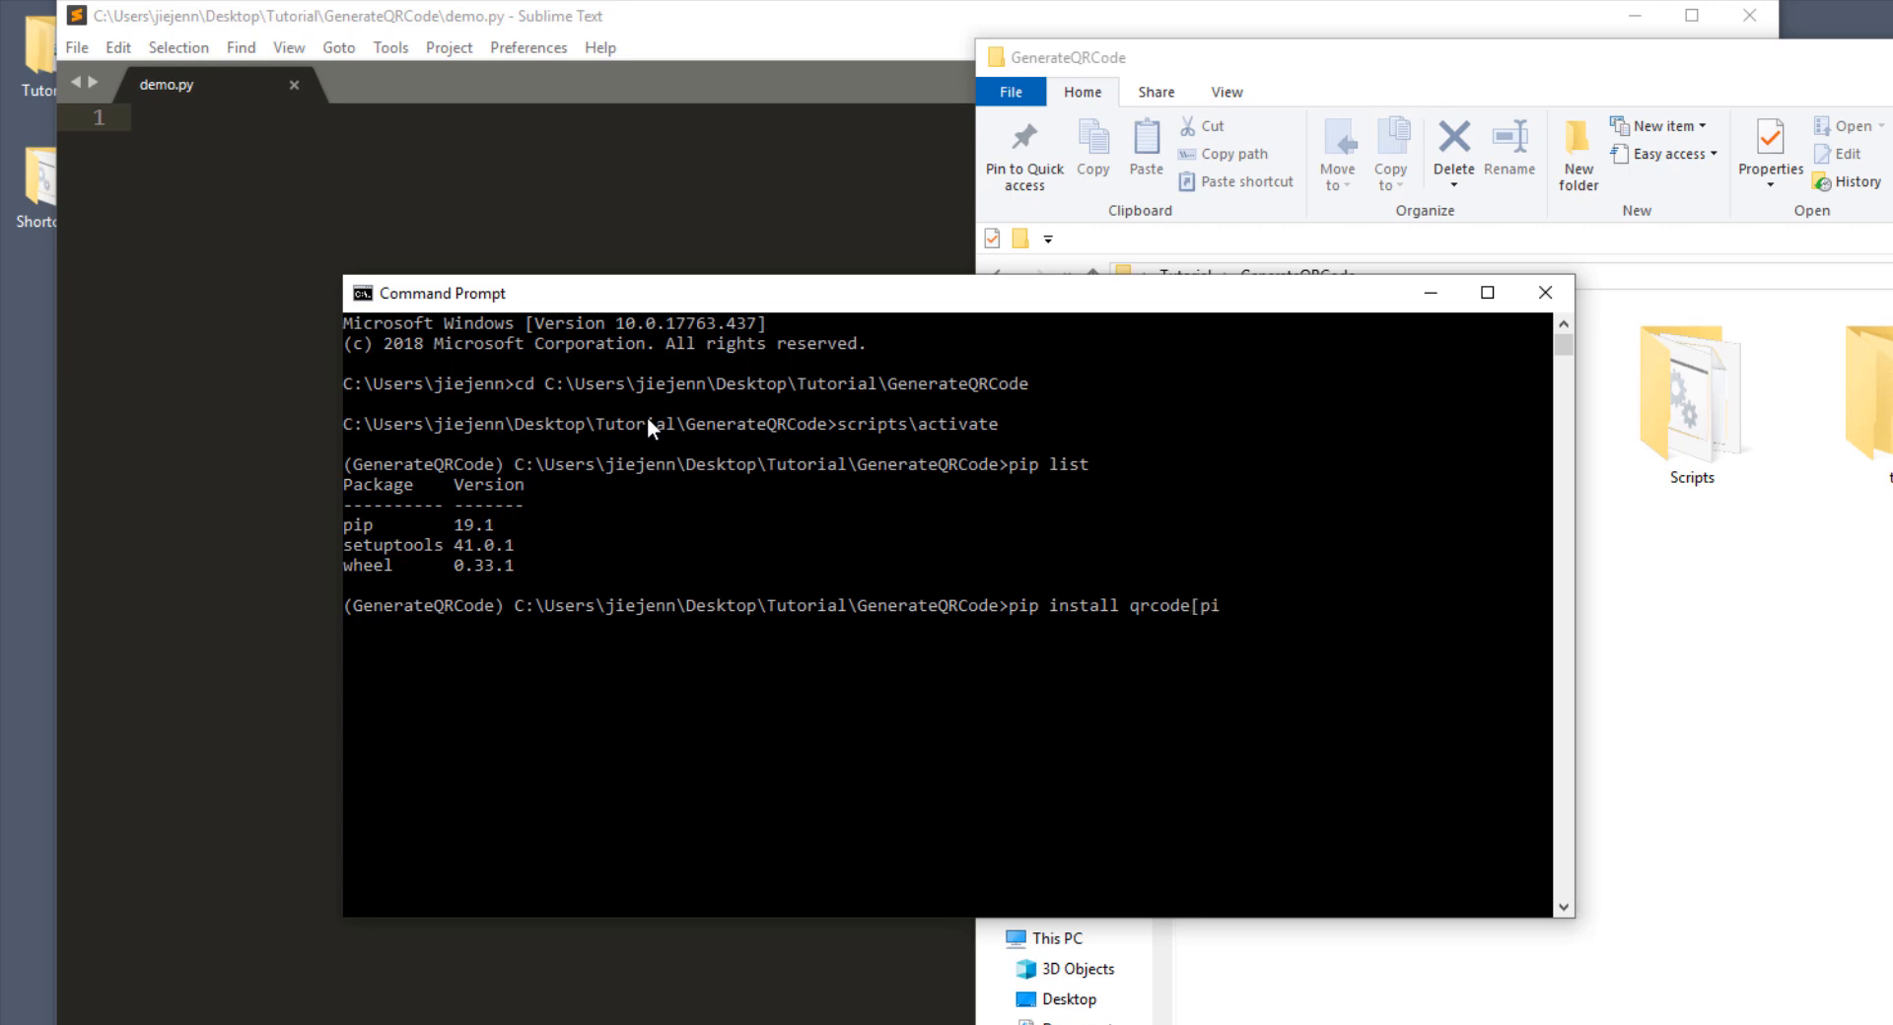
pyautogui.write('l\\')
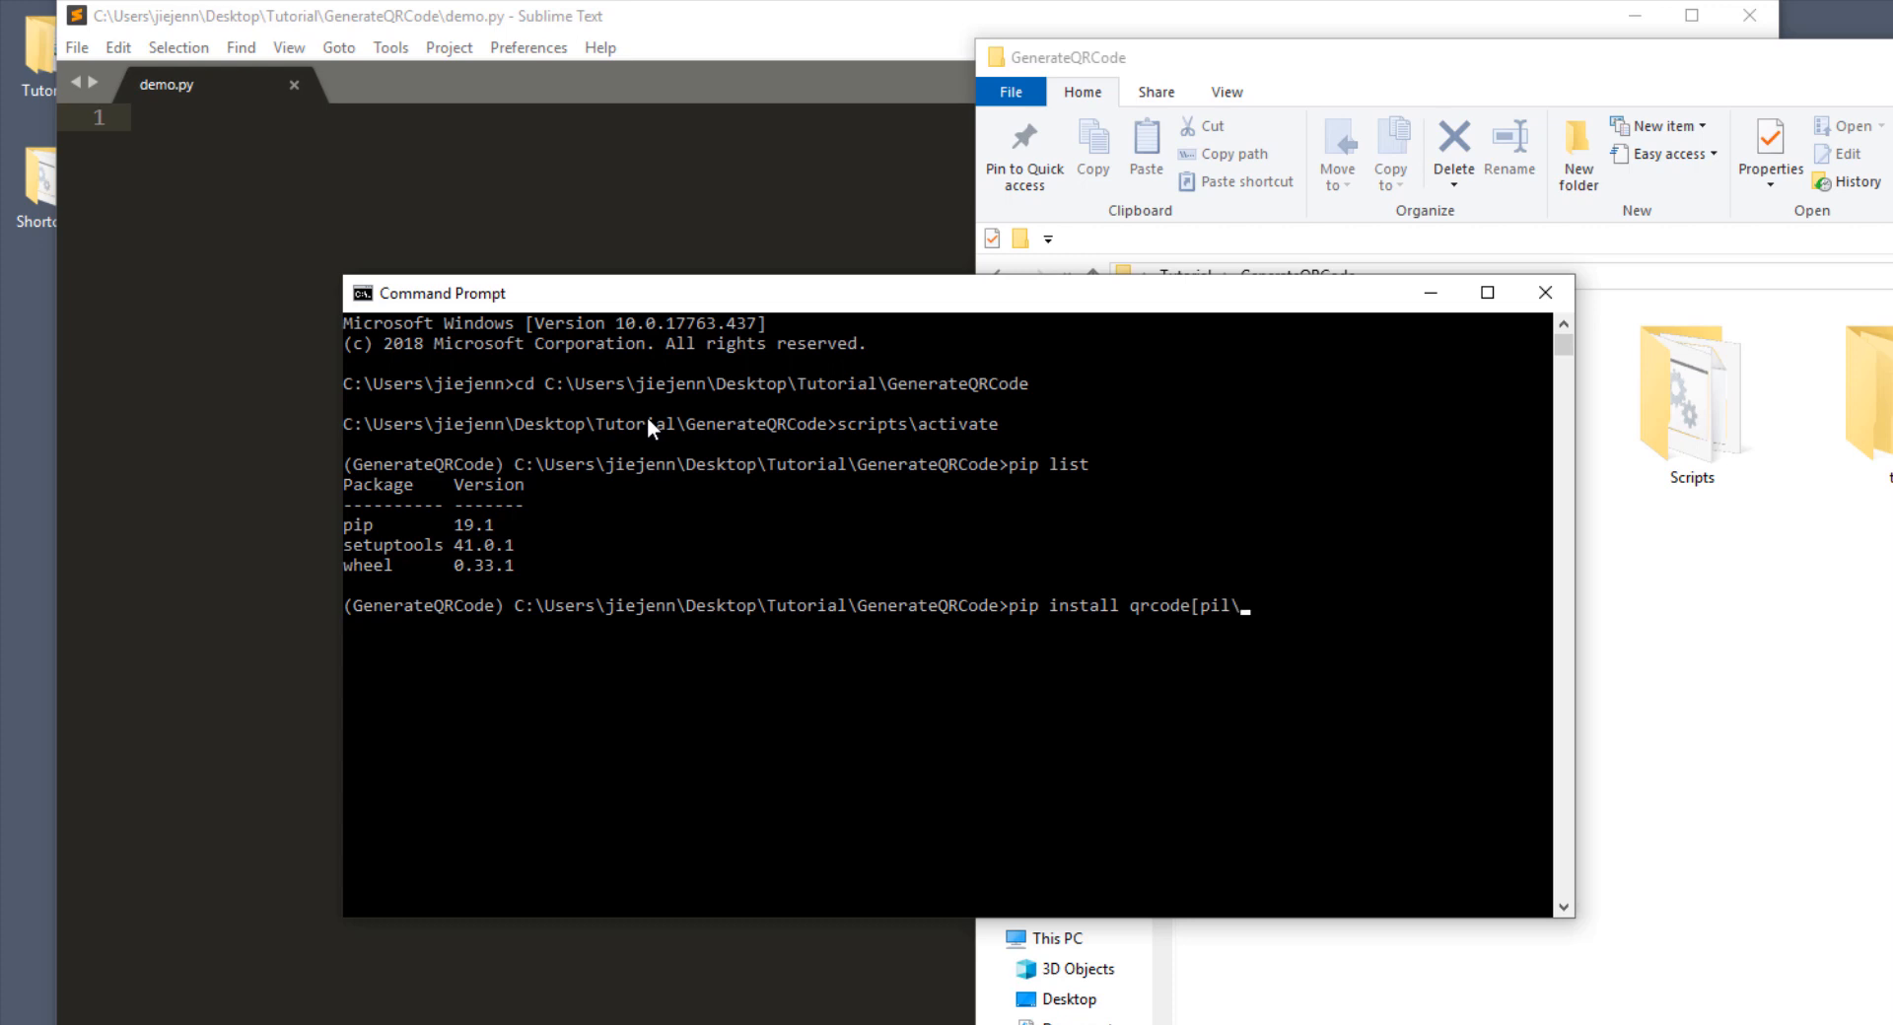
pyautogui.write(']')
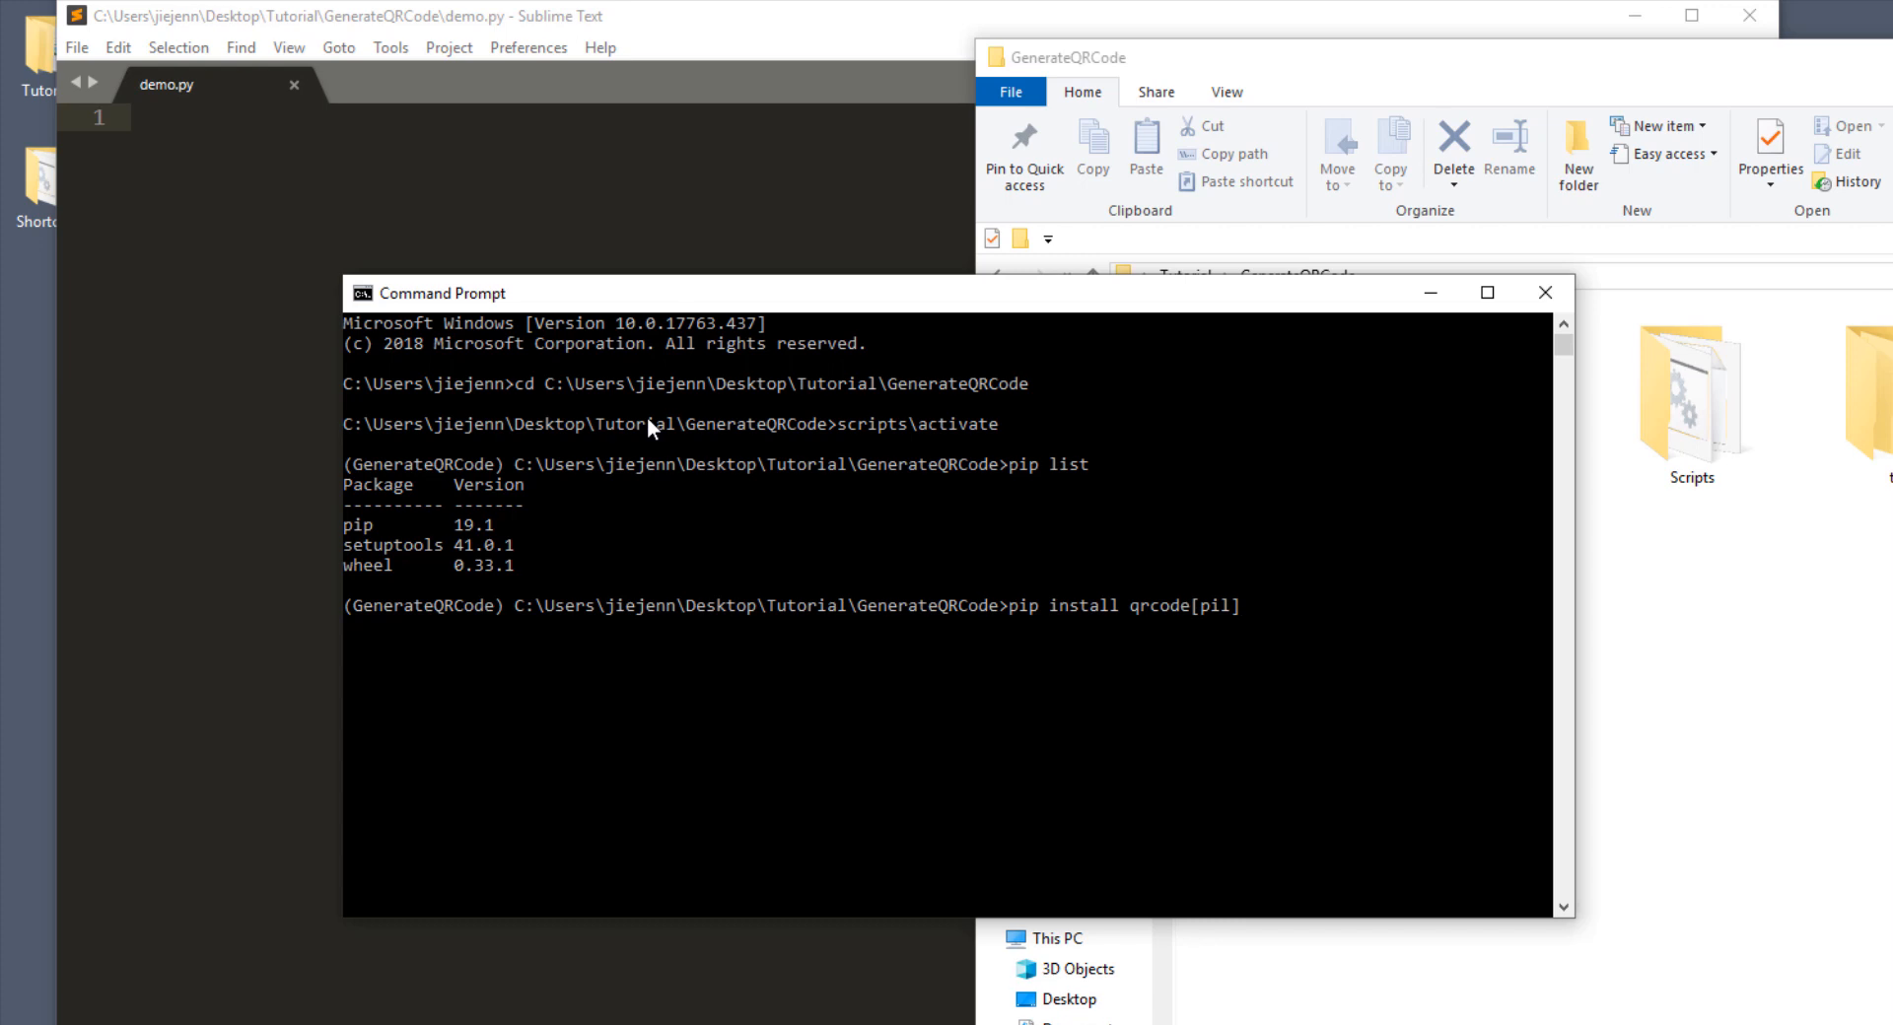
pyautogui.moveTo(963, 568)
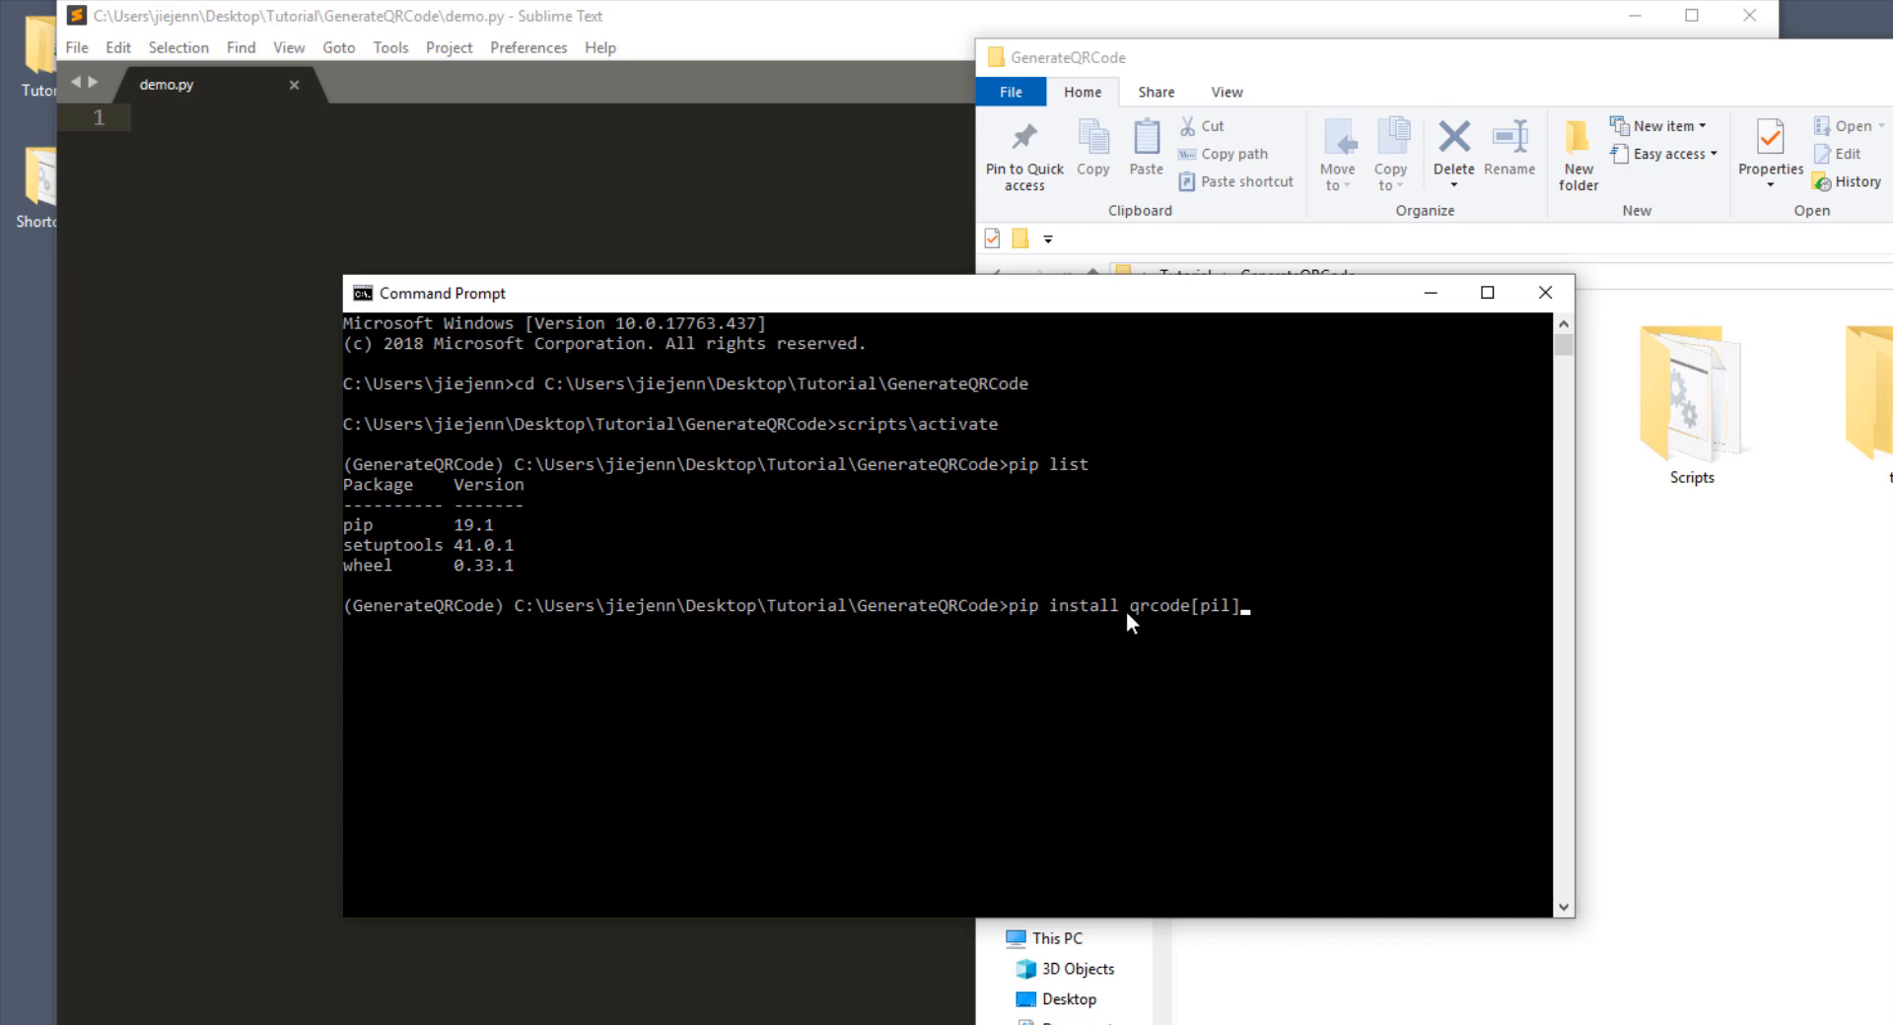
pyautogui.moveTo(1204, 622)
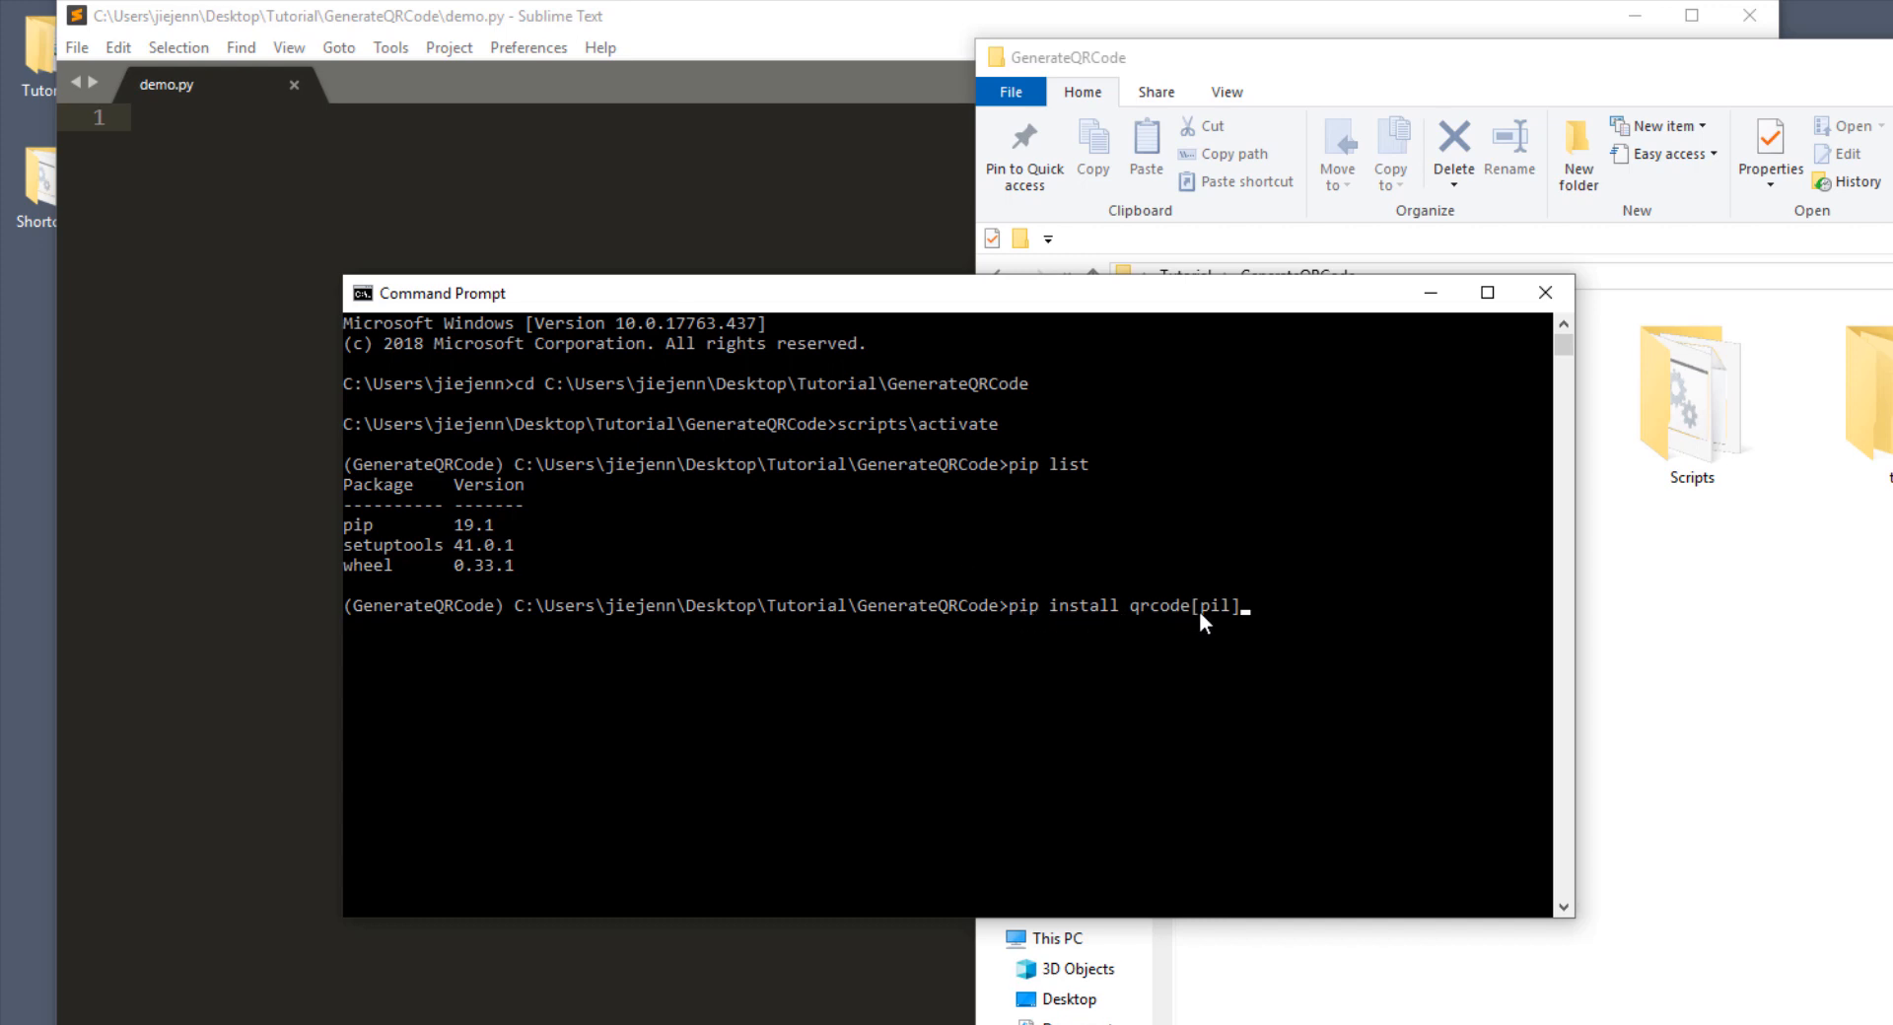
pyautogui.moveTo(1266, 610)
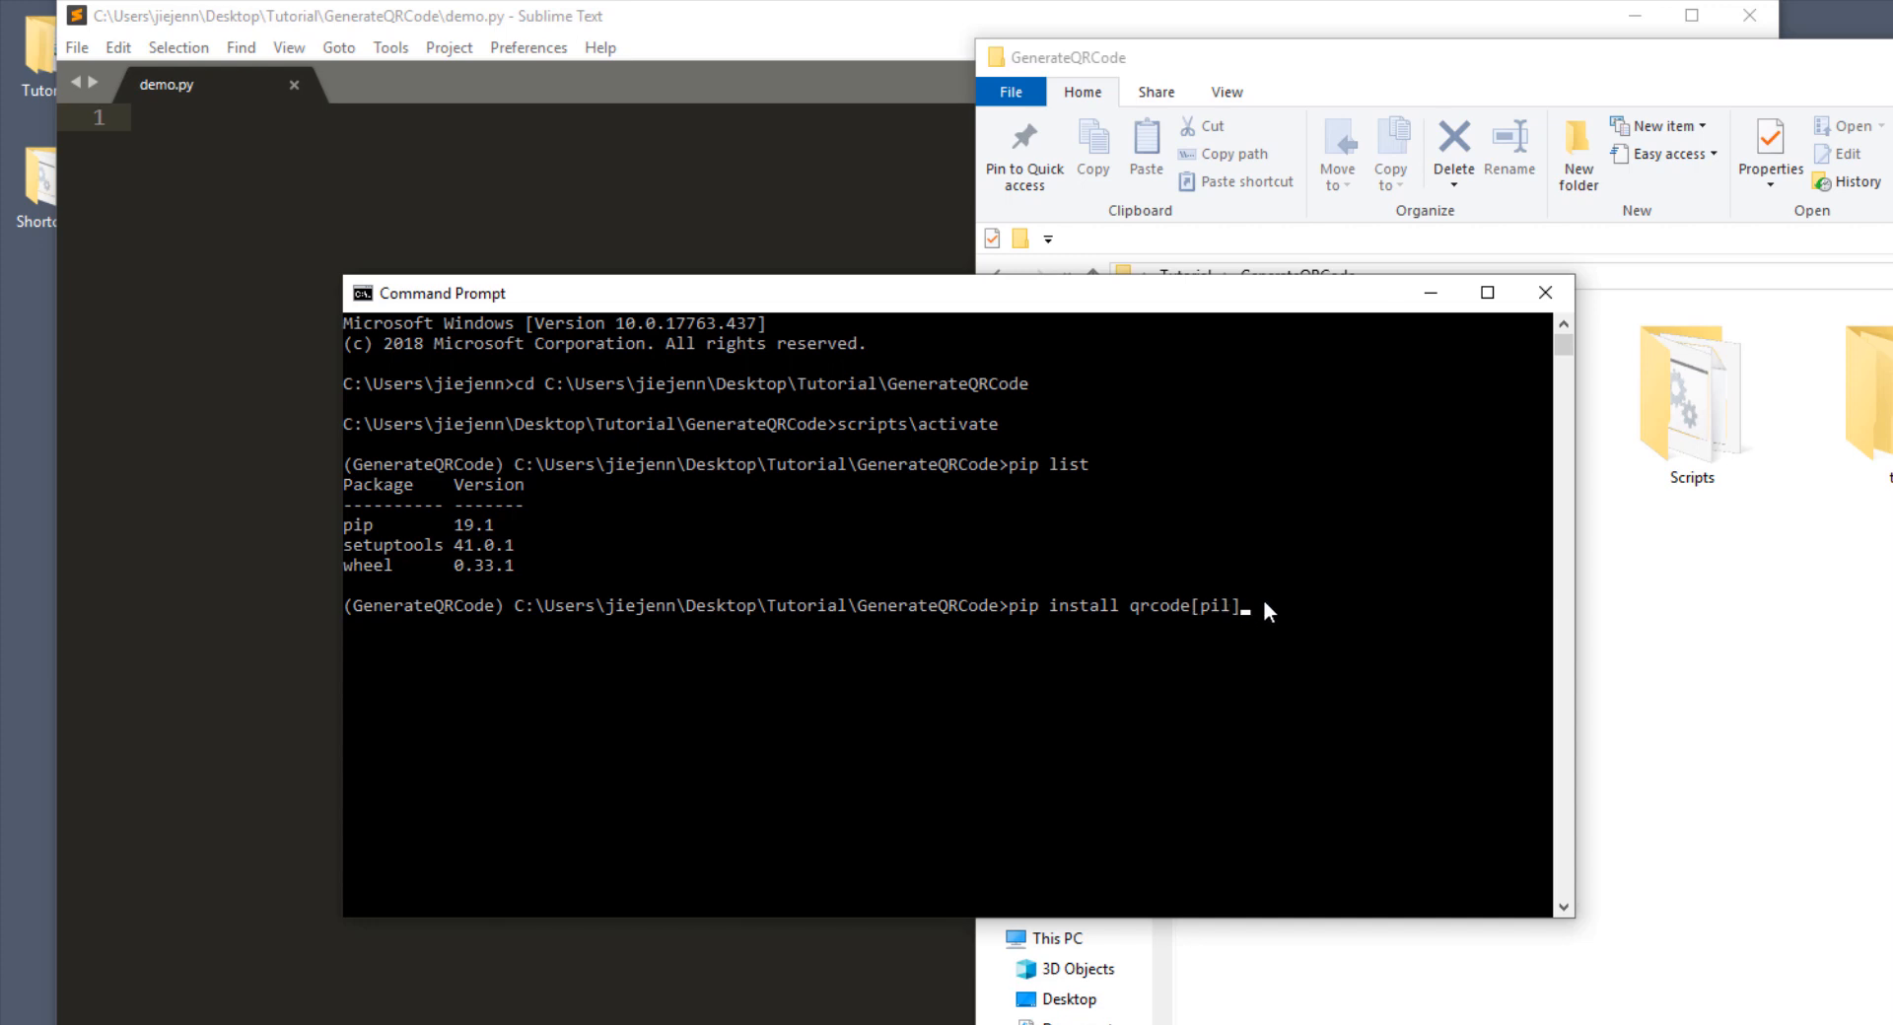
pyautogui.press('Return')
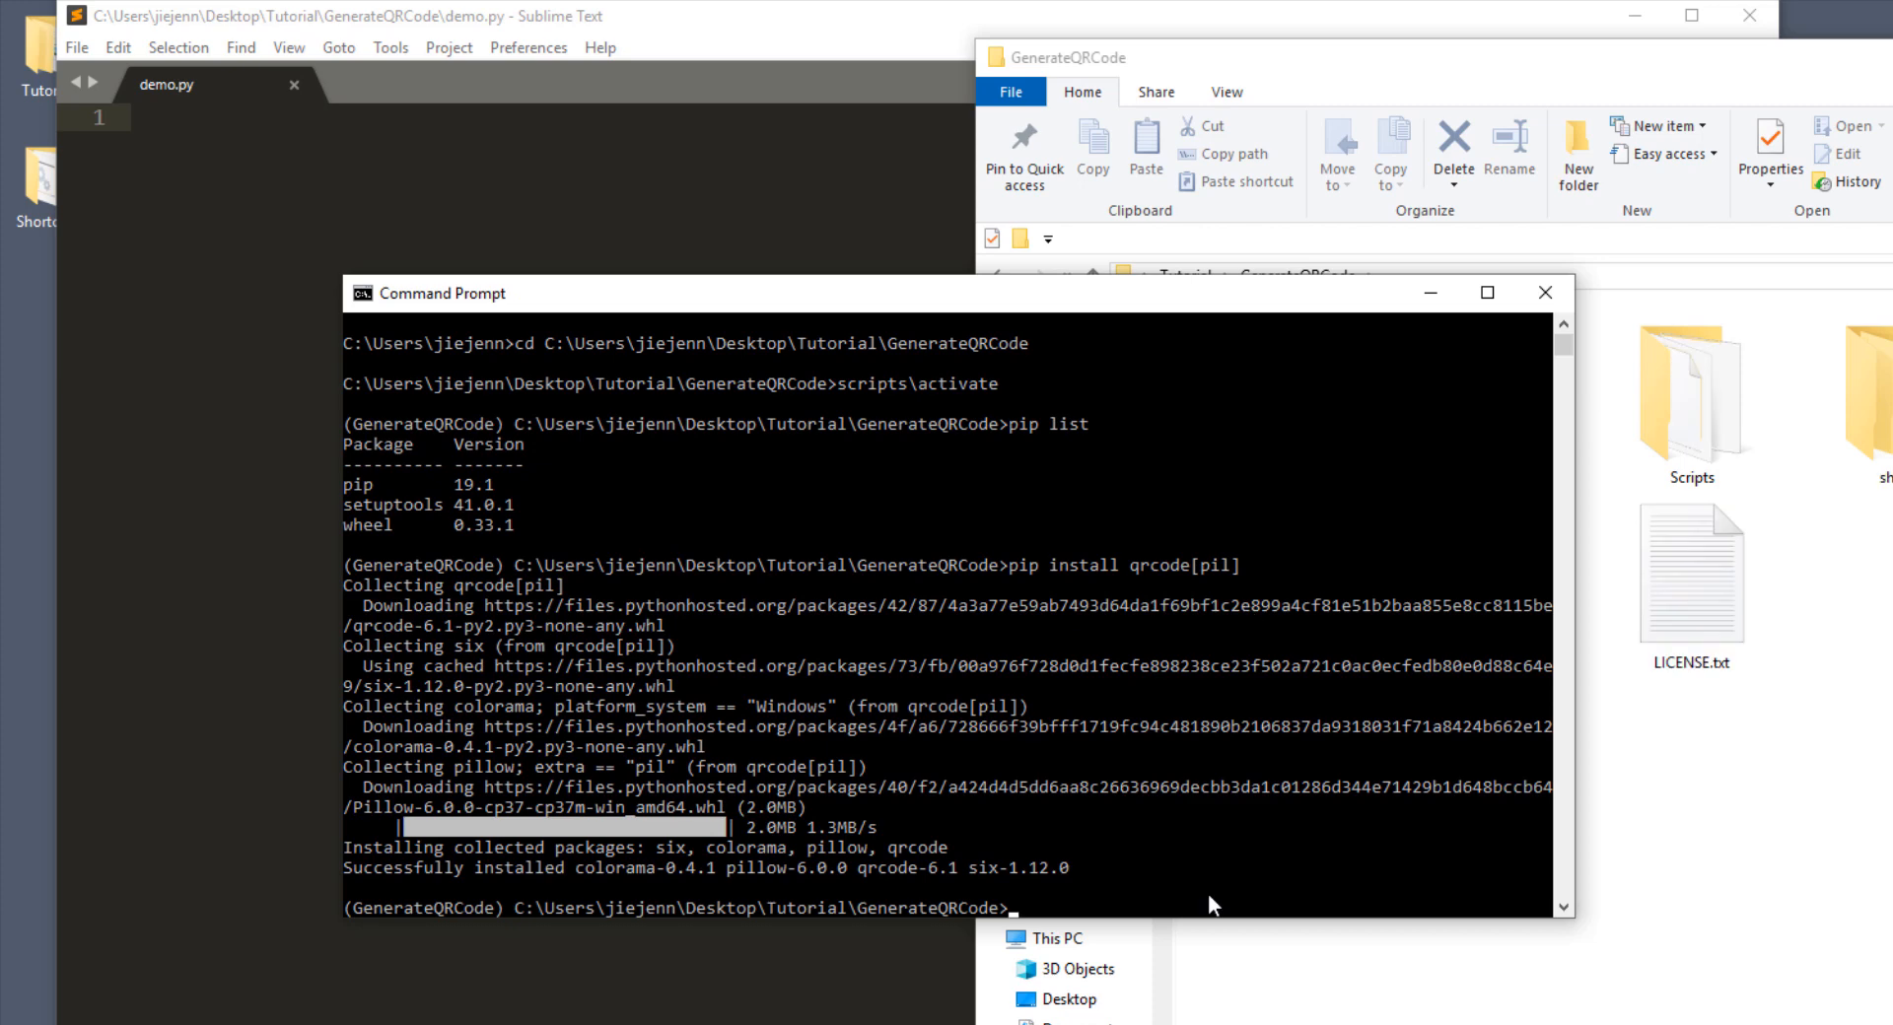
# Step: Run pip list to confirm qrcode, Pillow, colorama and six are installed
pyautogui.write('pip list')
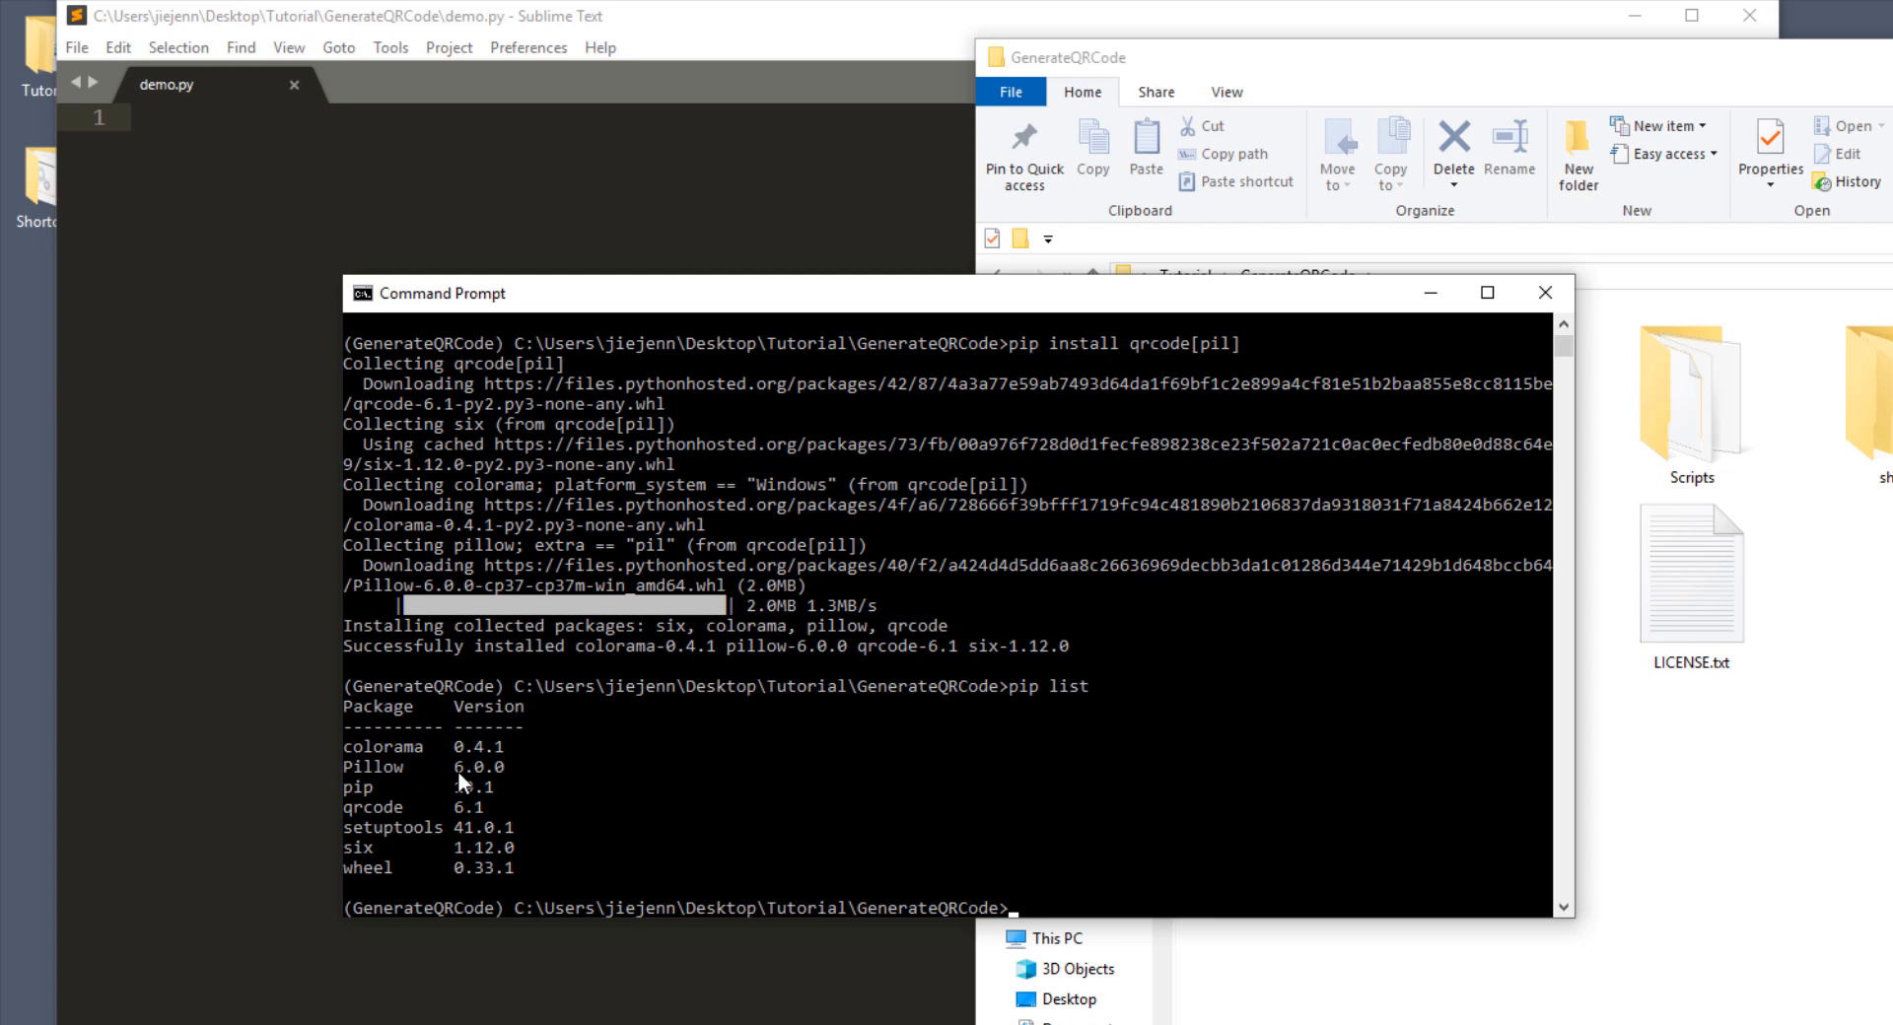
pyautogui.moveTo(978, 700)
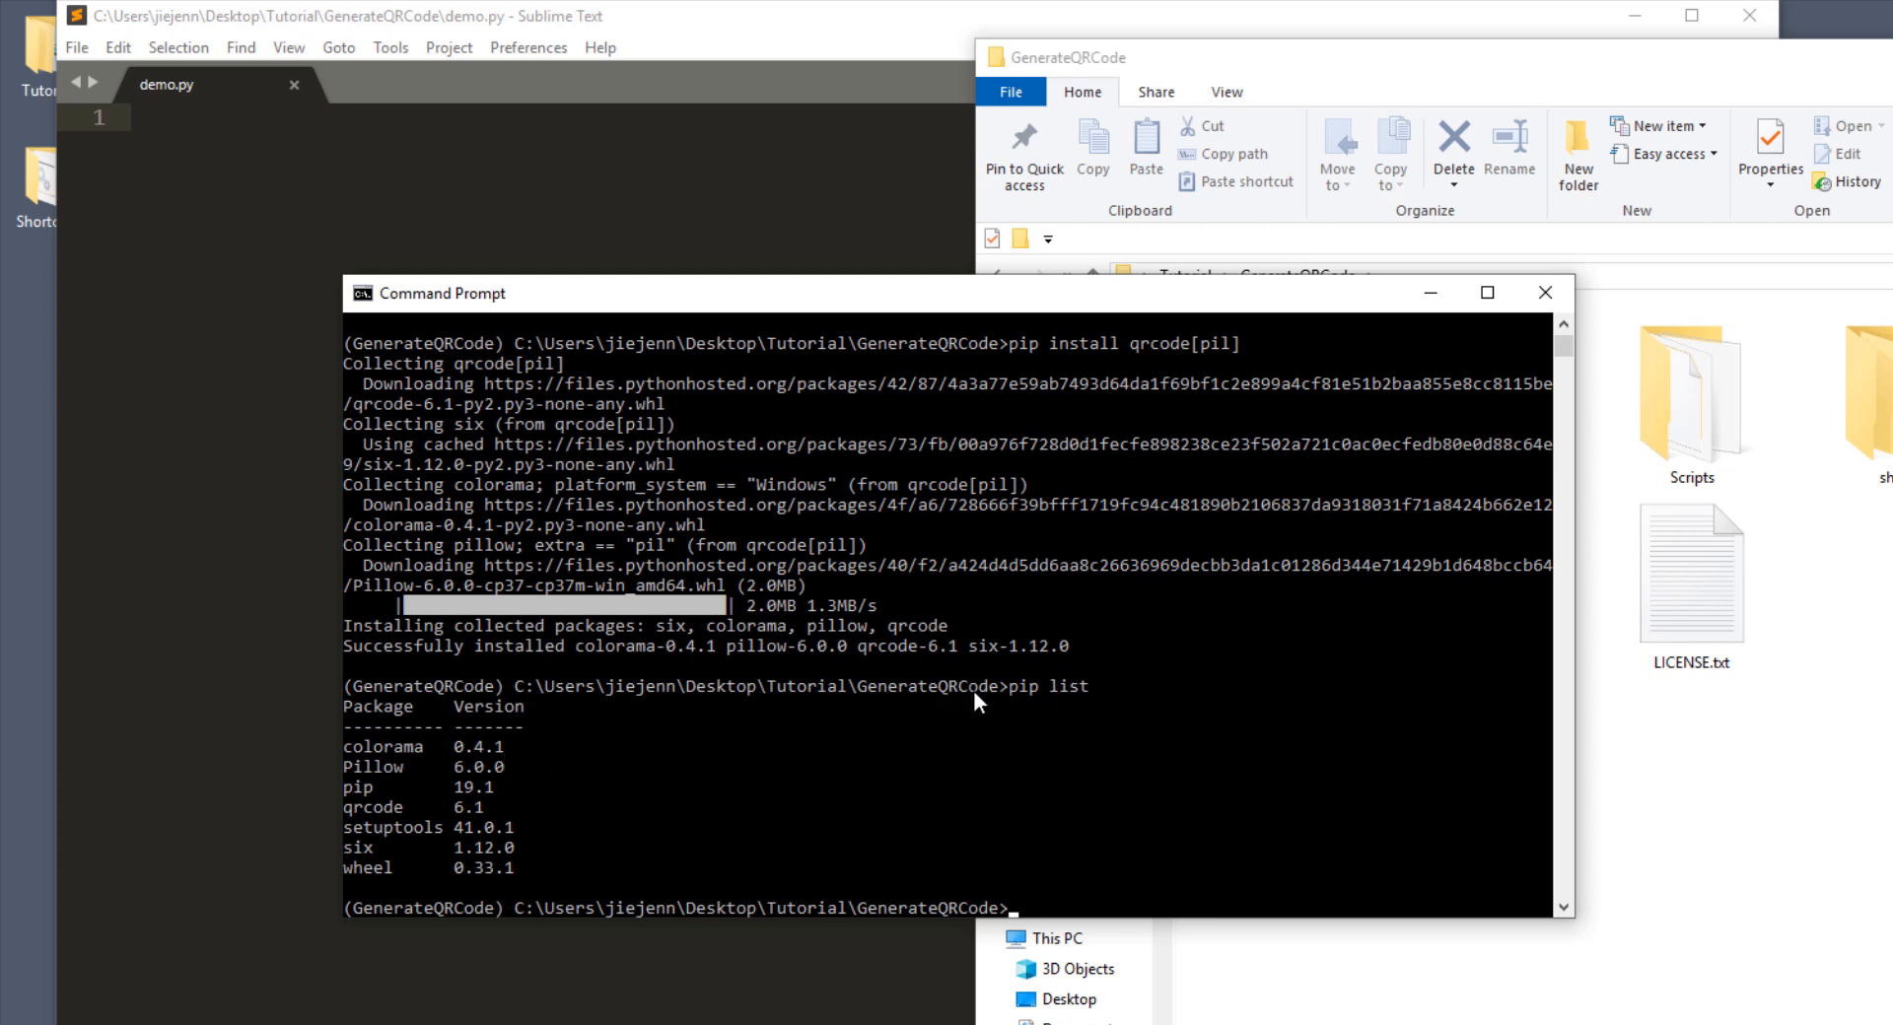
pyautogui.moveTo(368, 764)
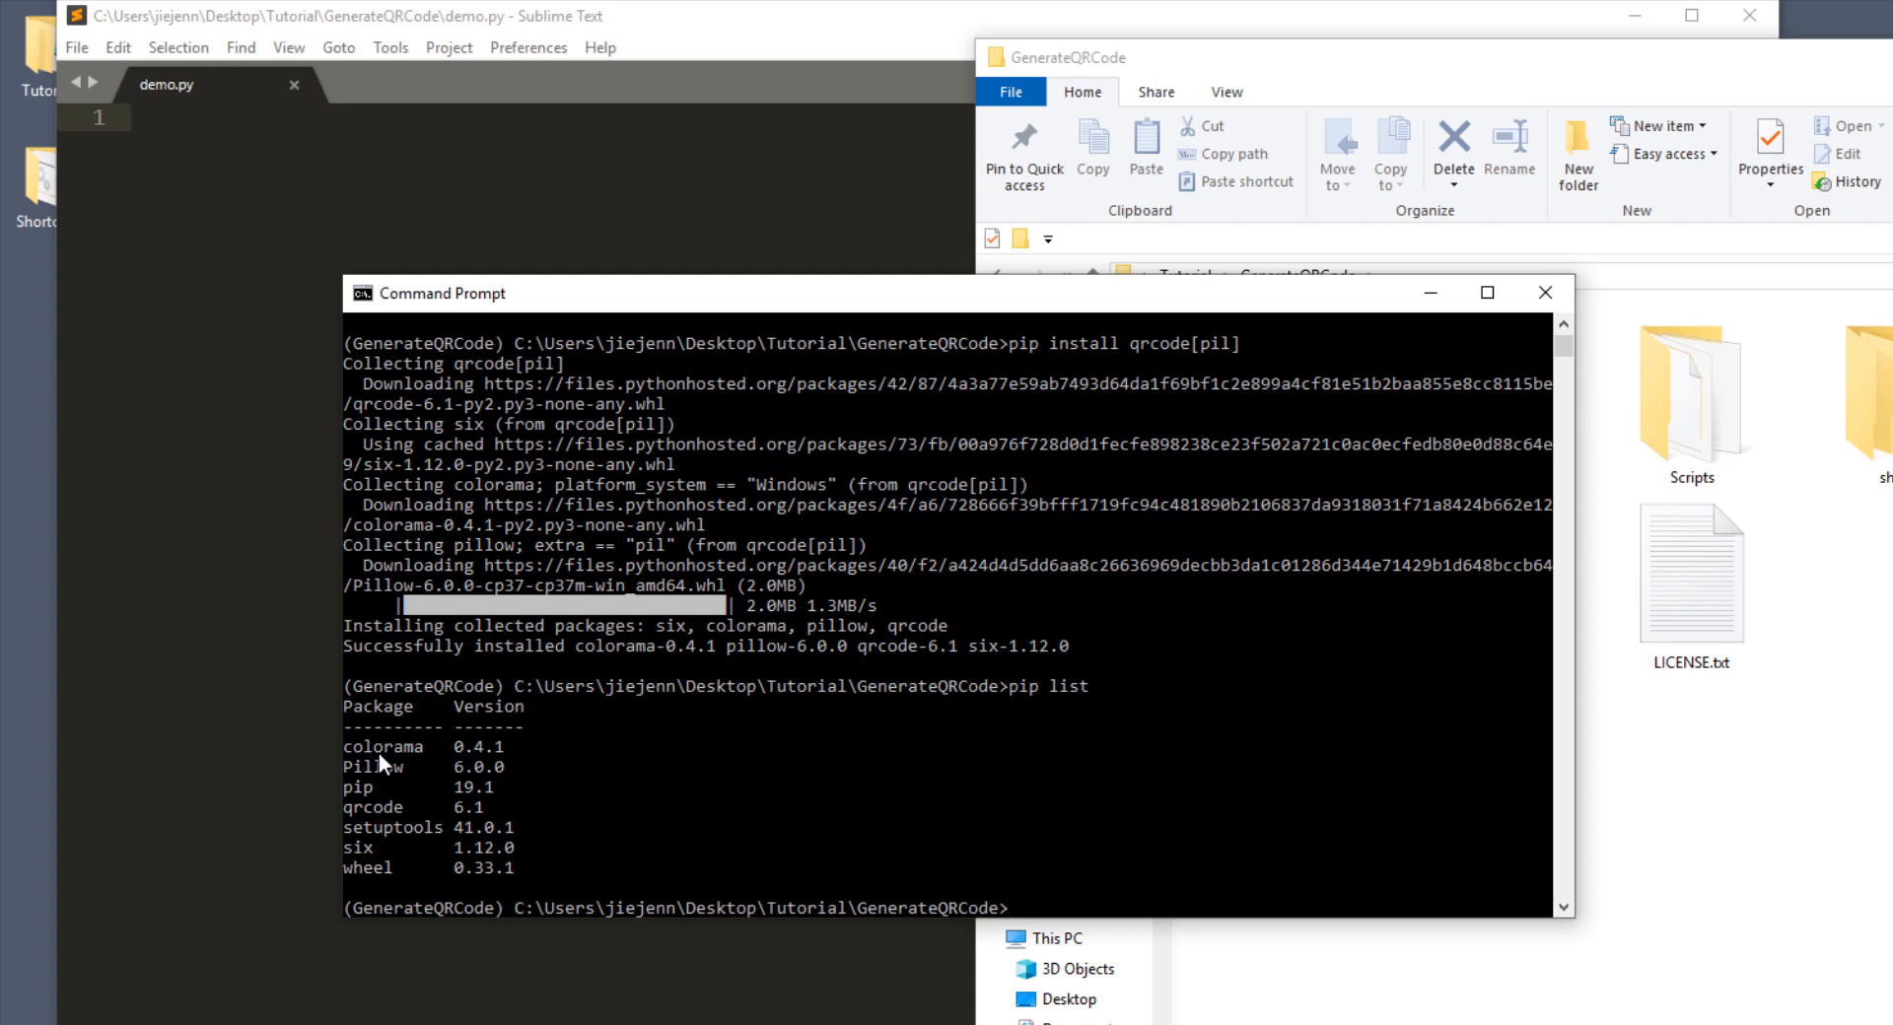
pyautogui.moveTo(387, 775)
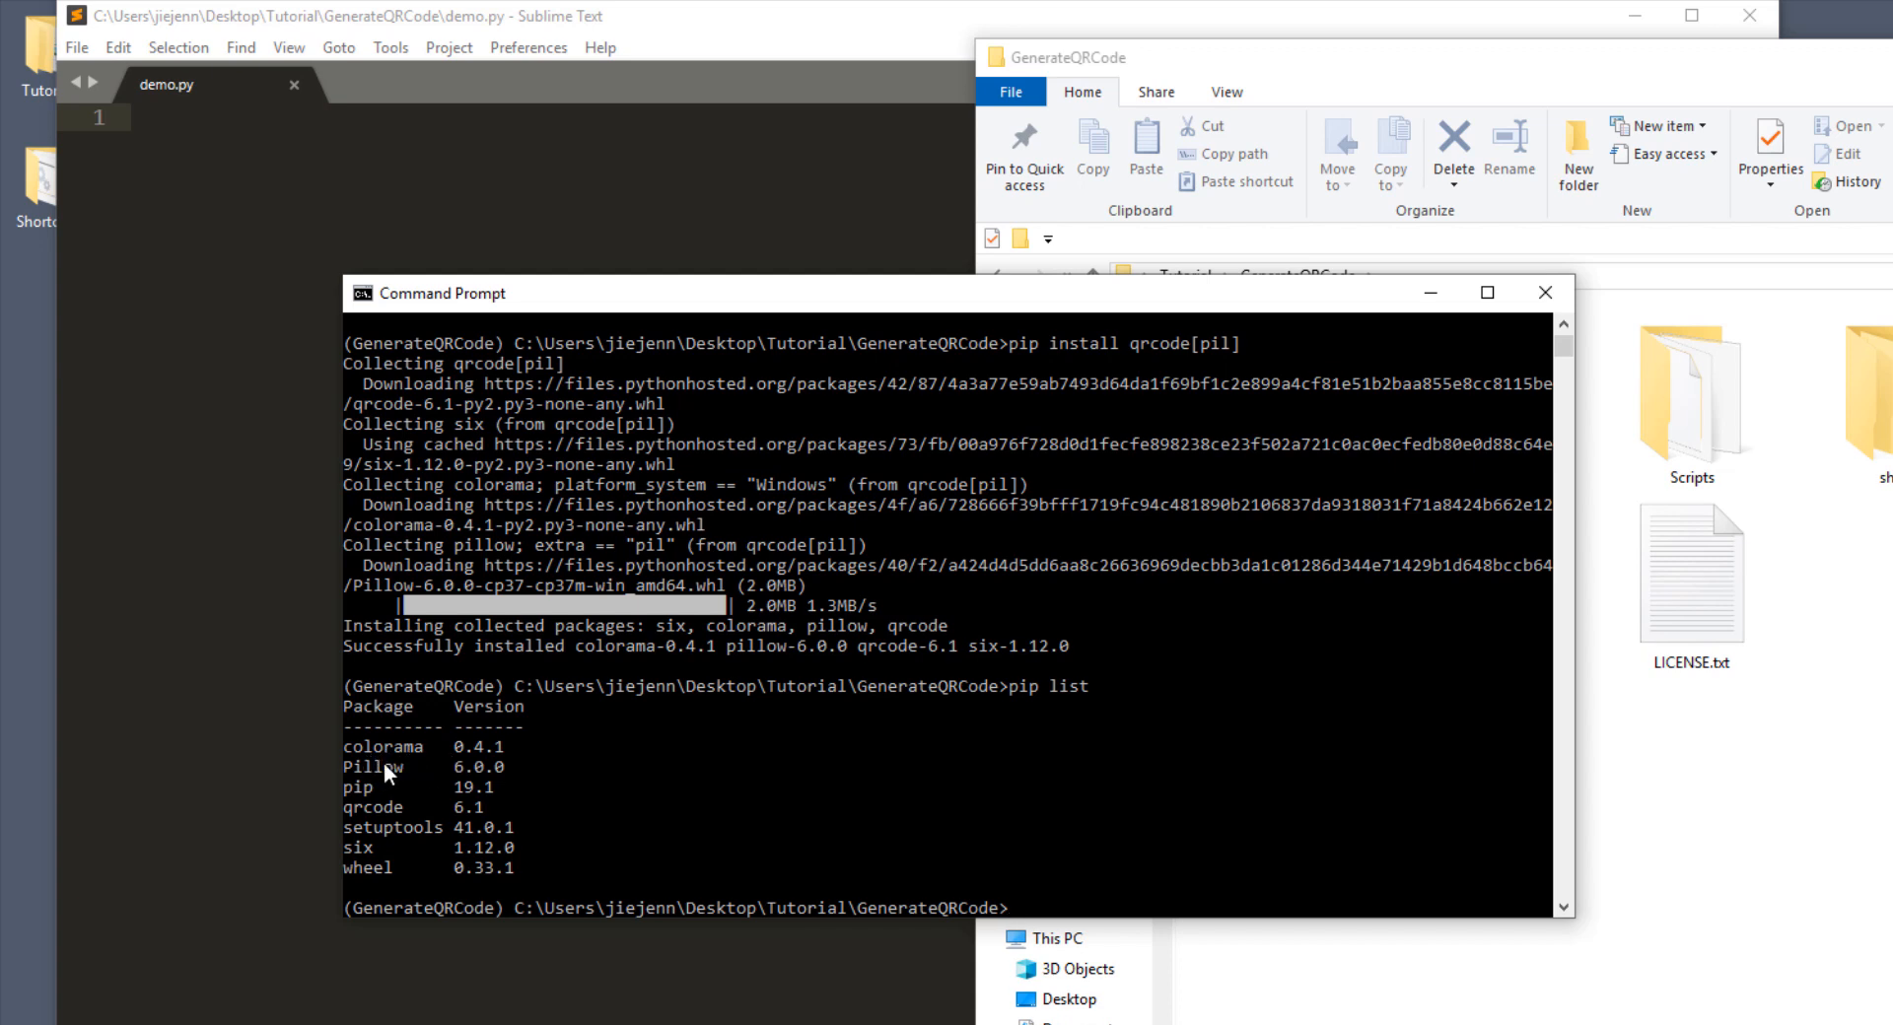
pyautogui.moveTo(370, 827)
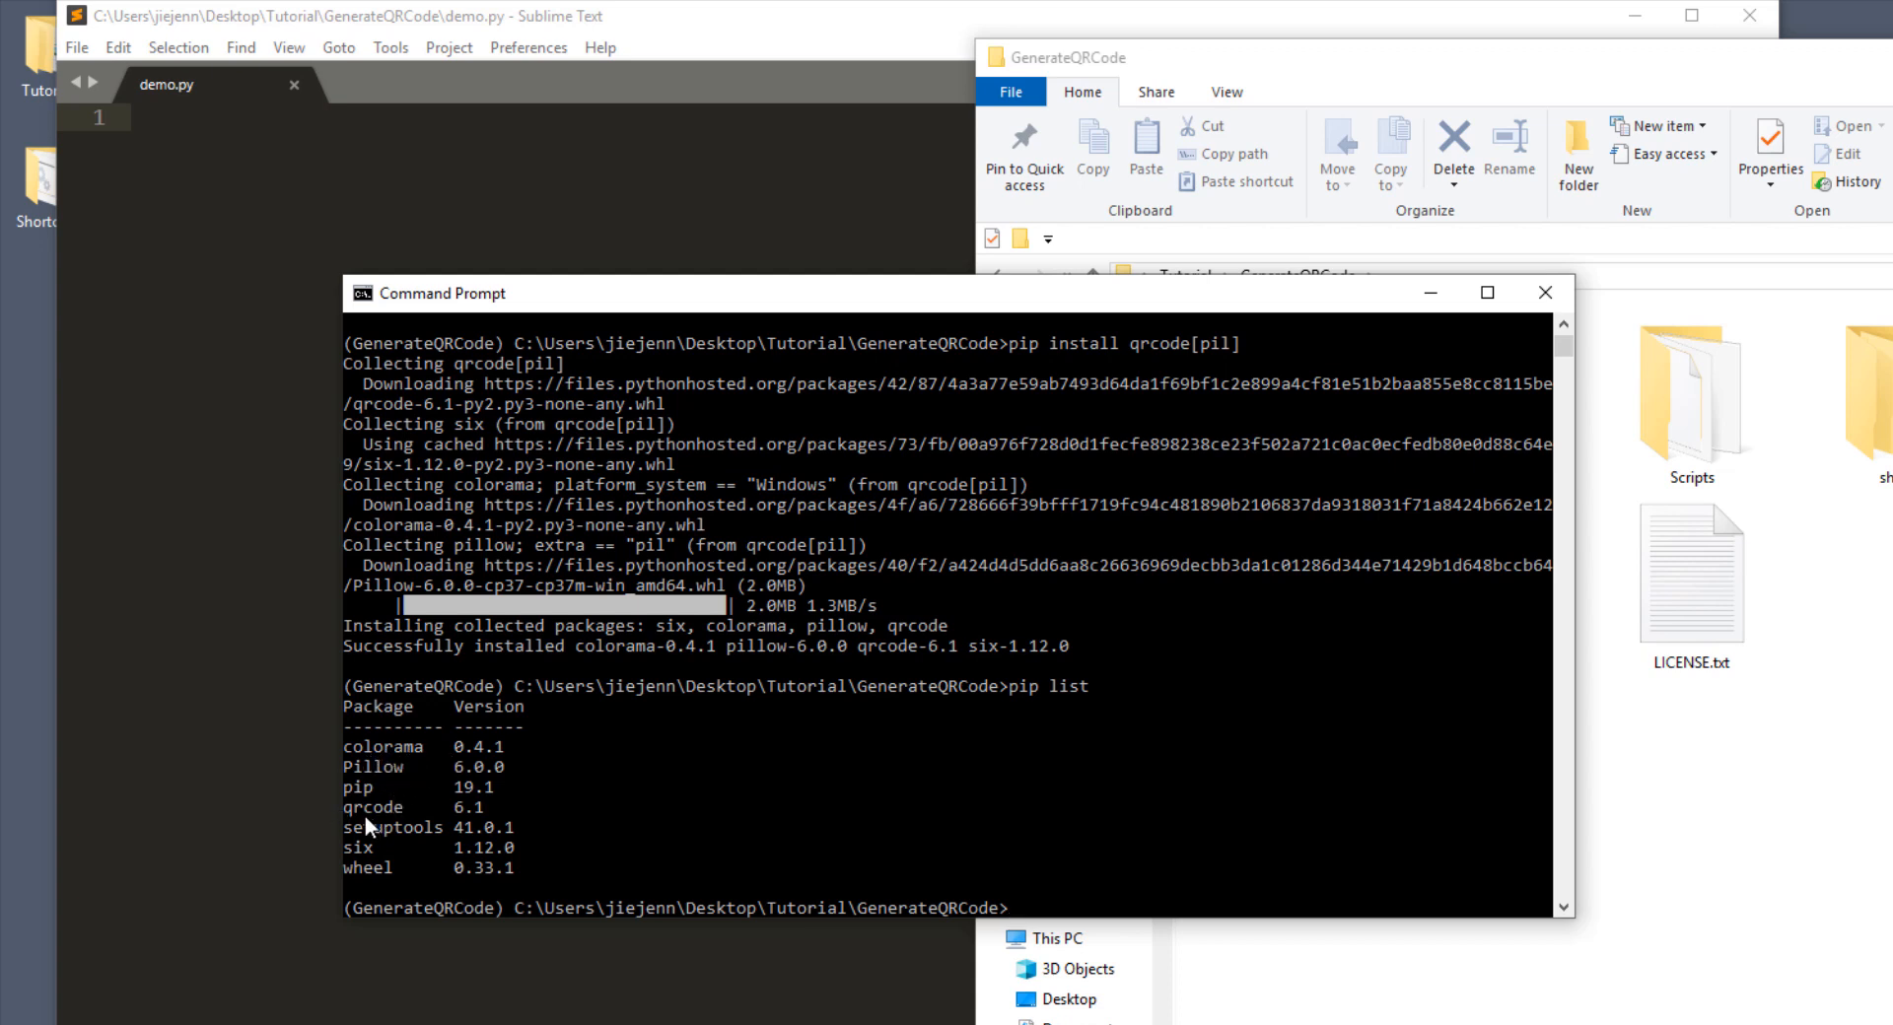
pyautogui.moveTo(893, 700)
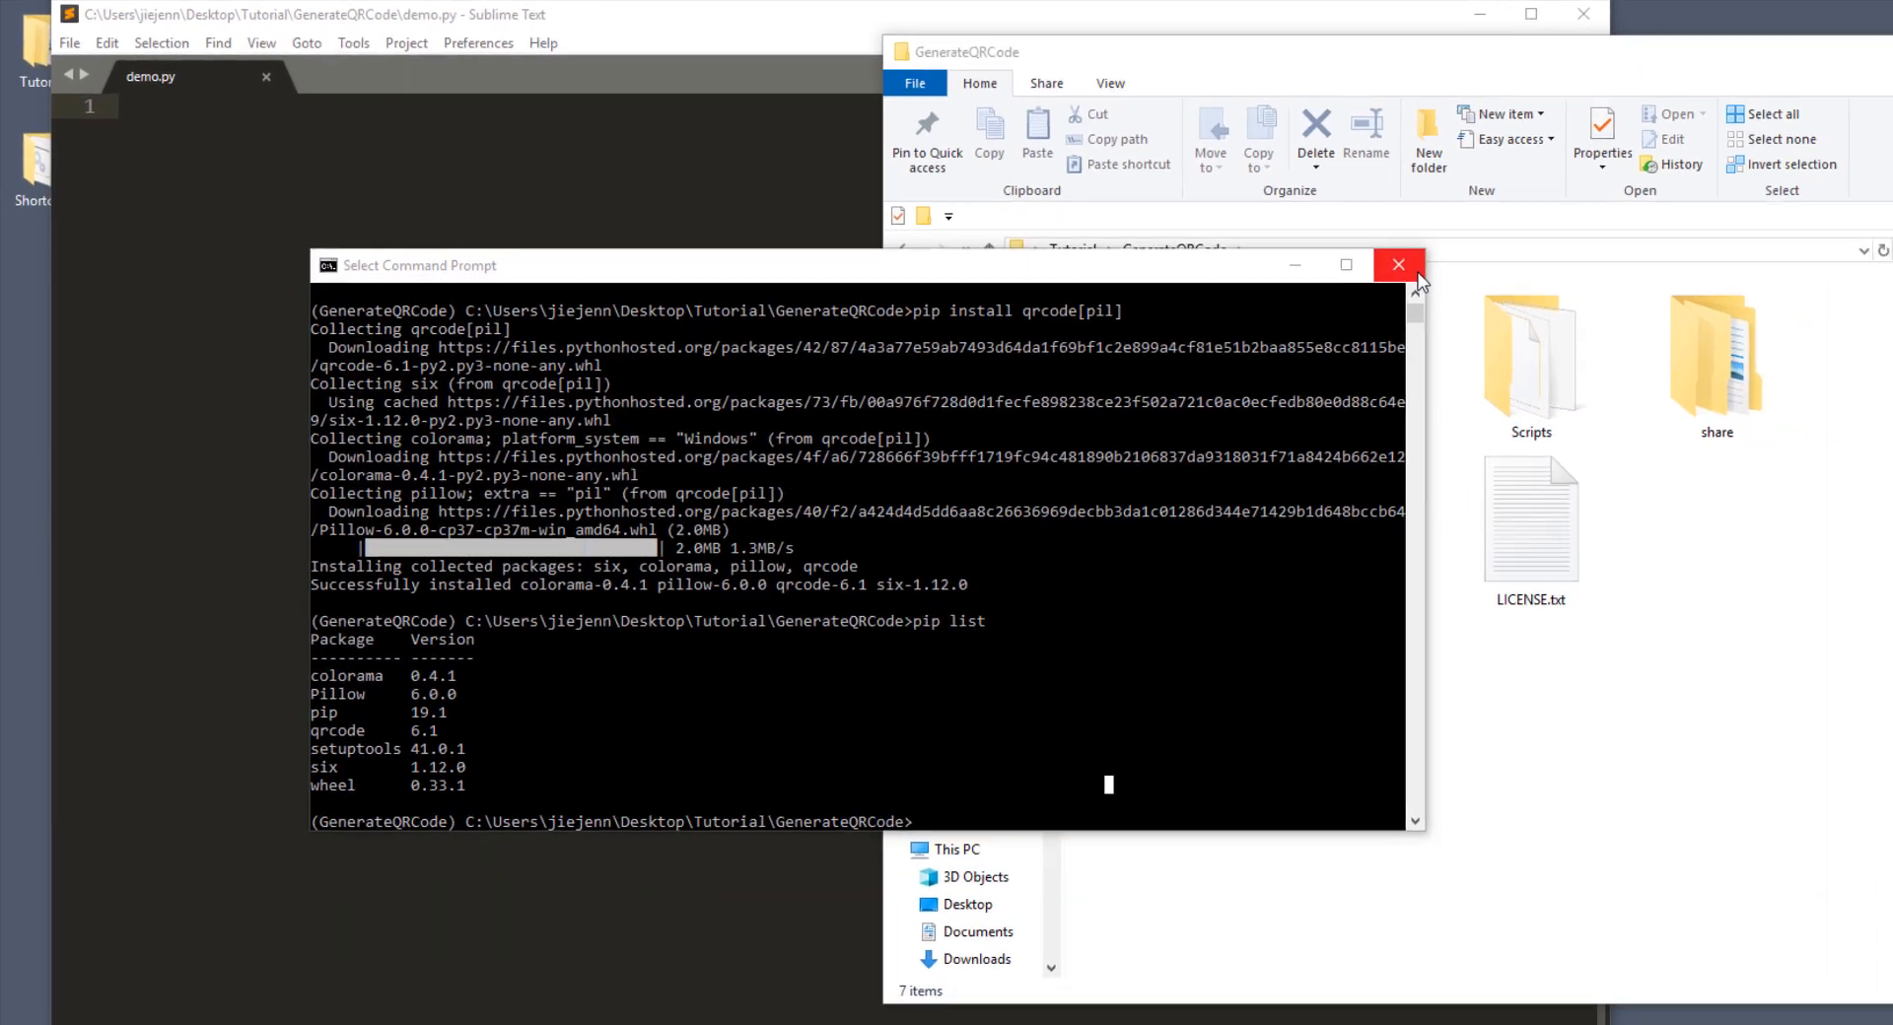
# Step: Write 'import qrcode' and qr = qrcode.make('hello world') into demo.py
pyautogui.click(1399, 264)
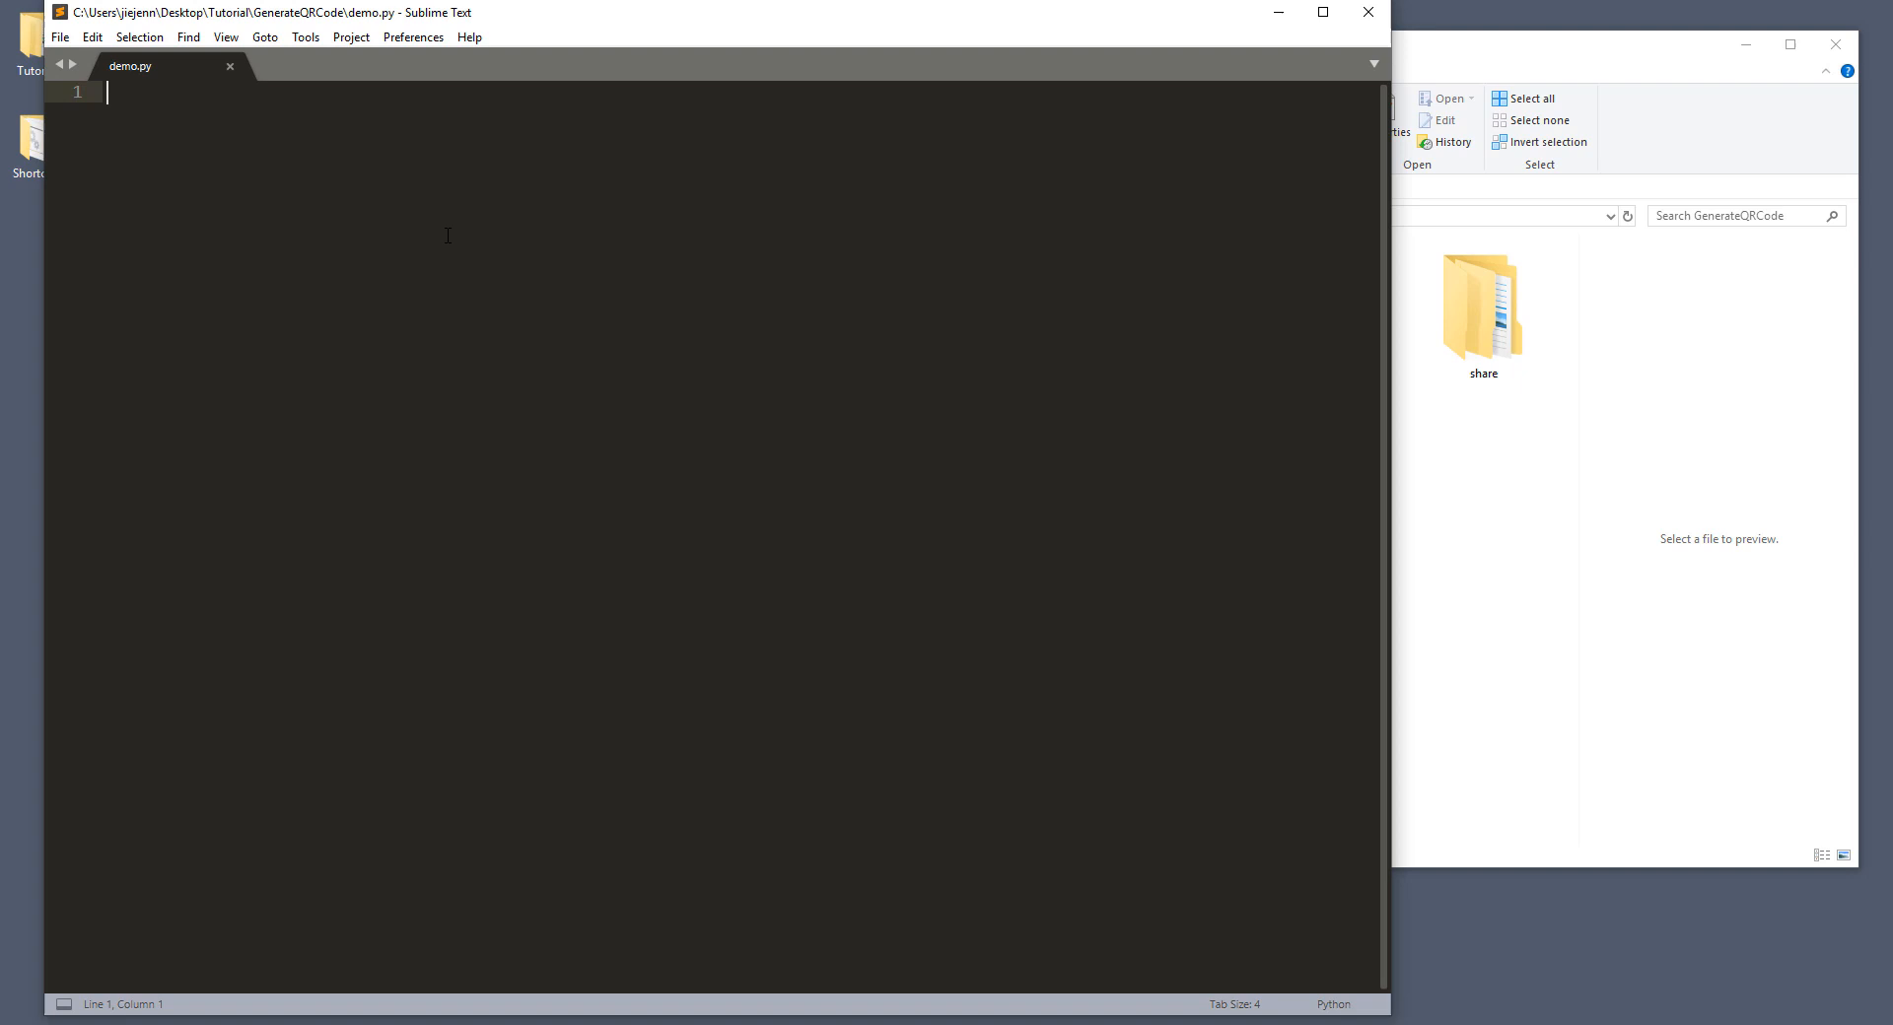
pyautogui.write('i')
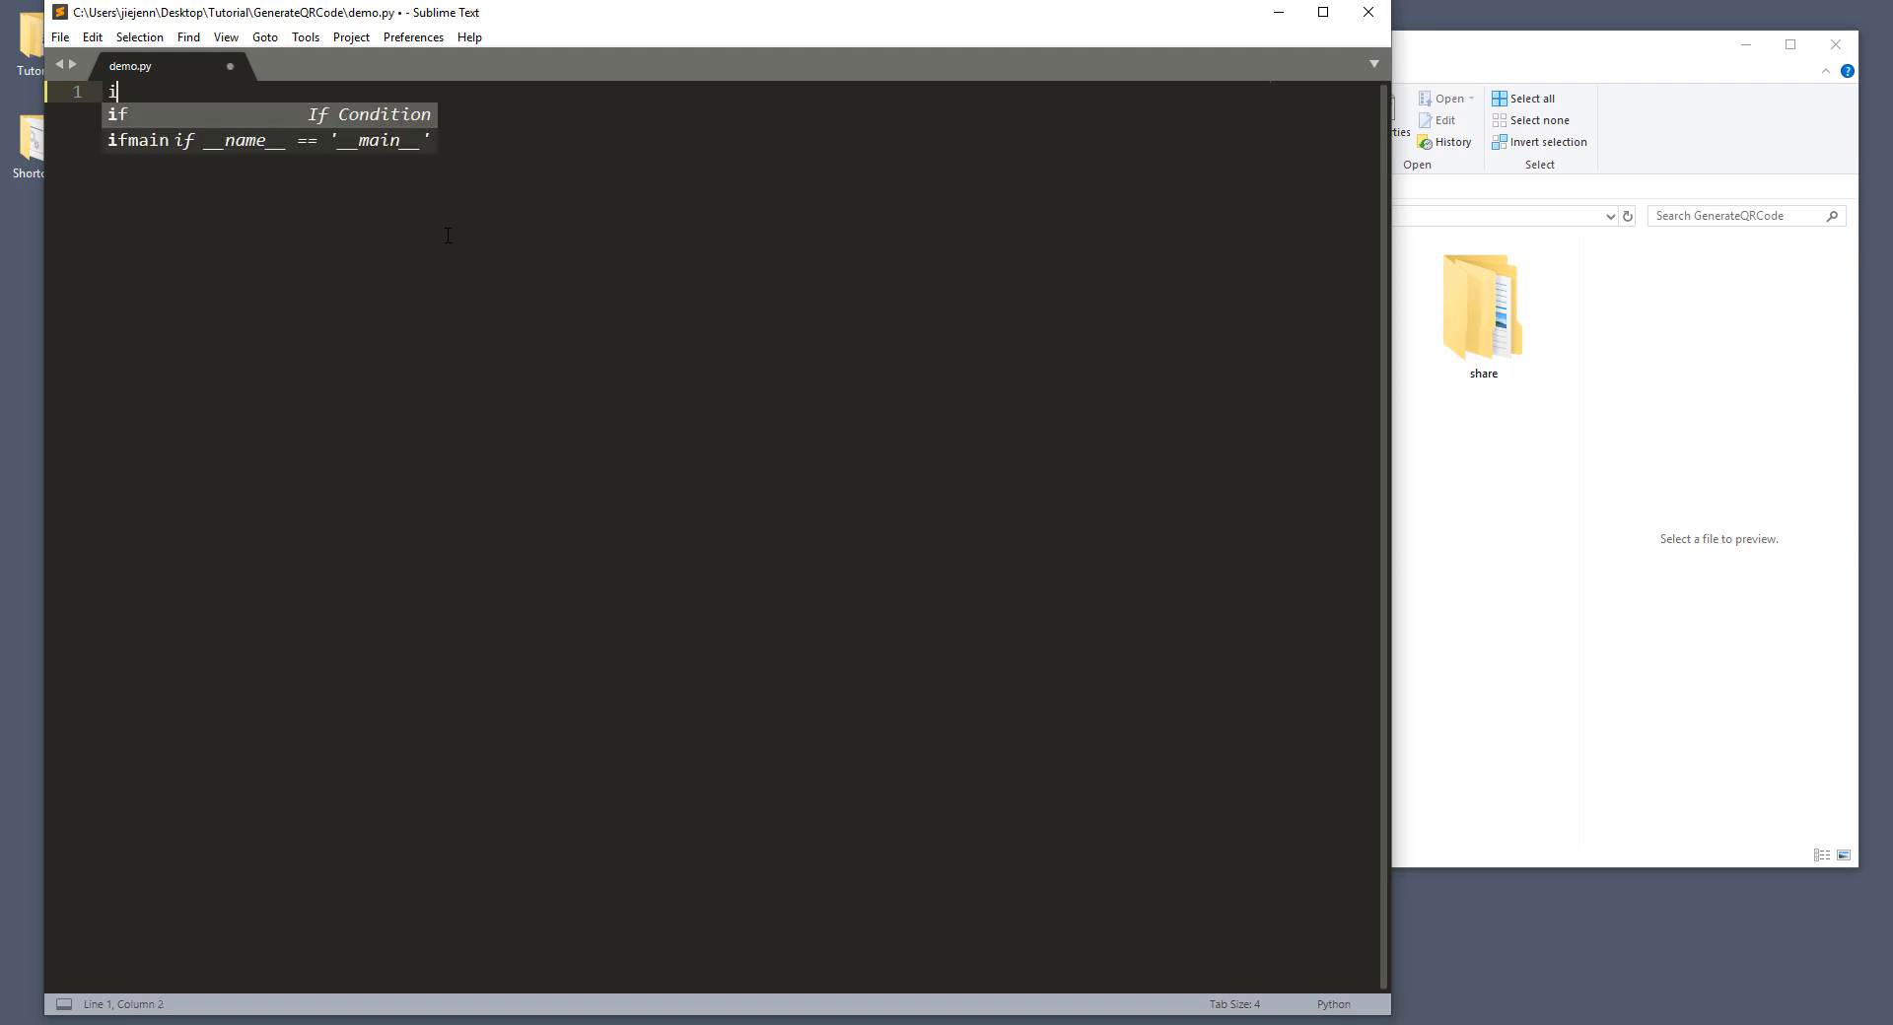
pyautogui.write('mport qrcode')
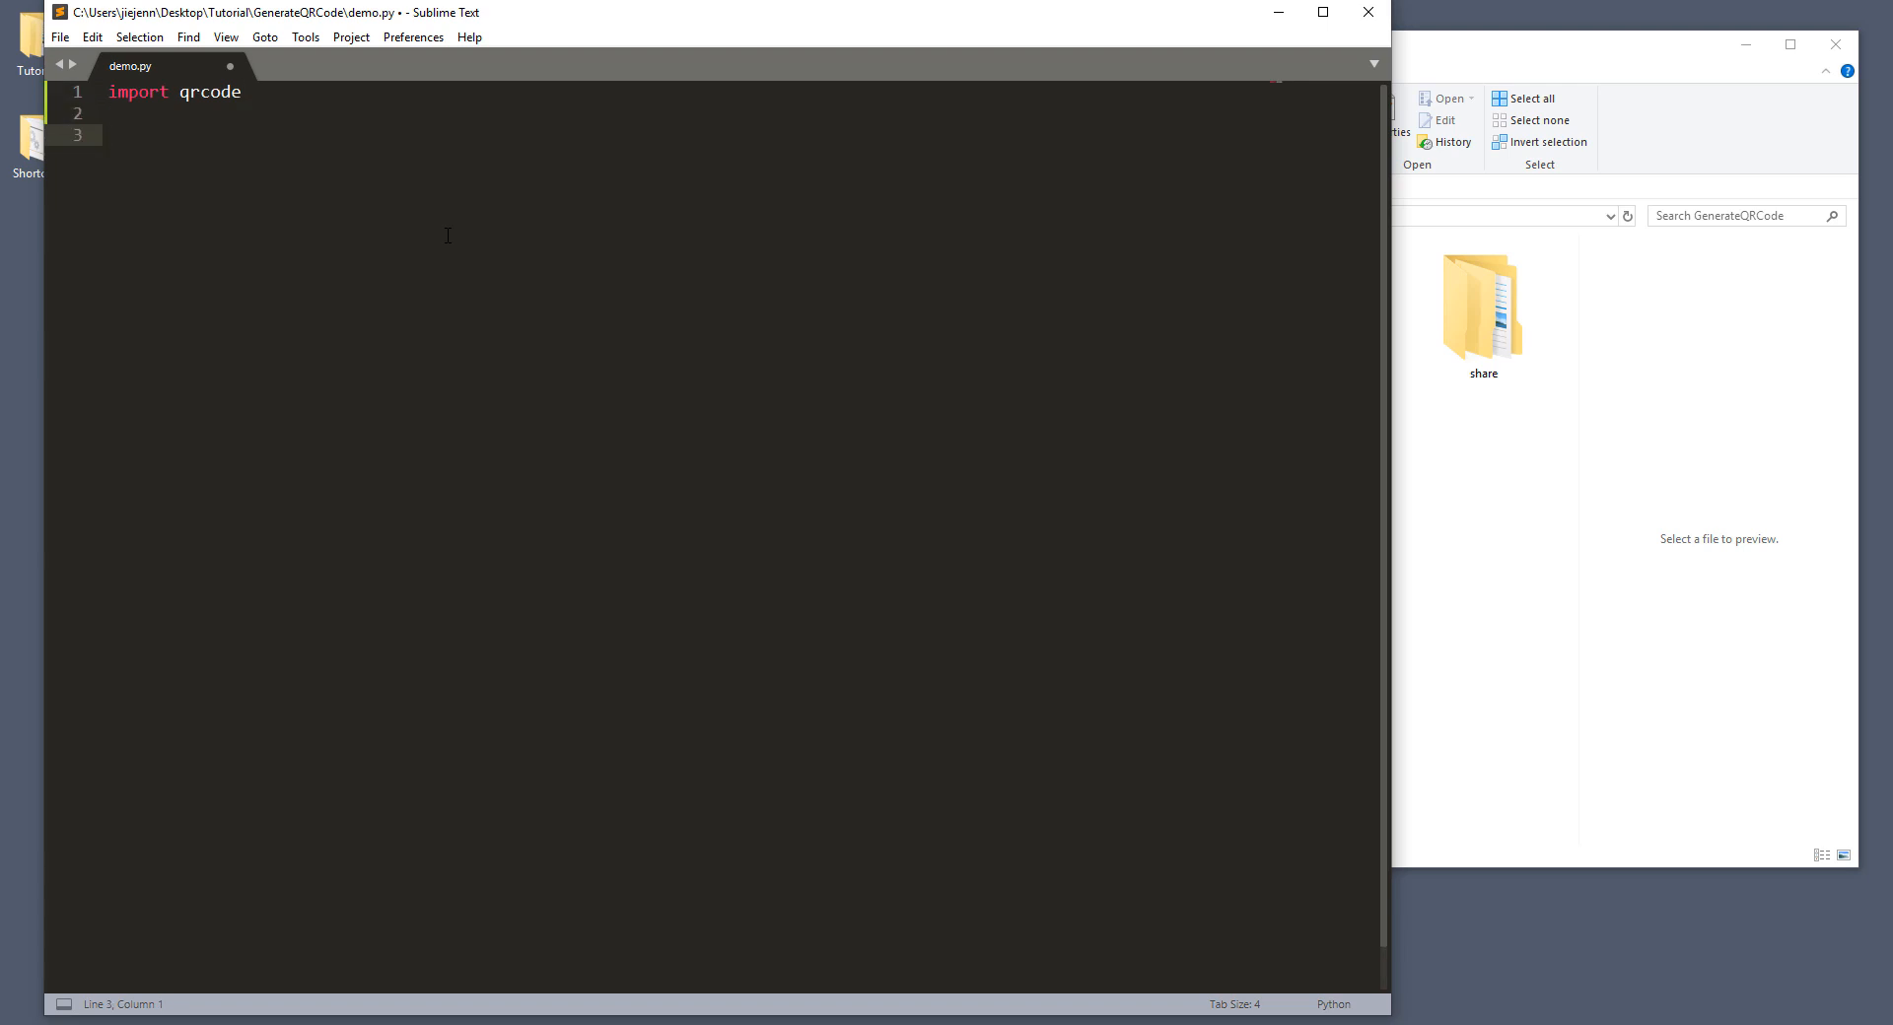
pyautogui.write('qr =')
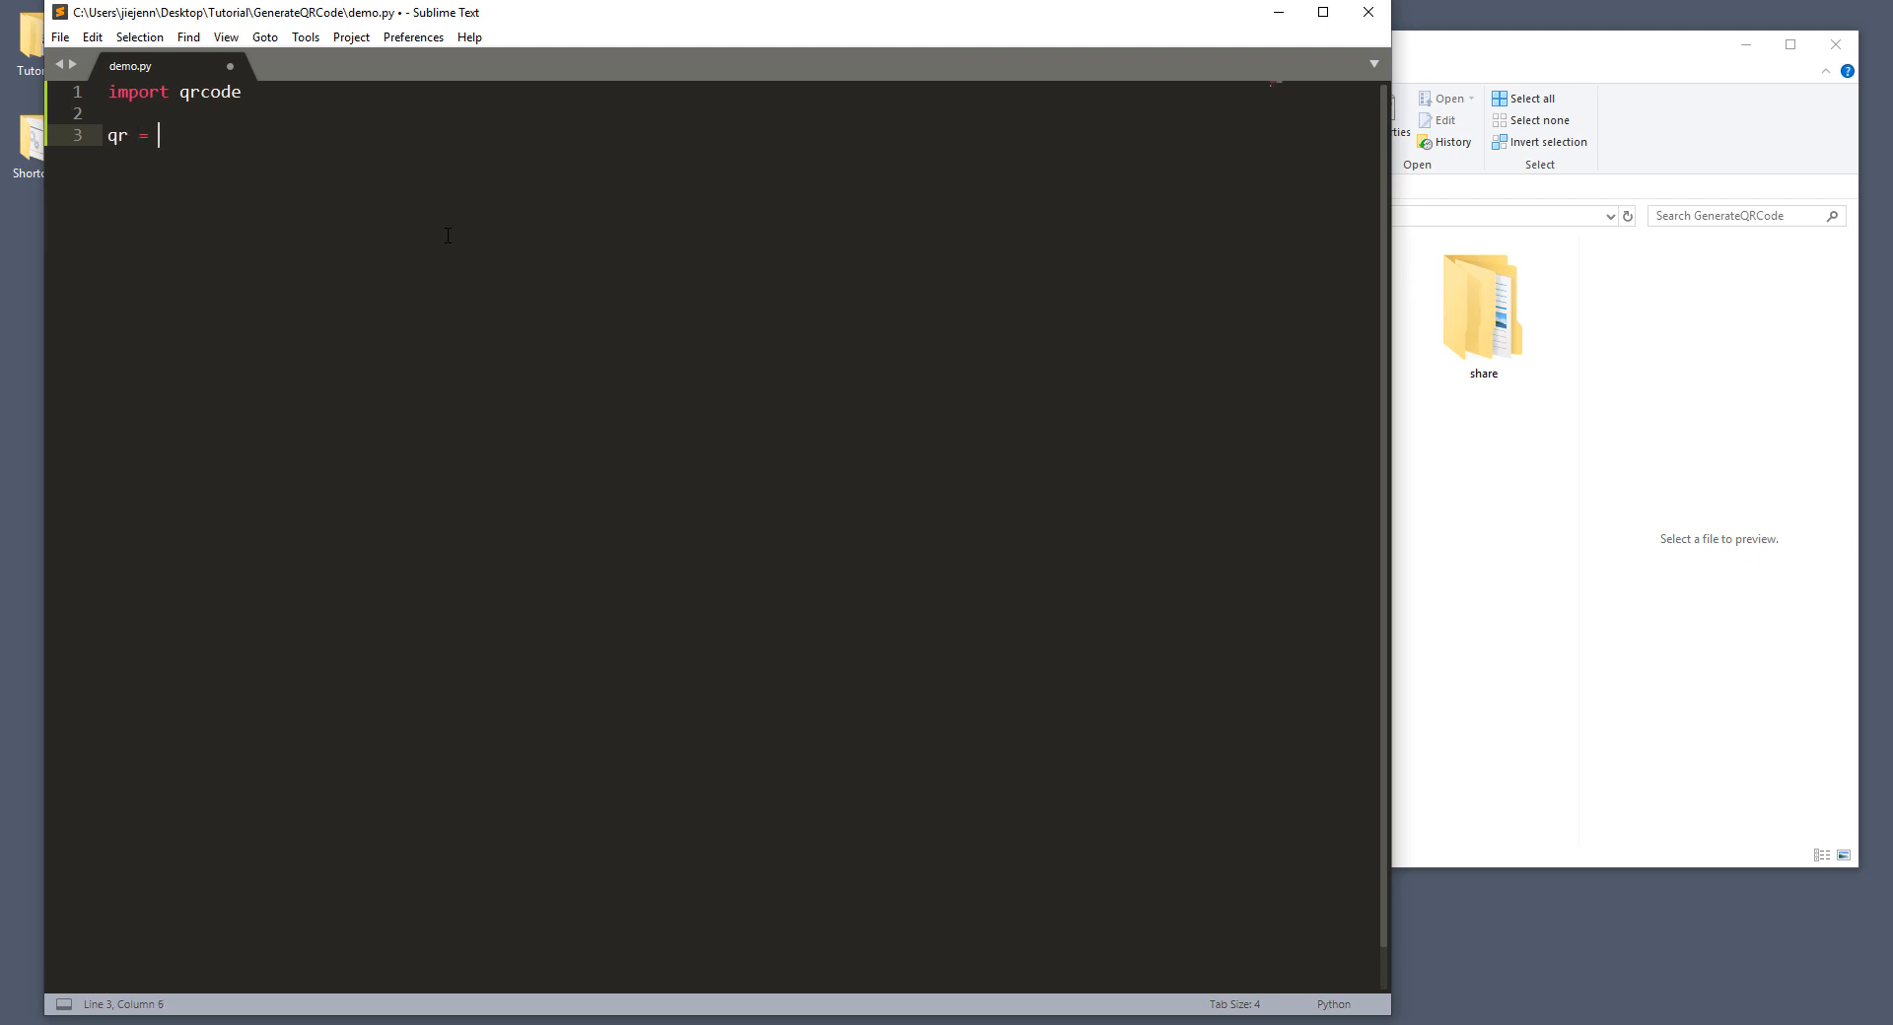
pyautogui.write('qrc')
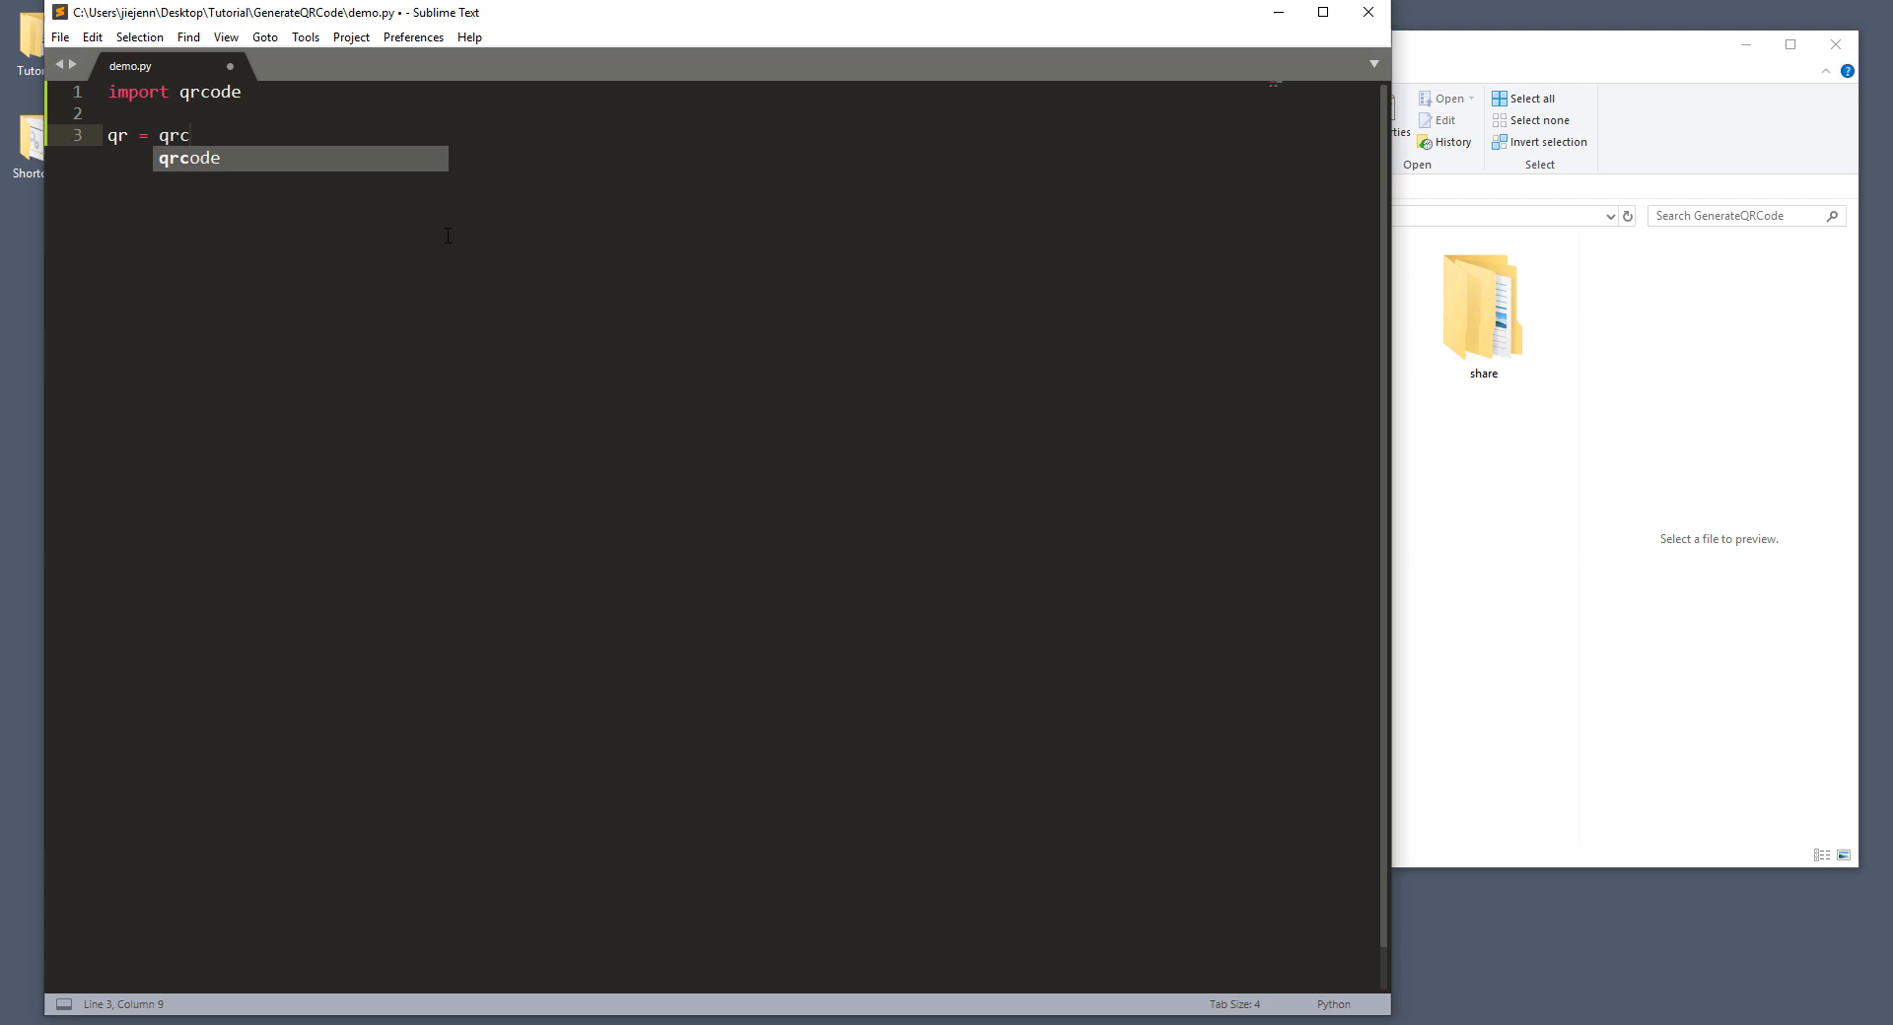
pyautogui.write('ode.make')
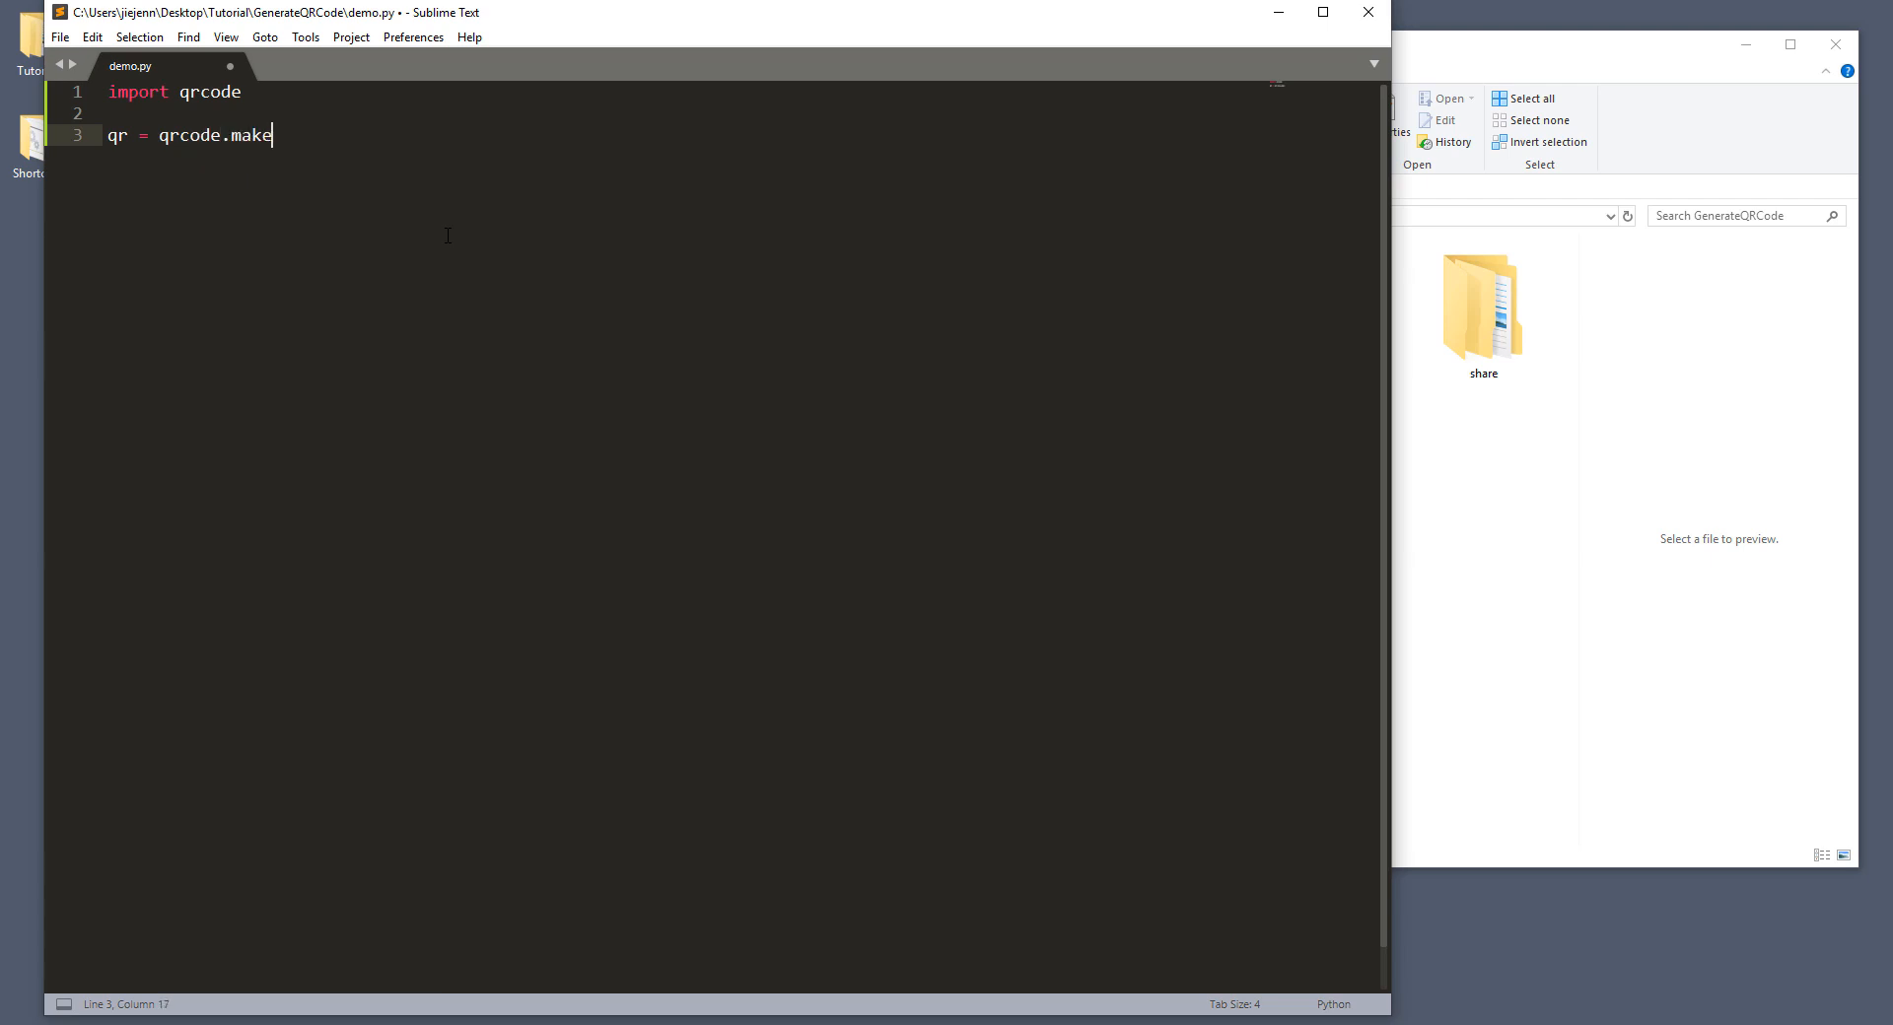
pyautogui.write("('')")
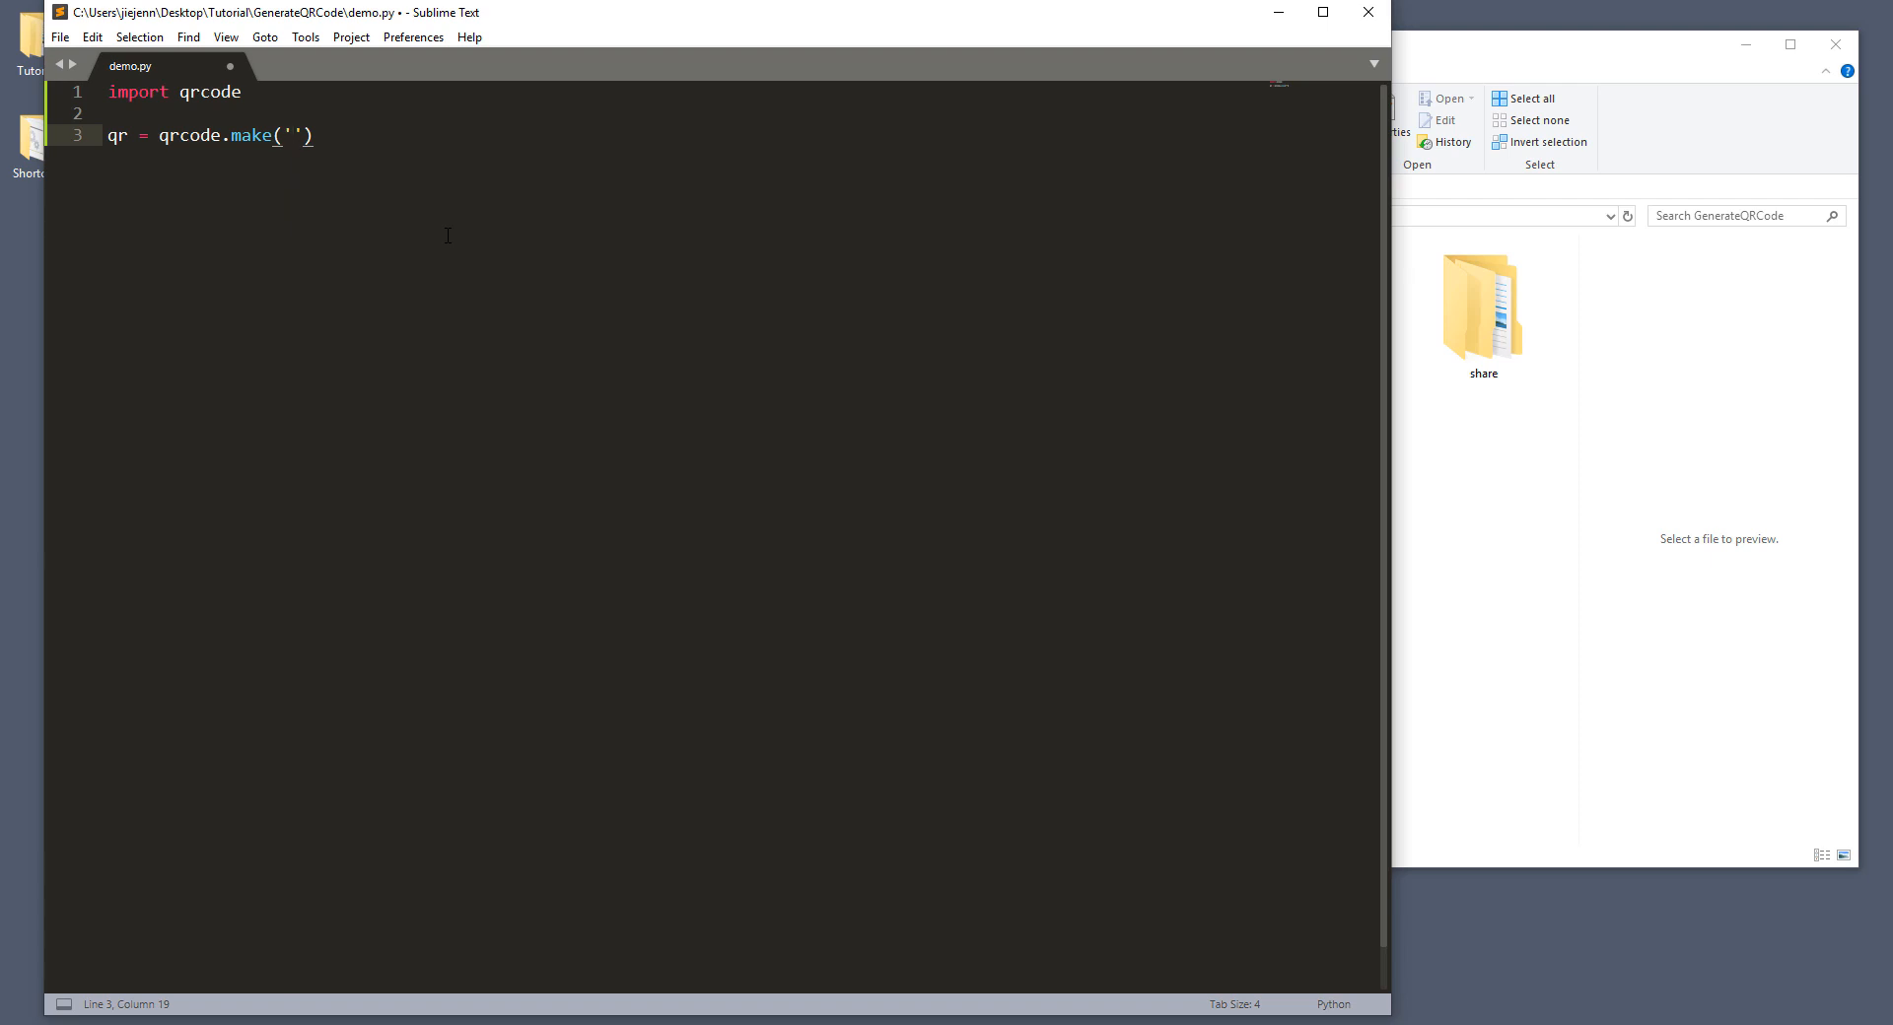
pyautogui.write('hello')
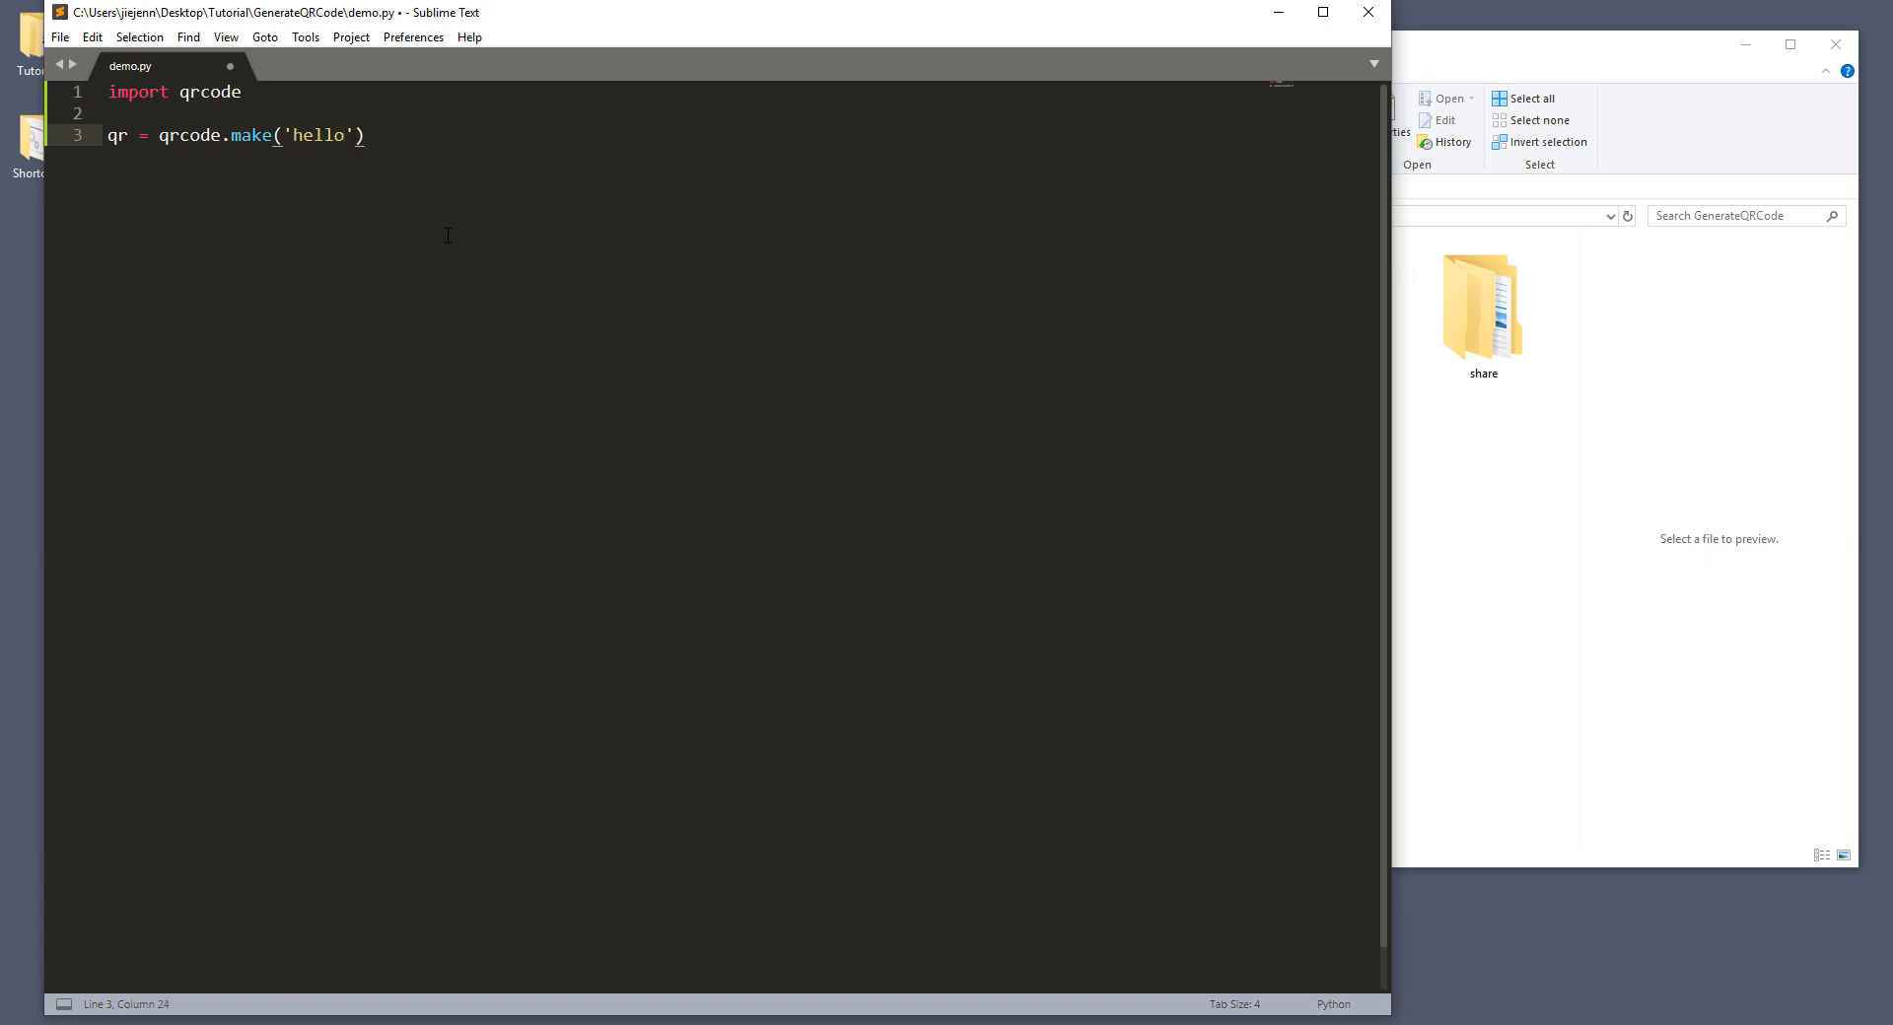
pyautogui.write('world')
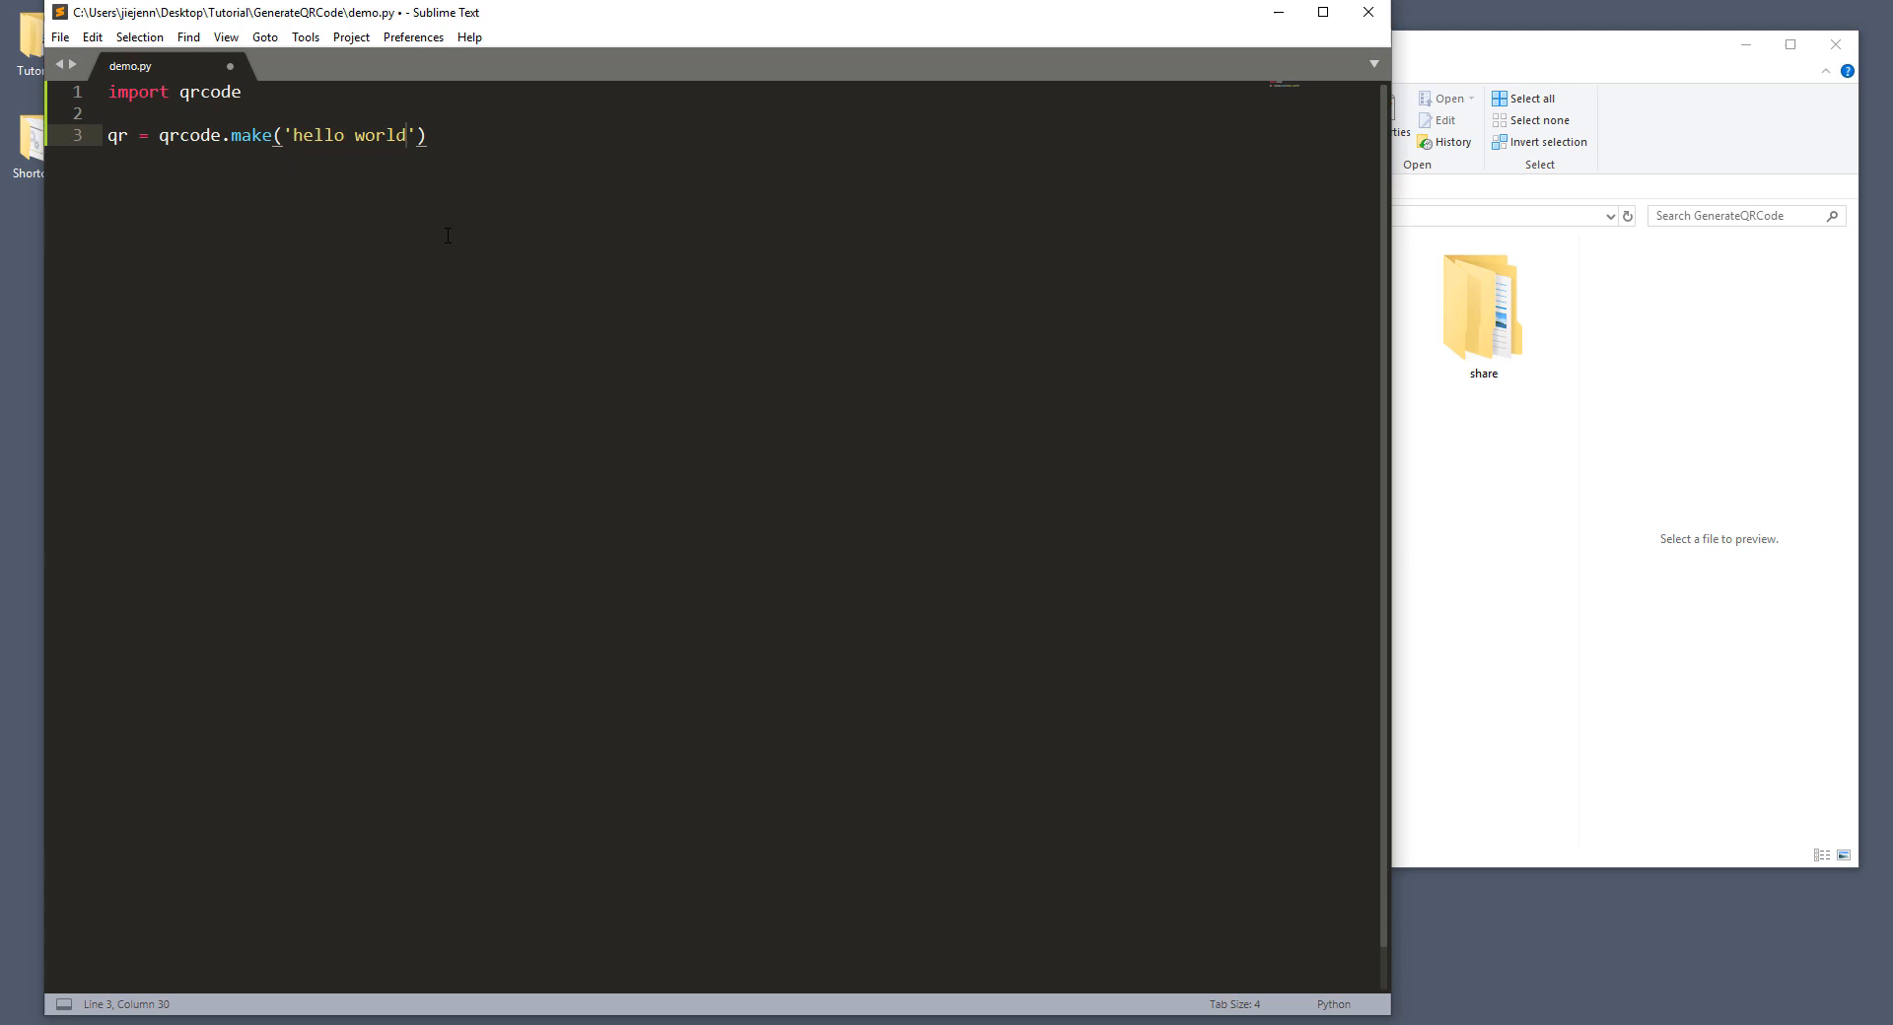
pyautogui.press('Right')
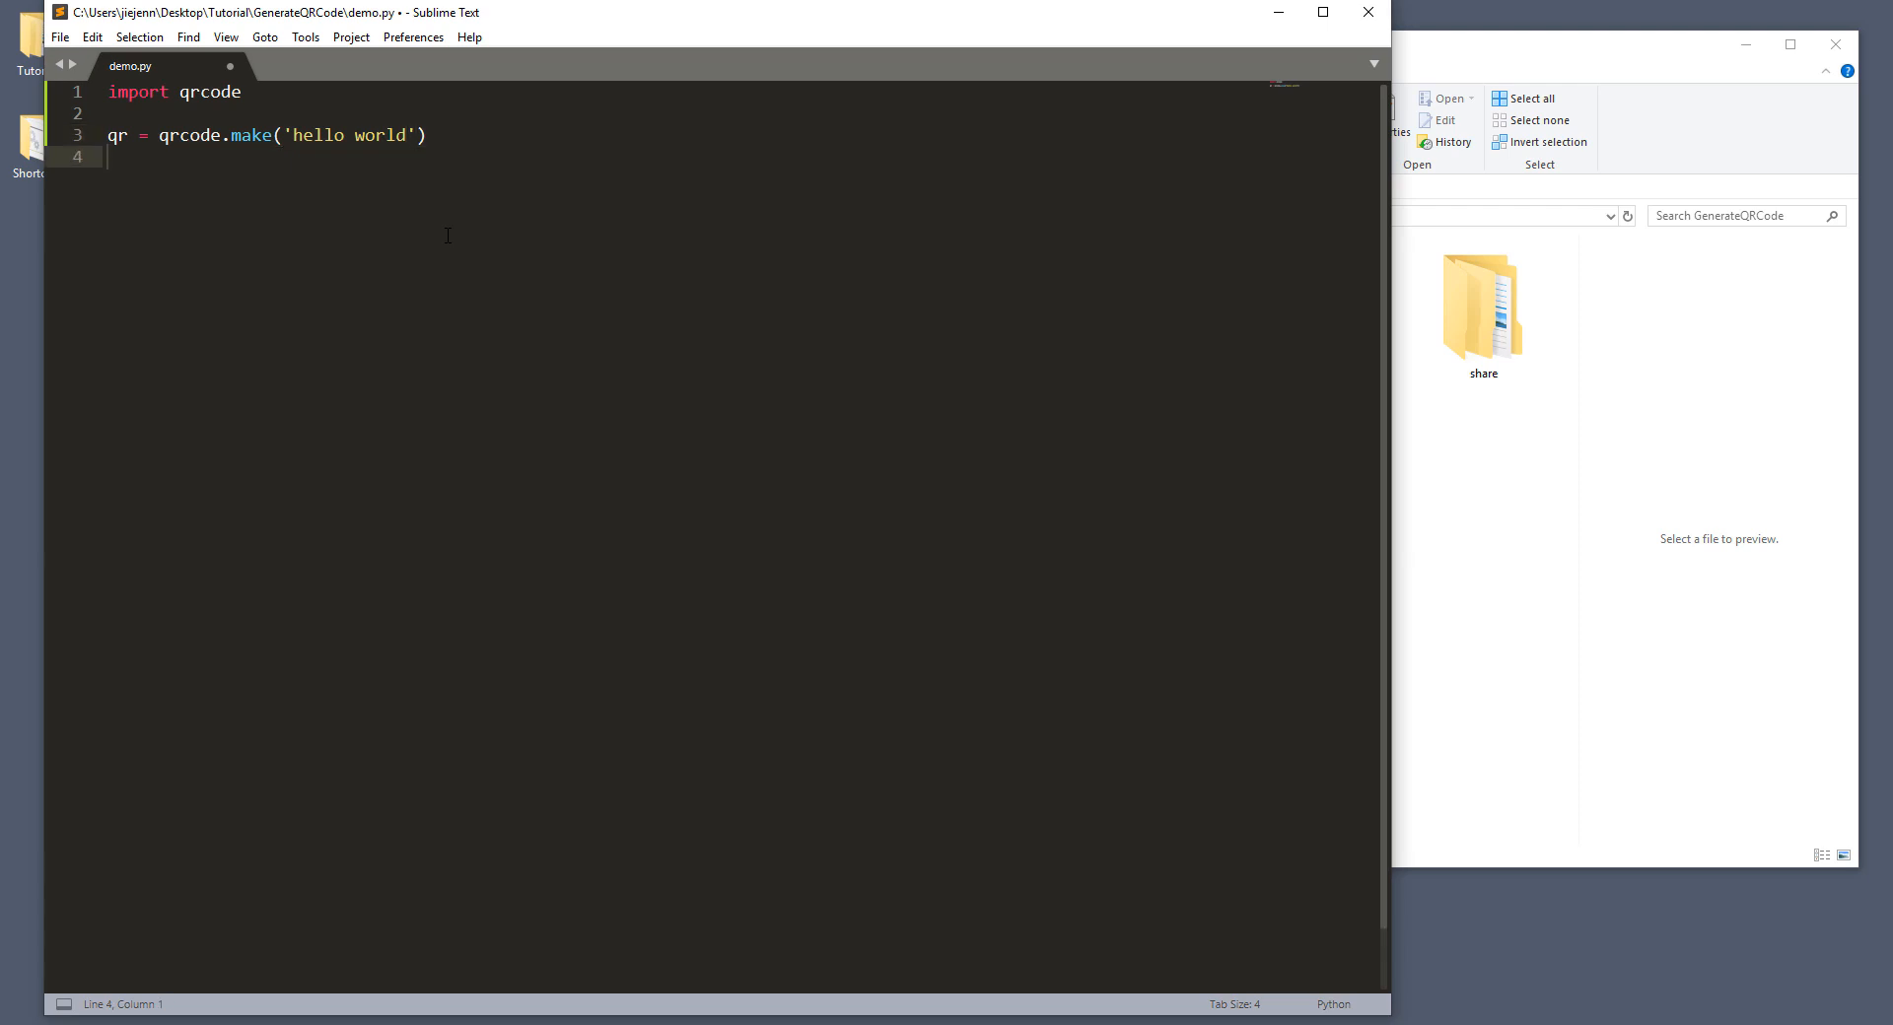
# Step: Add qr.save('myQR.png') to demo.py and build the script with Ctrl+B
pyautogui.write('qr.save()')
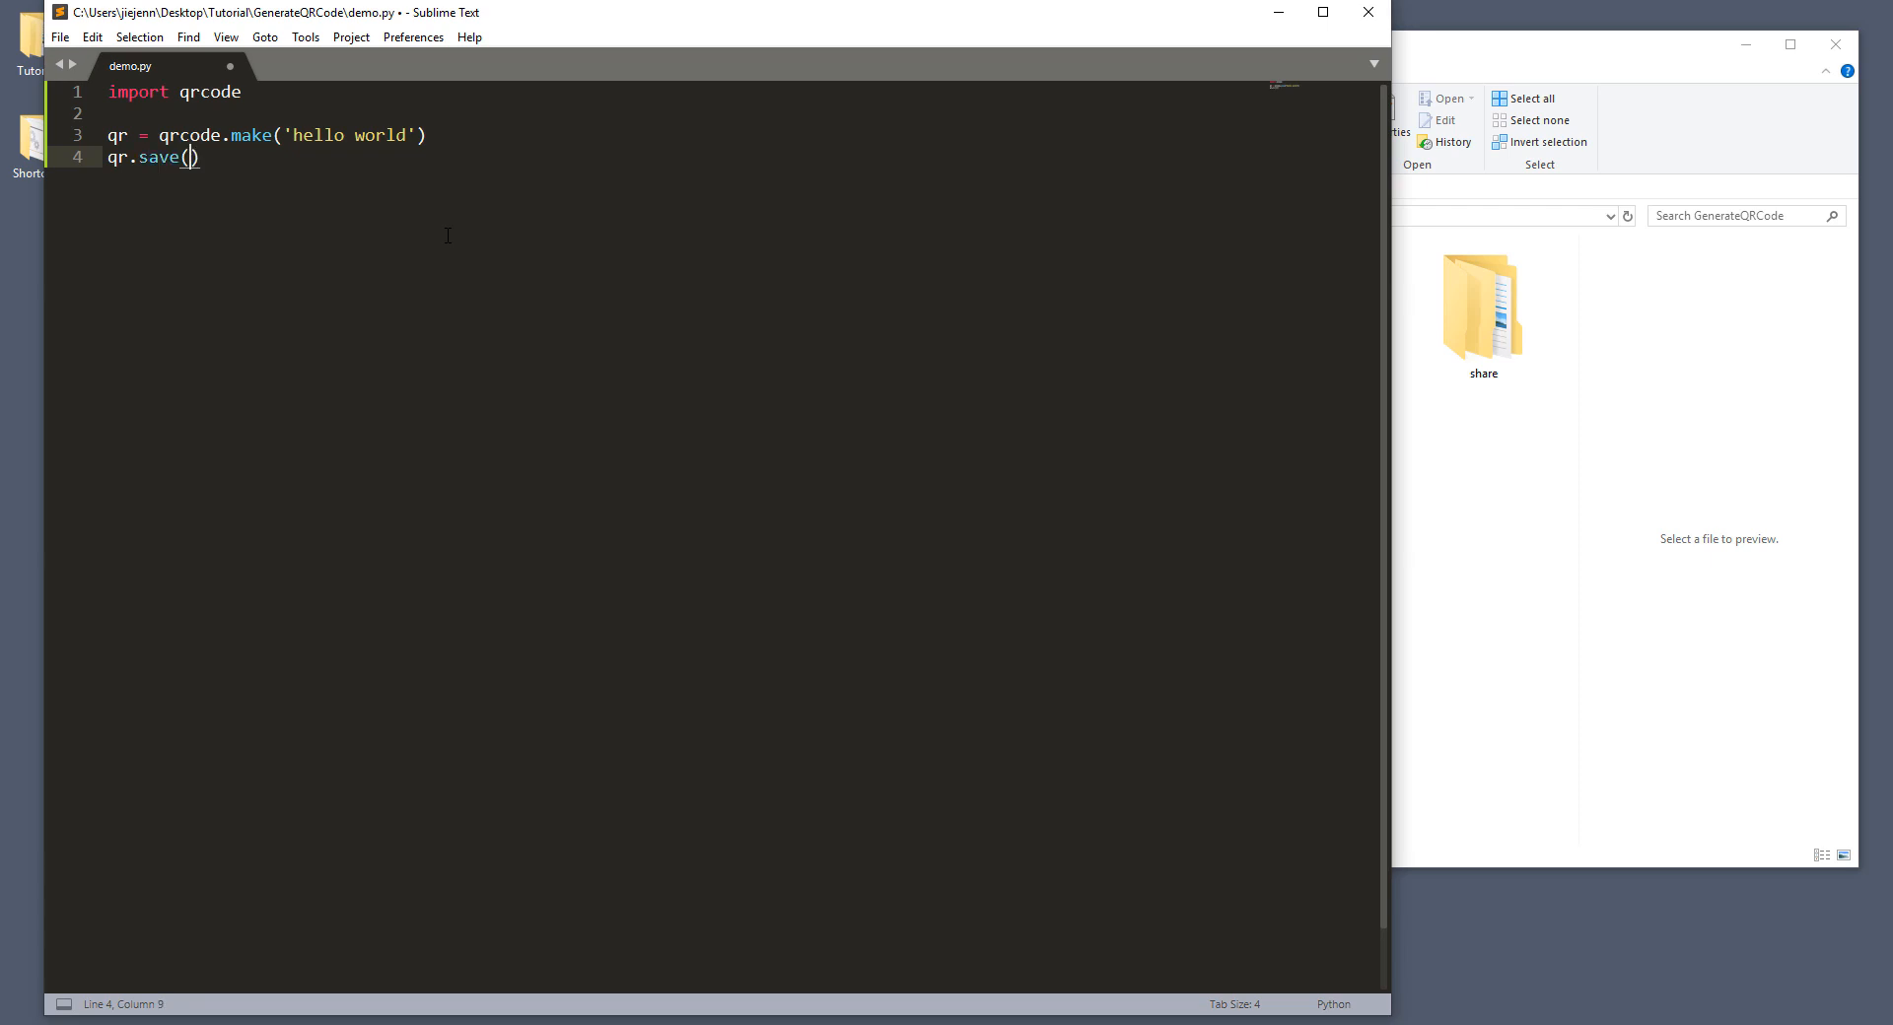
pyautogui.write("'")
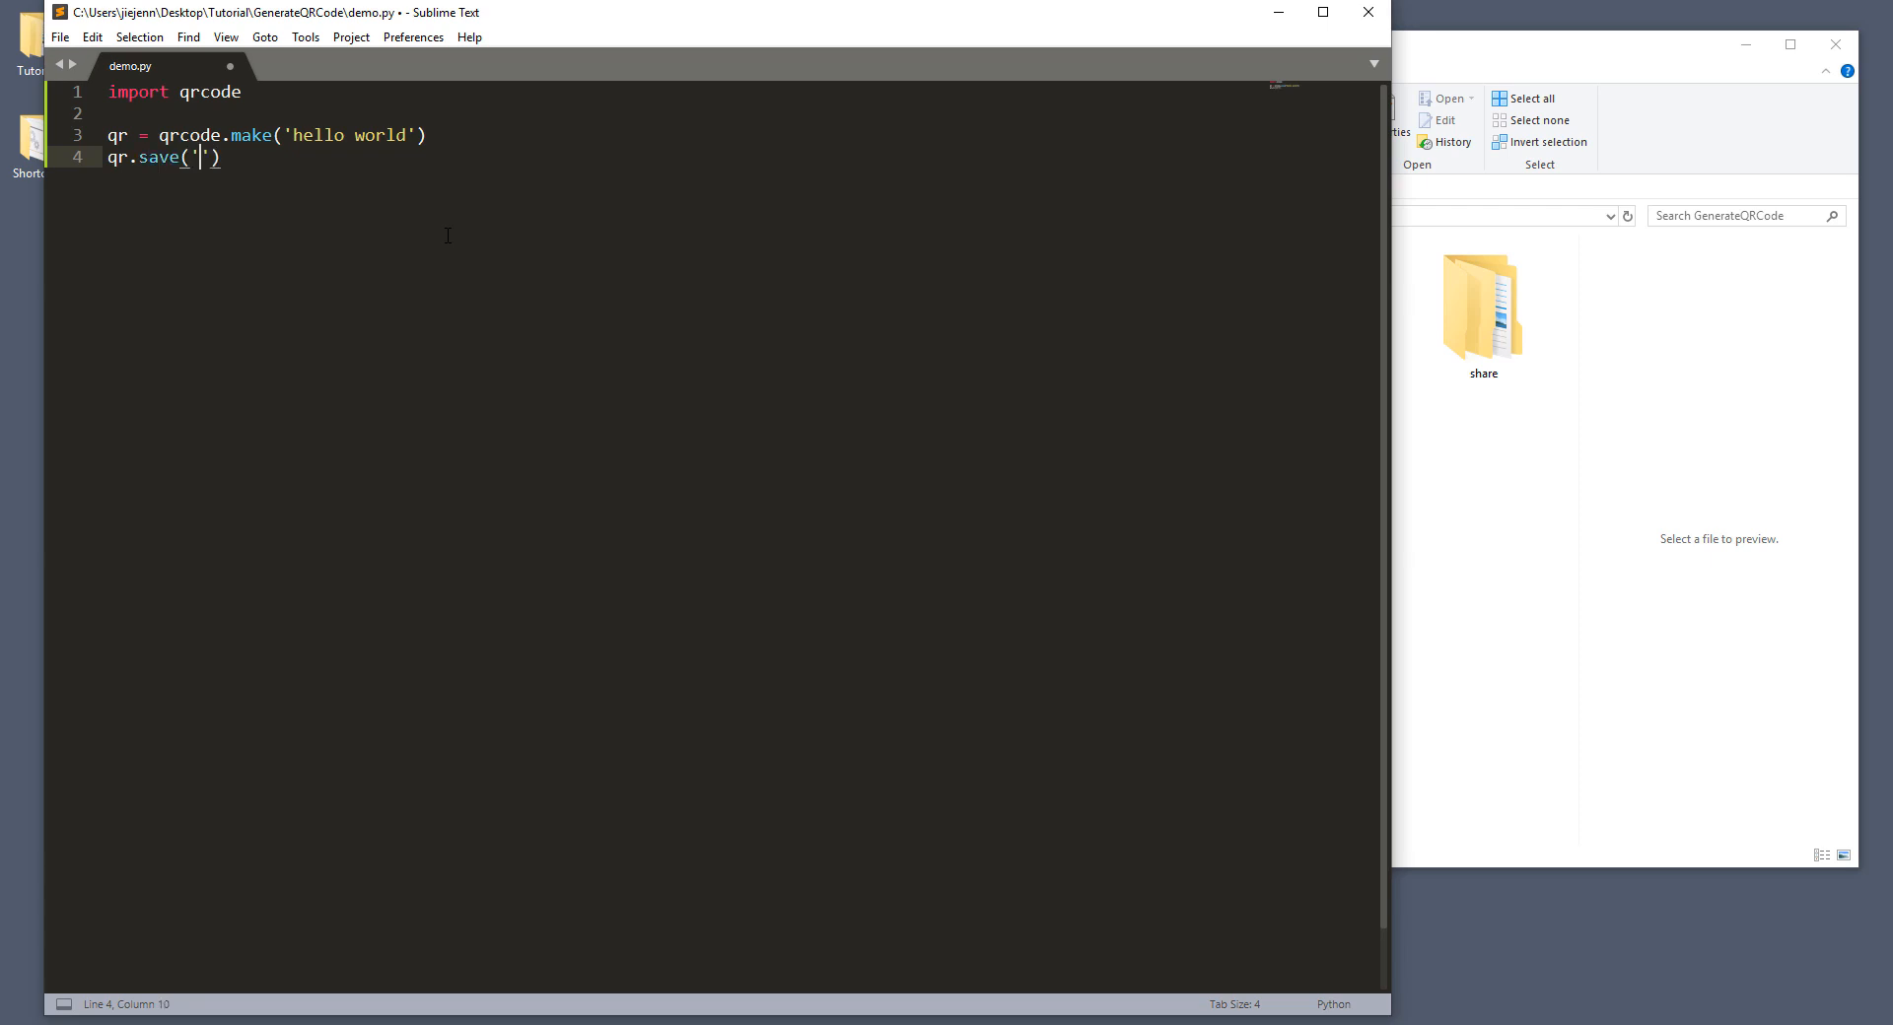
pyautogui.write('my')
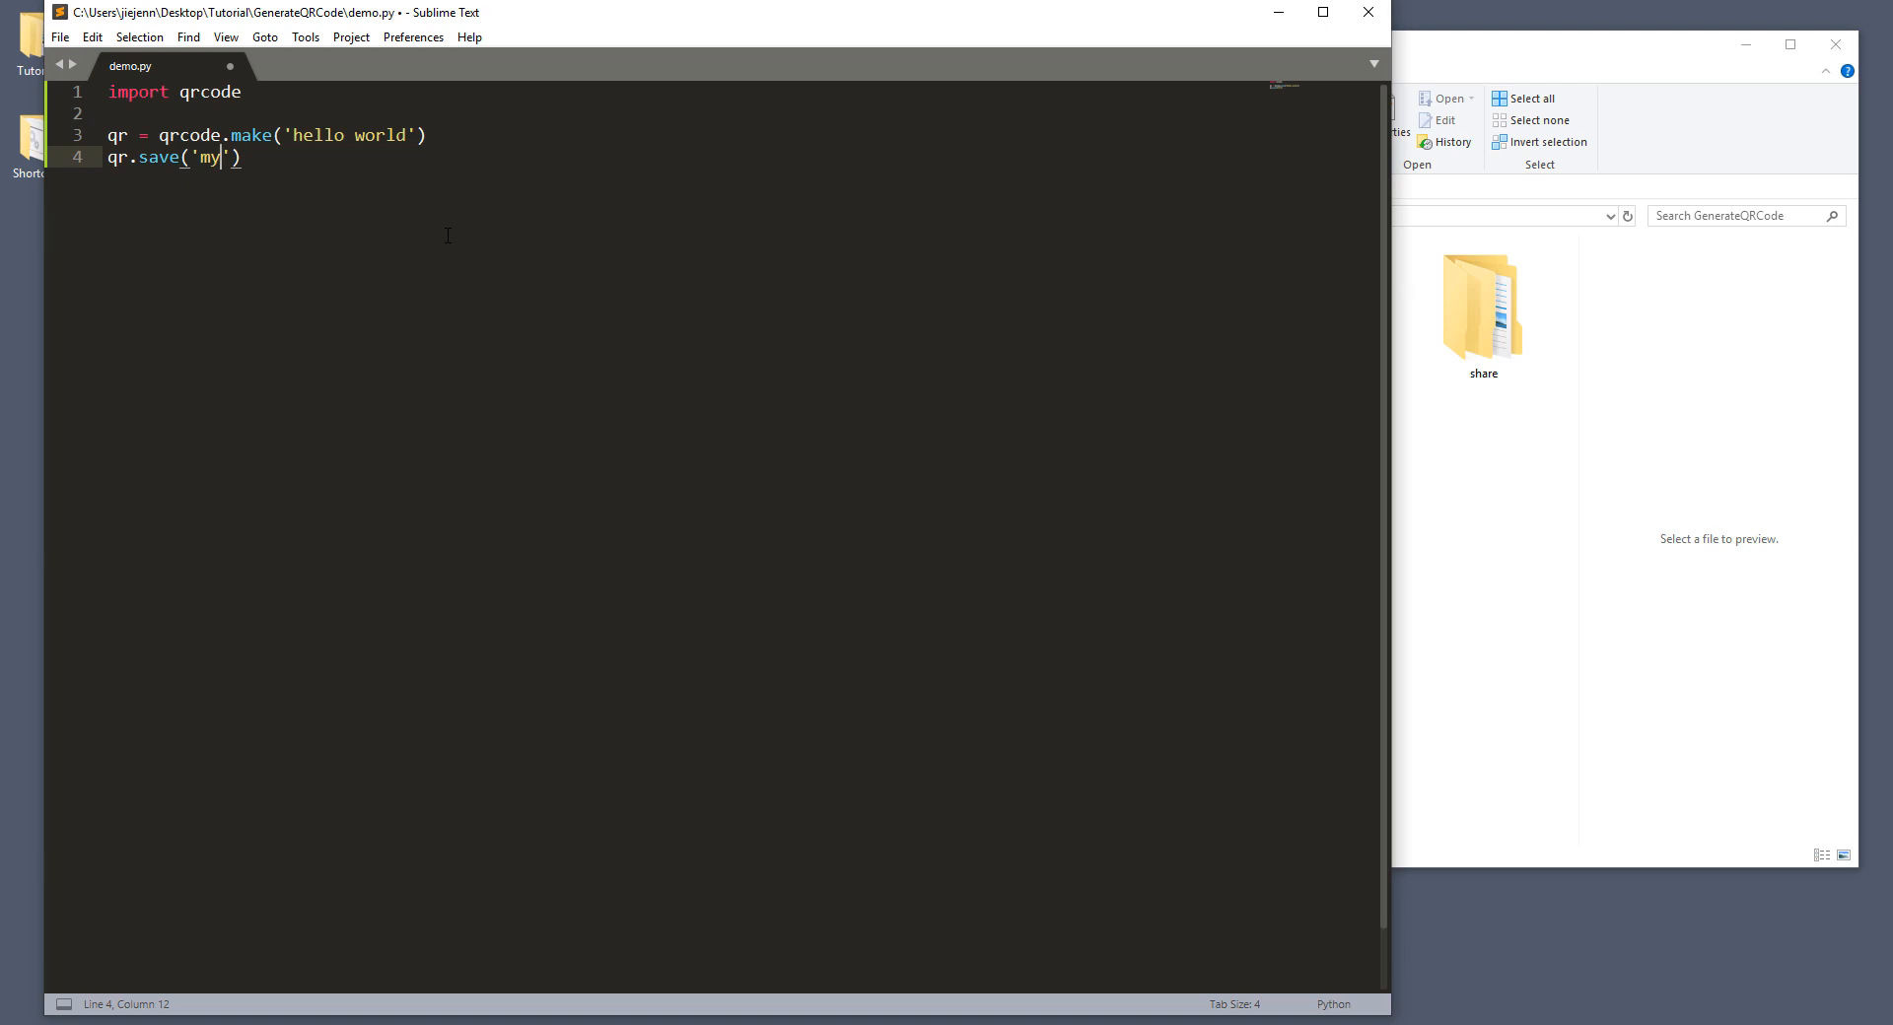
pyautogui.write('QR')
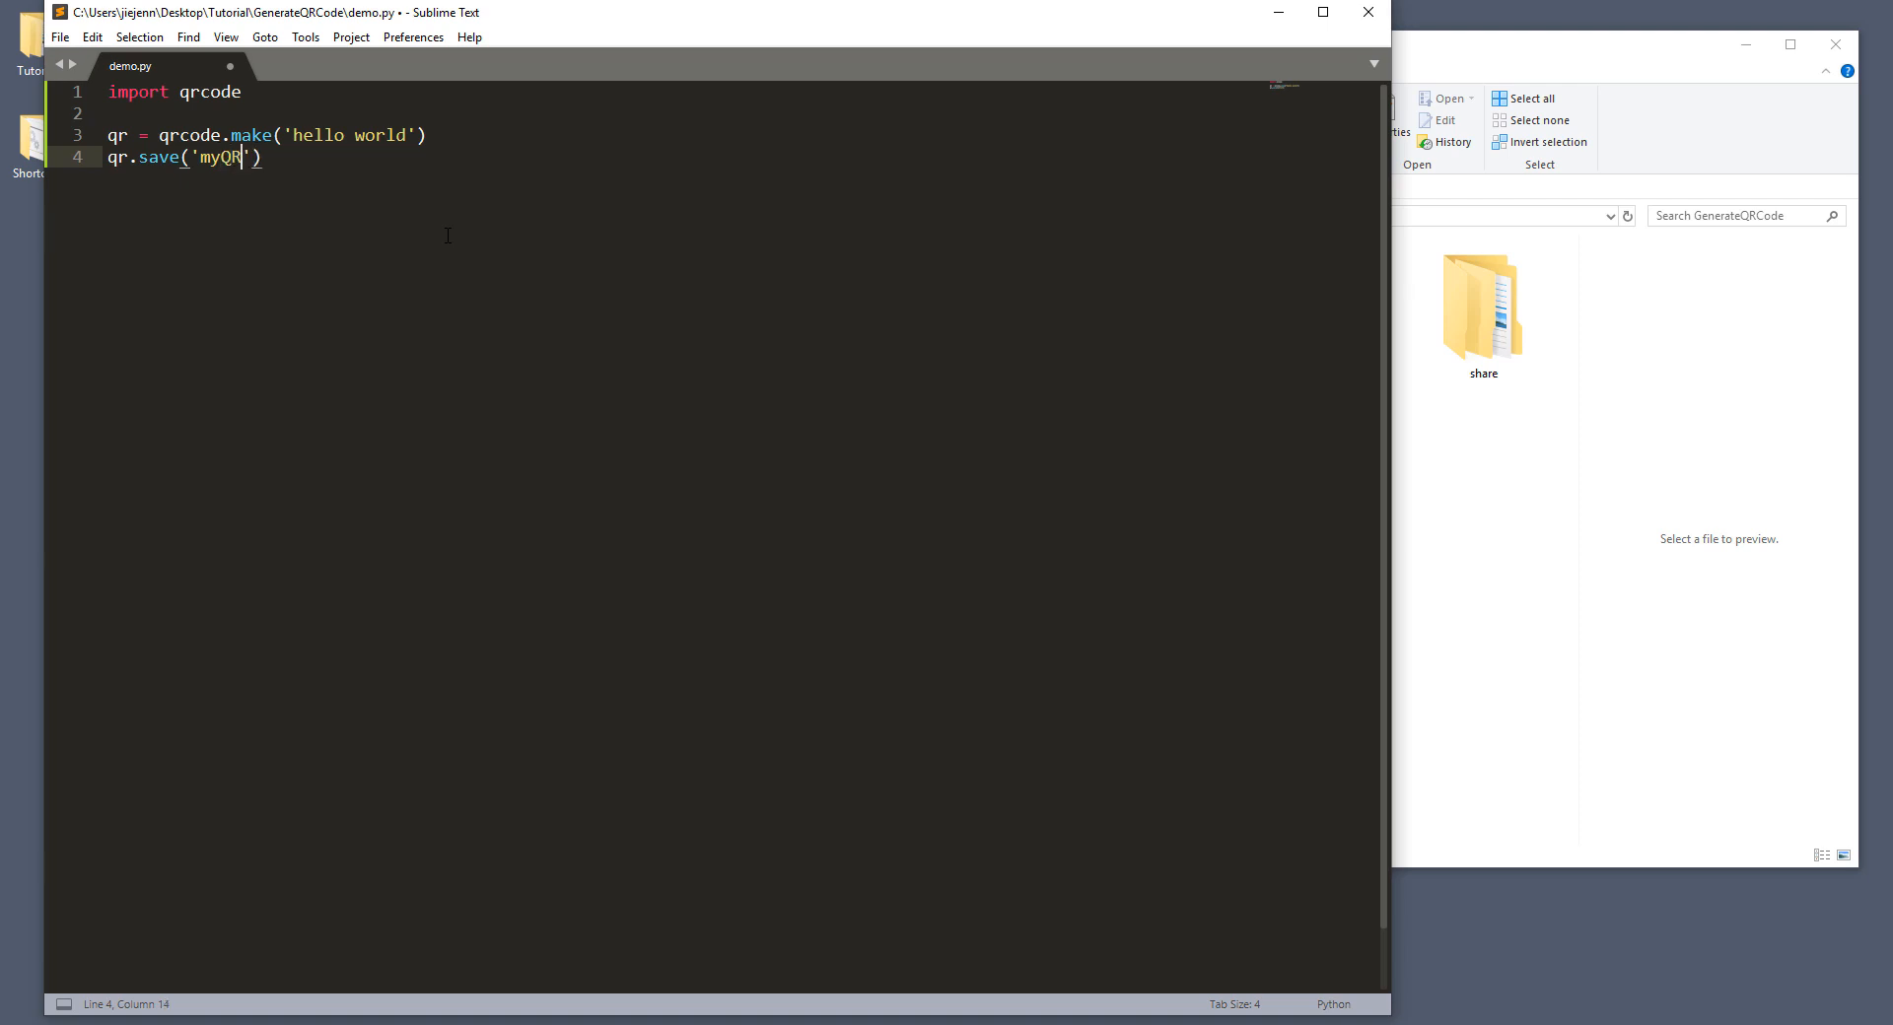
pyautogui.write('.png')
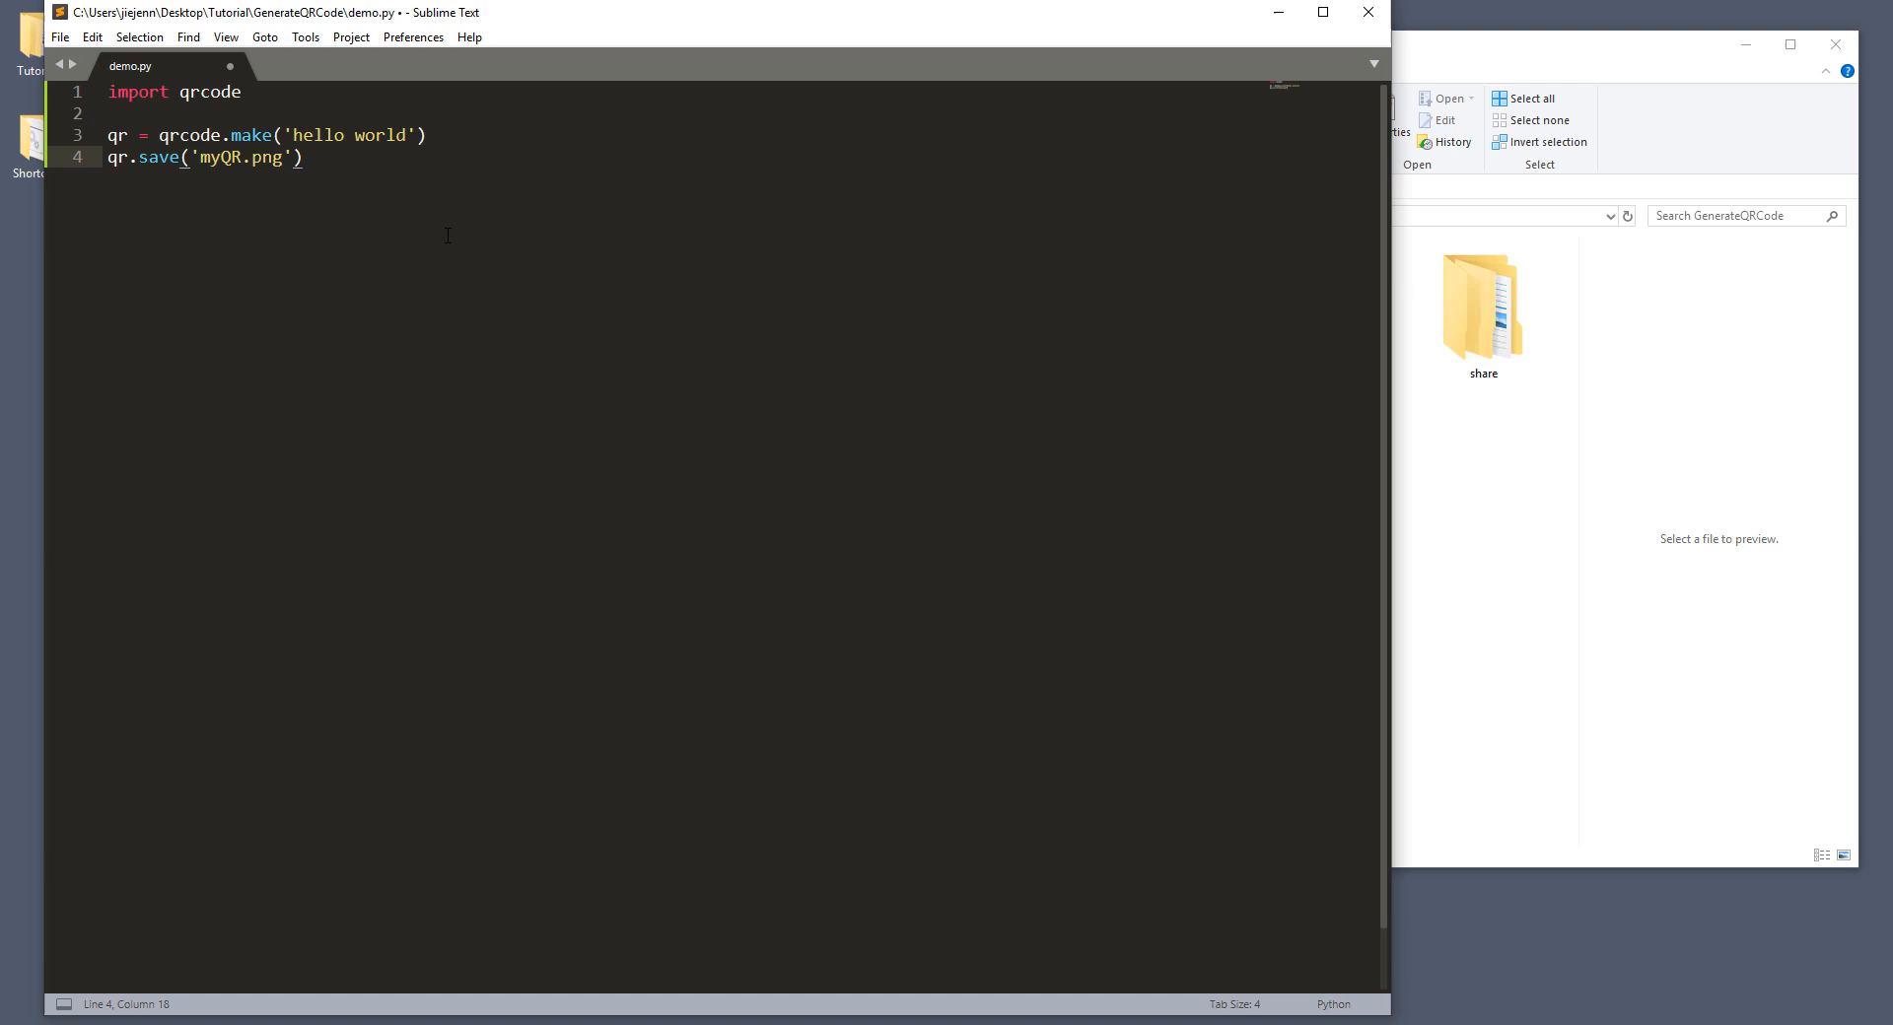
pyautogui.moveTo(465, 183)
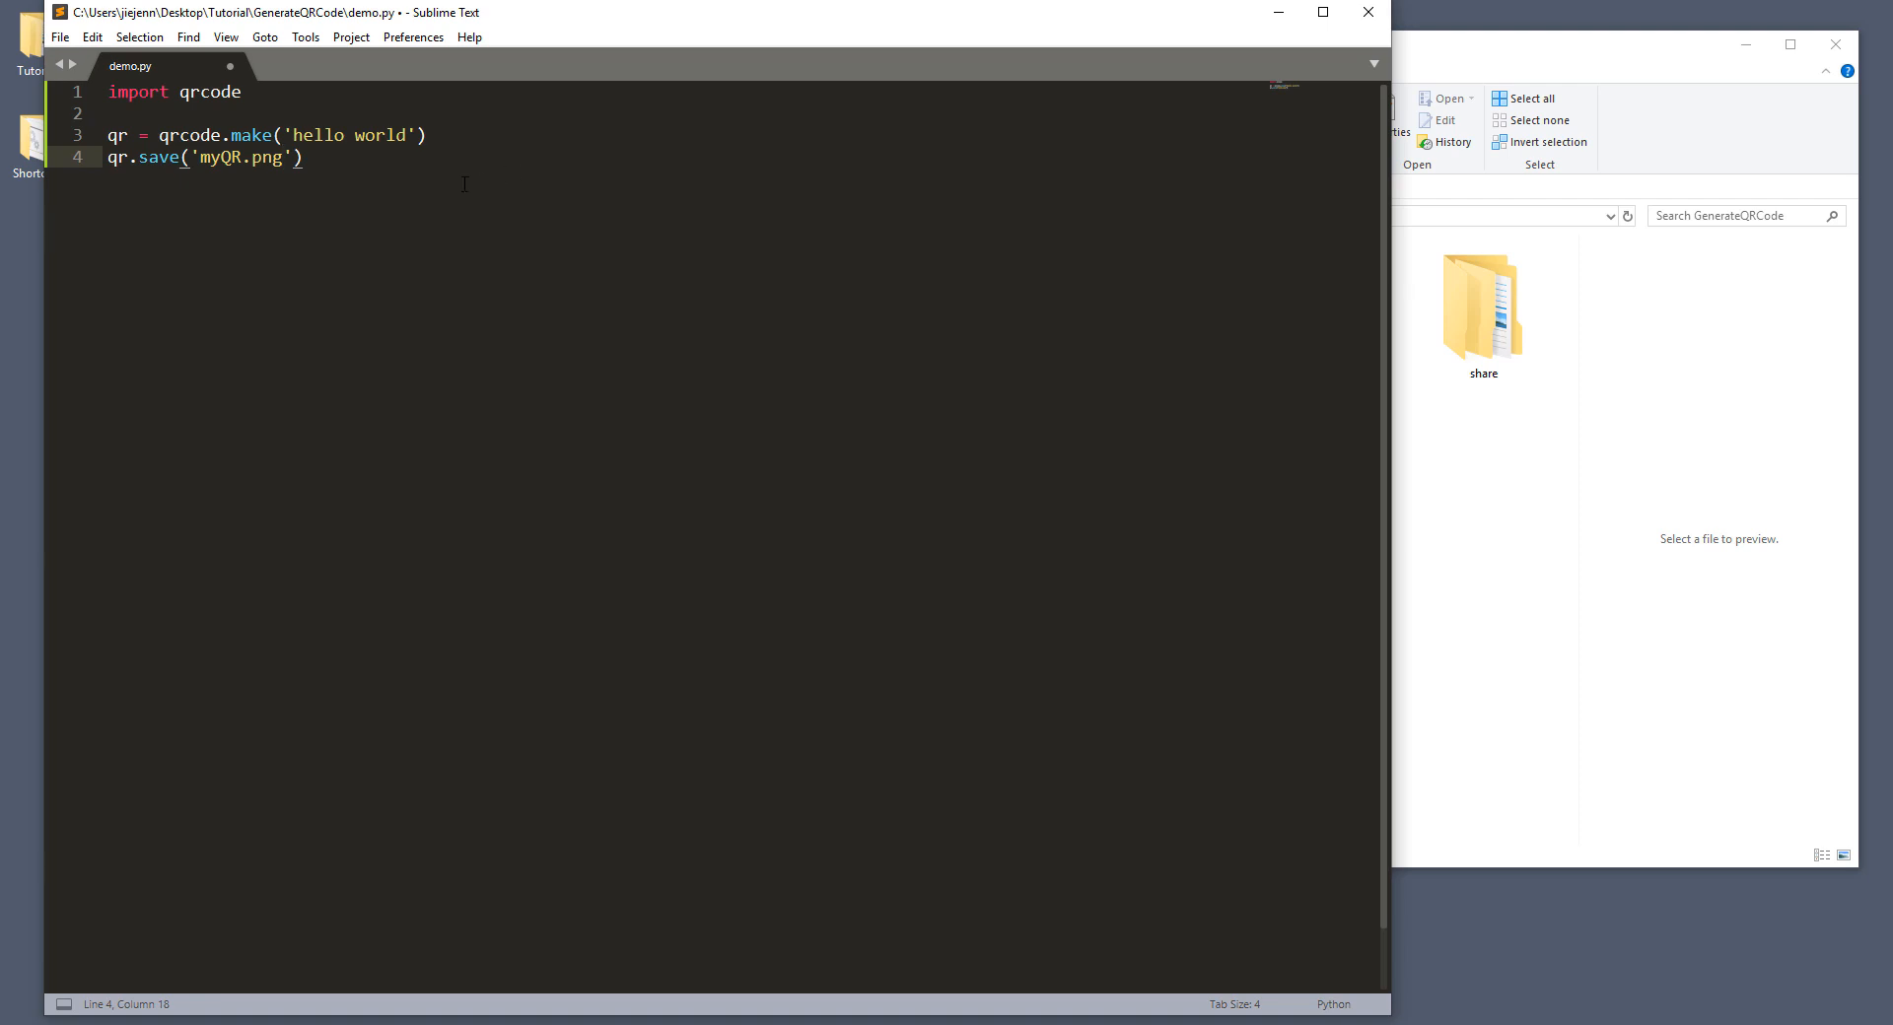
pyautogui.press('ctrl+b')
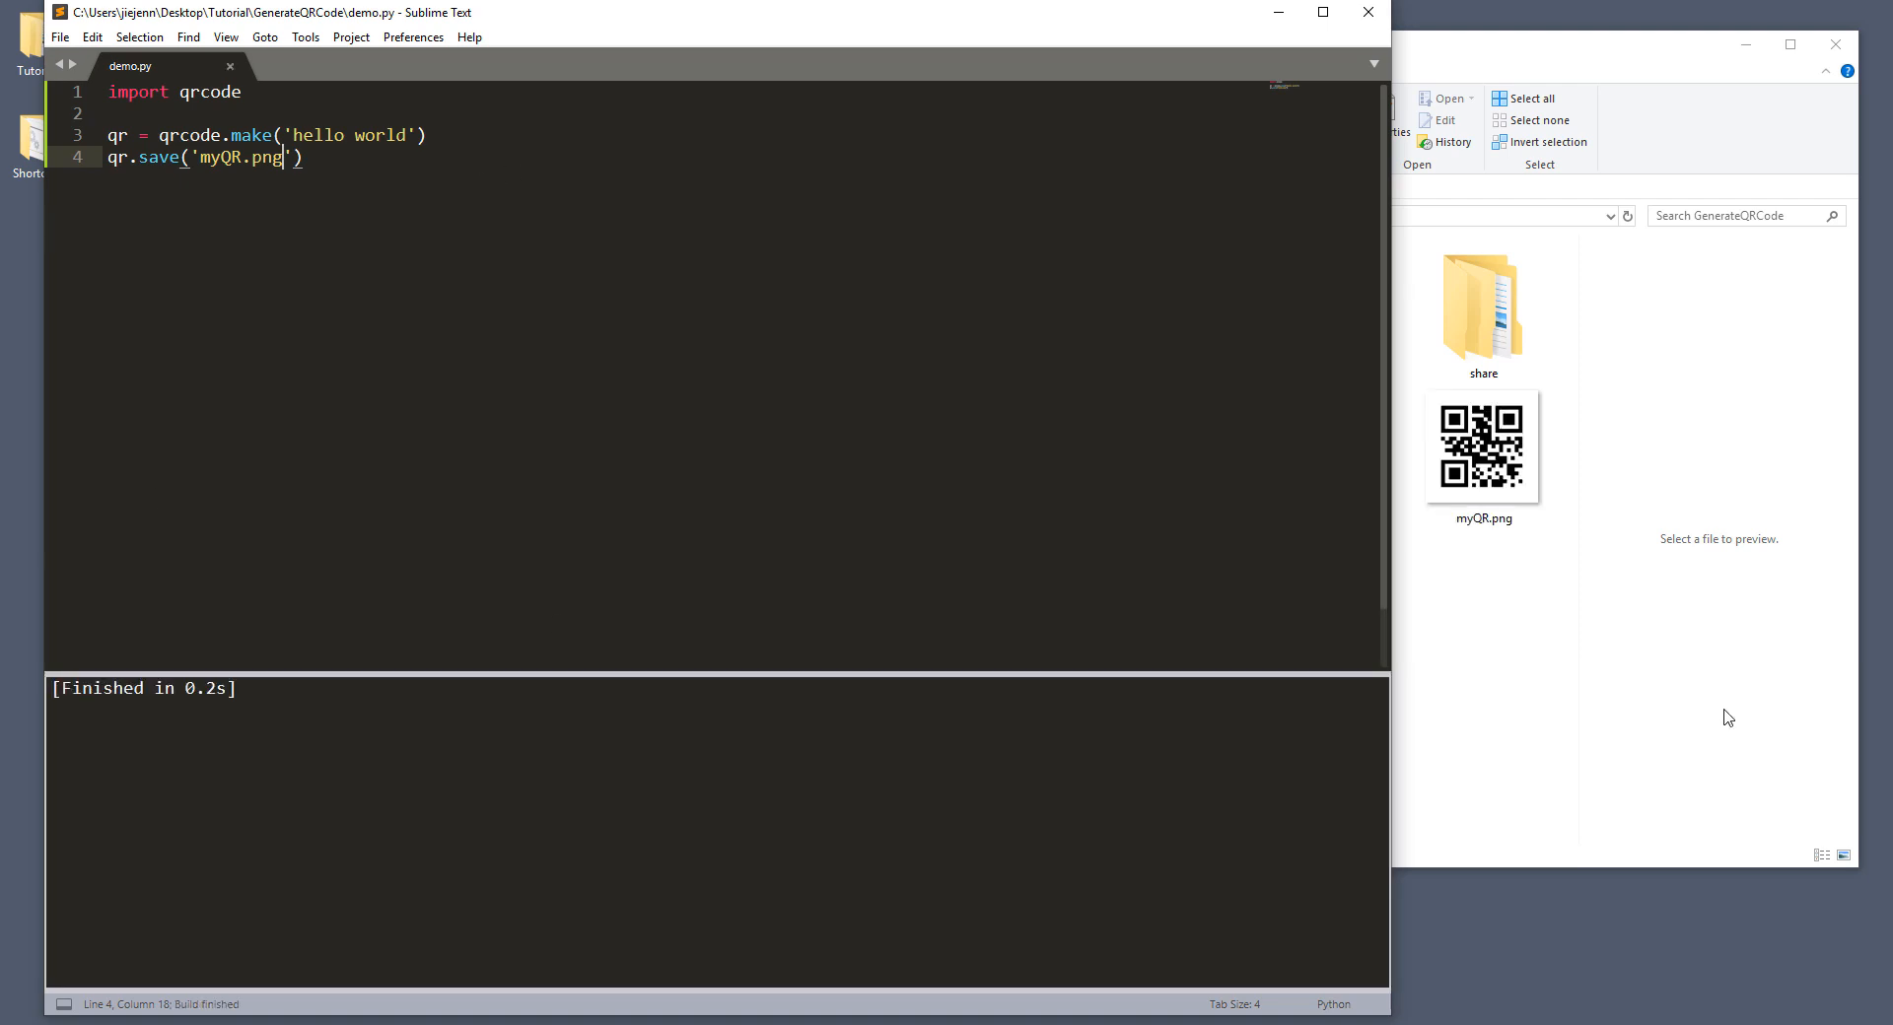
# Step: Select myQR.png in the GenerateQRCode folder to preview its QR image
pyautogui.click(1480, 450)
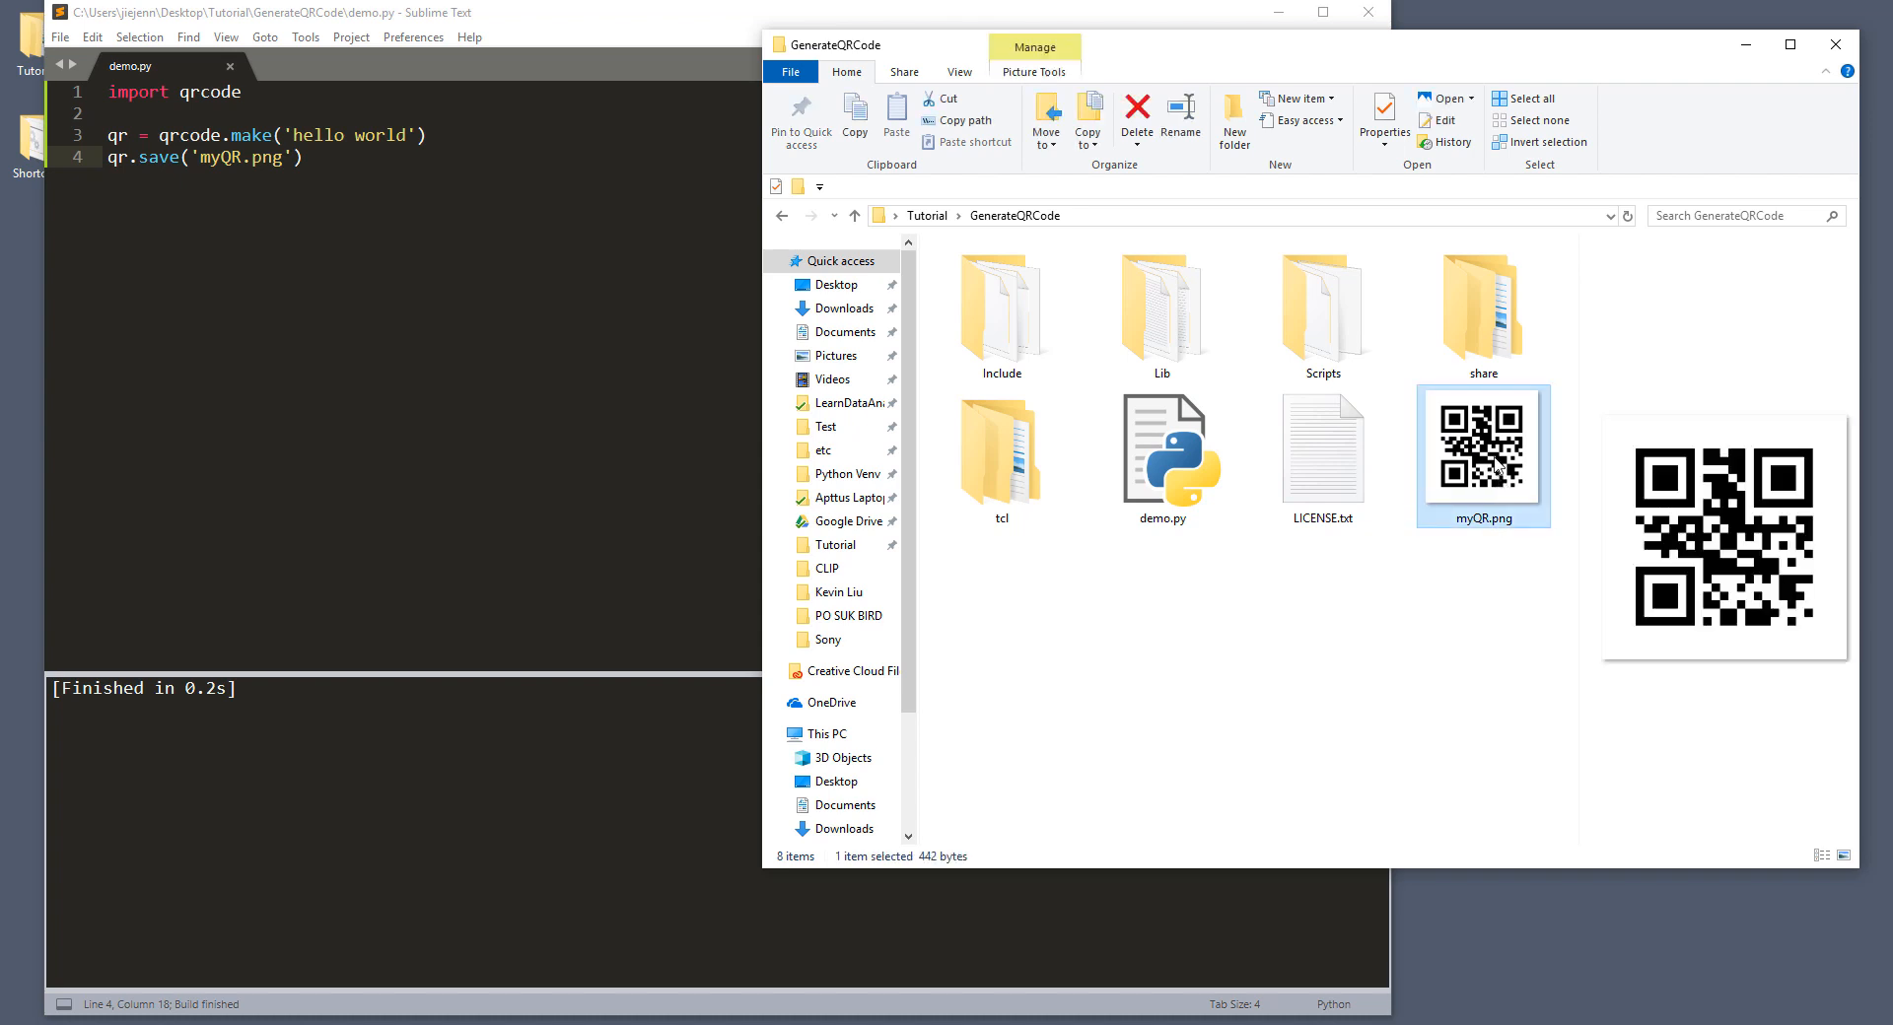
pyautogui.moveTo(1496, 469)
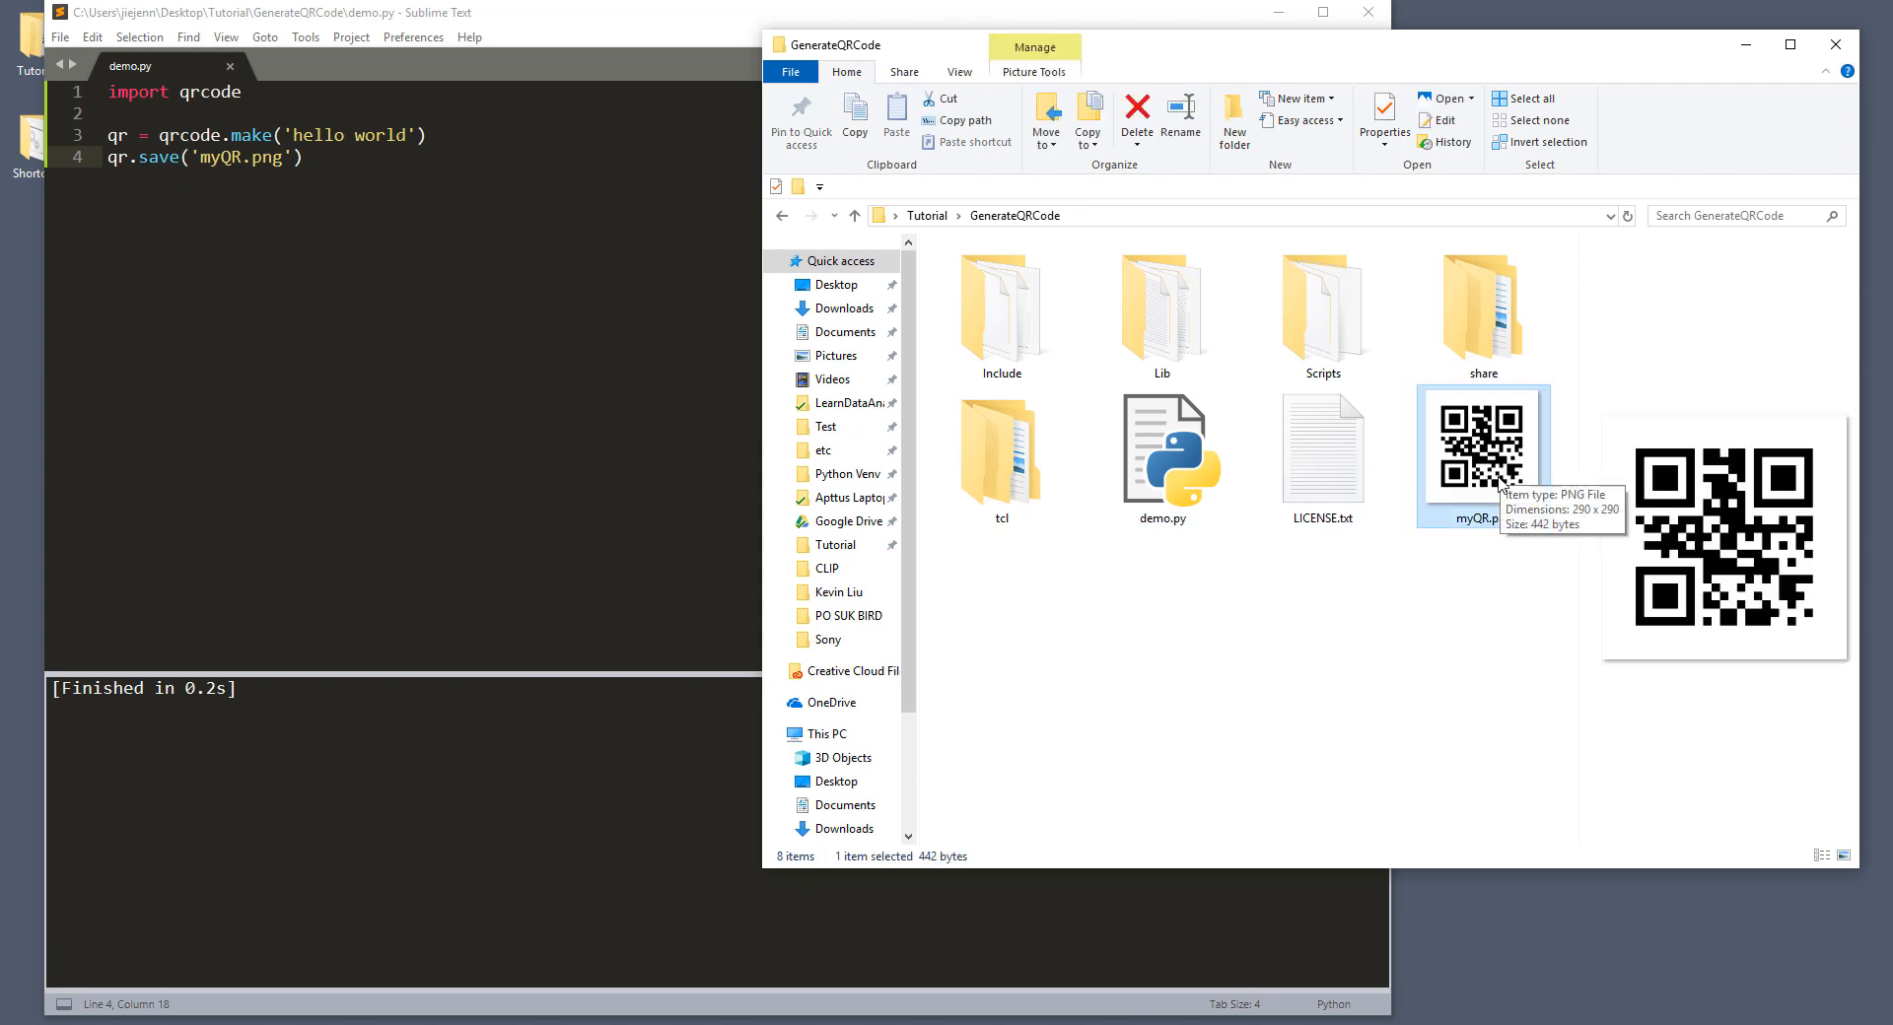
pyautogui.moveTo(1496, 483)
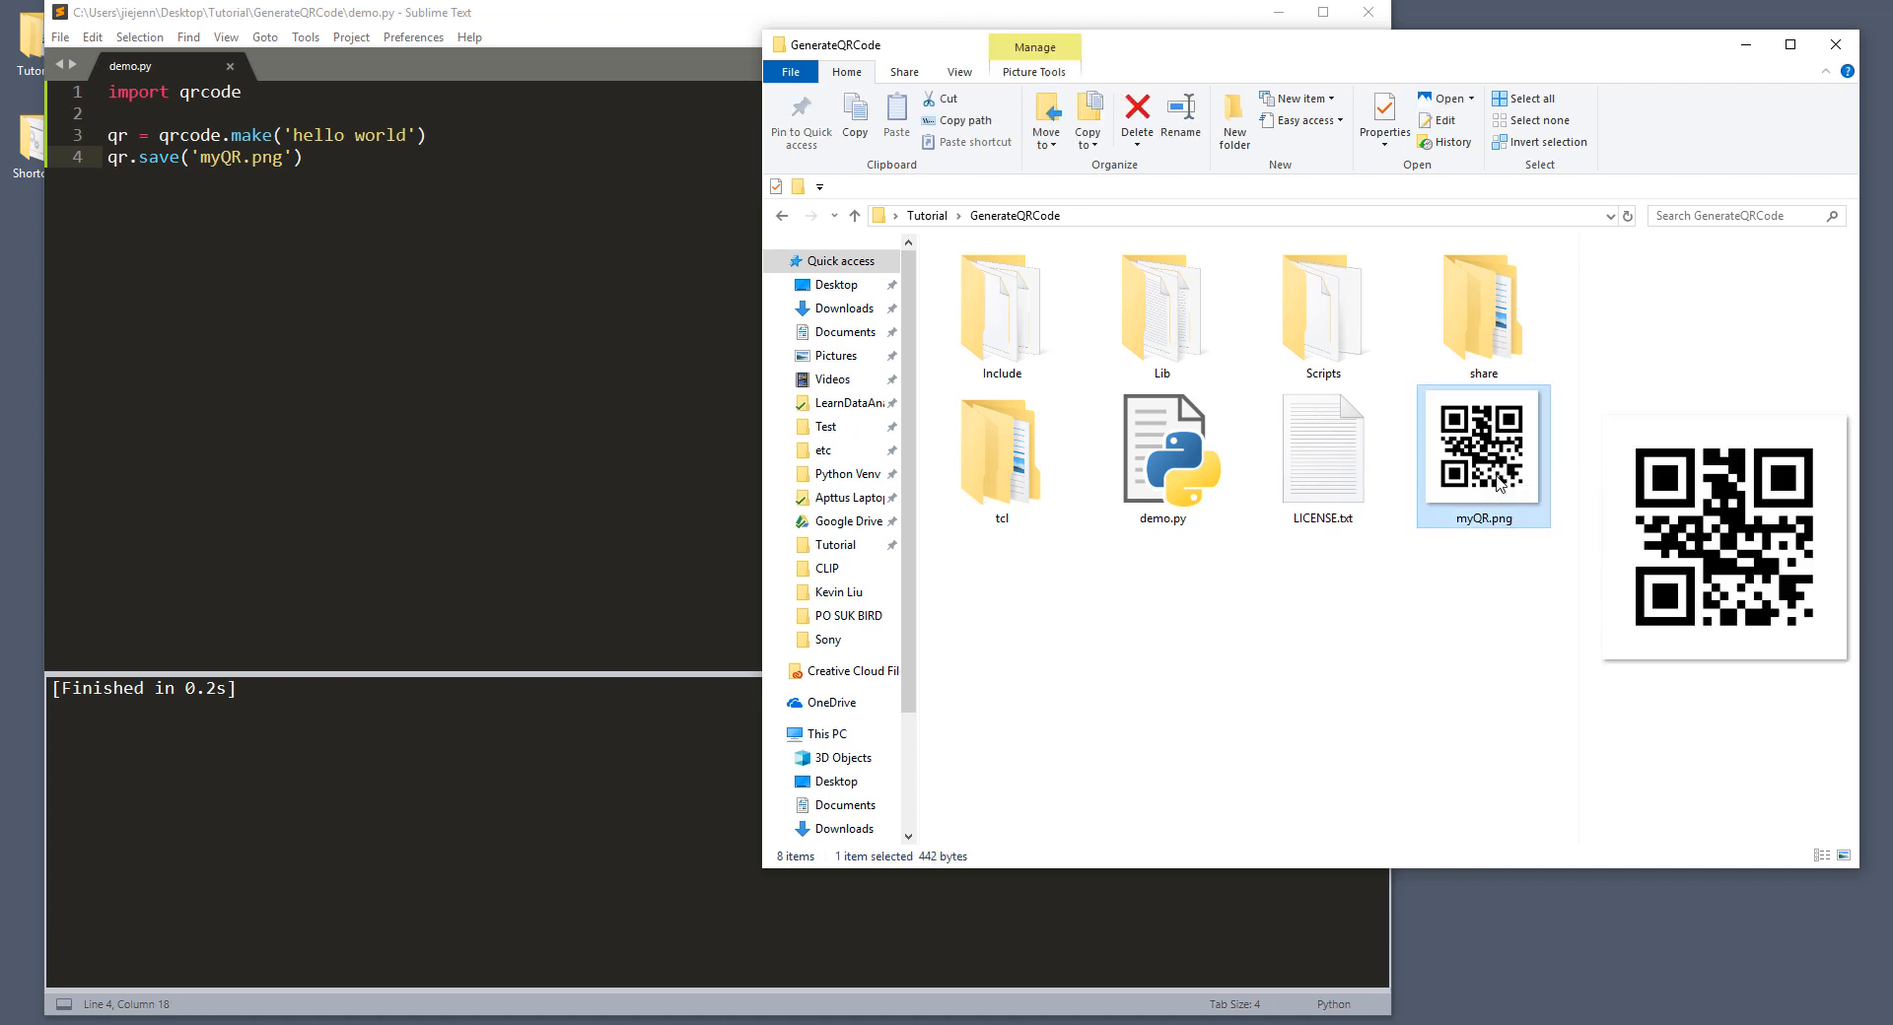
pyautogui.moveTo(1483, 457)
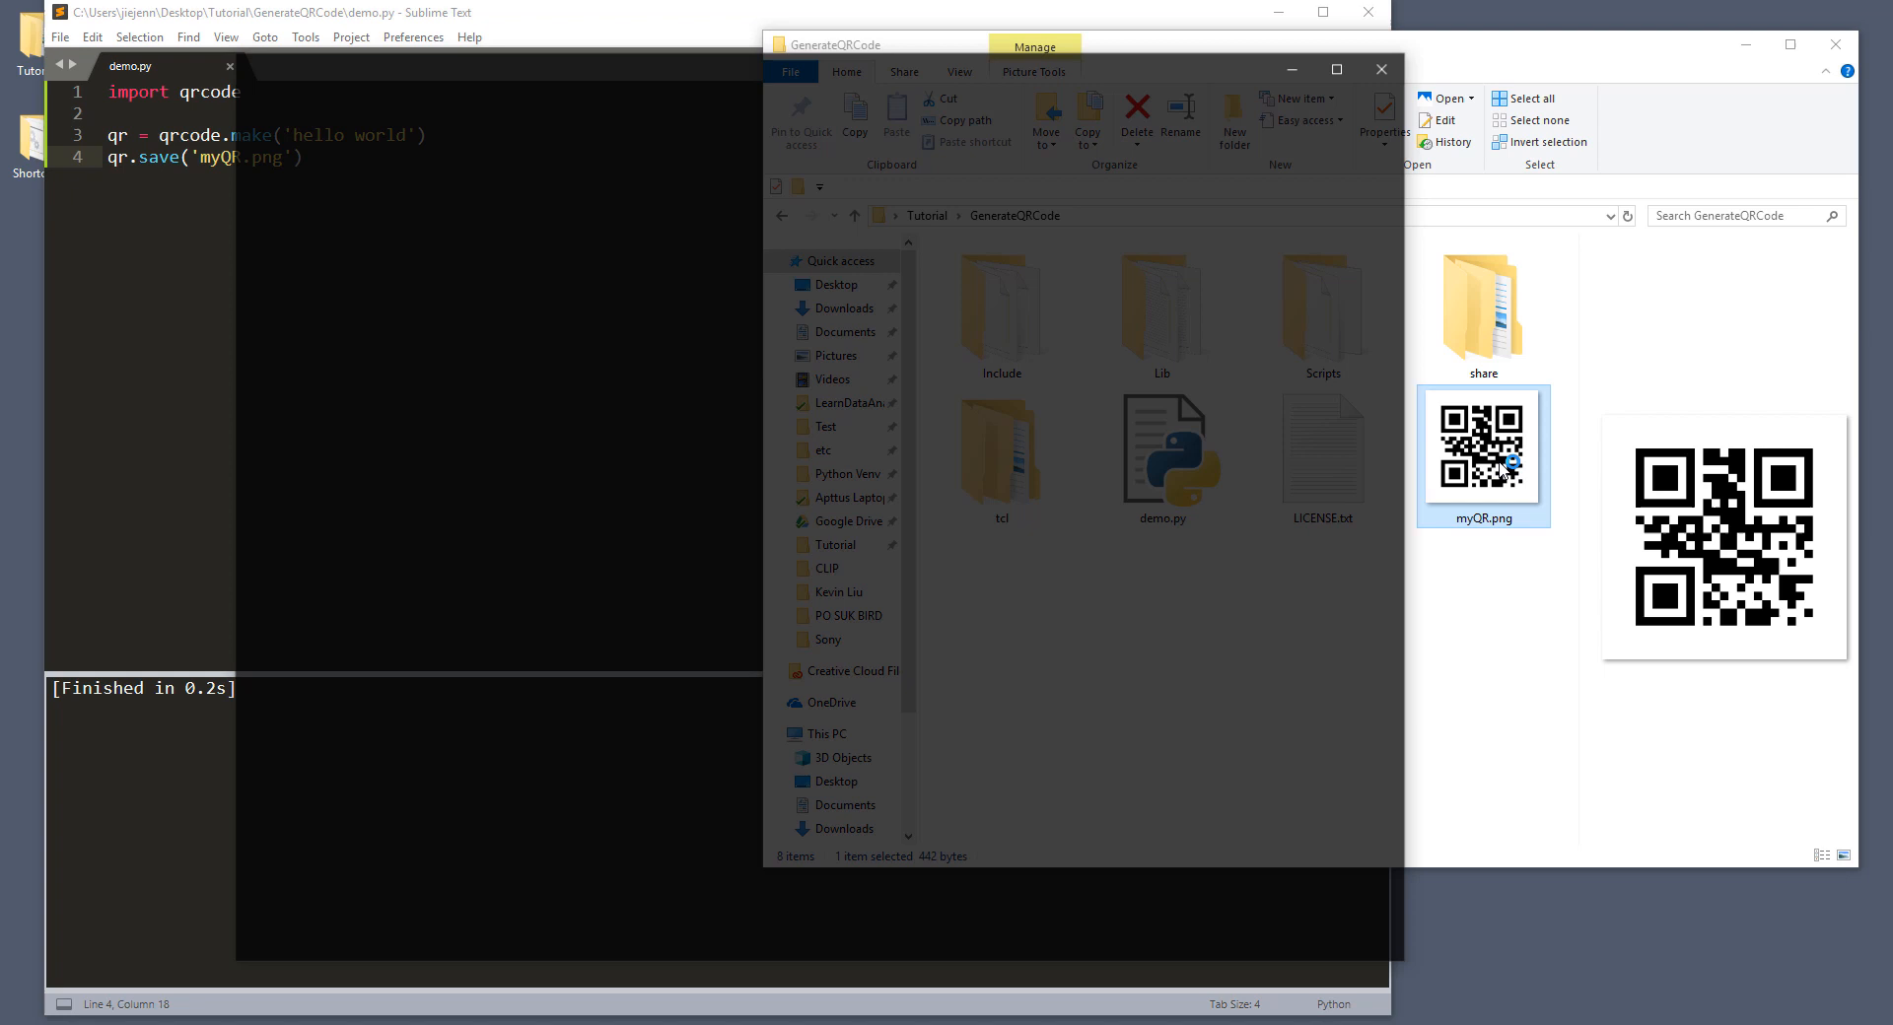
# Step: Open myQR.png in Photos to view the QR code full-size
pyautogui.doubleClick(1481, 453)
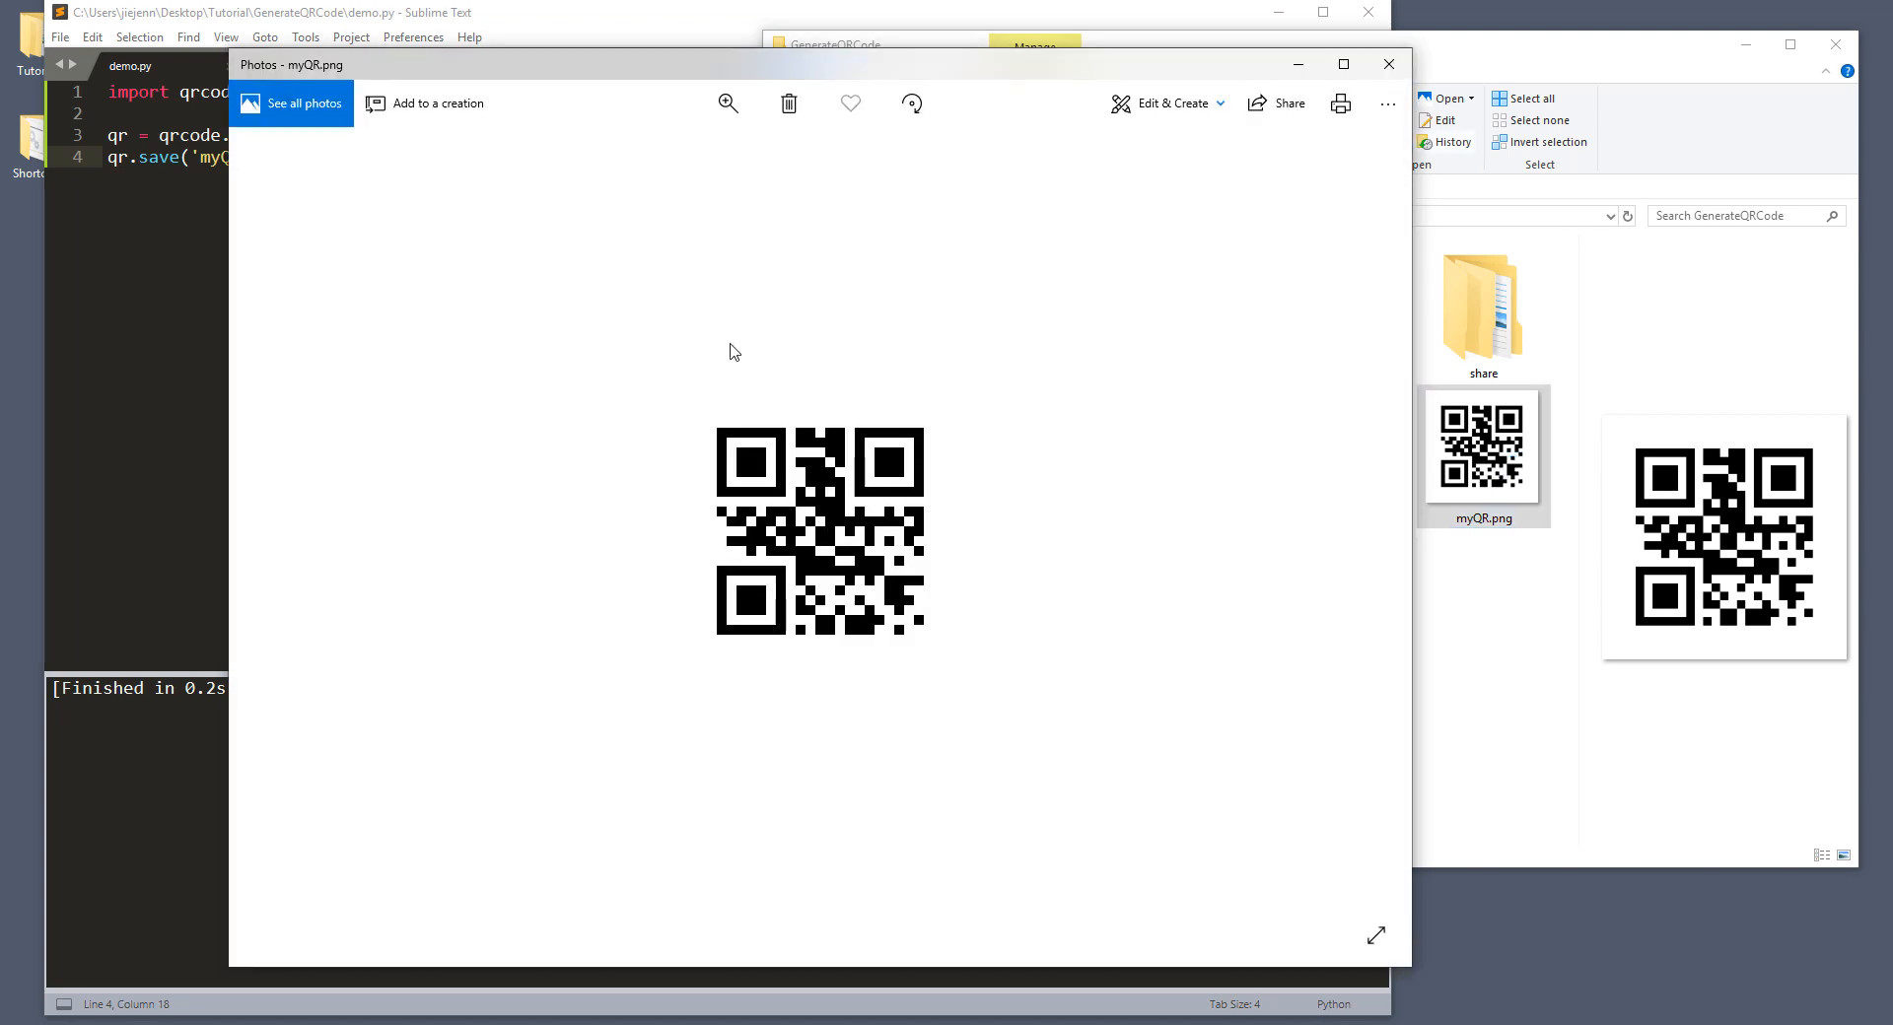
pyautogui.moveTo(983, 435)
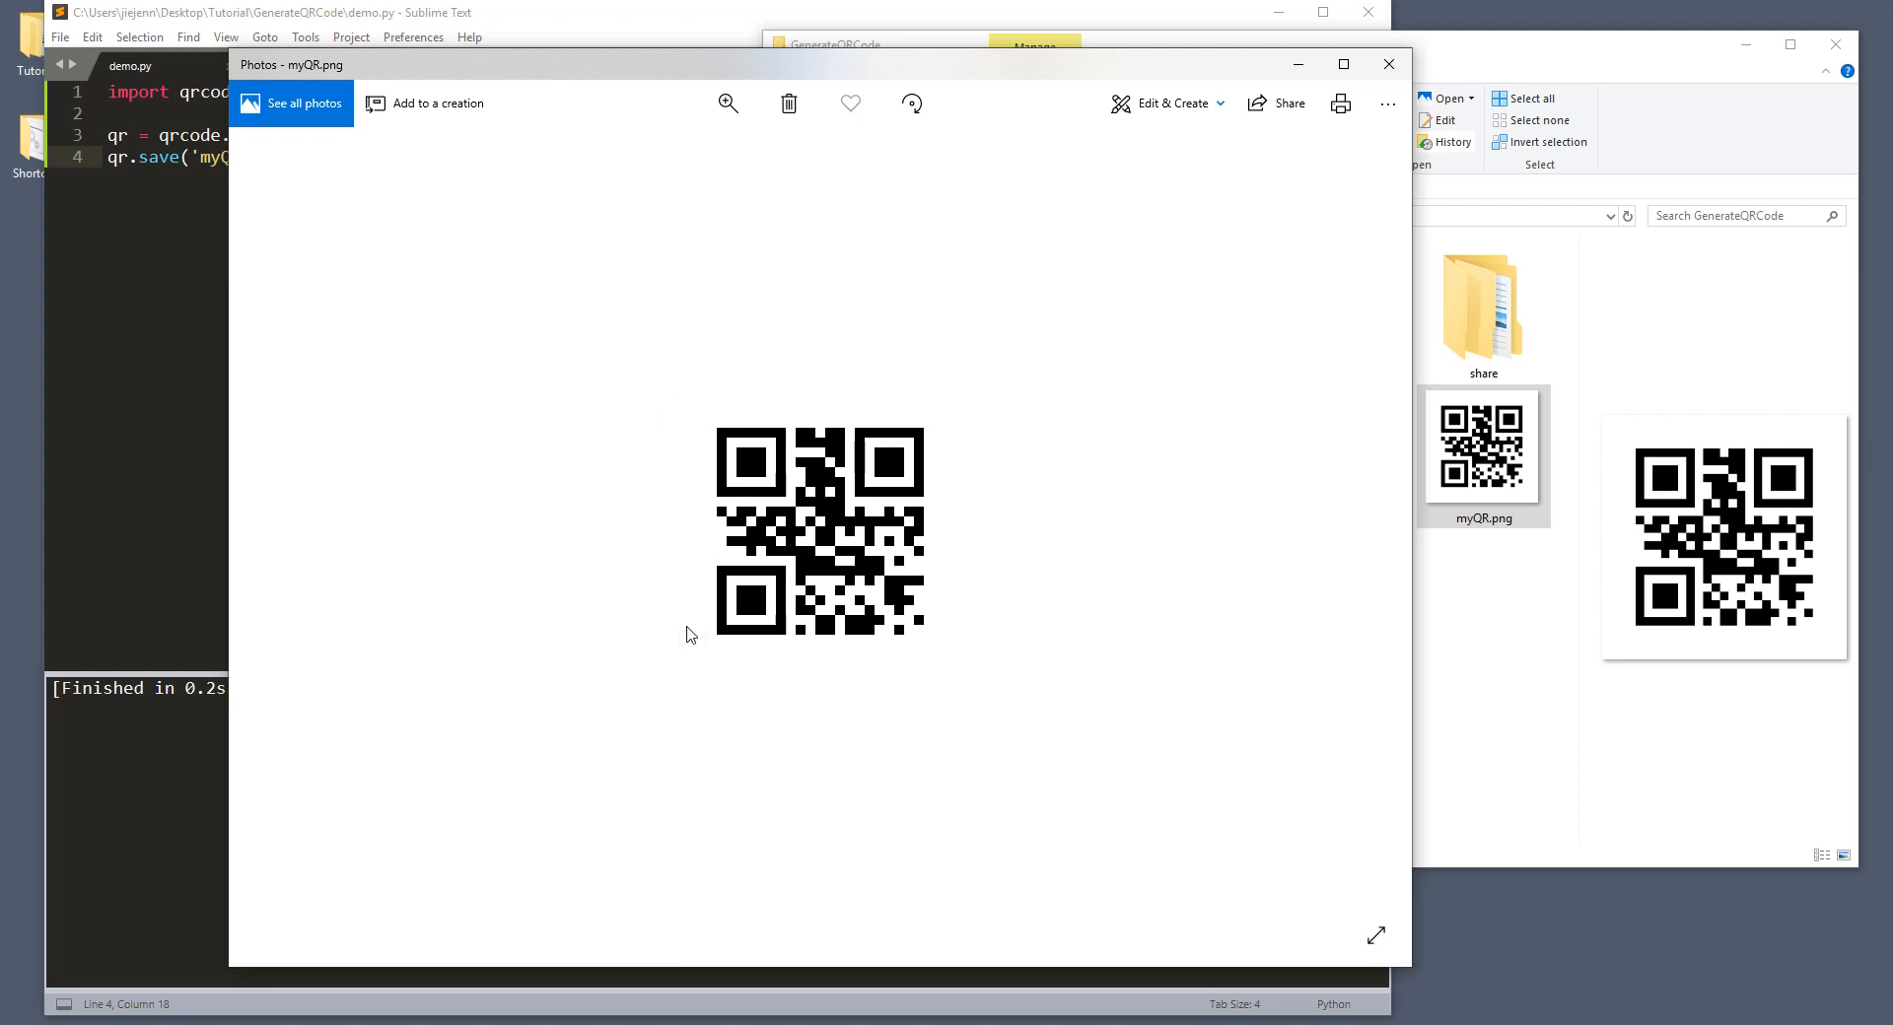
pyautogui.moveTo(1048, 612)
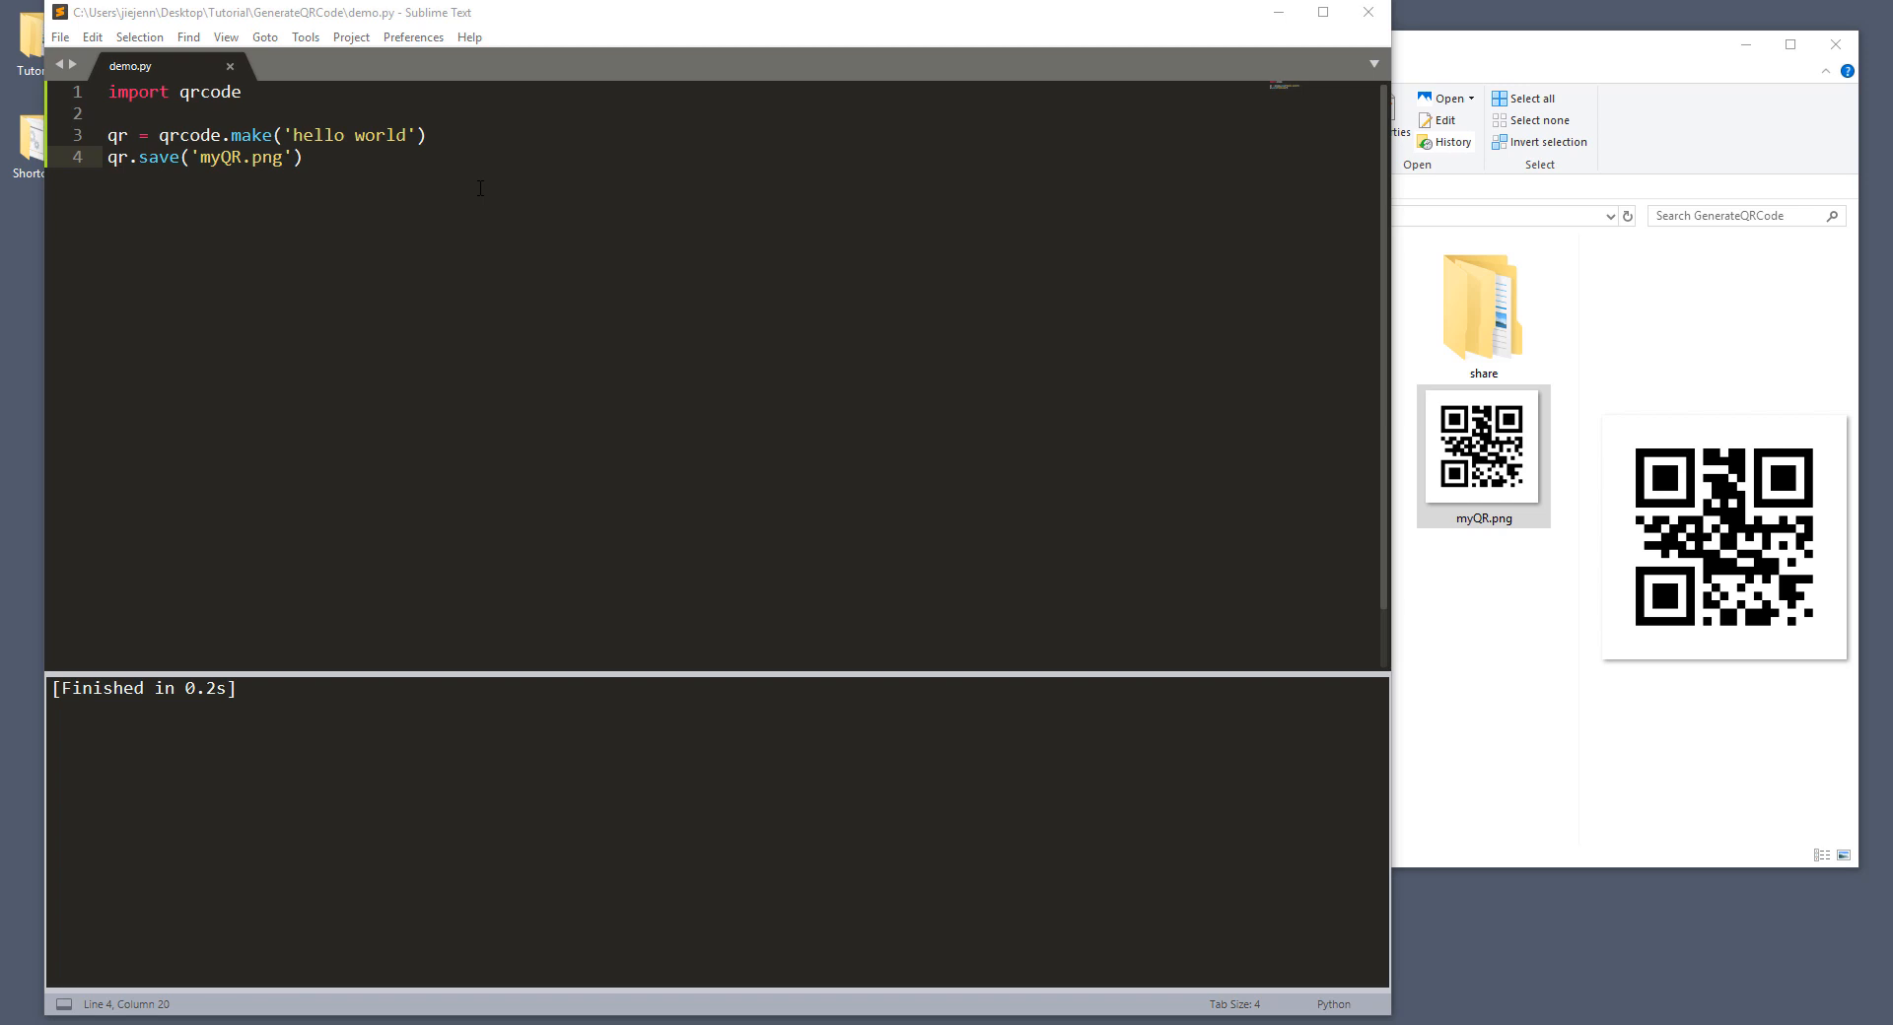
# Step: Comment out the two QR-making lines and start a qrcode.QRCode call
pyautogui.moveTo(108, 135); pyautogui.dragTo(304, 157)
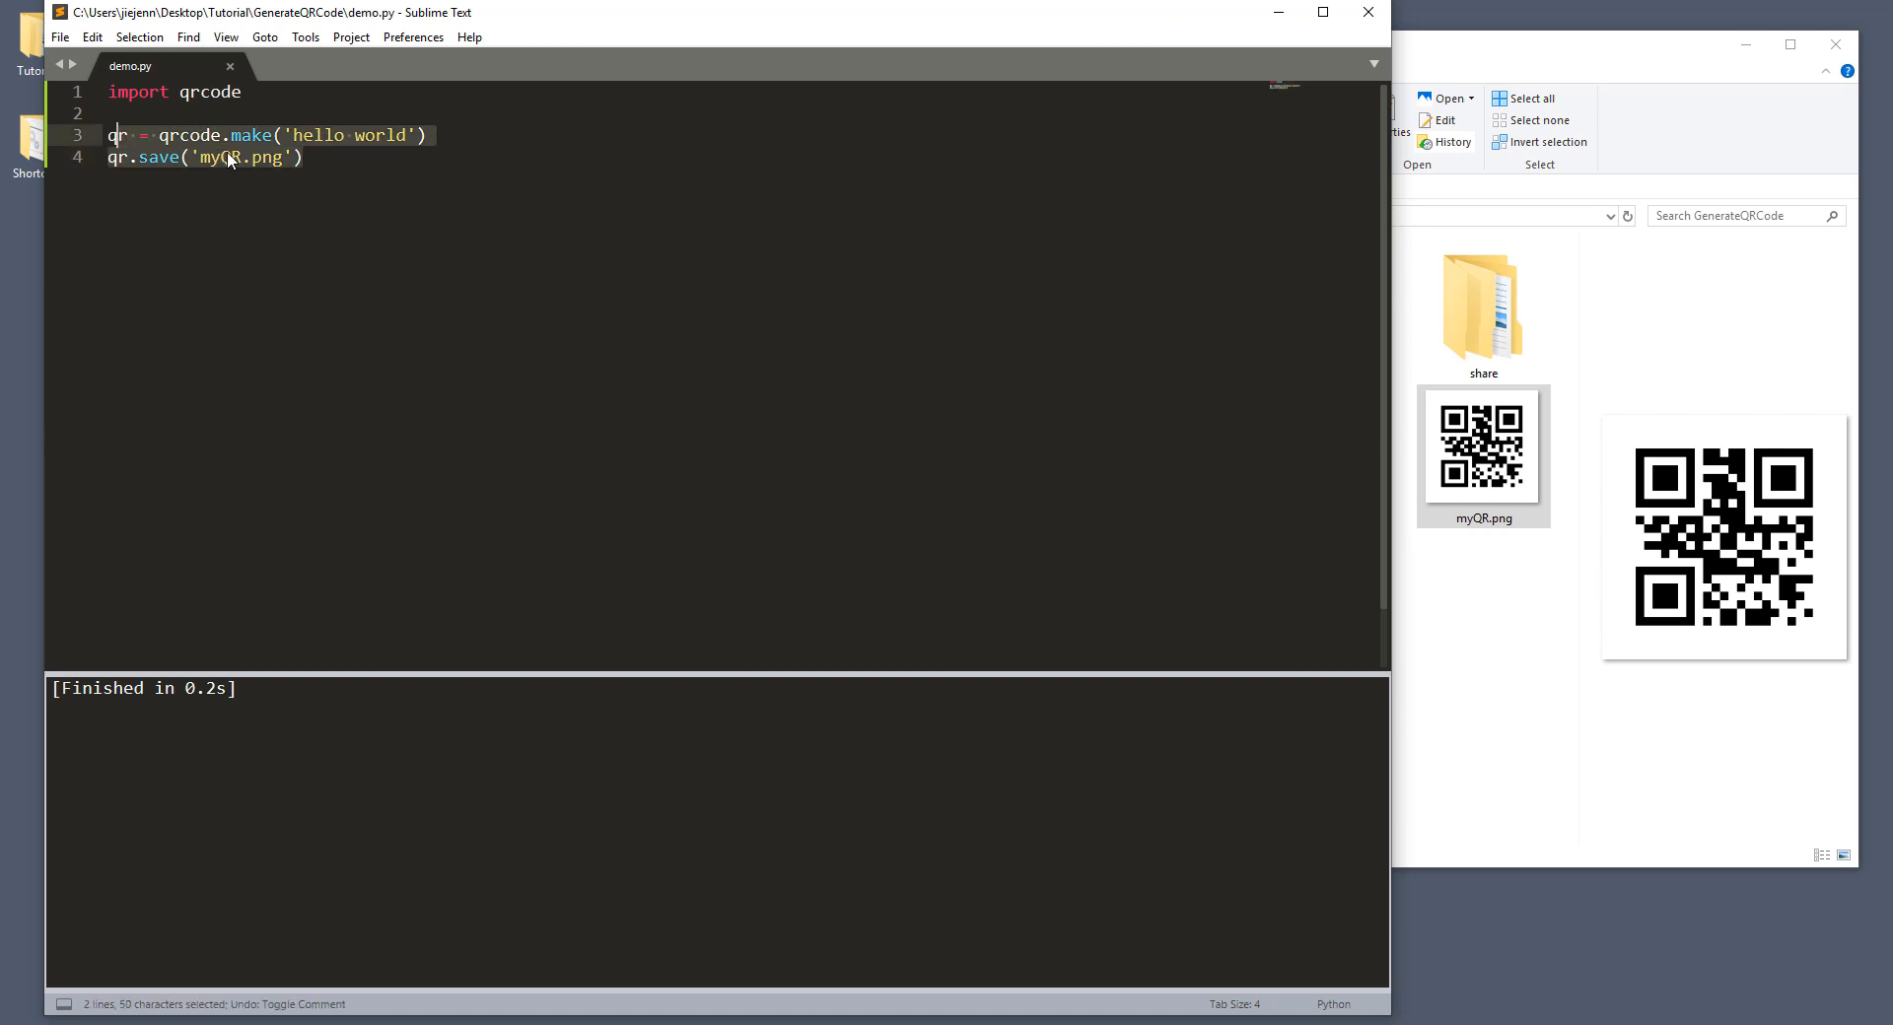
pyautogui.press('ctrl+/')
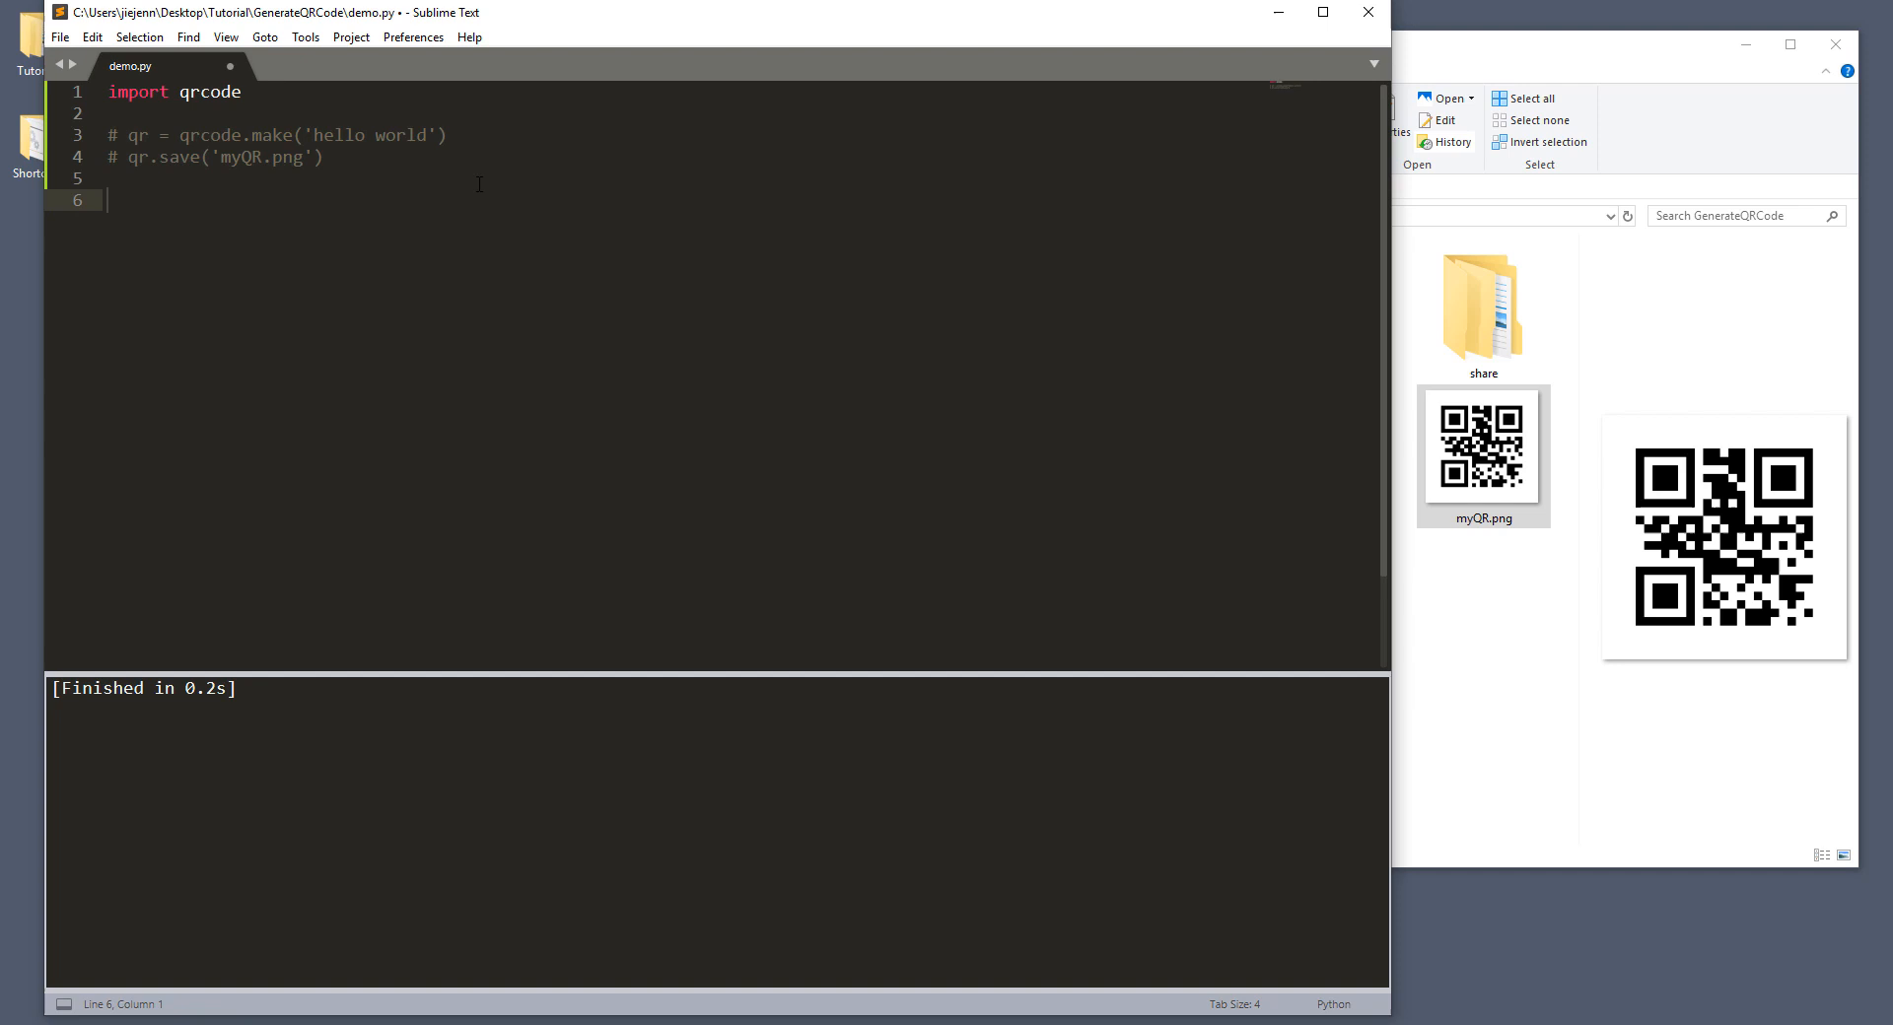
pyautogui.write('qr =')
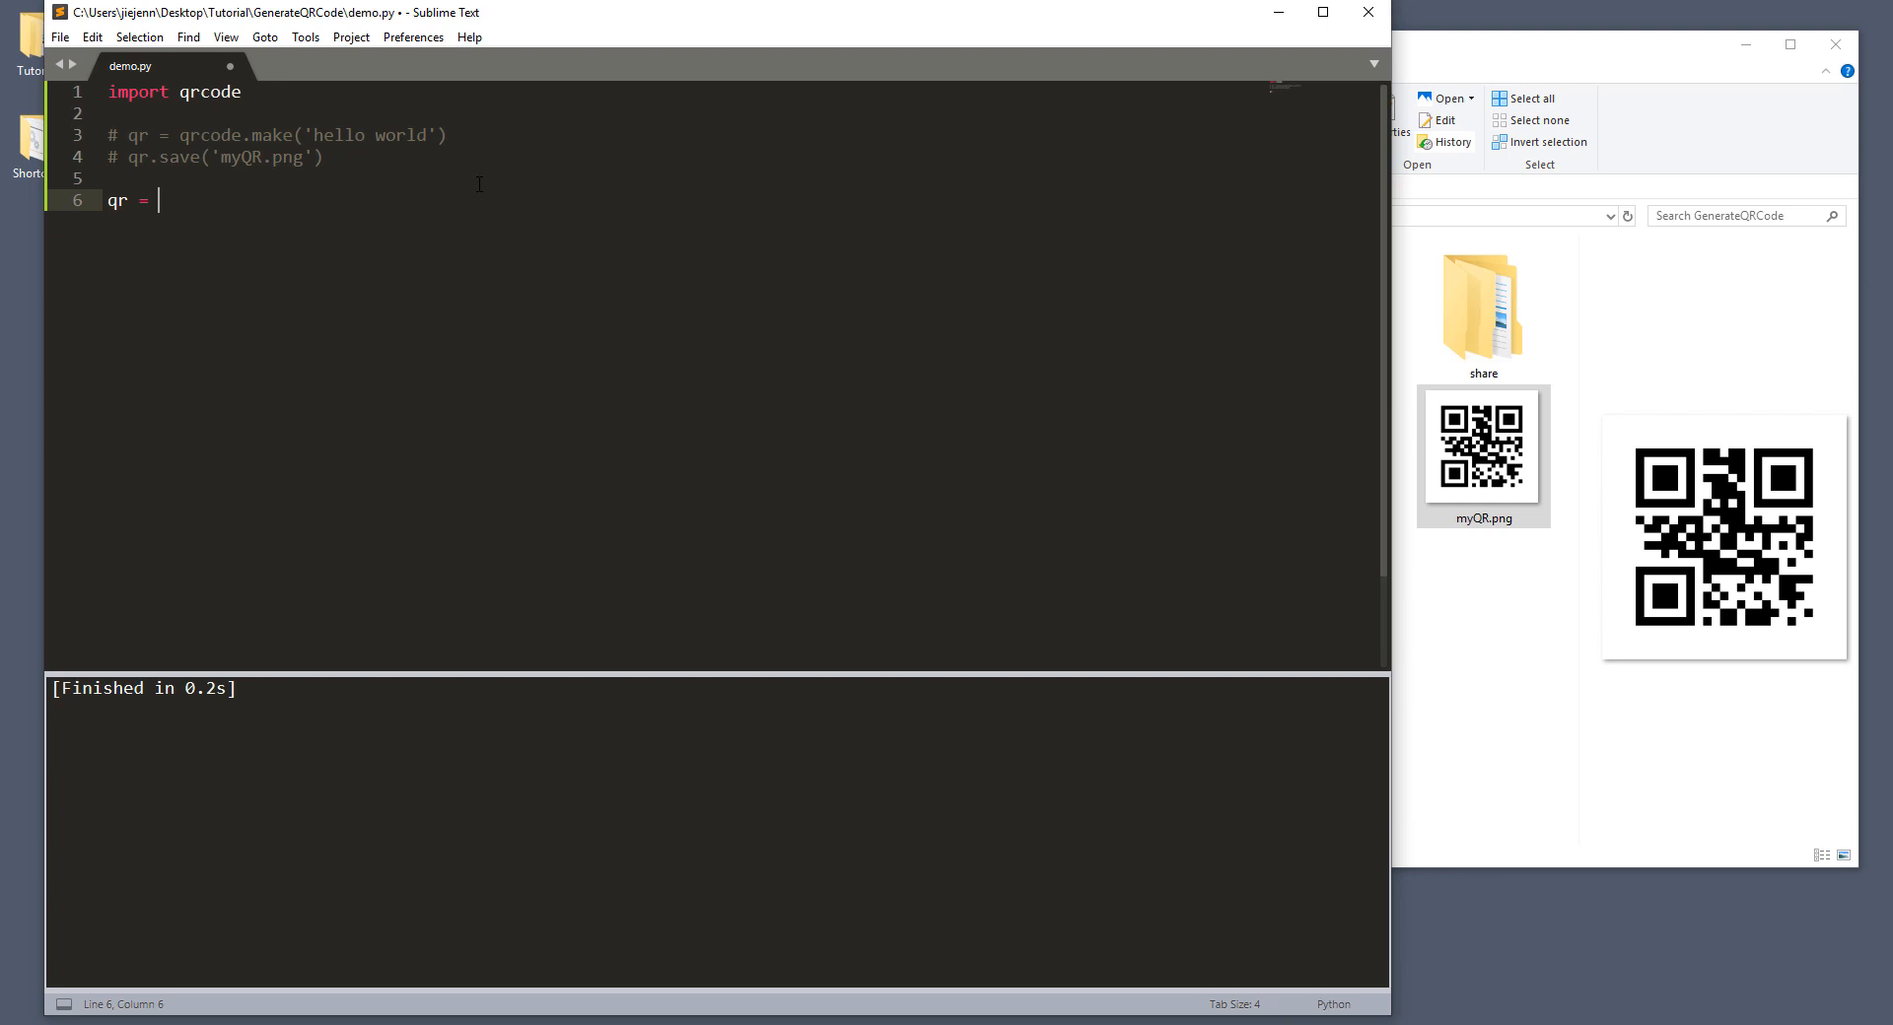
pyautogui.write('qrc')
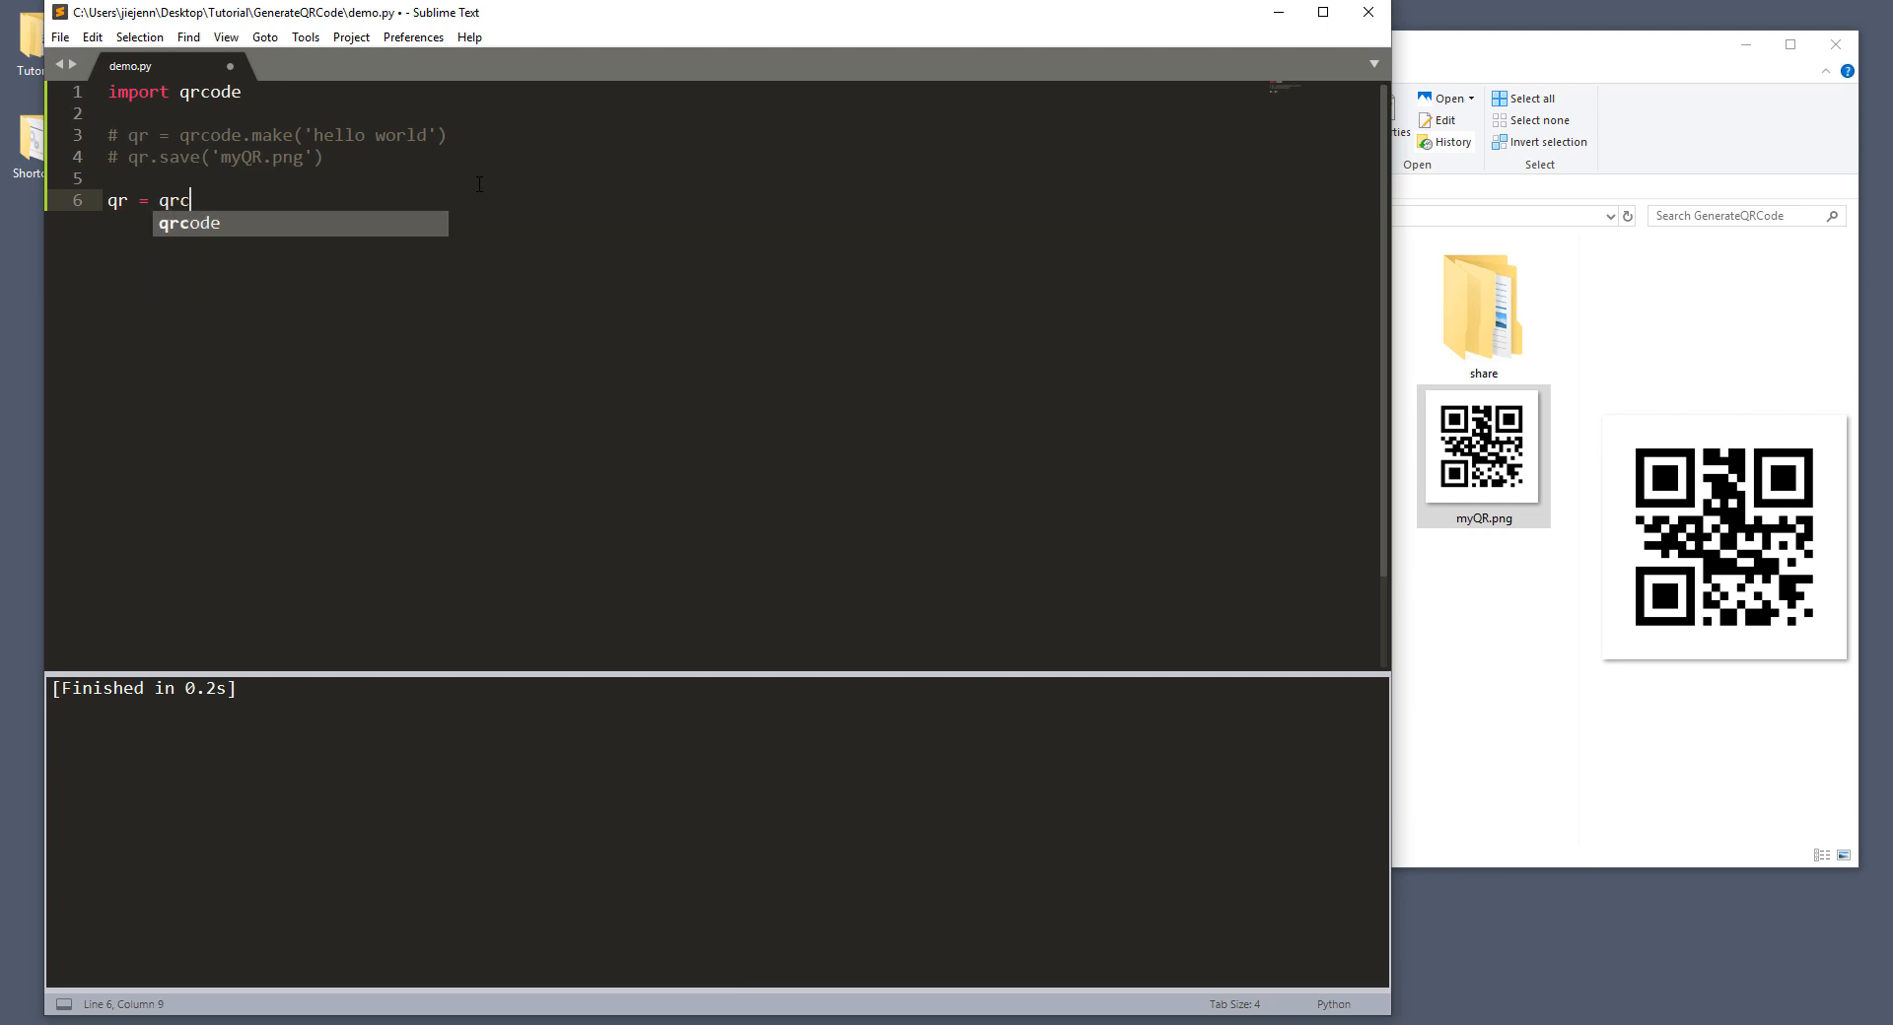
pyautogui.write('ode.q')
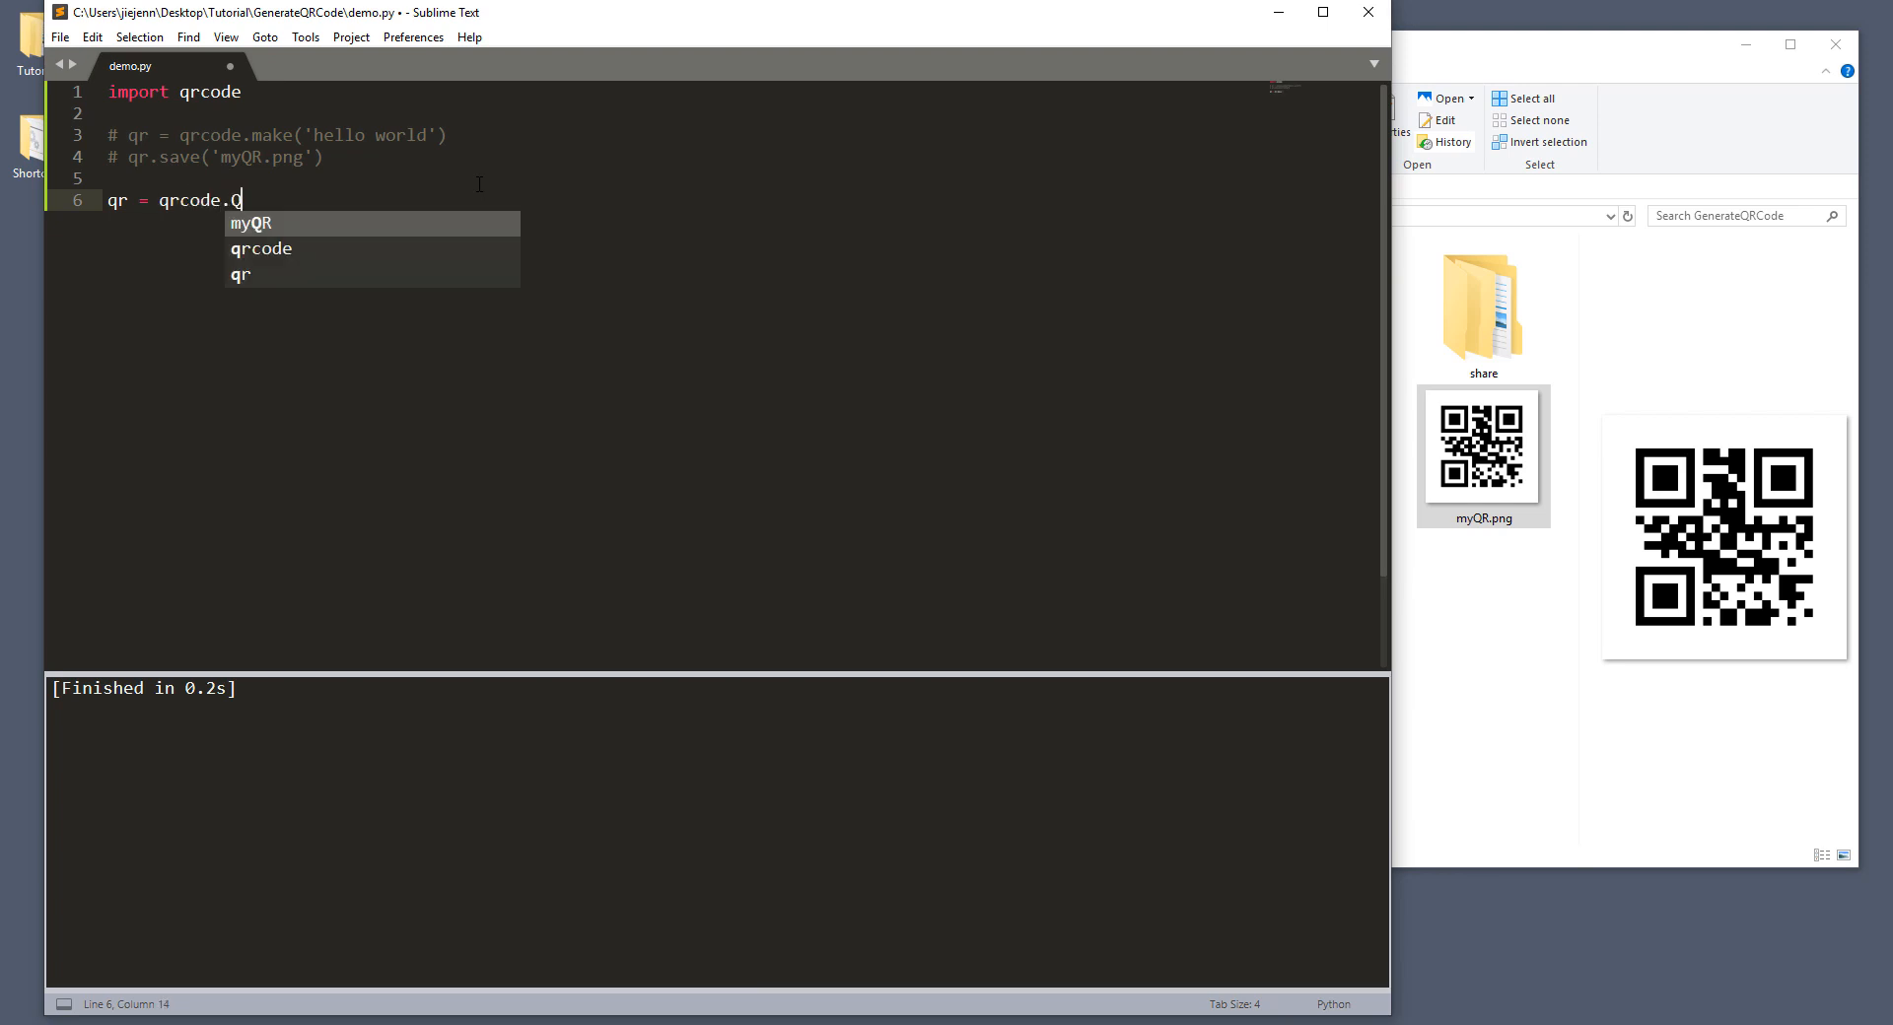
pyautogui.write('R')
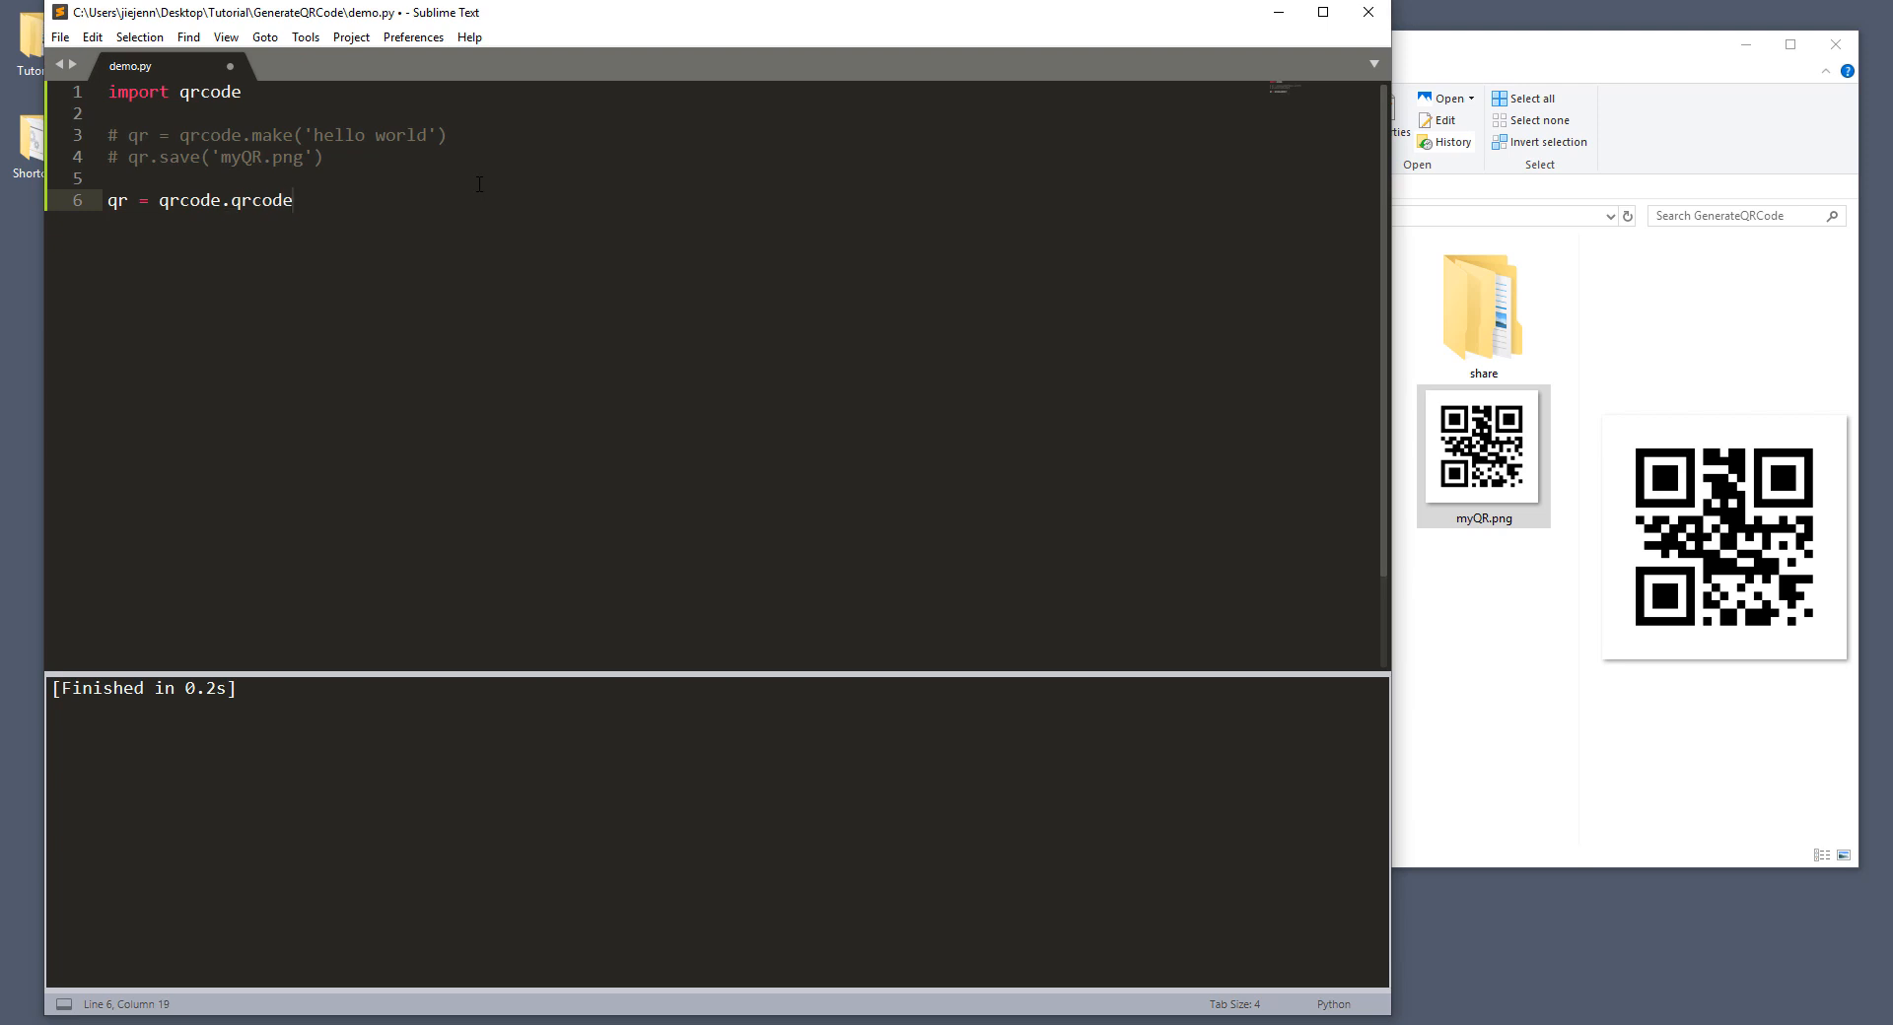
pyautogui.write('Q')
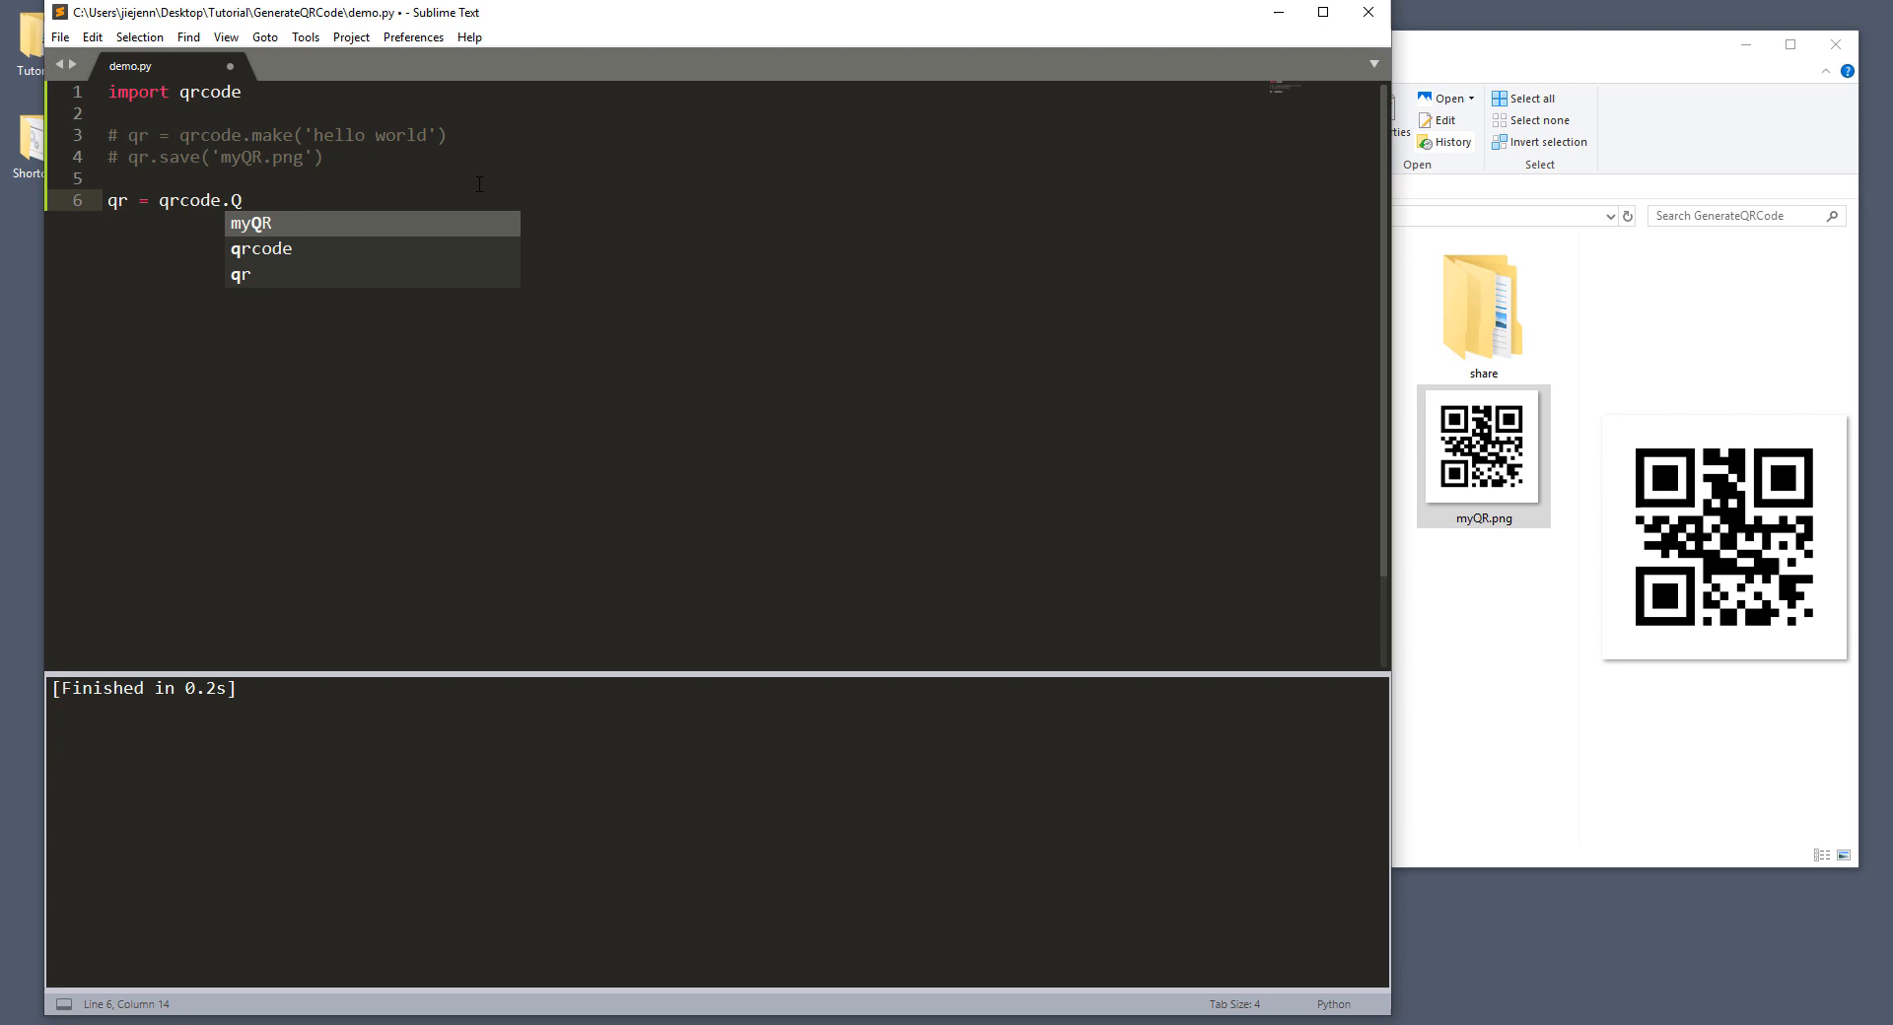
pyautogui.write('RCode(')
pyautogui.write('vers')
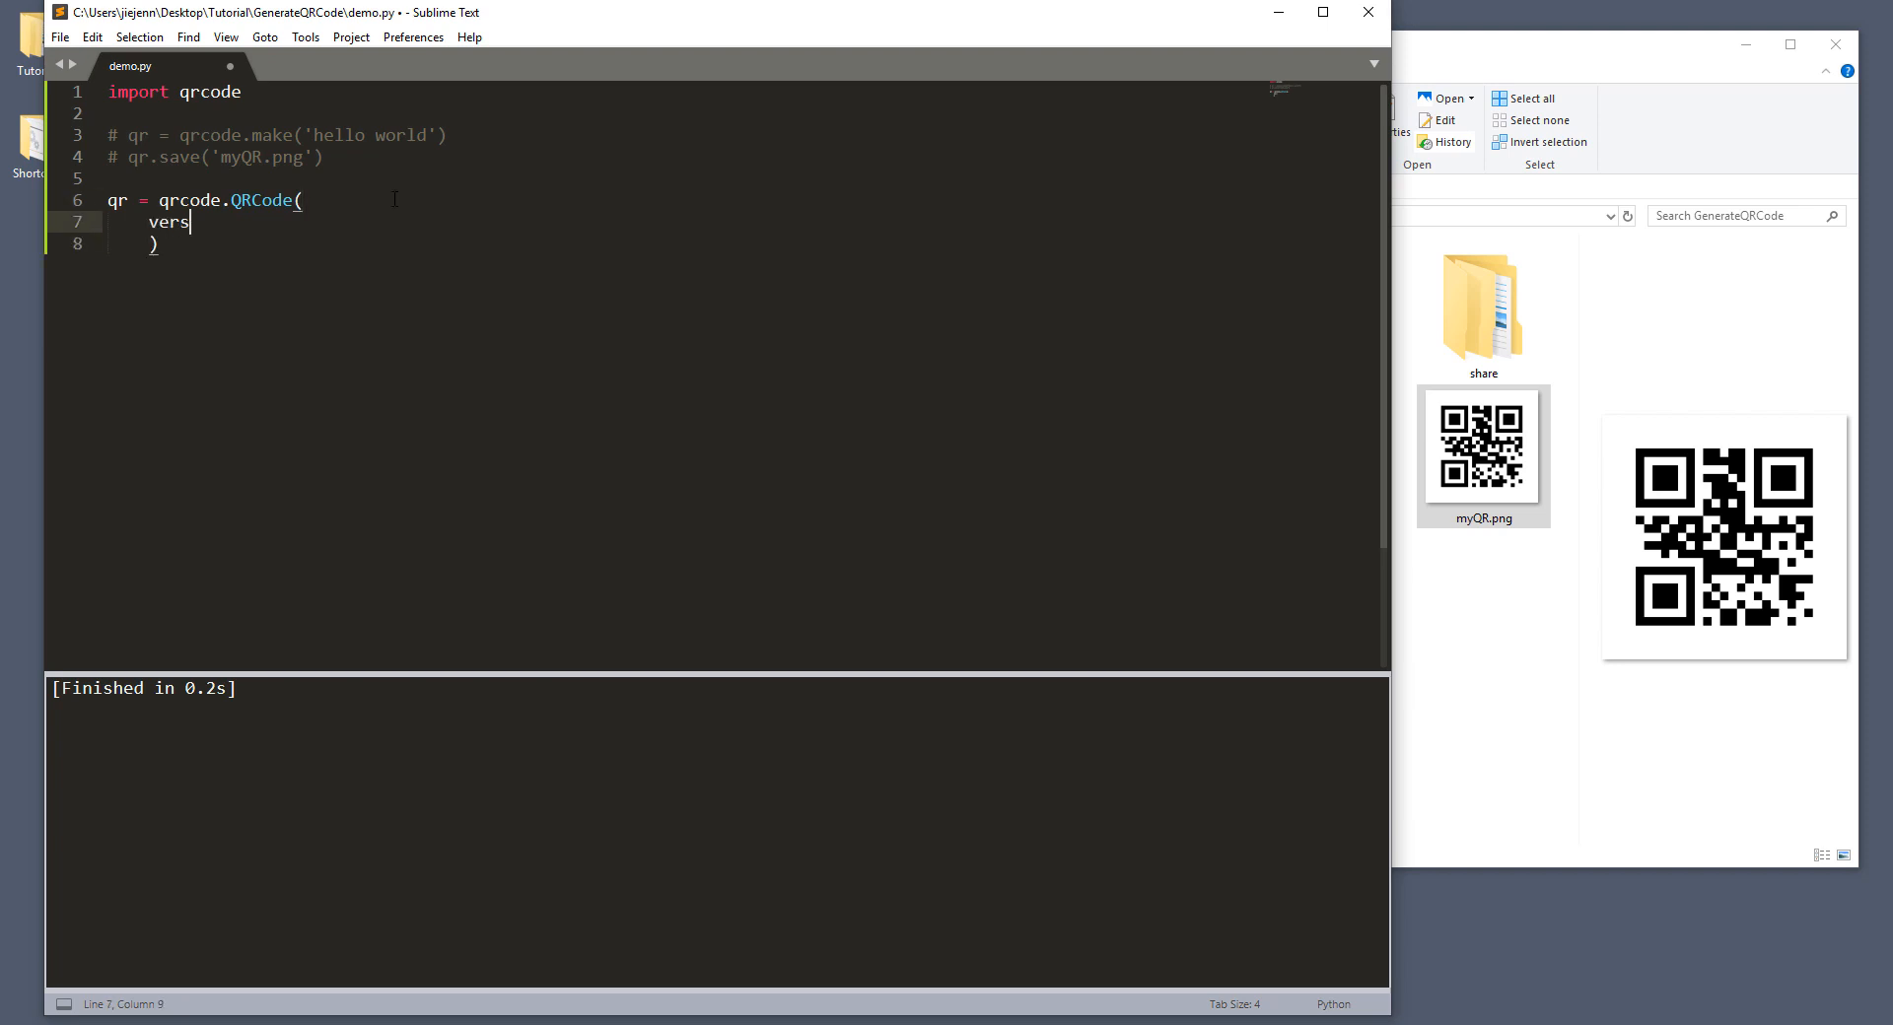
# Step: Give the QRCode call version=1 and begin an error_correction= argument
pyautogui.write('ion=')
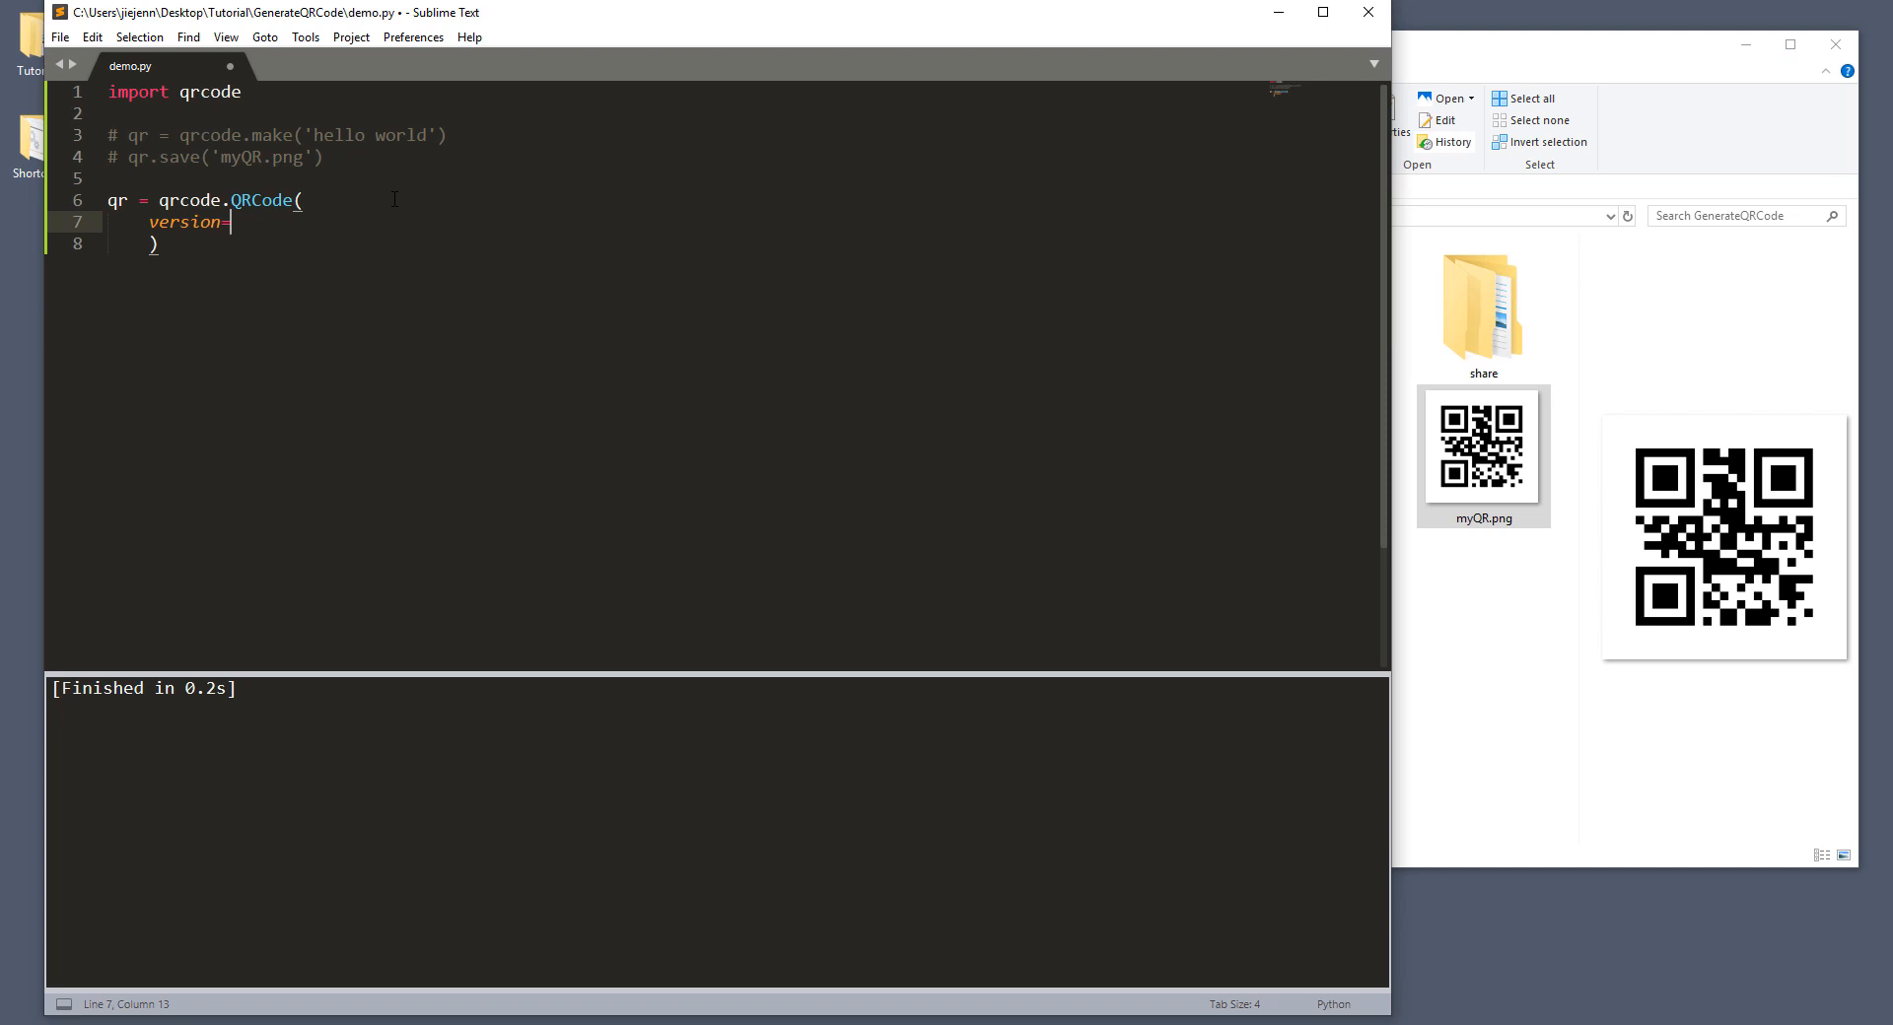
pyautogui.write('1,')
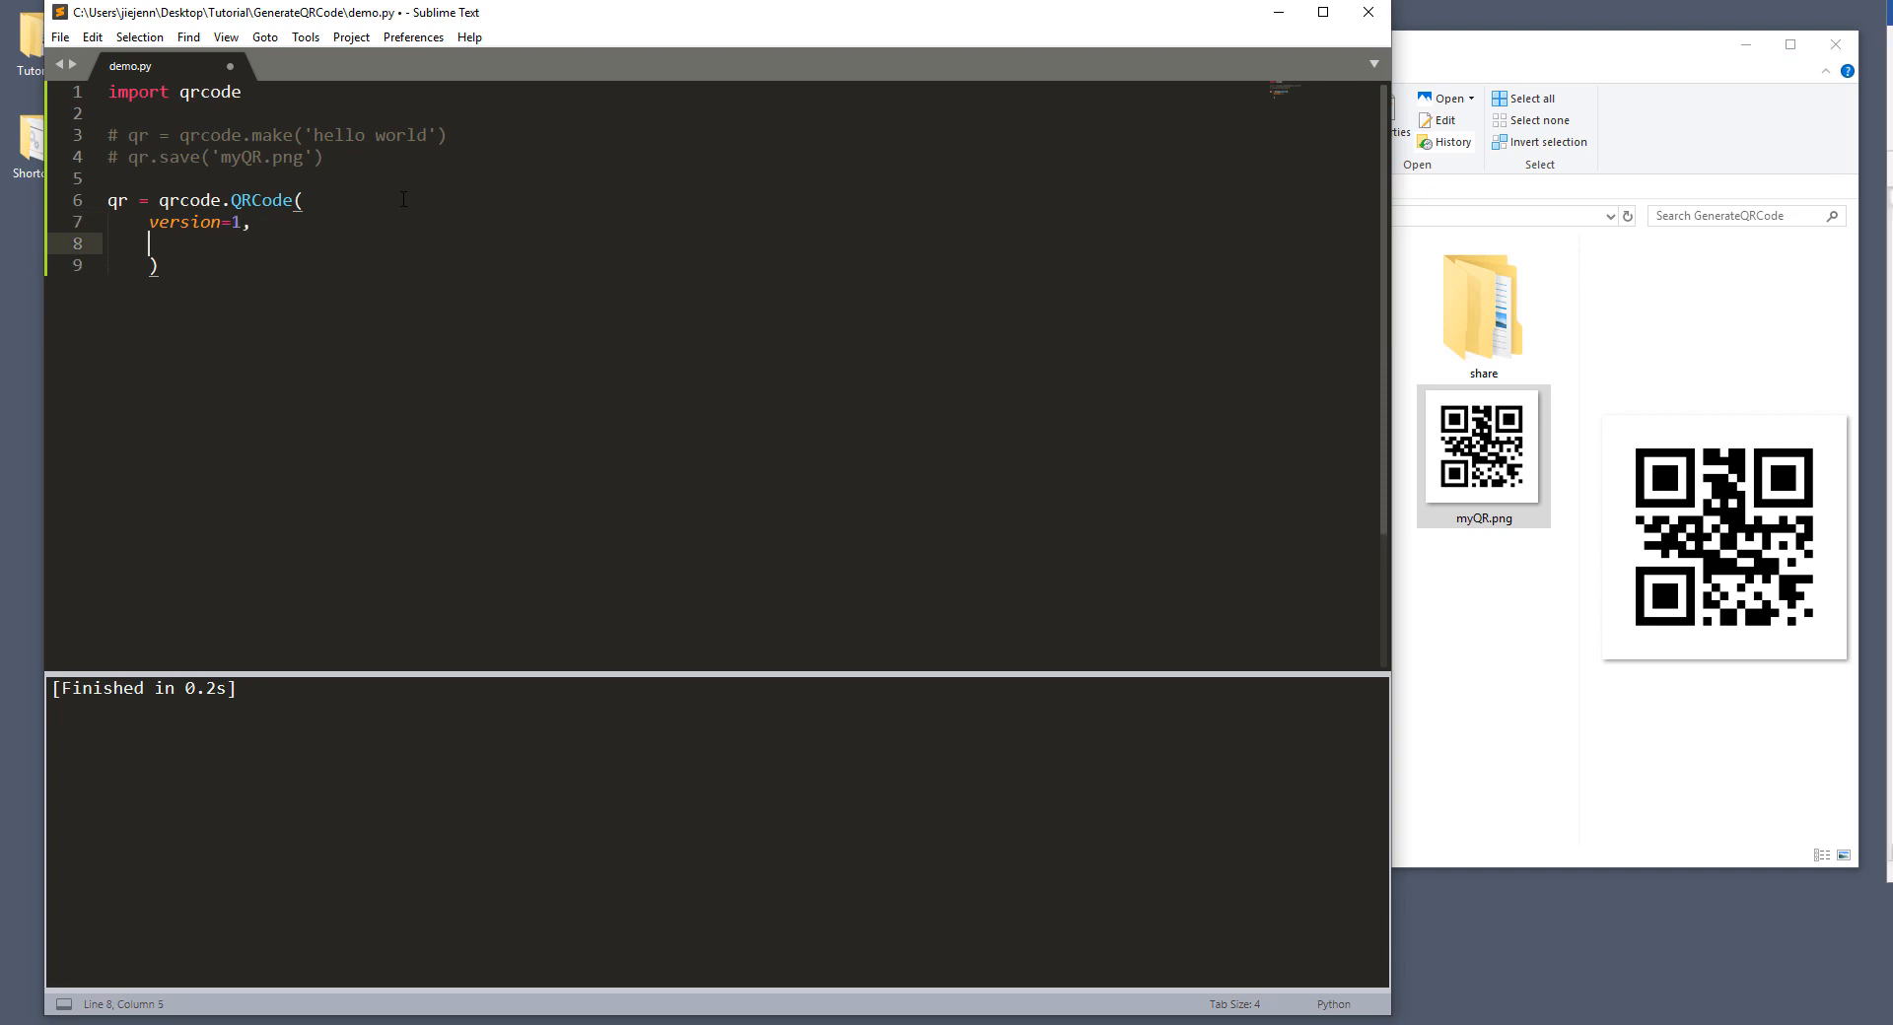
pyautogui.write('error_c')
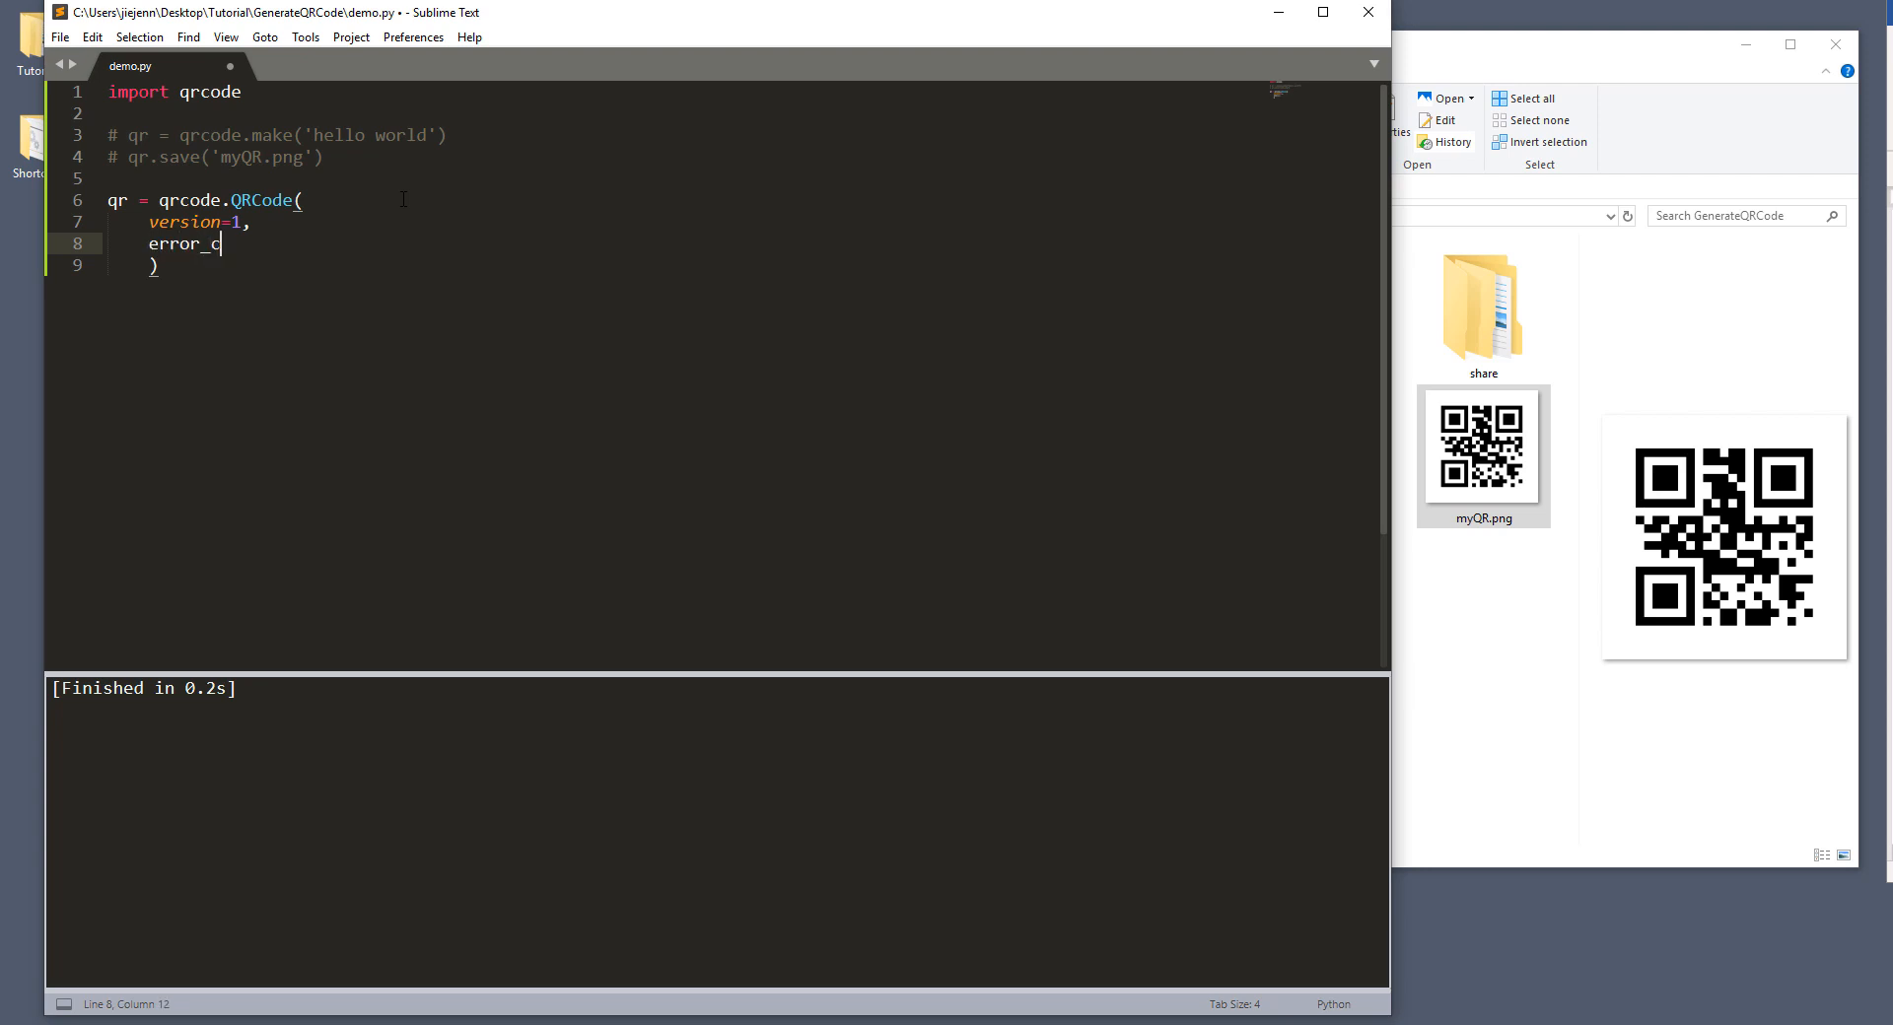
pyautogui.write('orr')
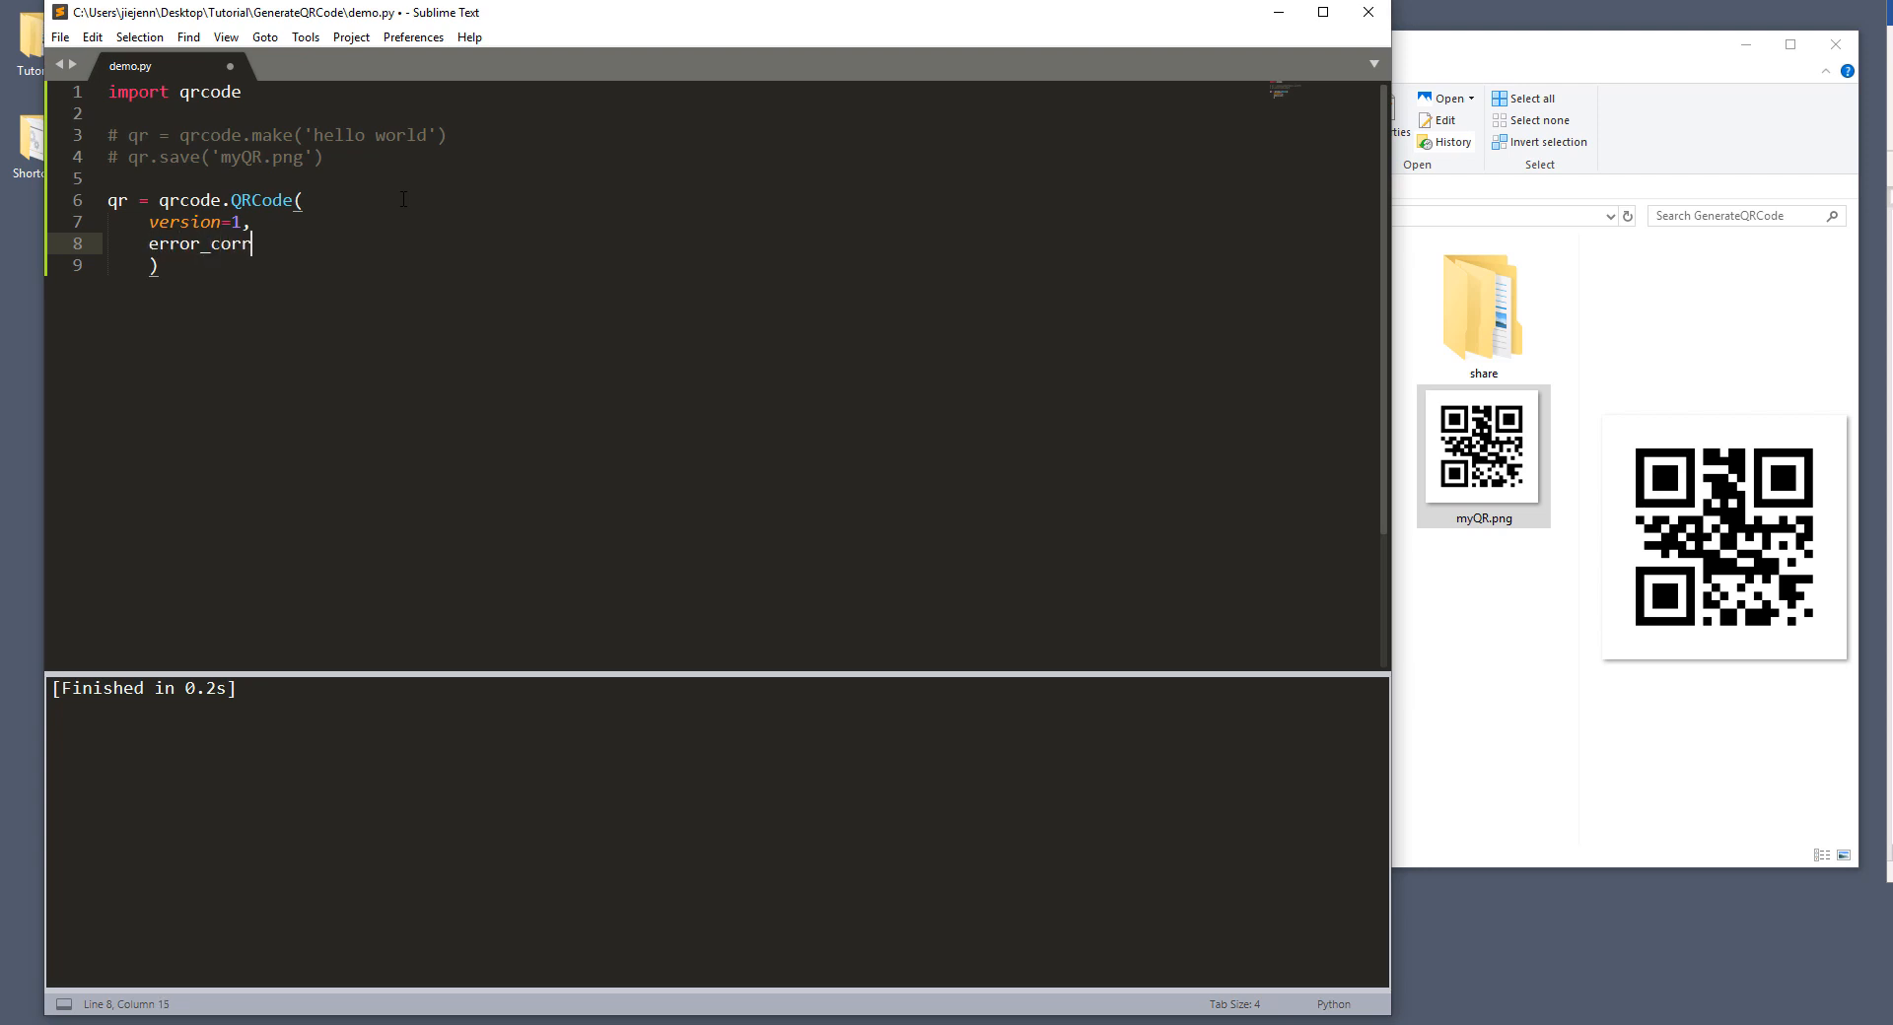
pyautogui.write('ection=')
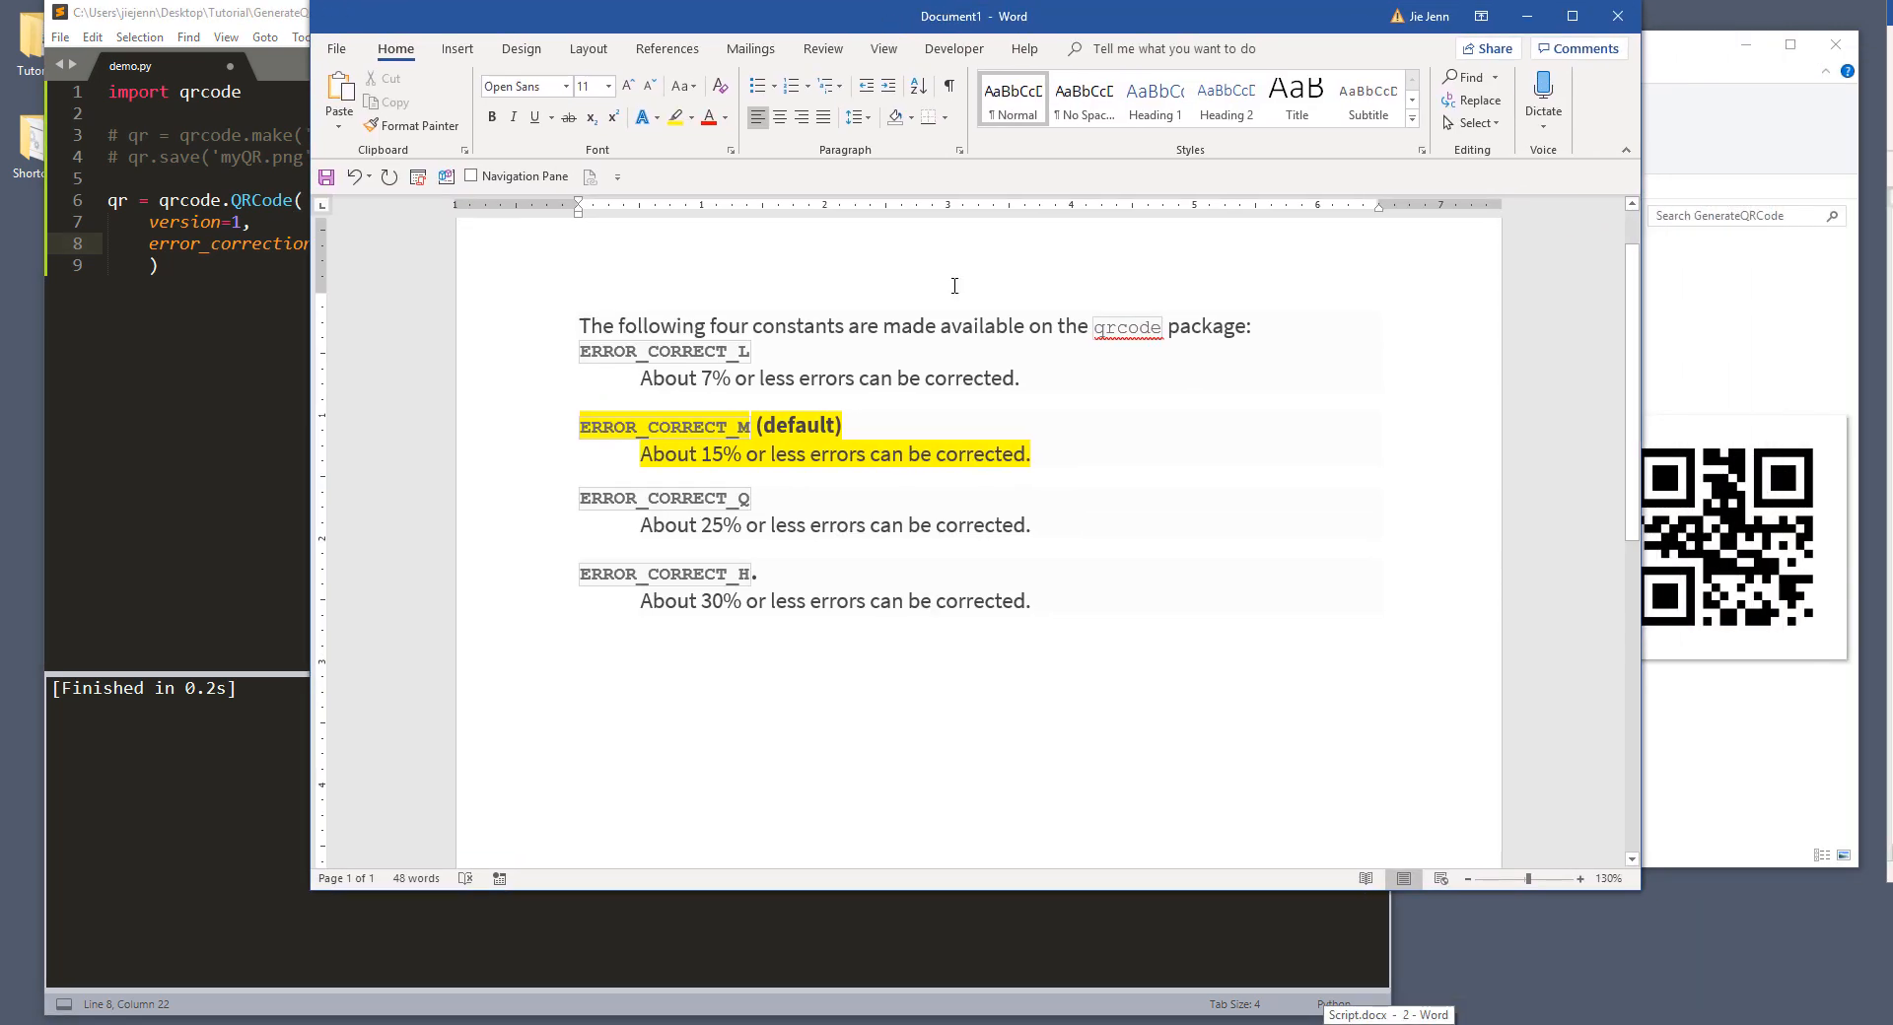
# Step: Review the ERROR_CORRECT_L/M/Q/H notes in Word and clear the 15% selection
pyautogui.click(579, 634)
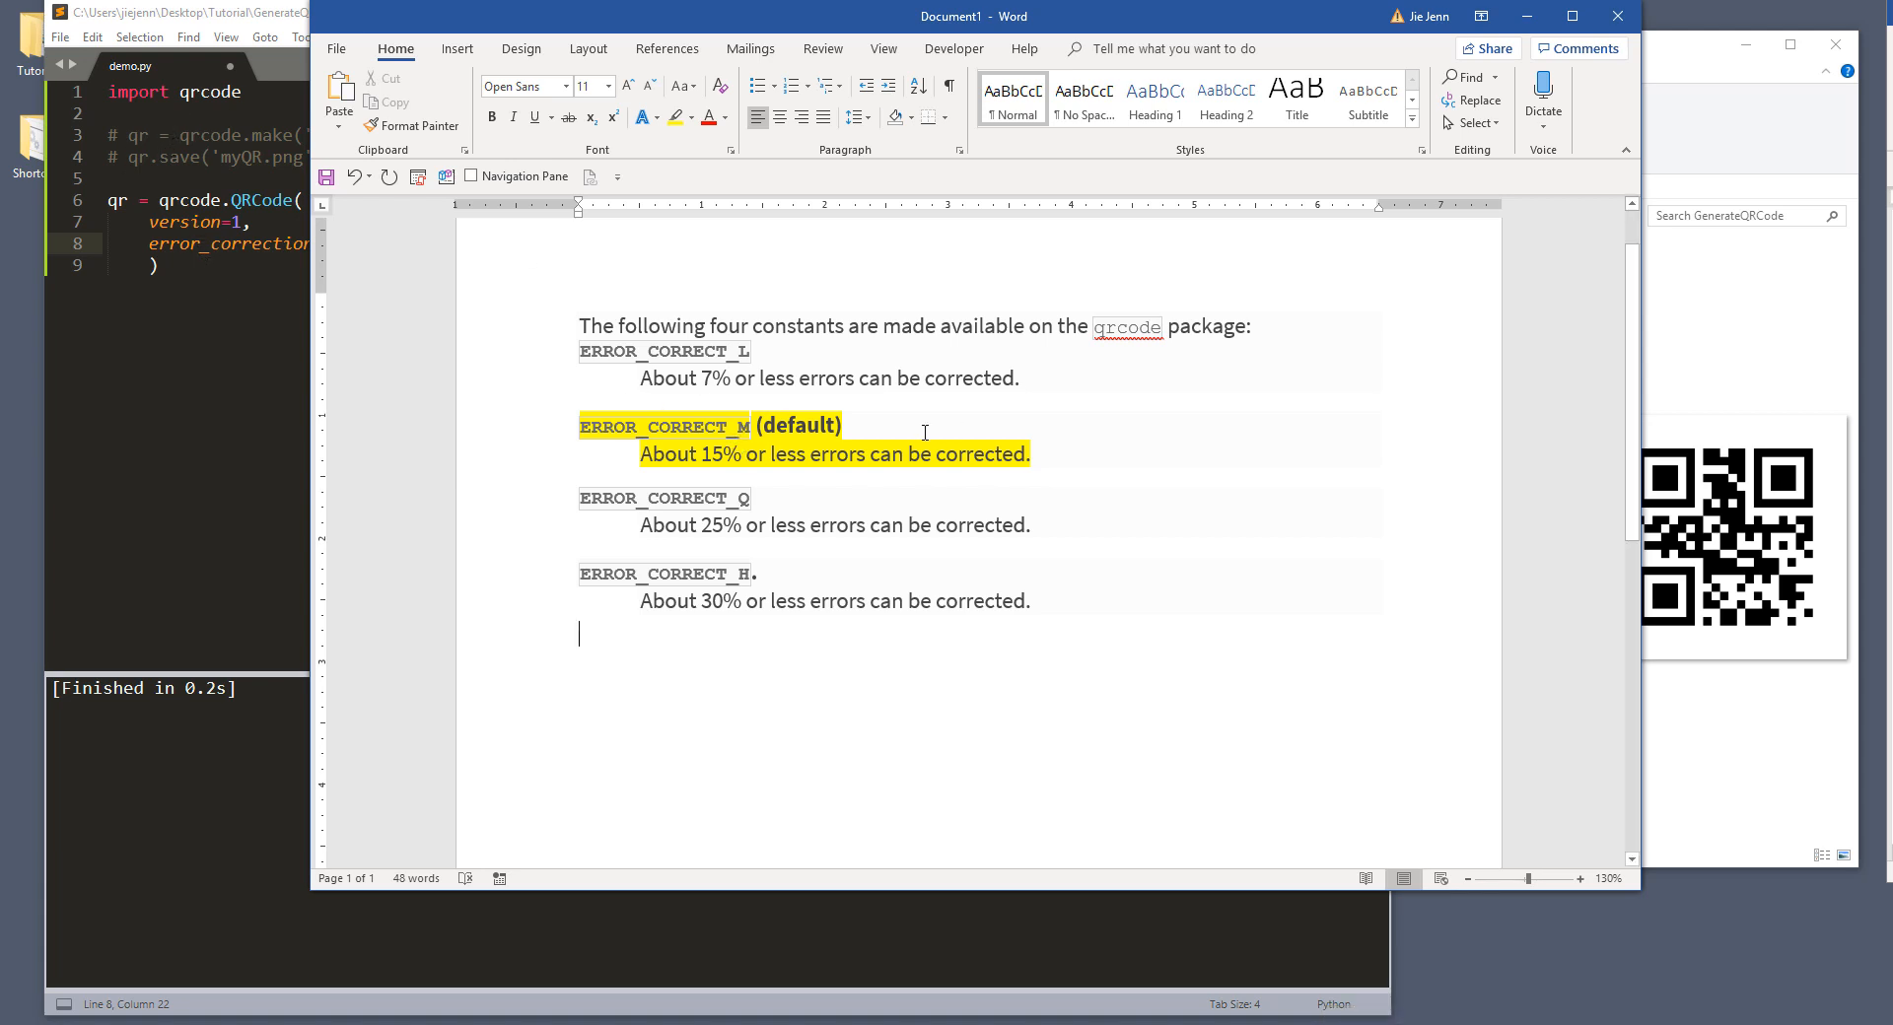
pyautogui.moveTo(581, 347)
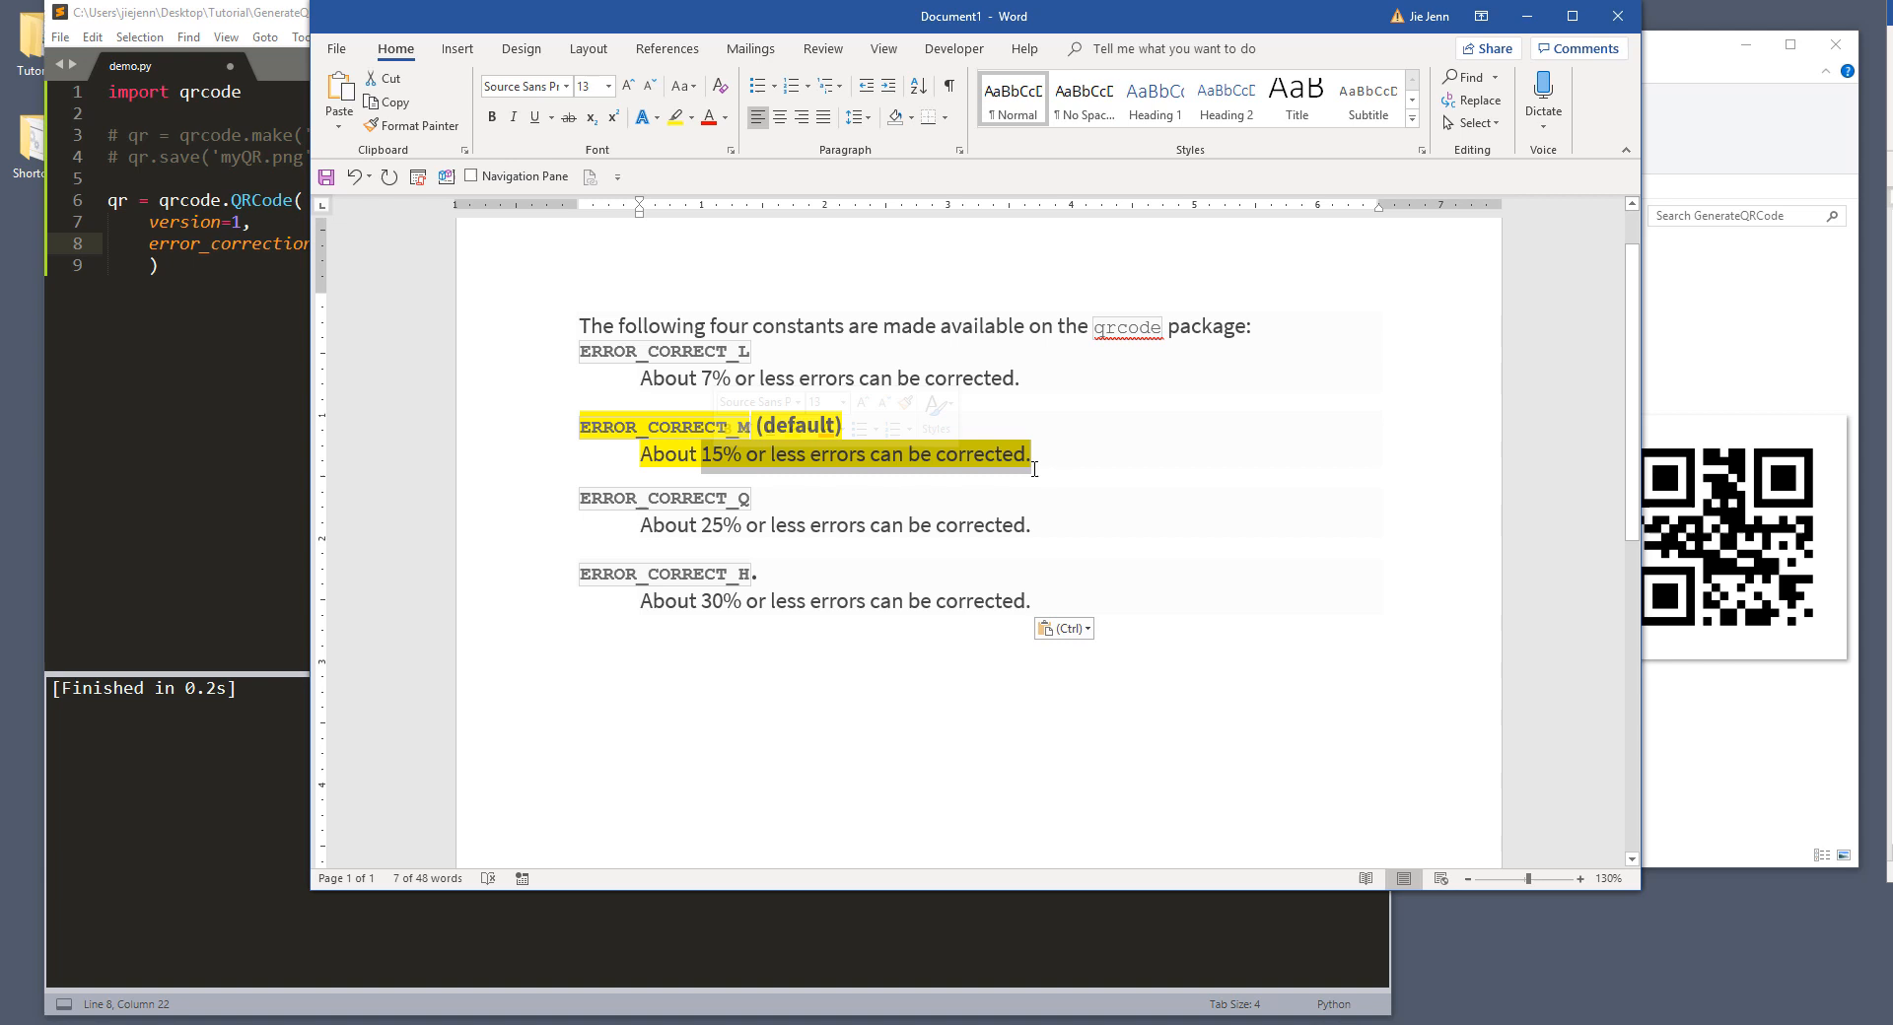
pyautogui.click(1113, 458)
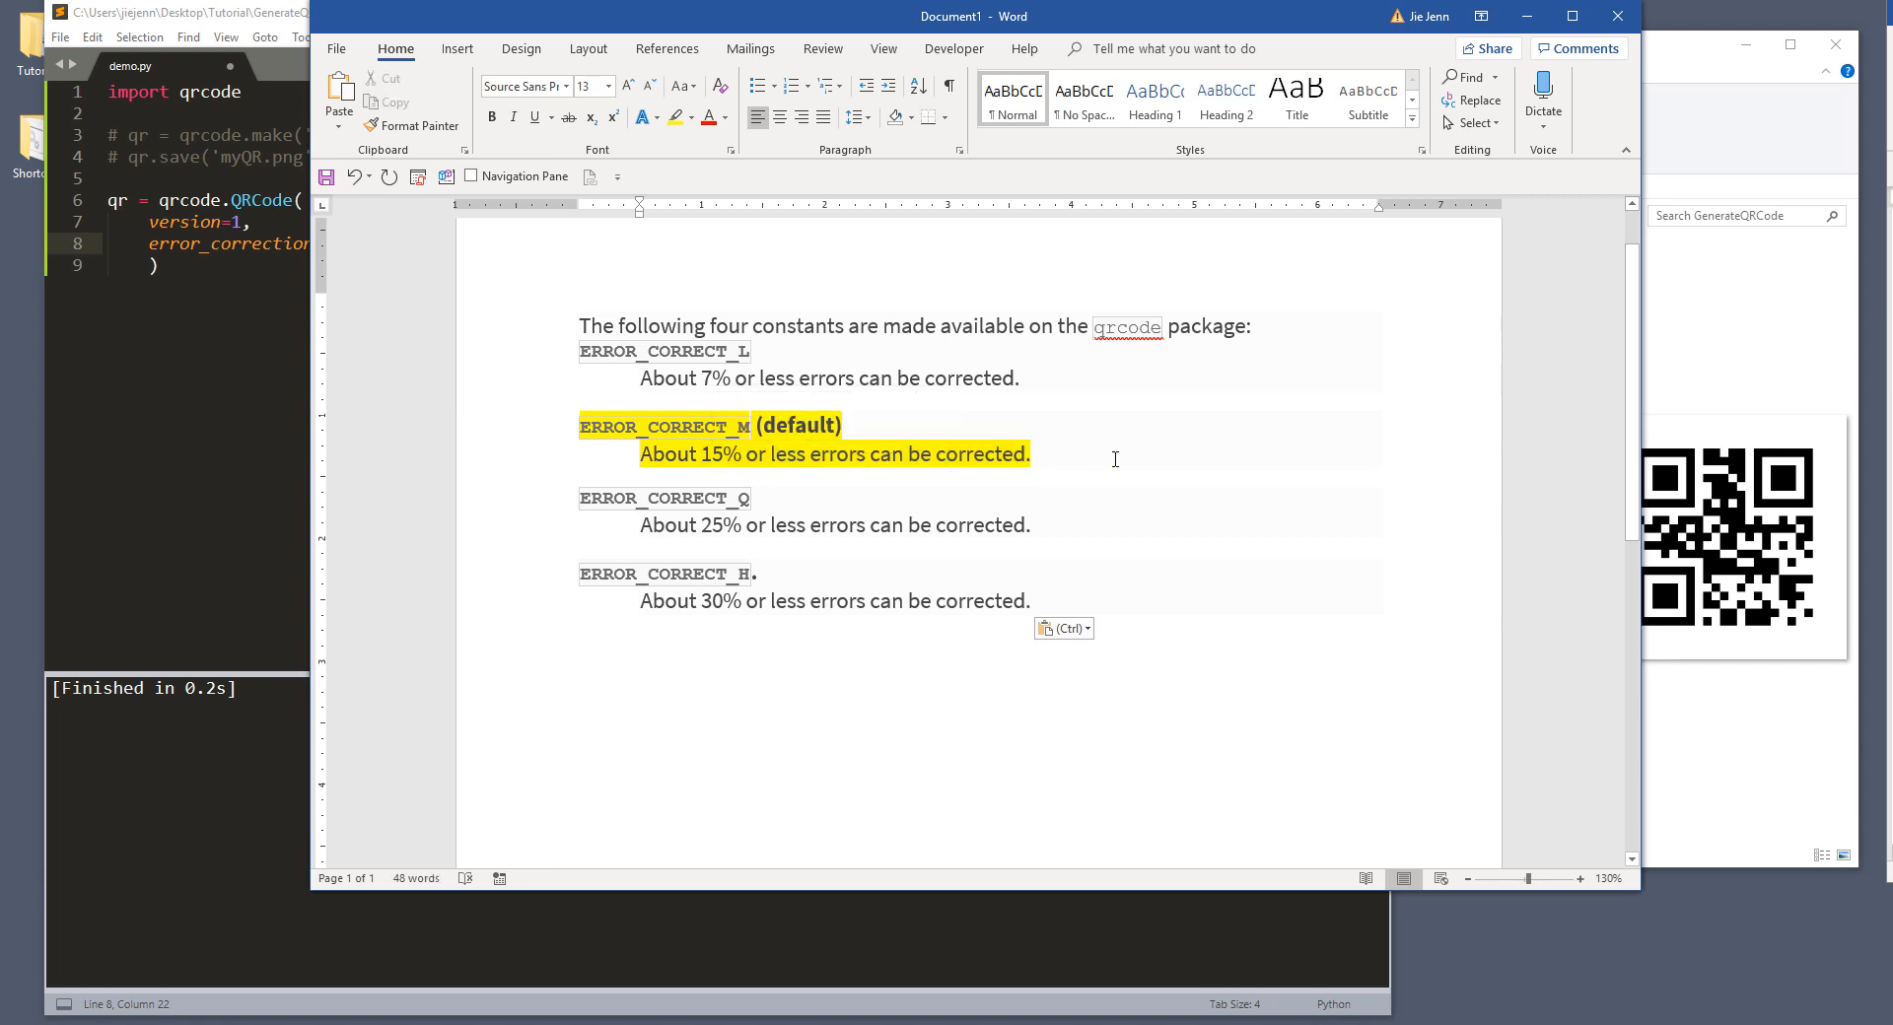
pyautogui.moveTo(1269, 38)
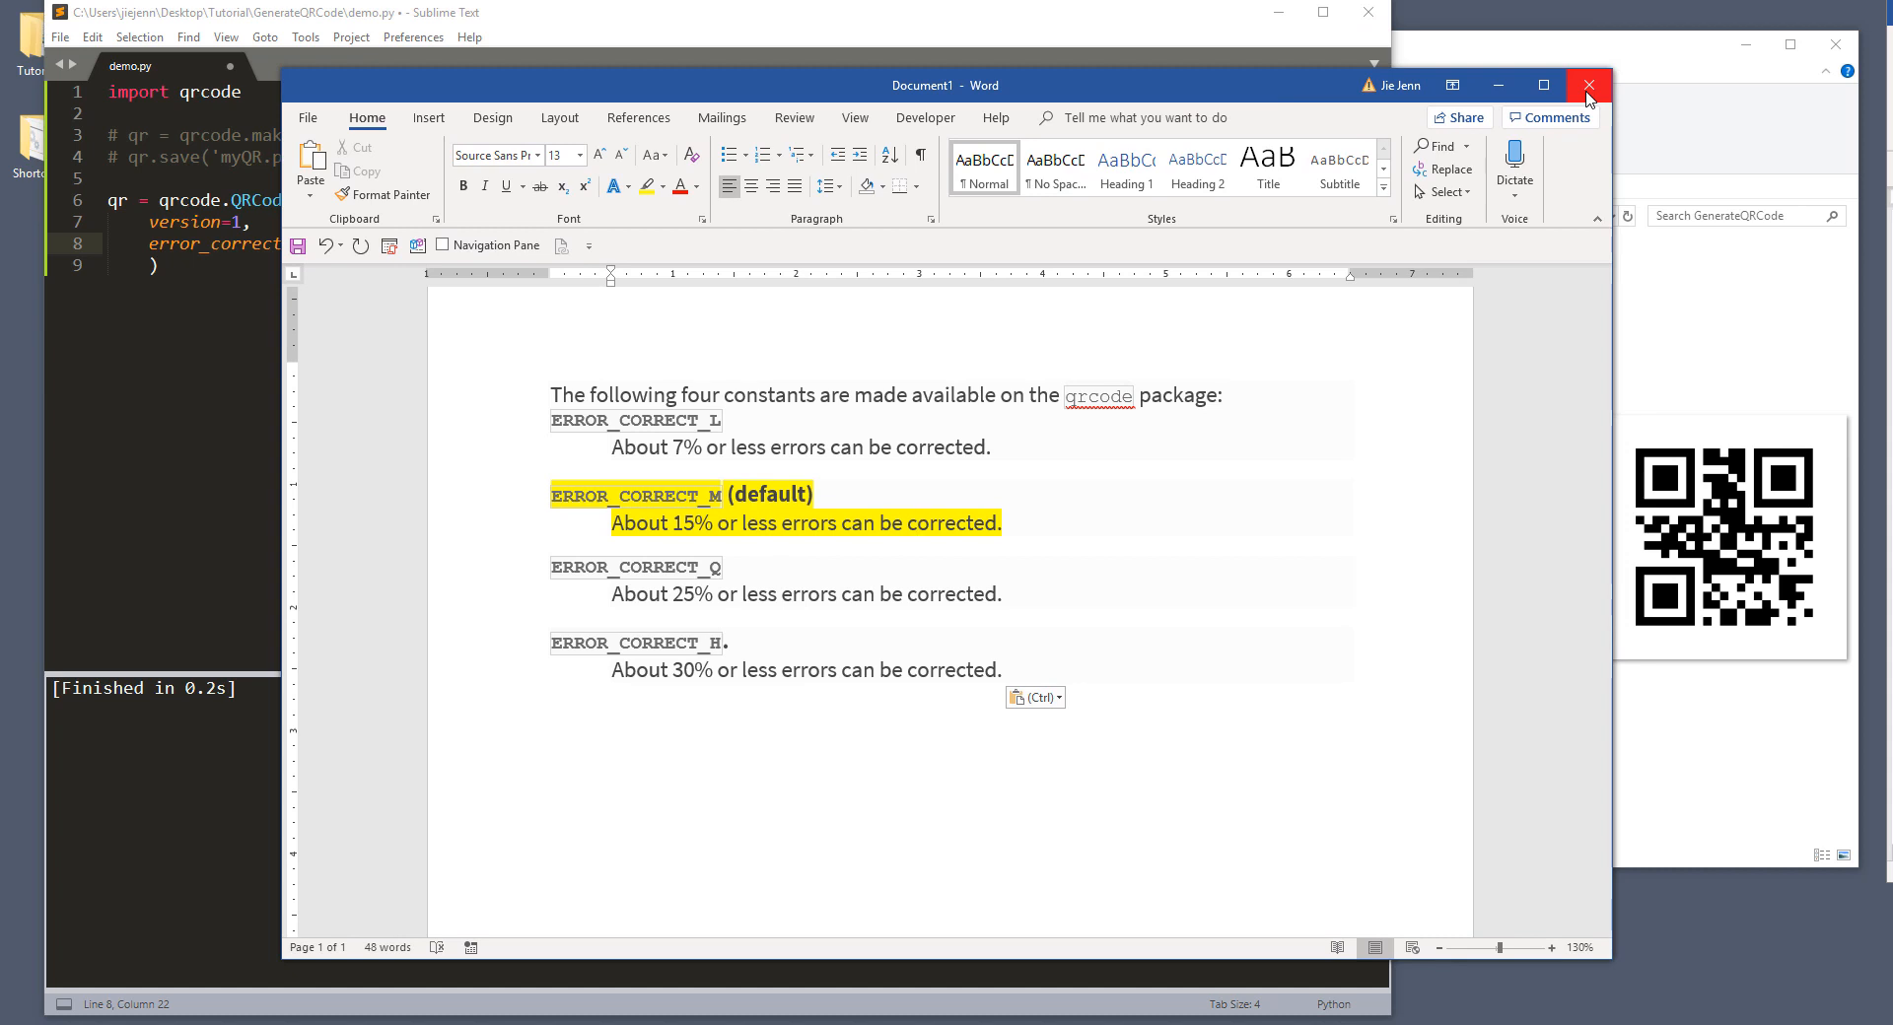
pyautogui.moveTo(1187, 91)
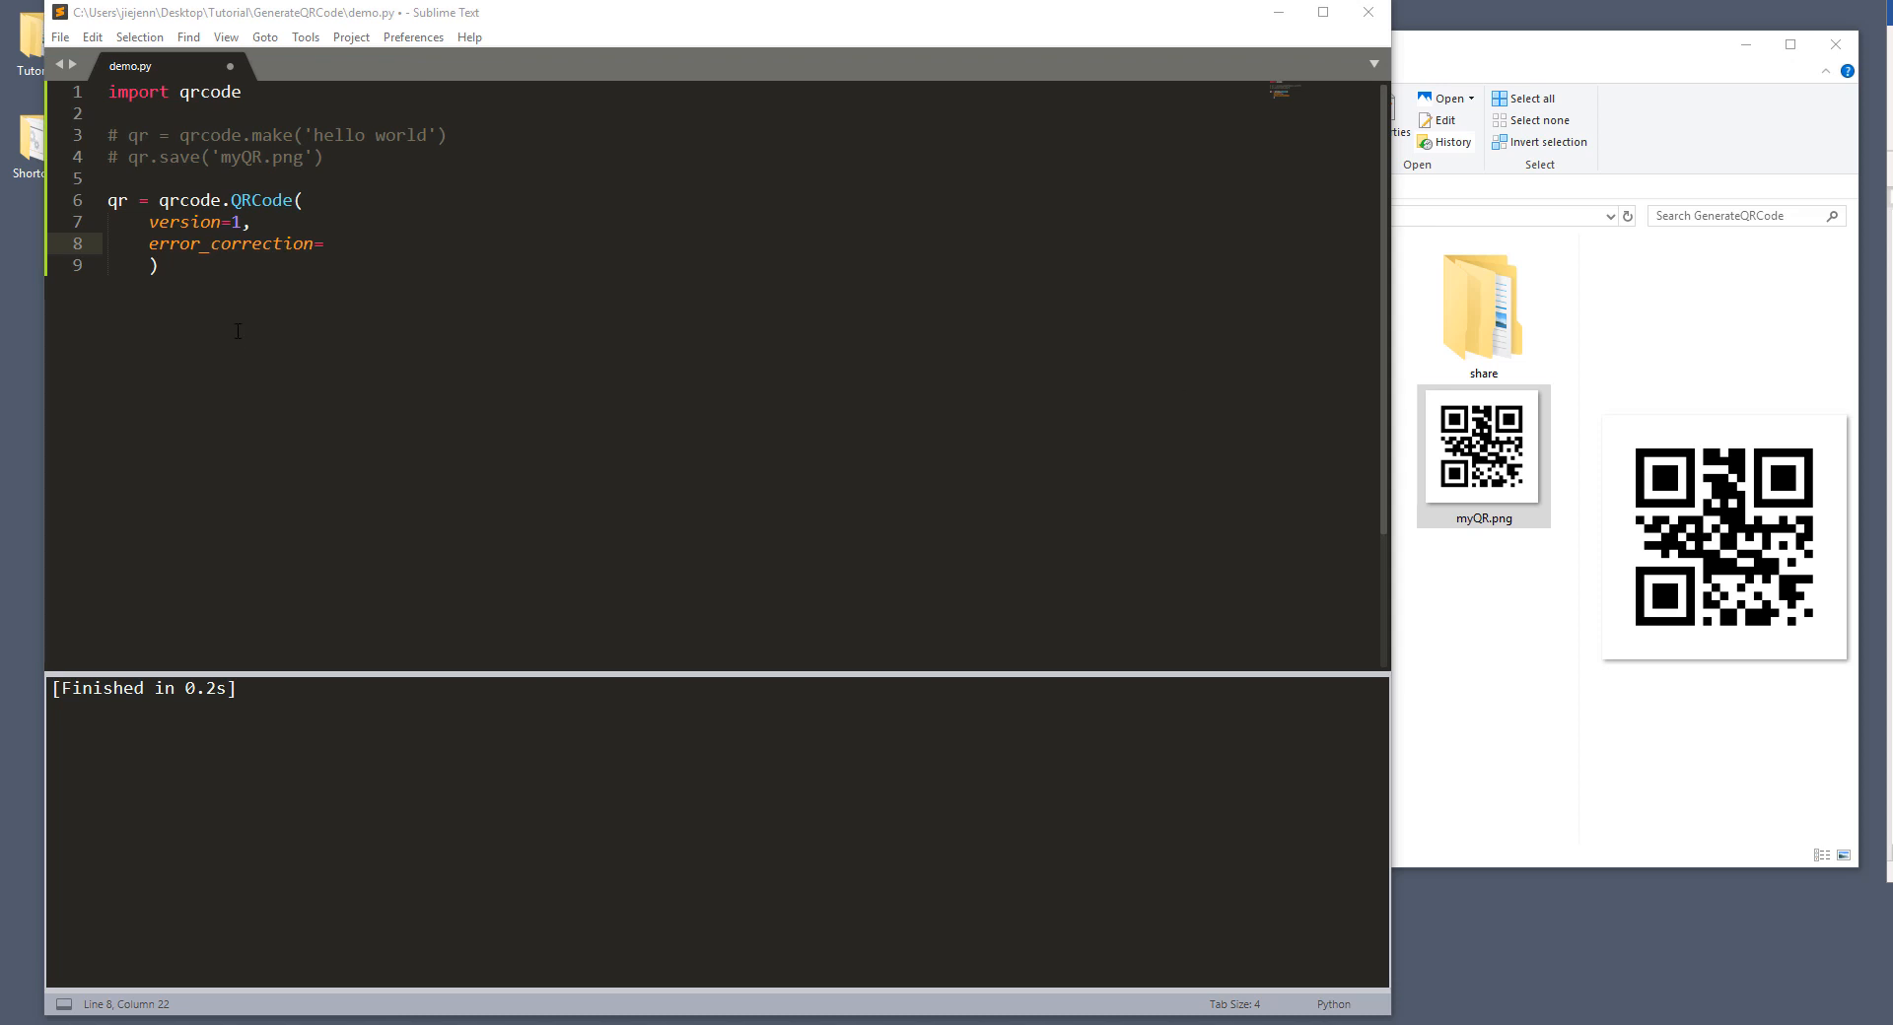
# Step: Type error_correction=qrcode.constants.ERROR_CORRECT_M, then delete the whole argument, leaving line 8 blank
pyautogui.write('qrcode')
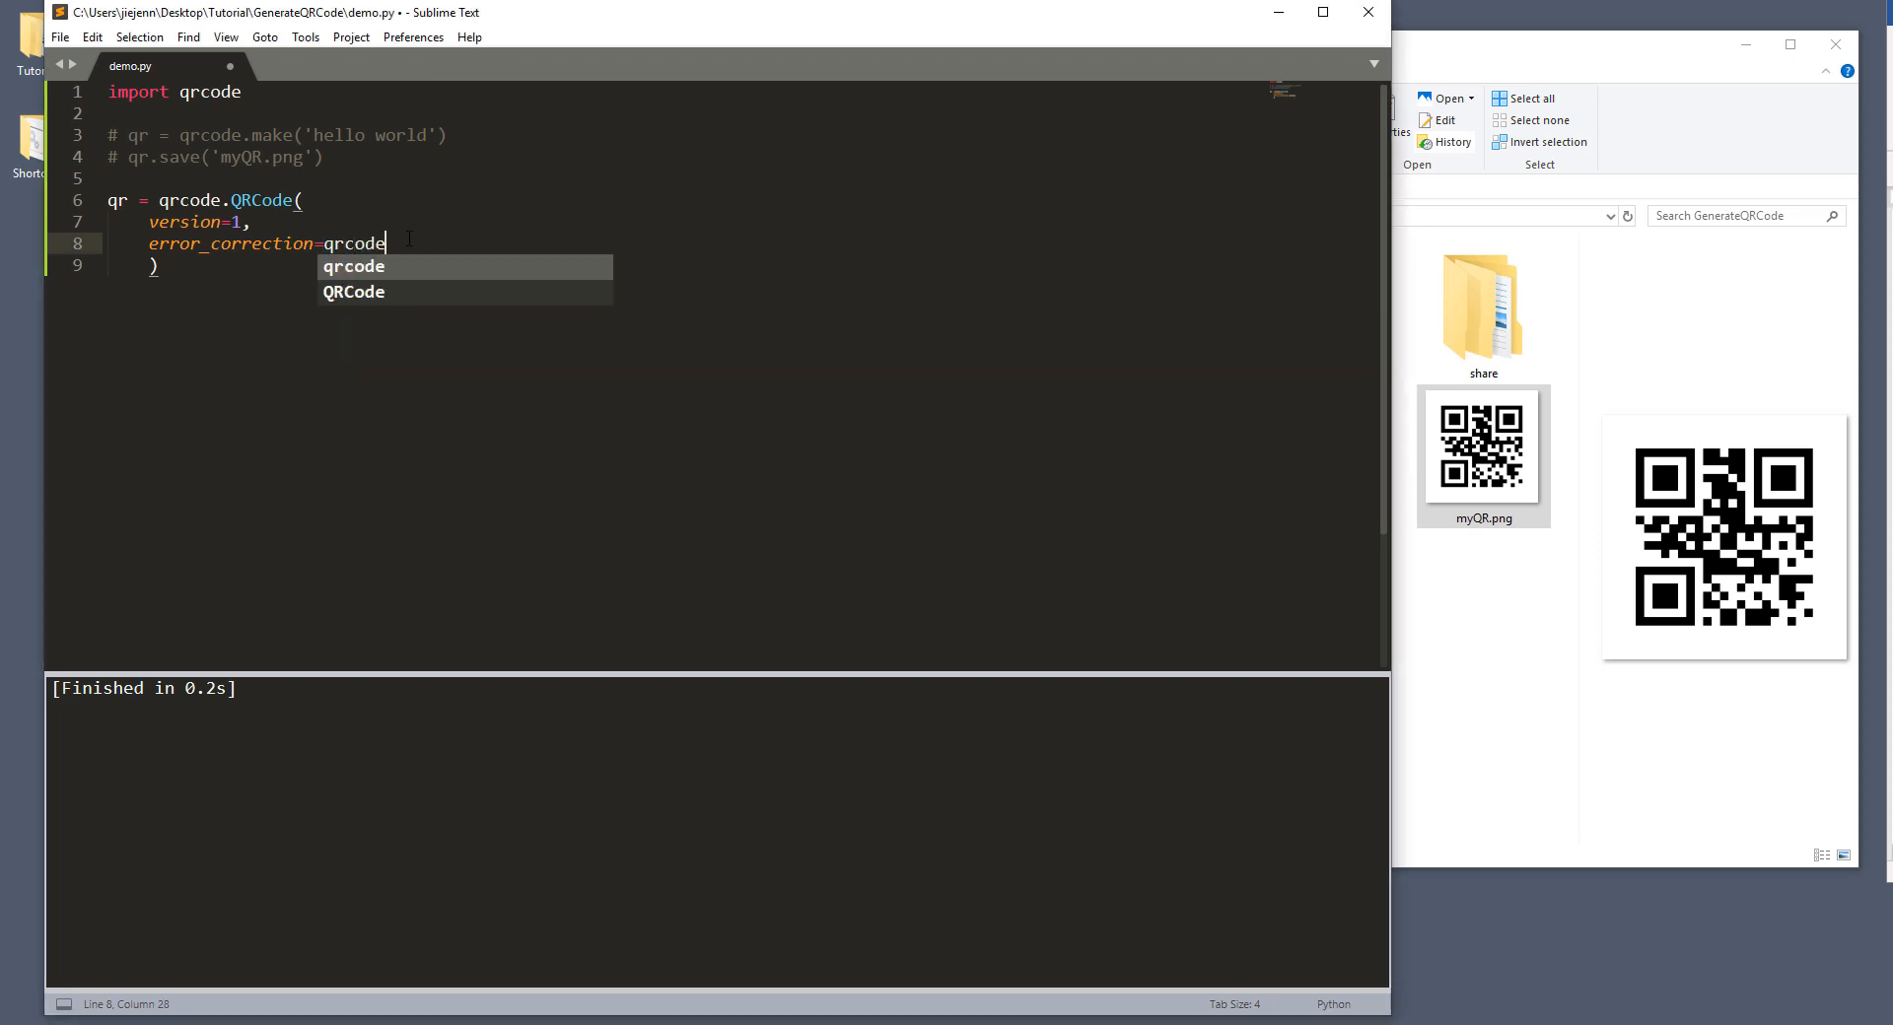
pyautogui.write('.constant')
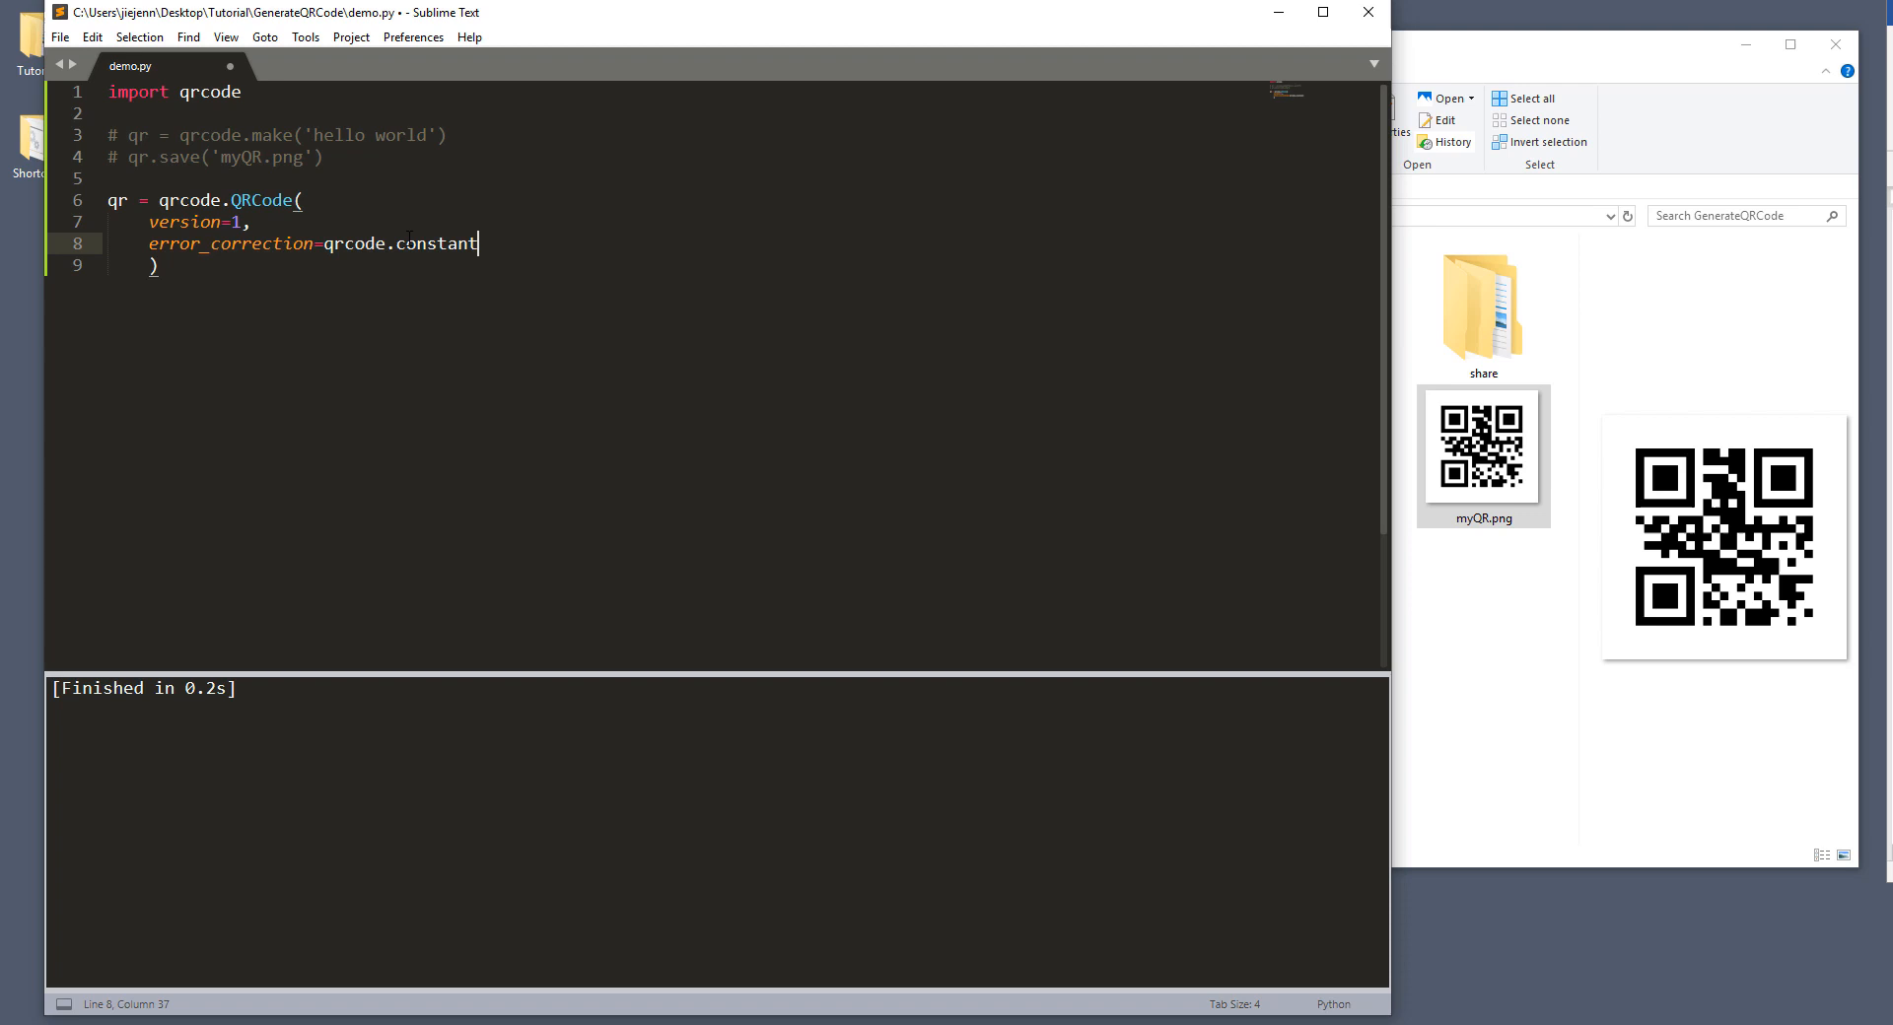
pyautogui.write('s.Er')
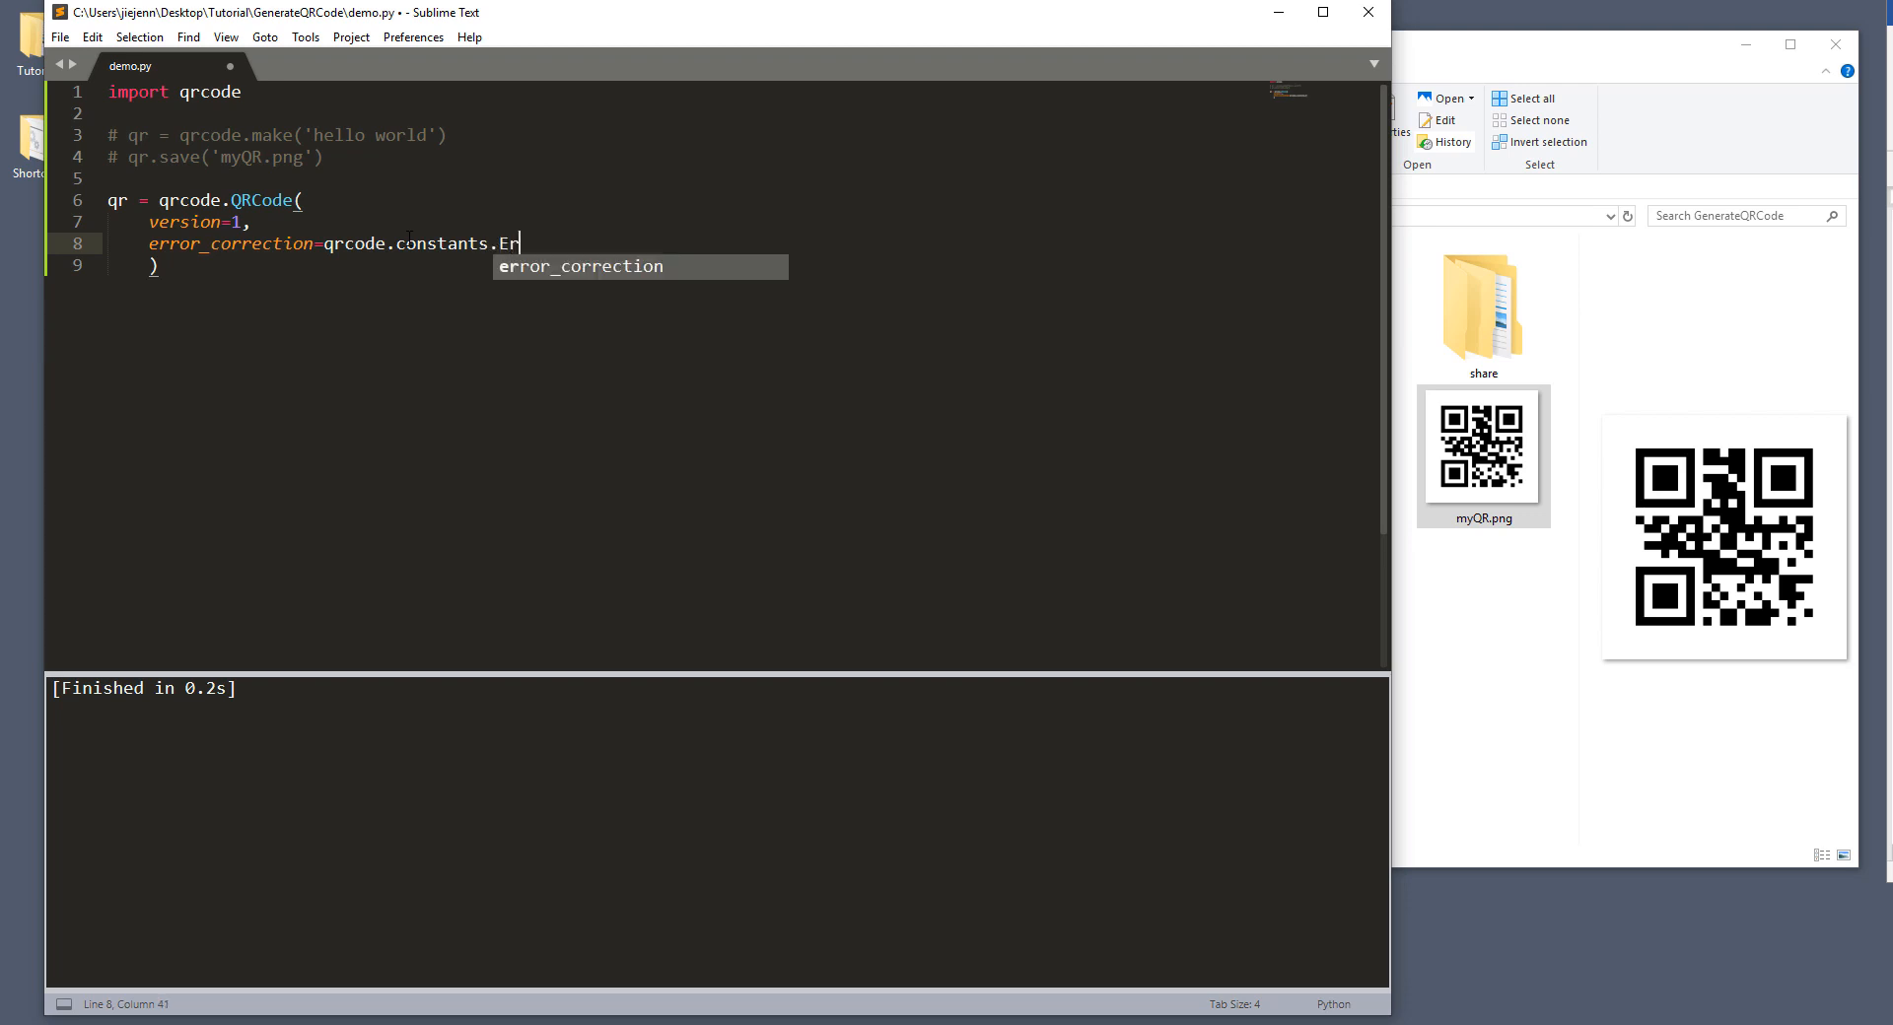
pyautogui.write('ROR_COO')
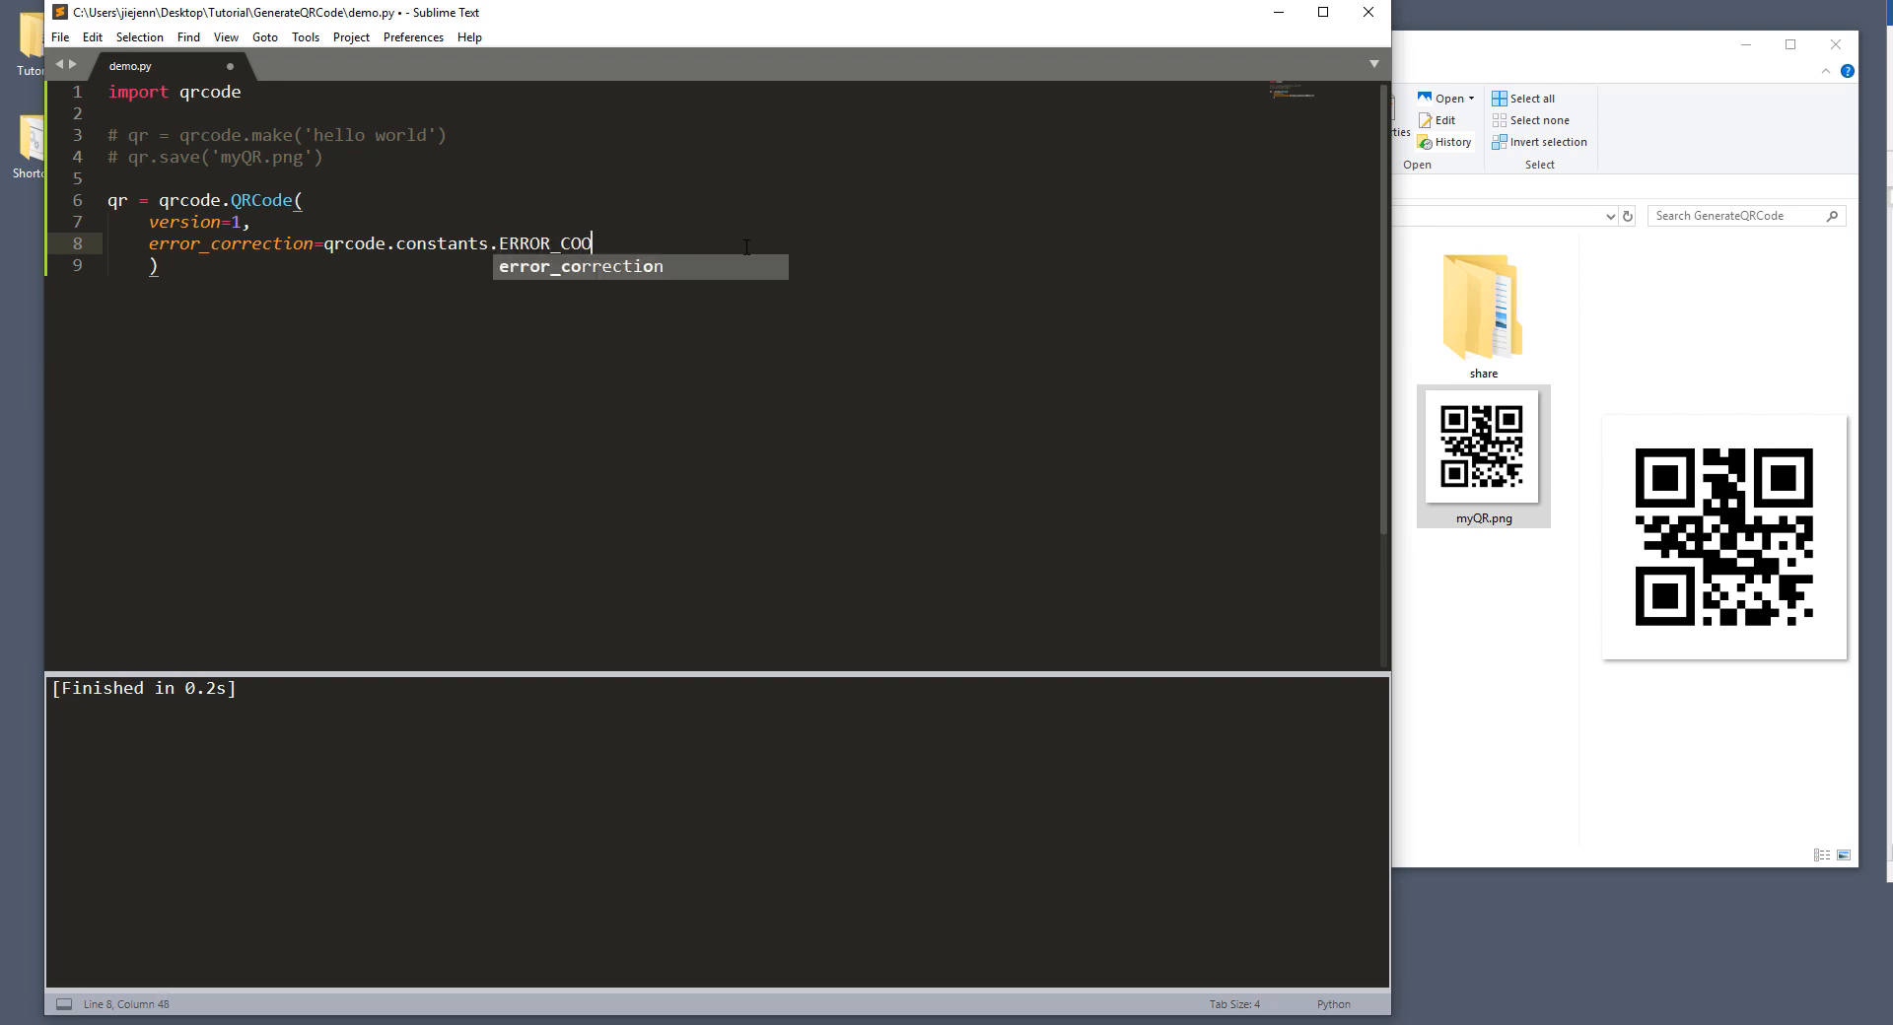
pyautogui.write('RRECT_M')
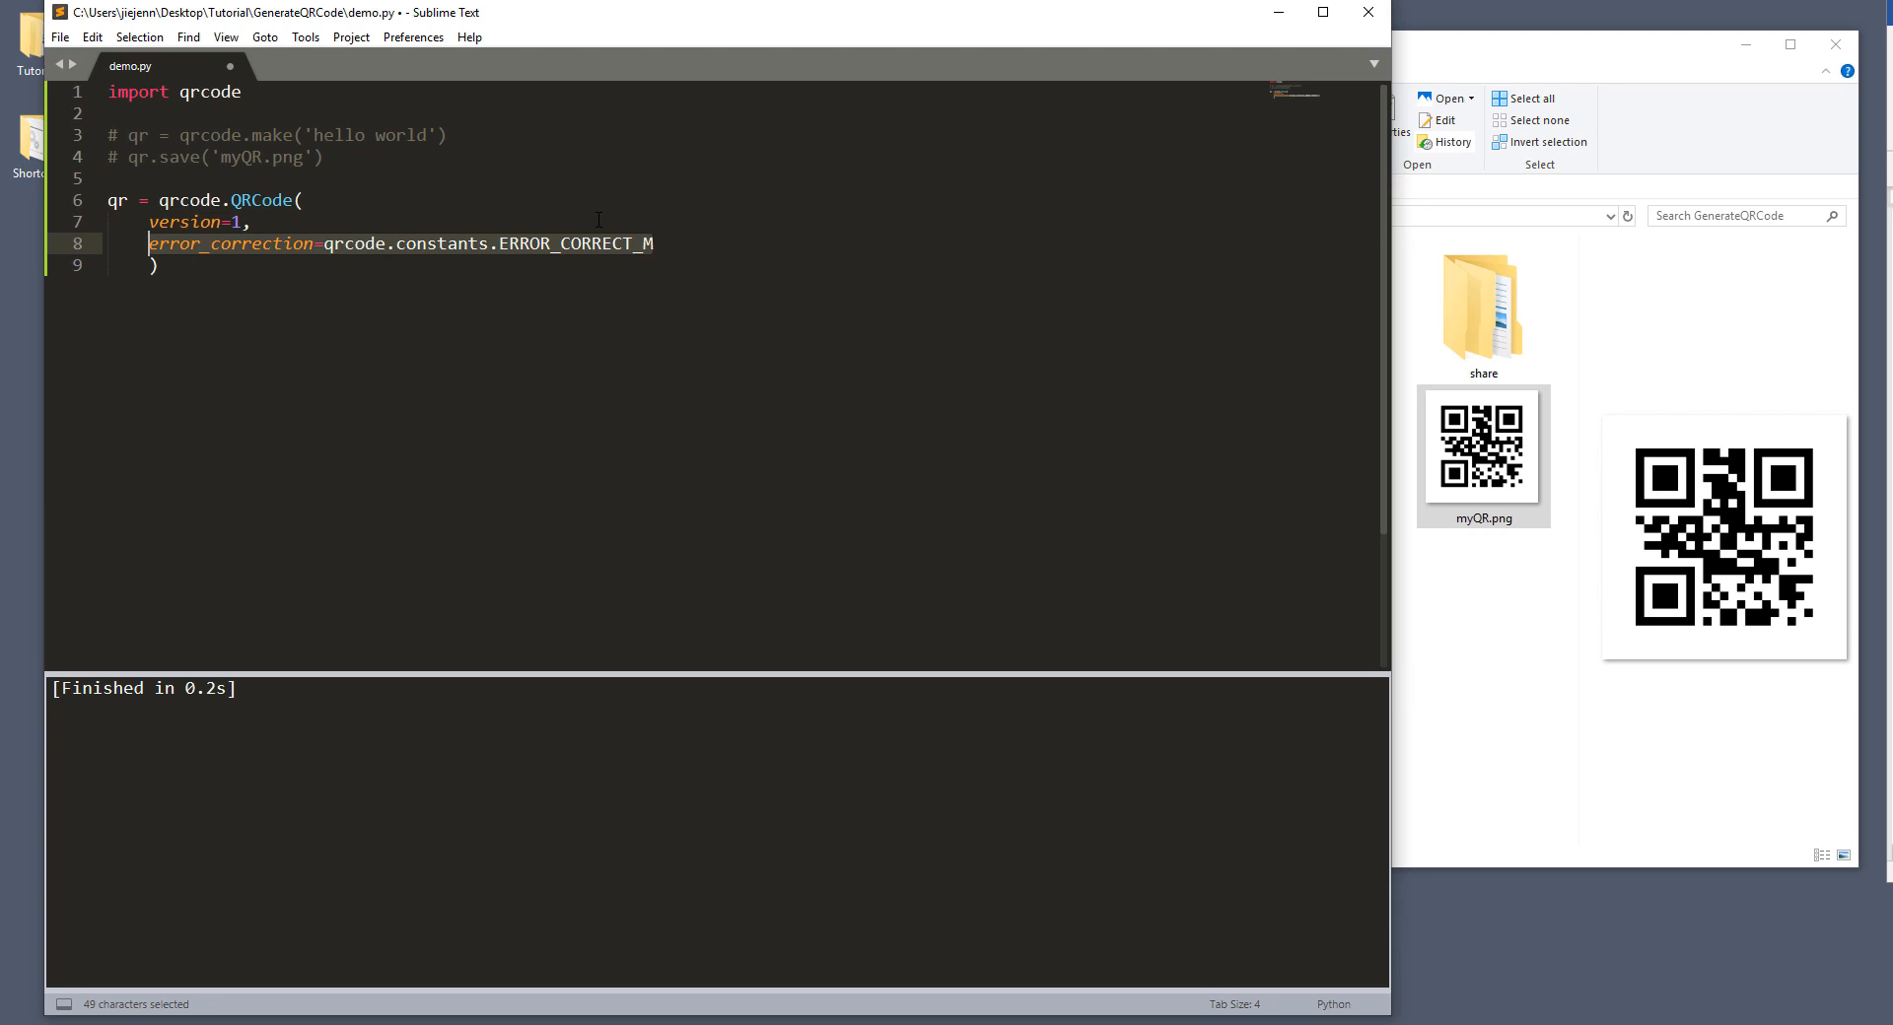
pyautogui.press('Delete')
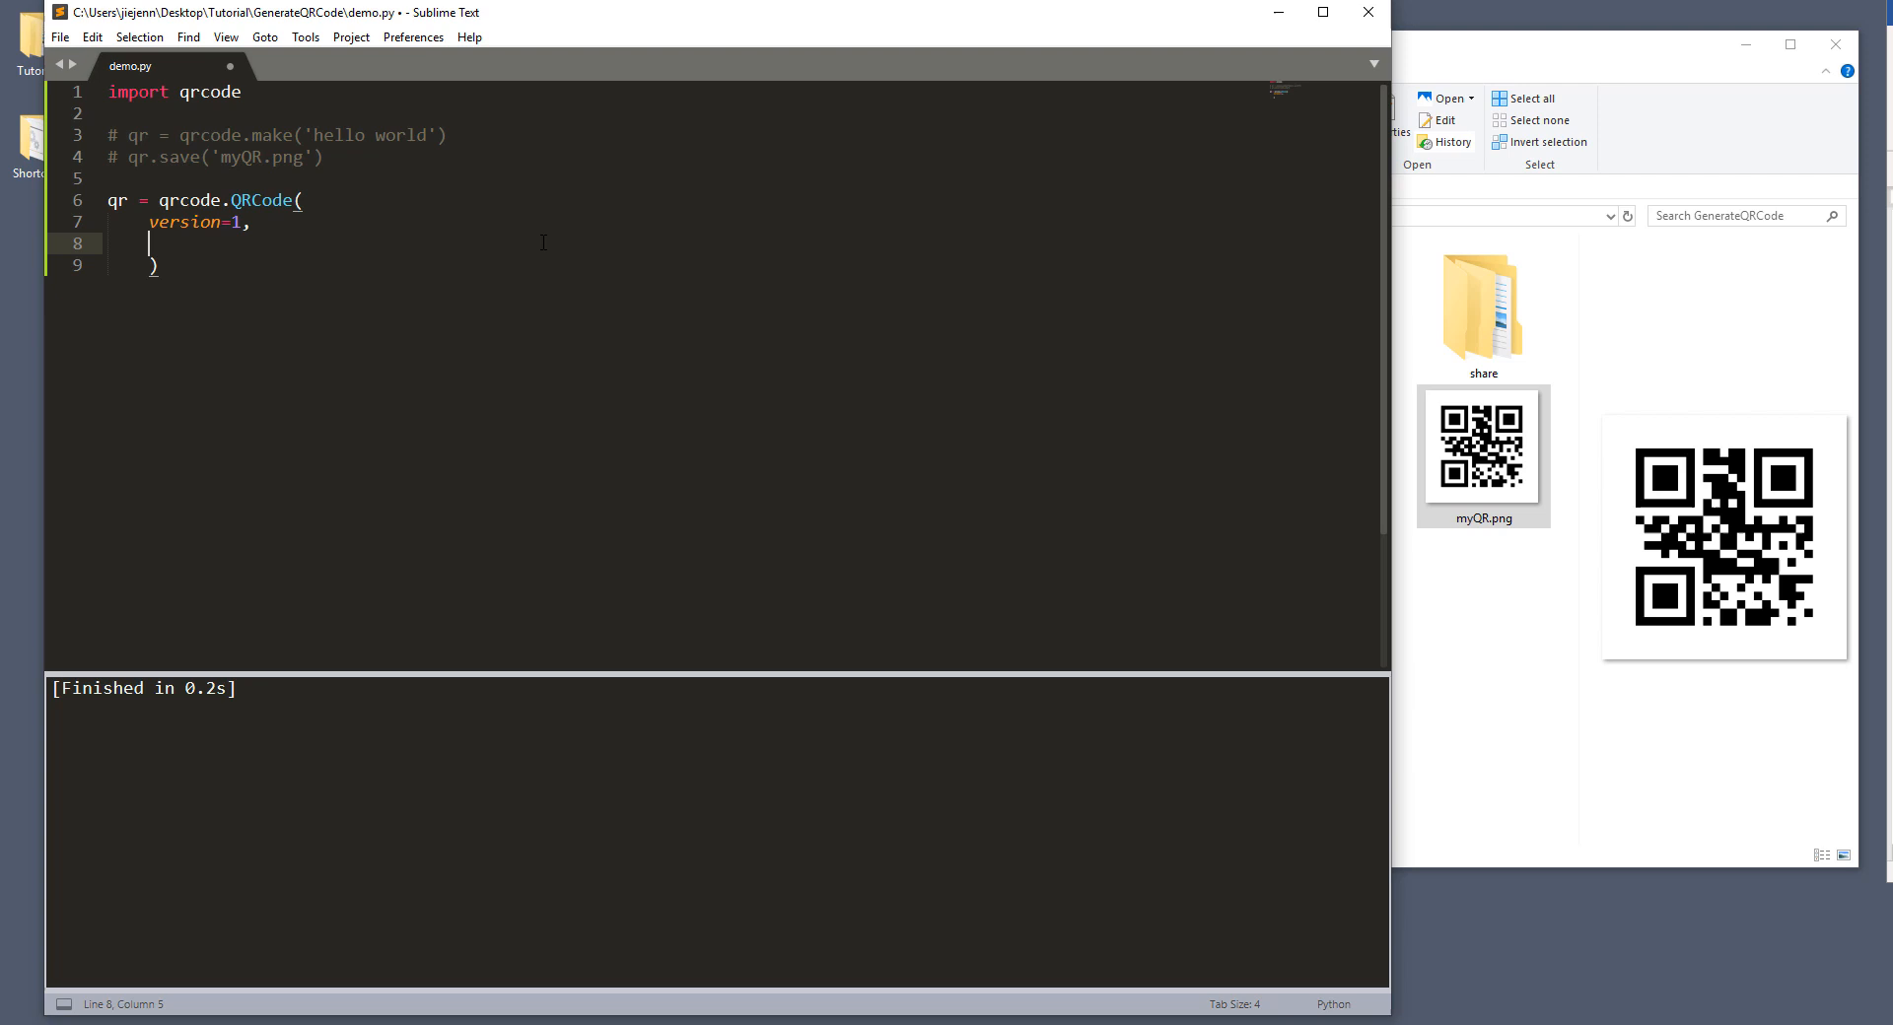
pyautogui.moveTo(725, 242)
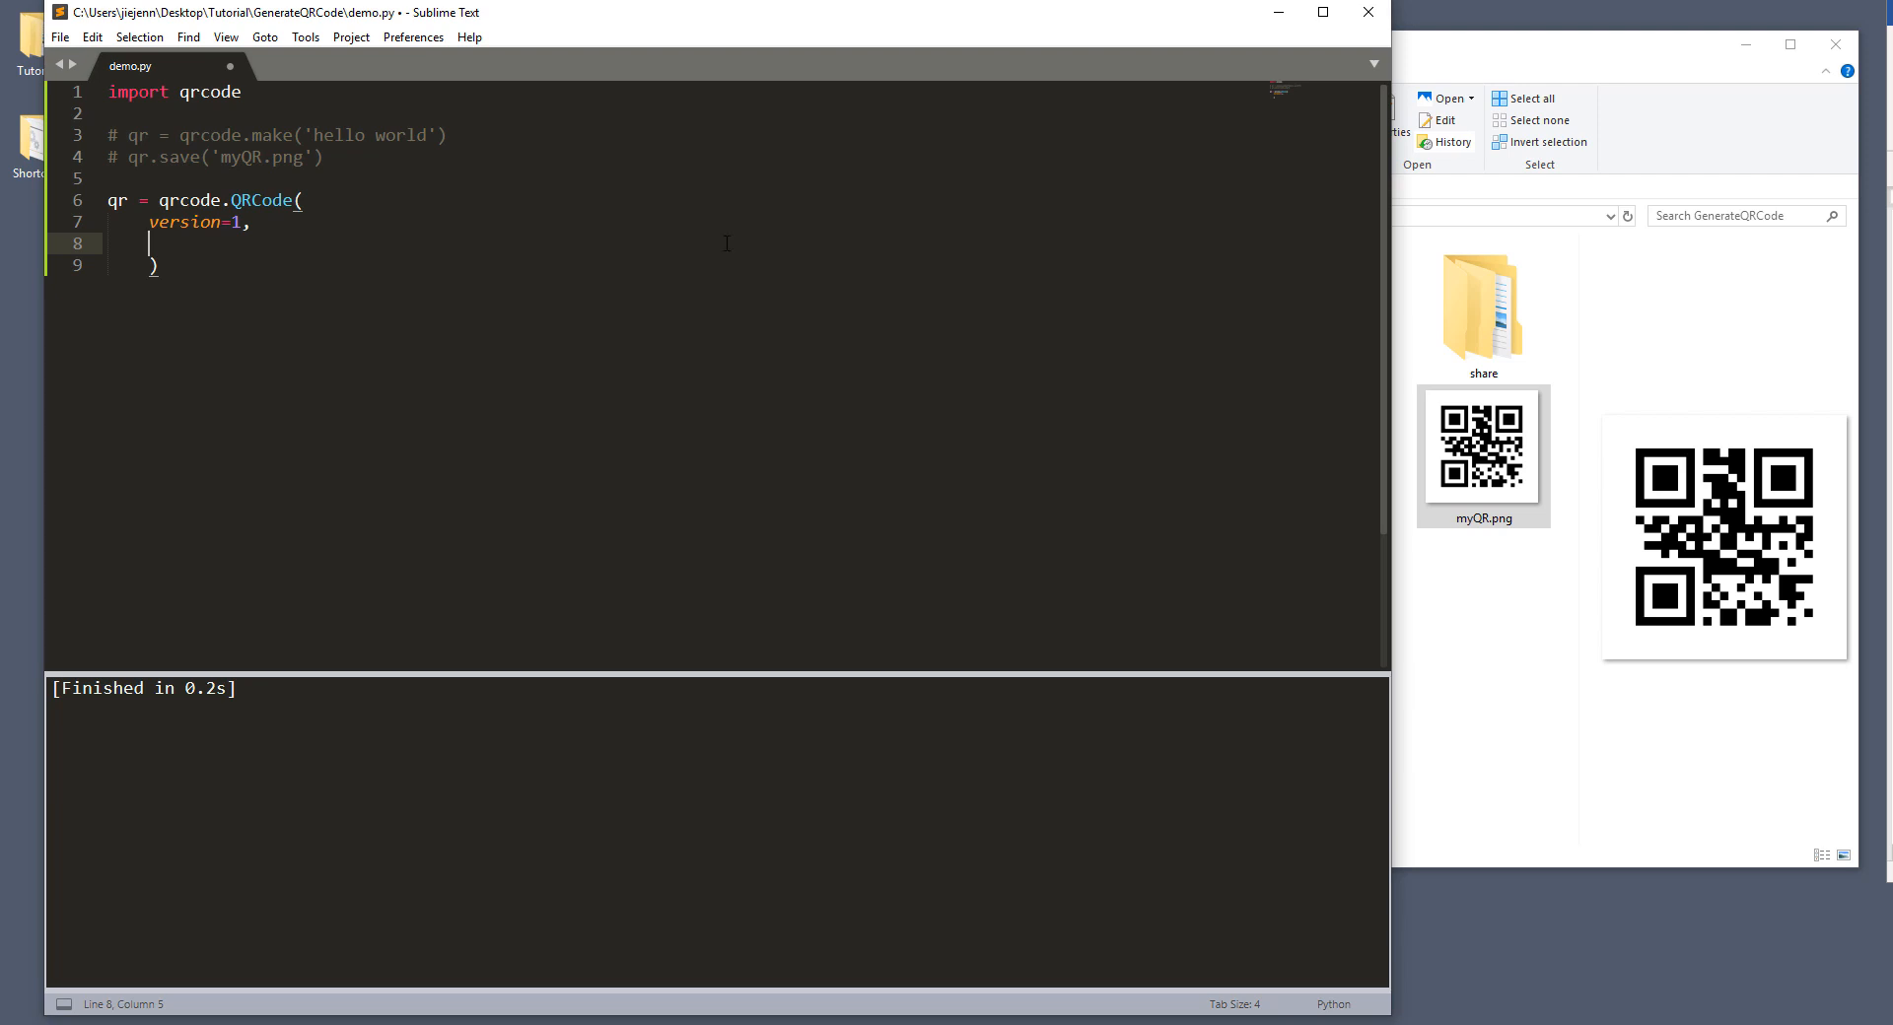
# Step: Add box_size=15 and border=5 after version=1 in the QRCode call
pyautogui.write('box_siz')
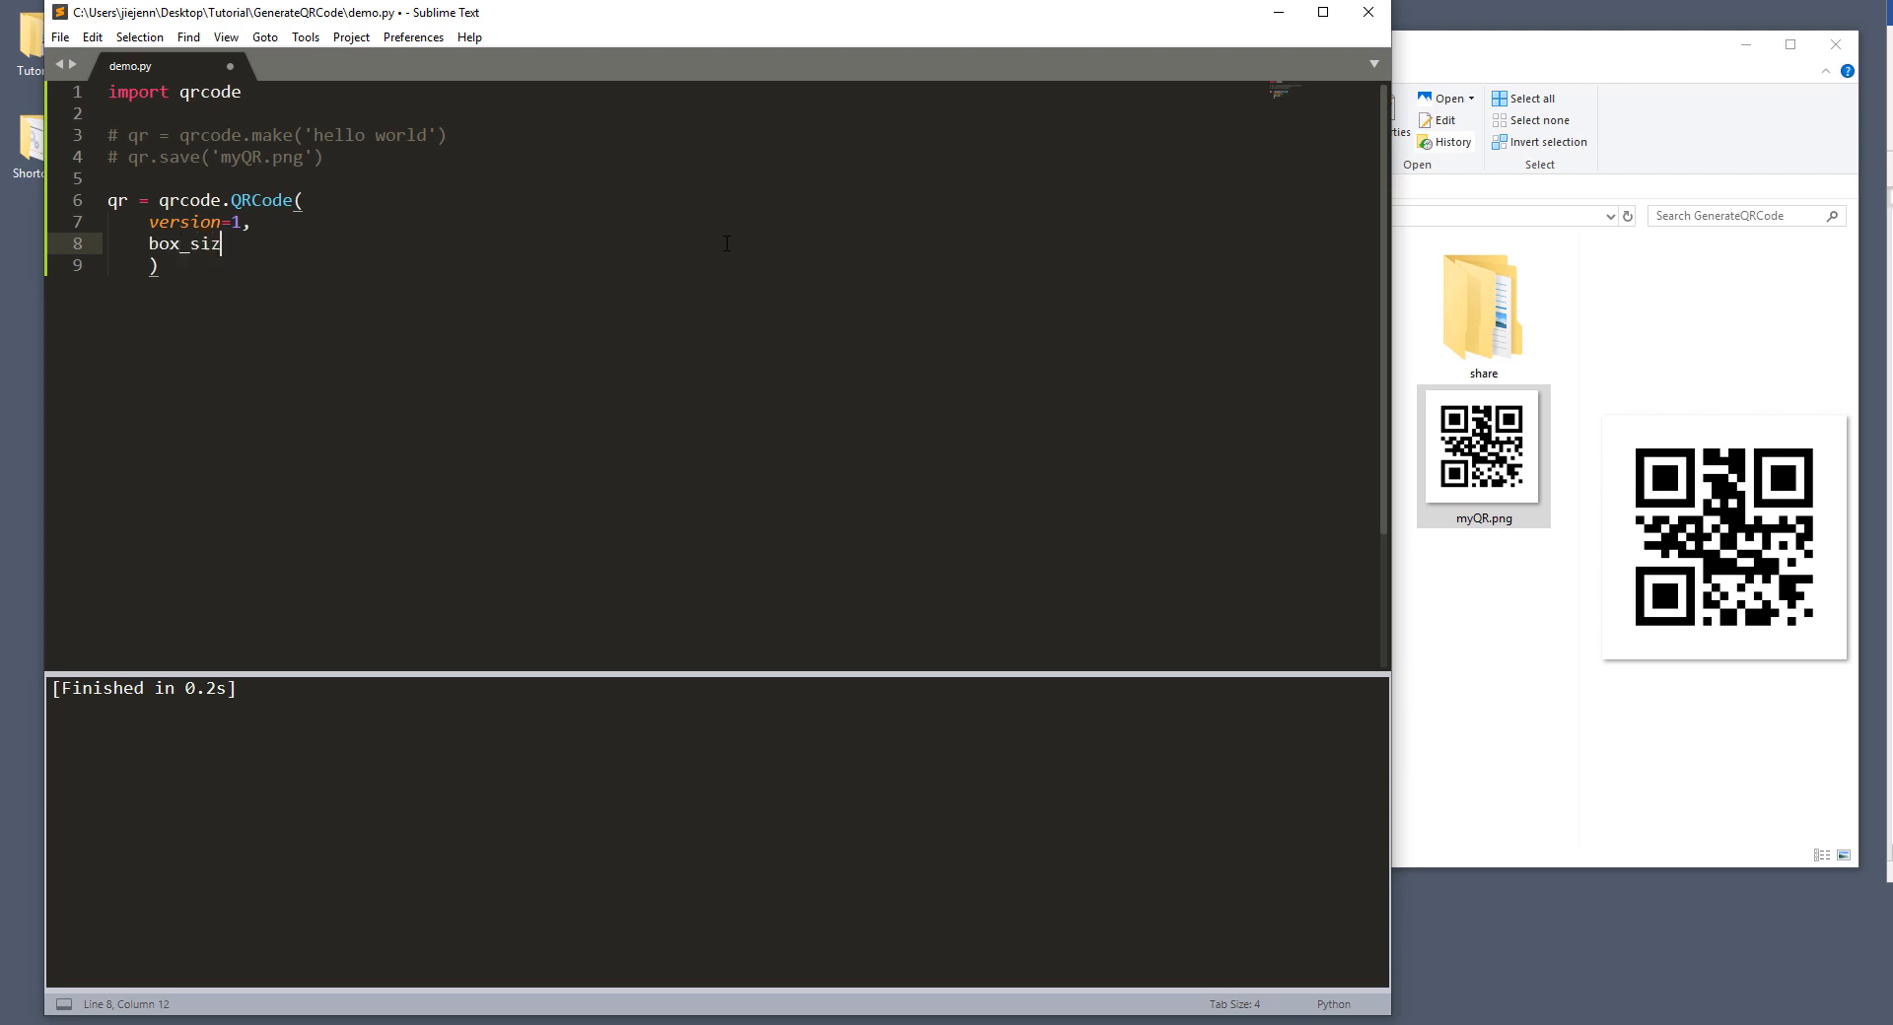
pyautogui.write('e=')
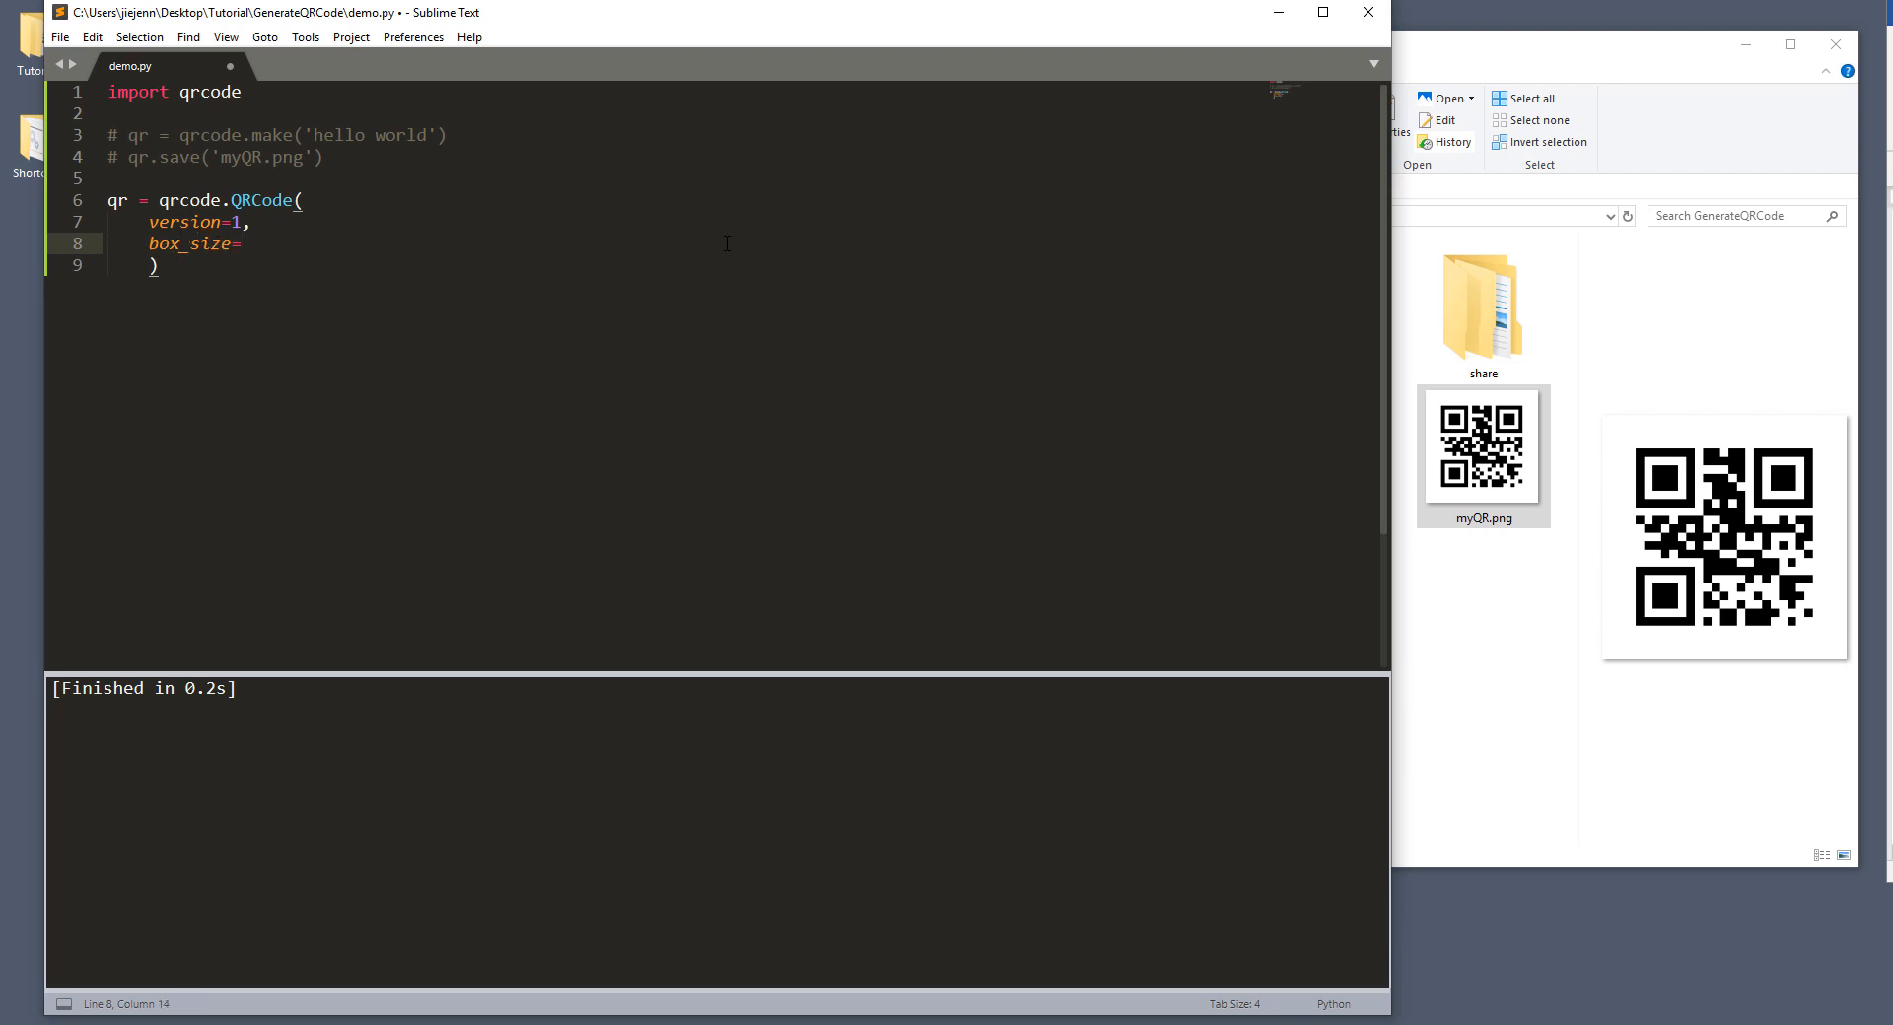
pyautogui.write('15,')
pyautogui.write('border')
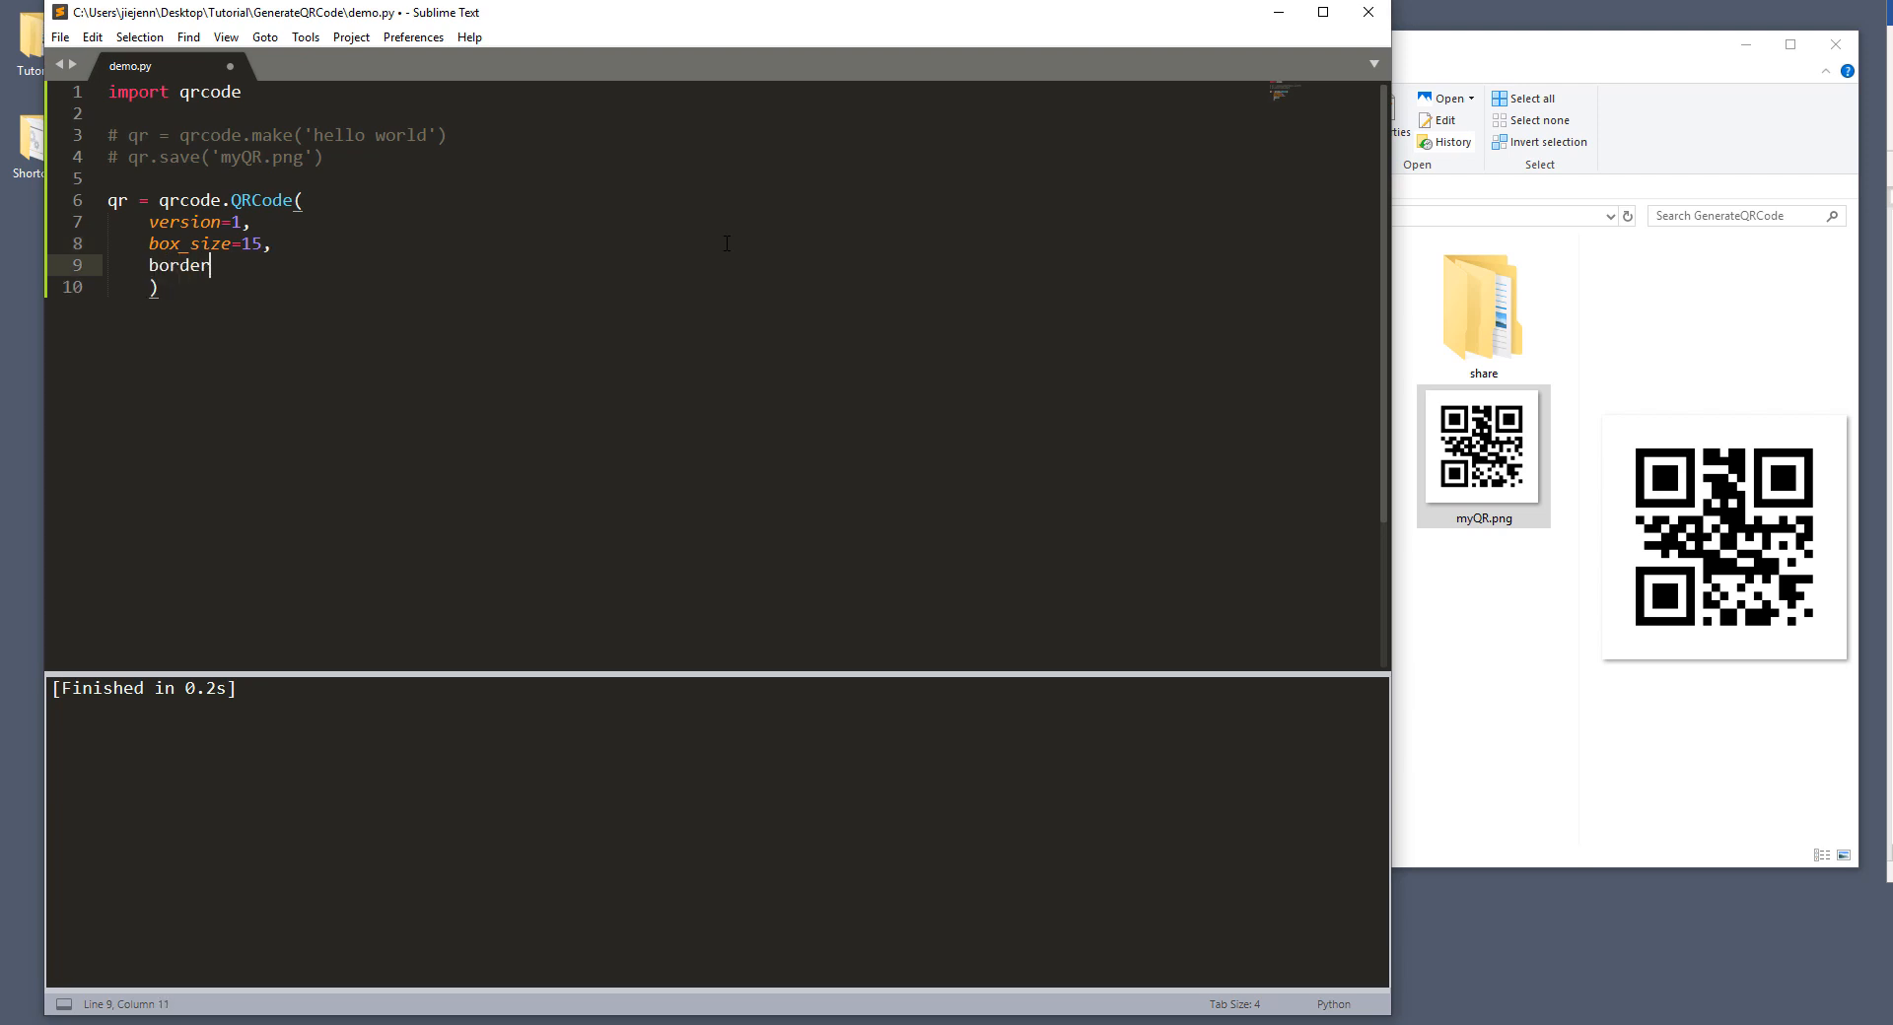
pyautogui.write('=')
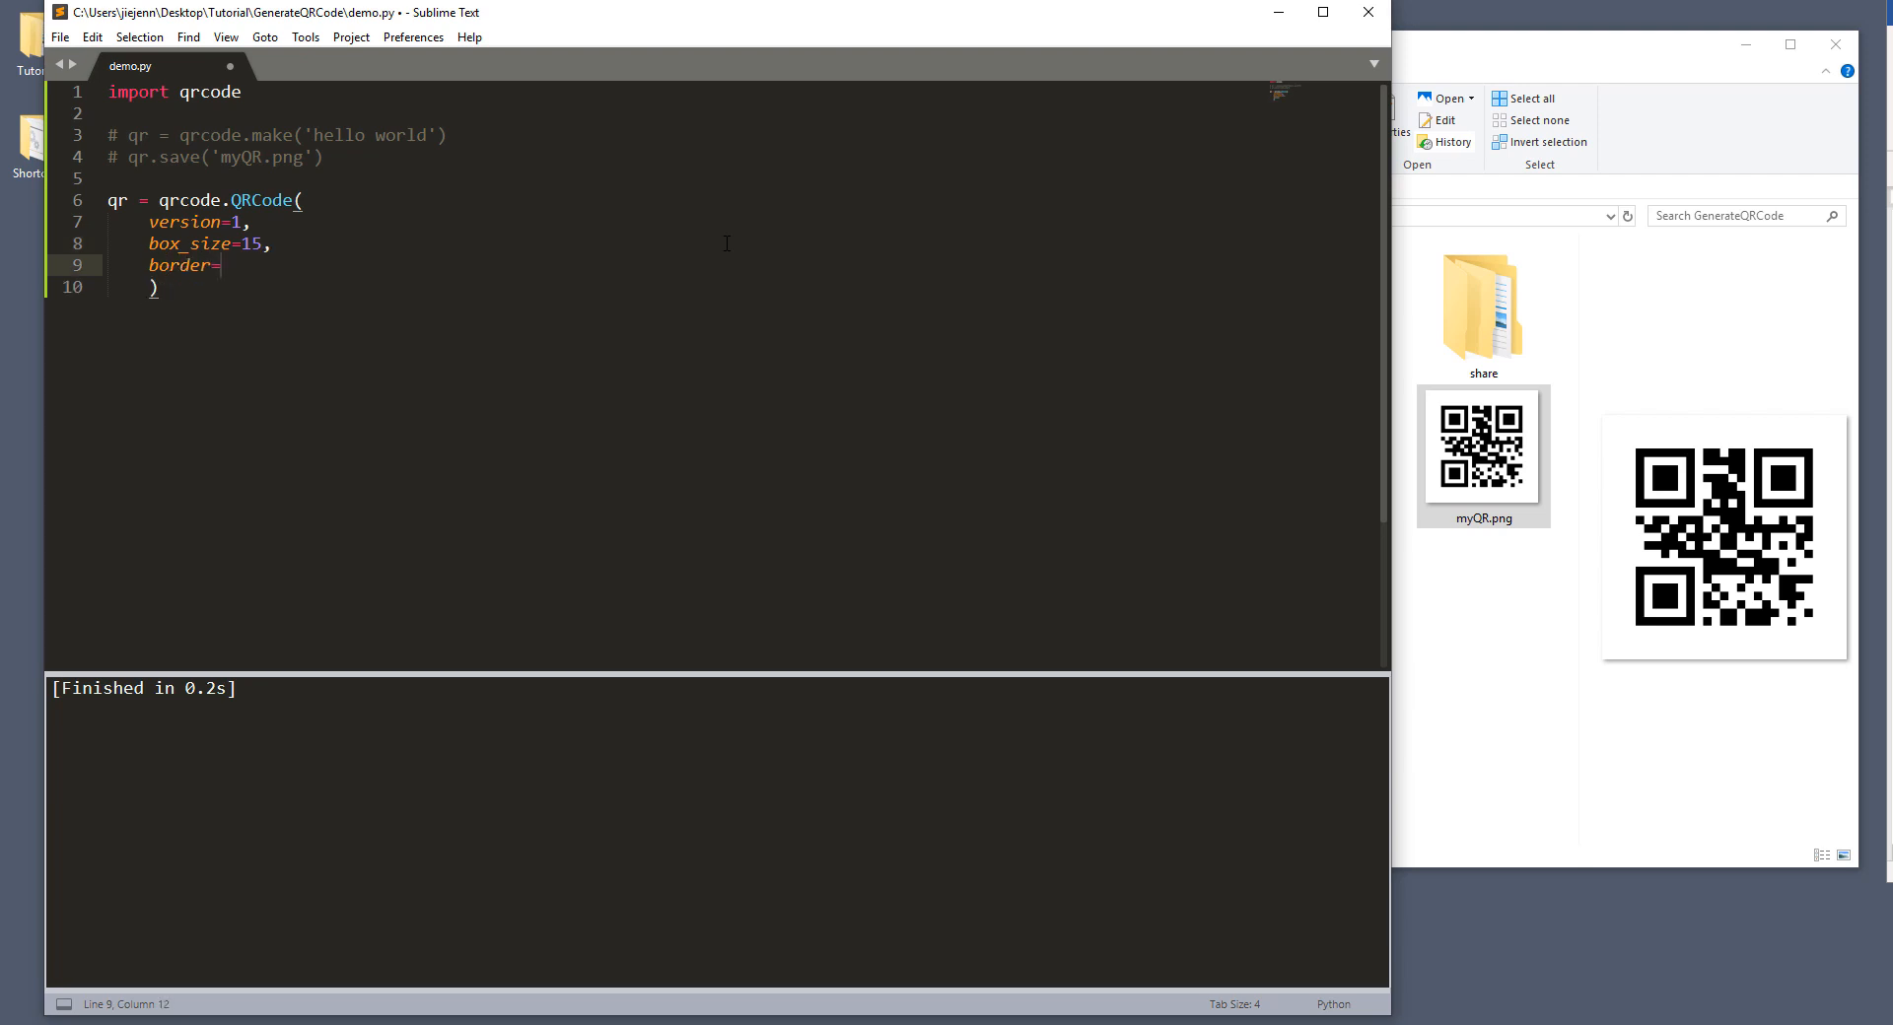
pyautogui.write('5')
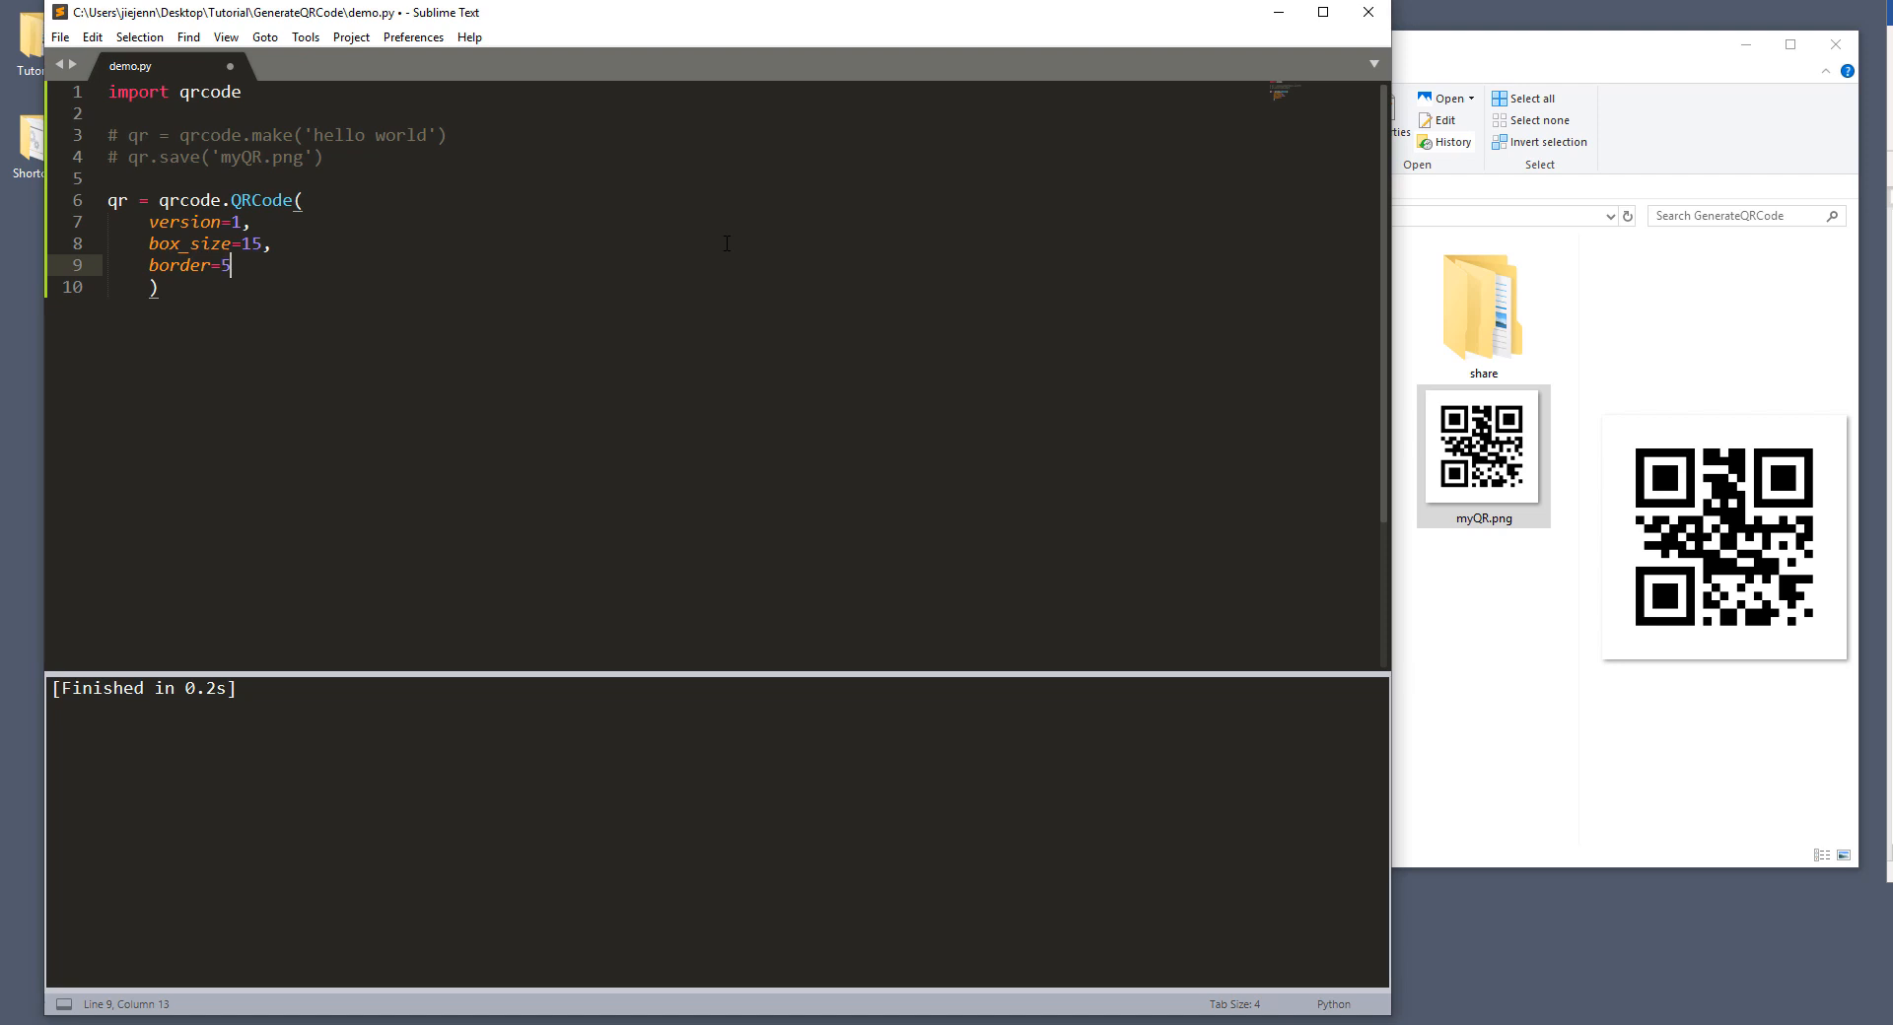
pyautogui.press('Backspace')
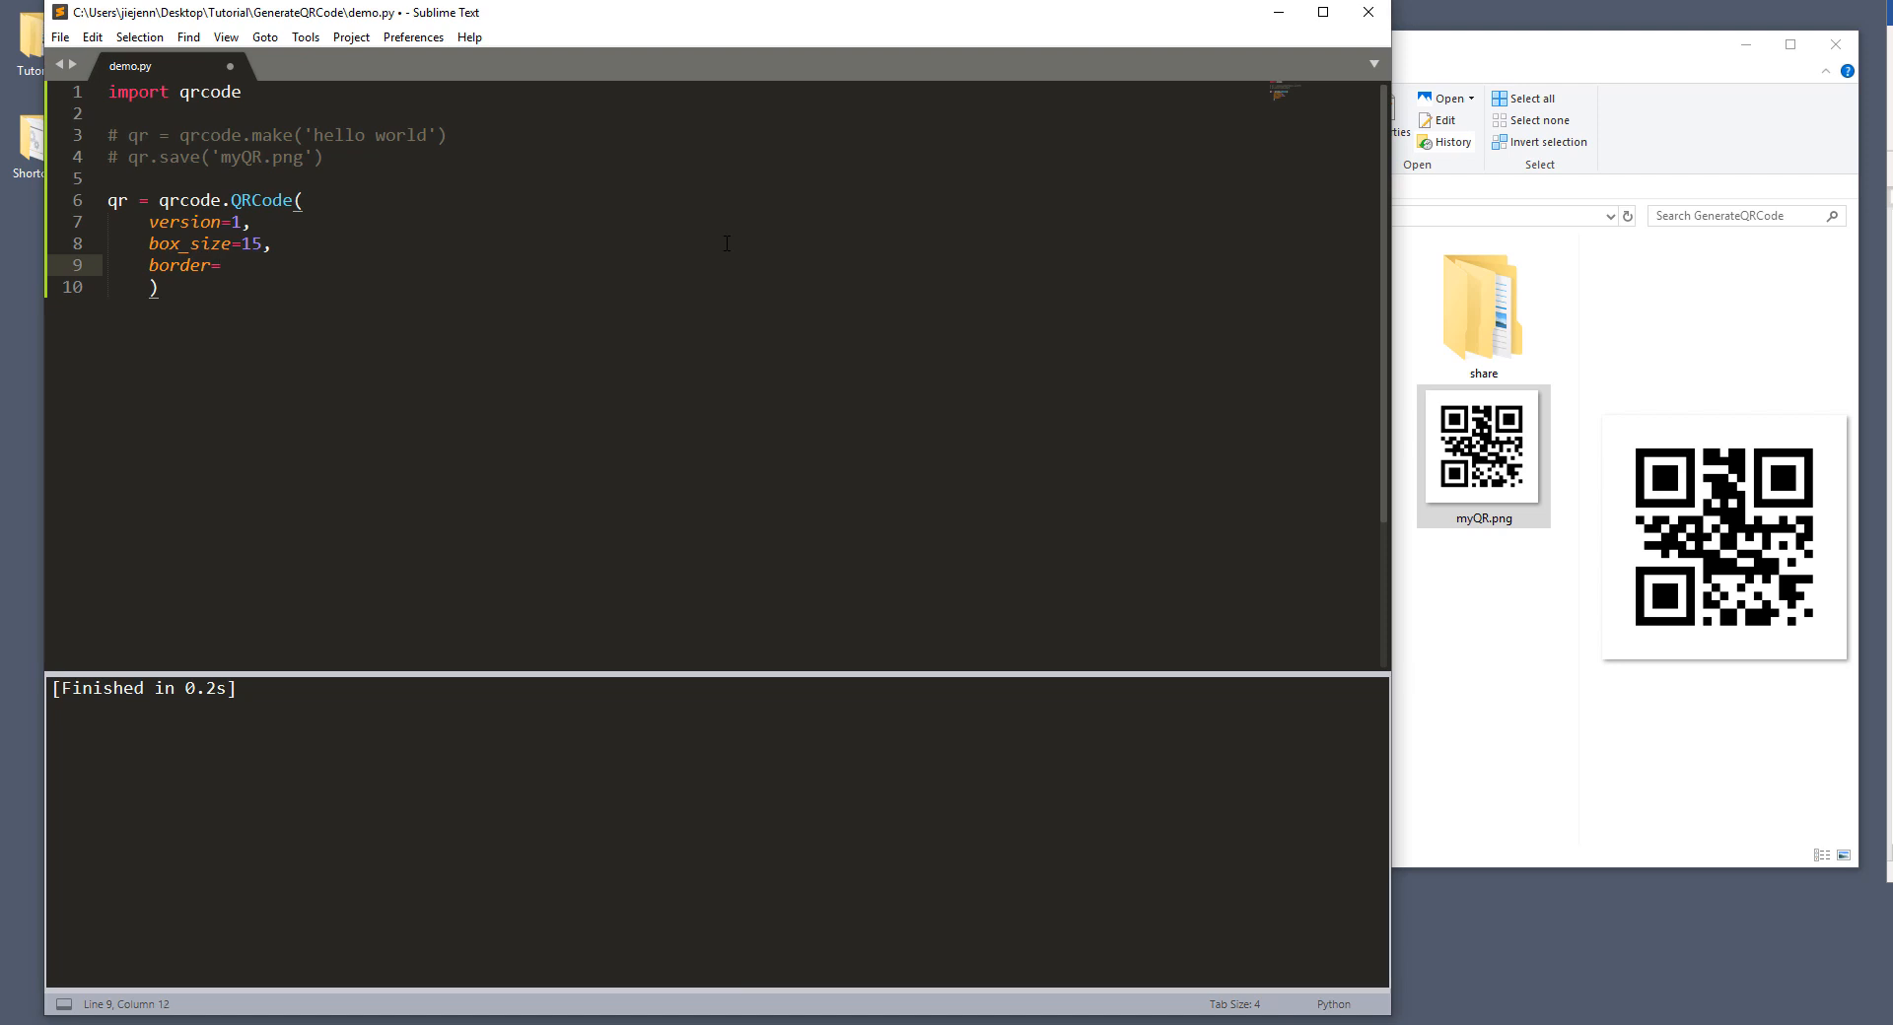
pyautogui.write('9')
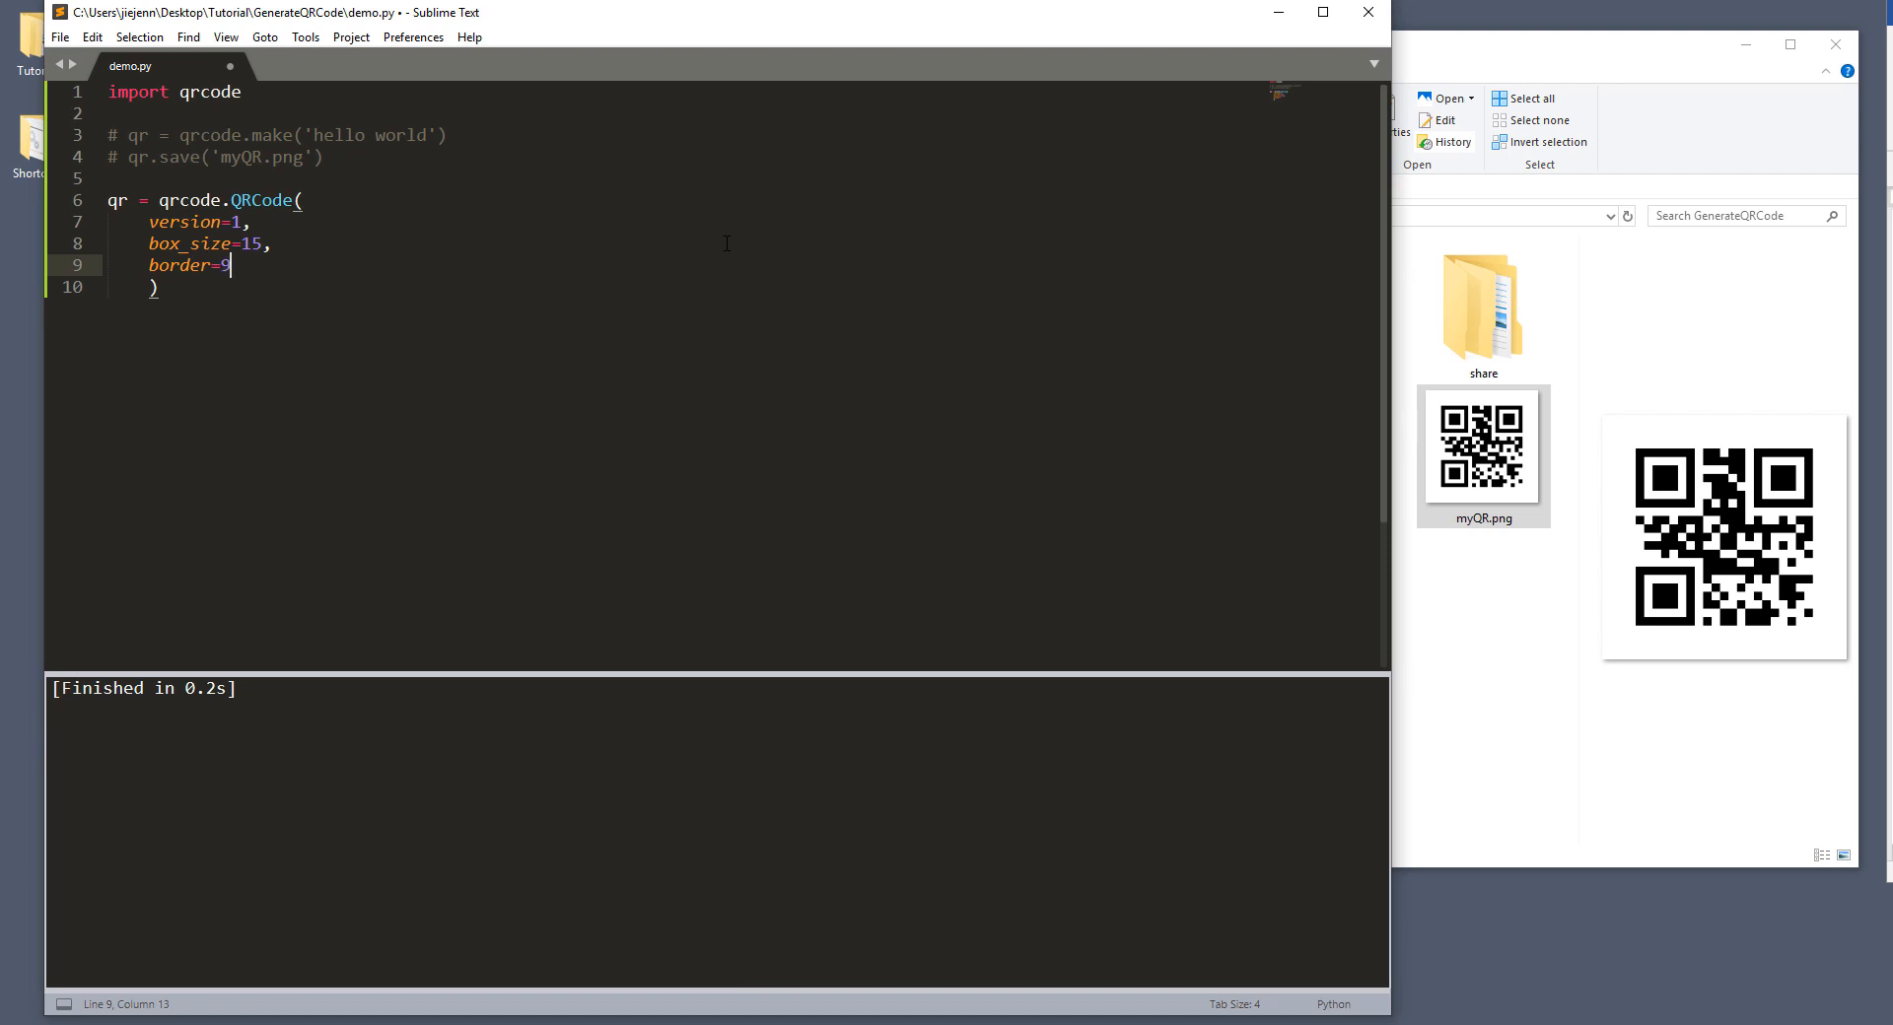
pyautogui.press('Backspace')
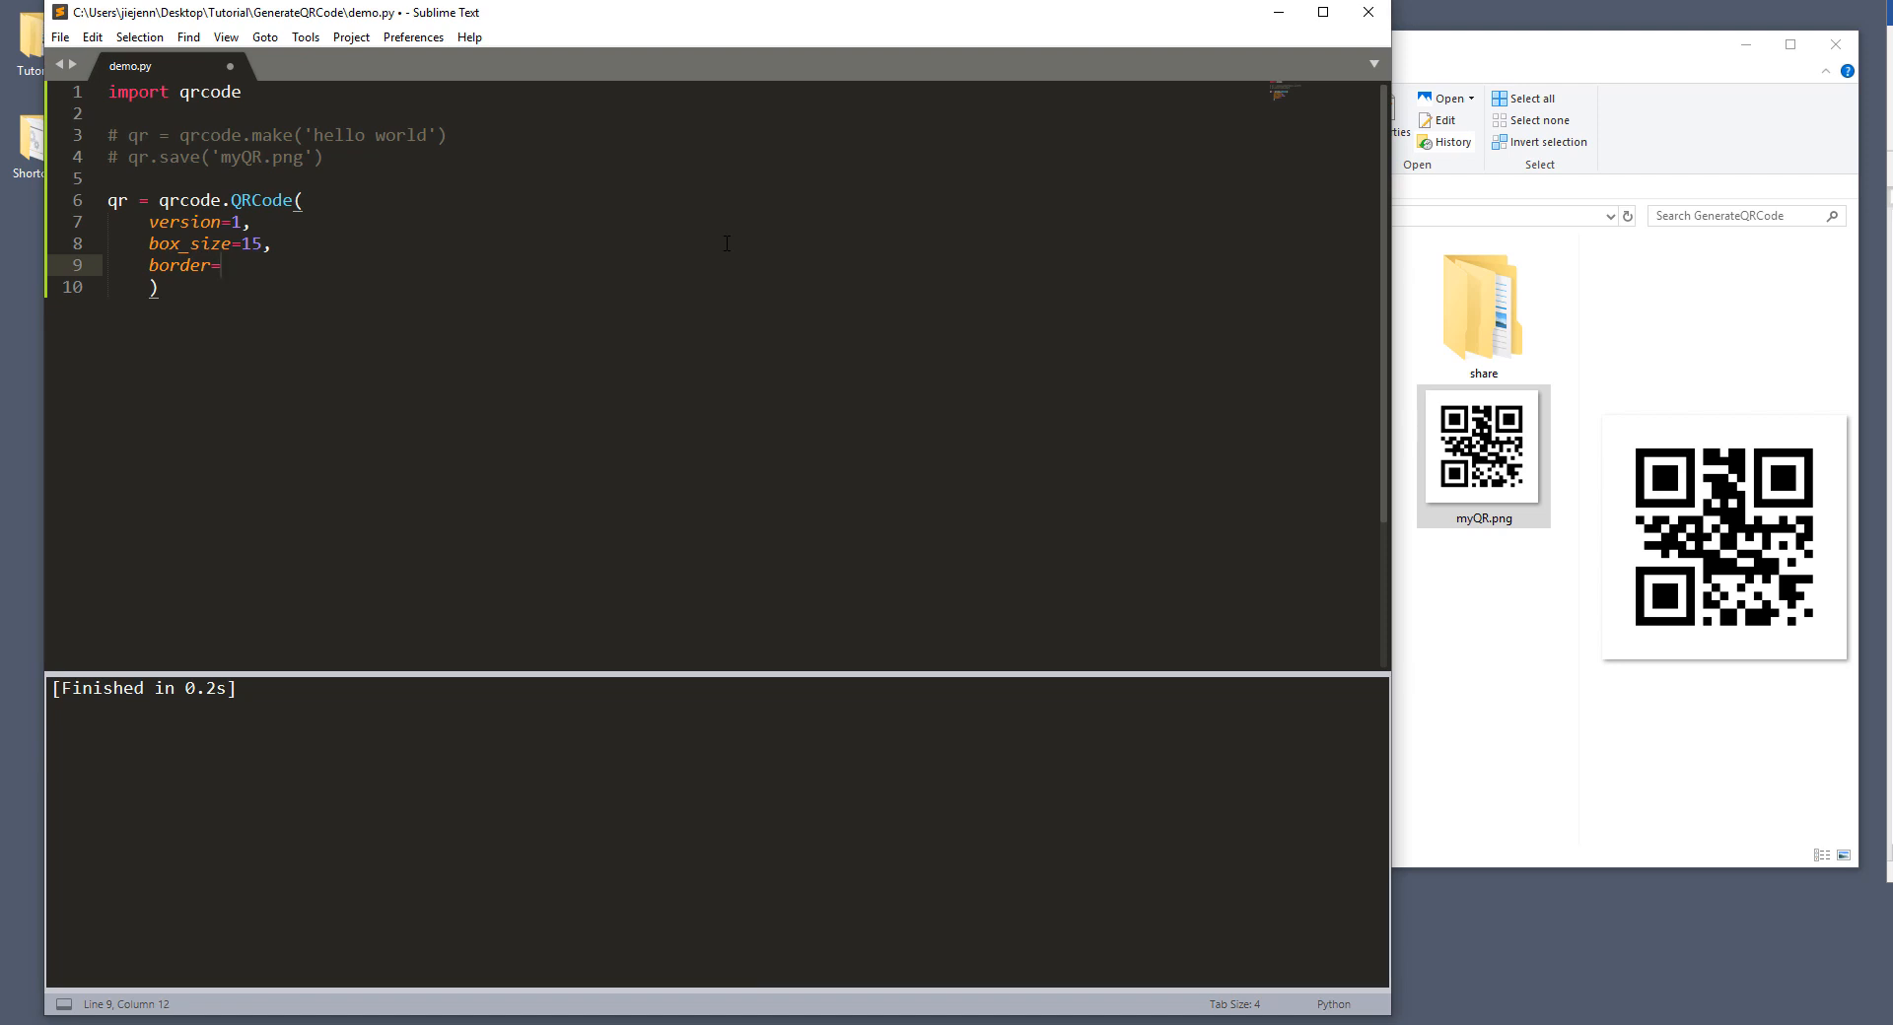
pyautogui.write('5')
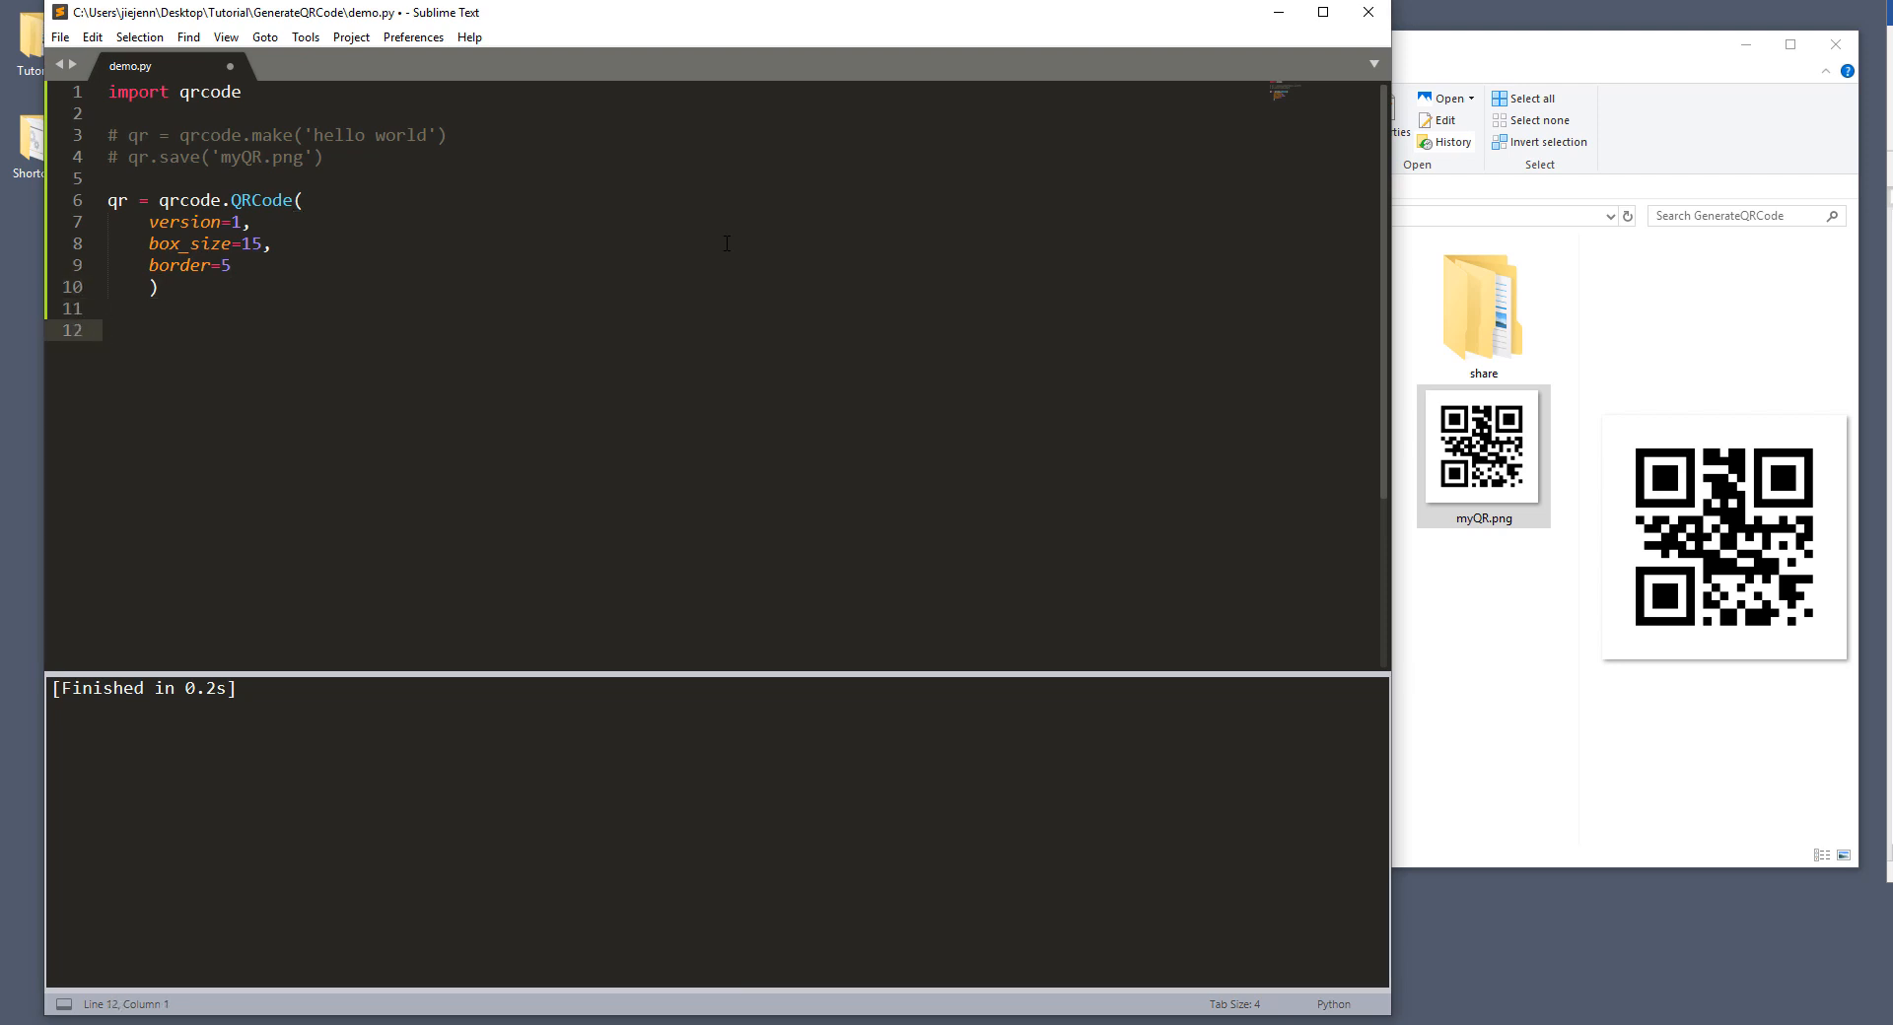
pyautogui.write('data')
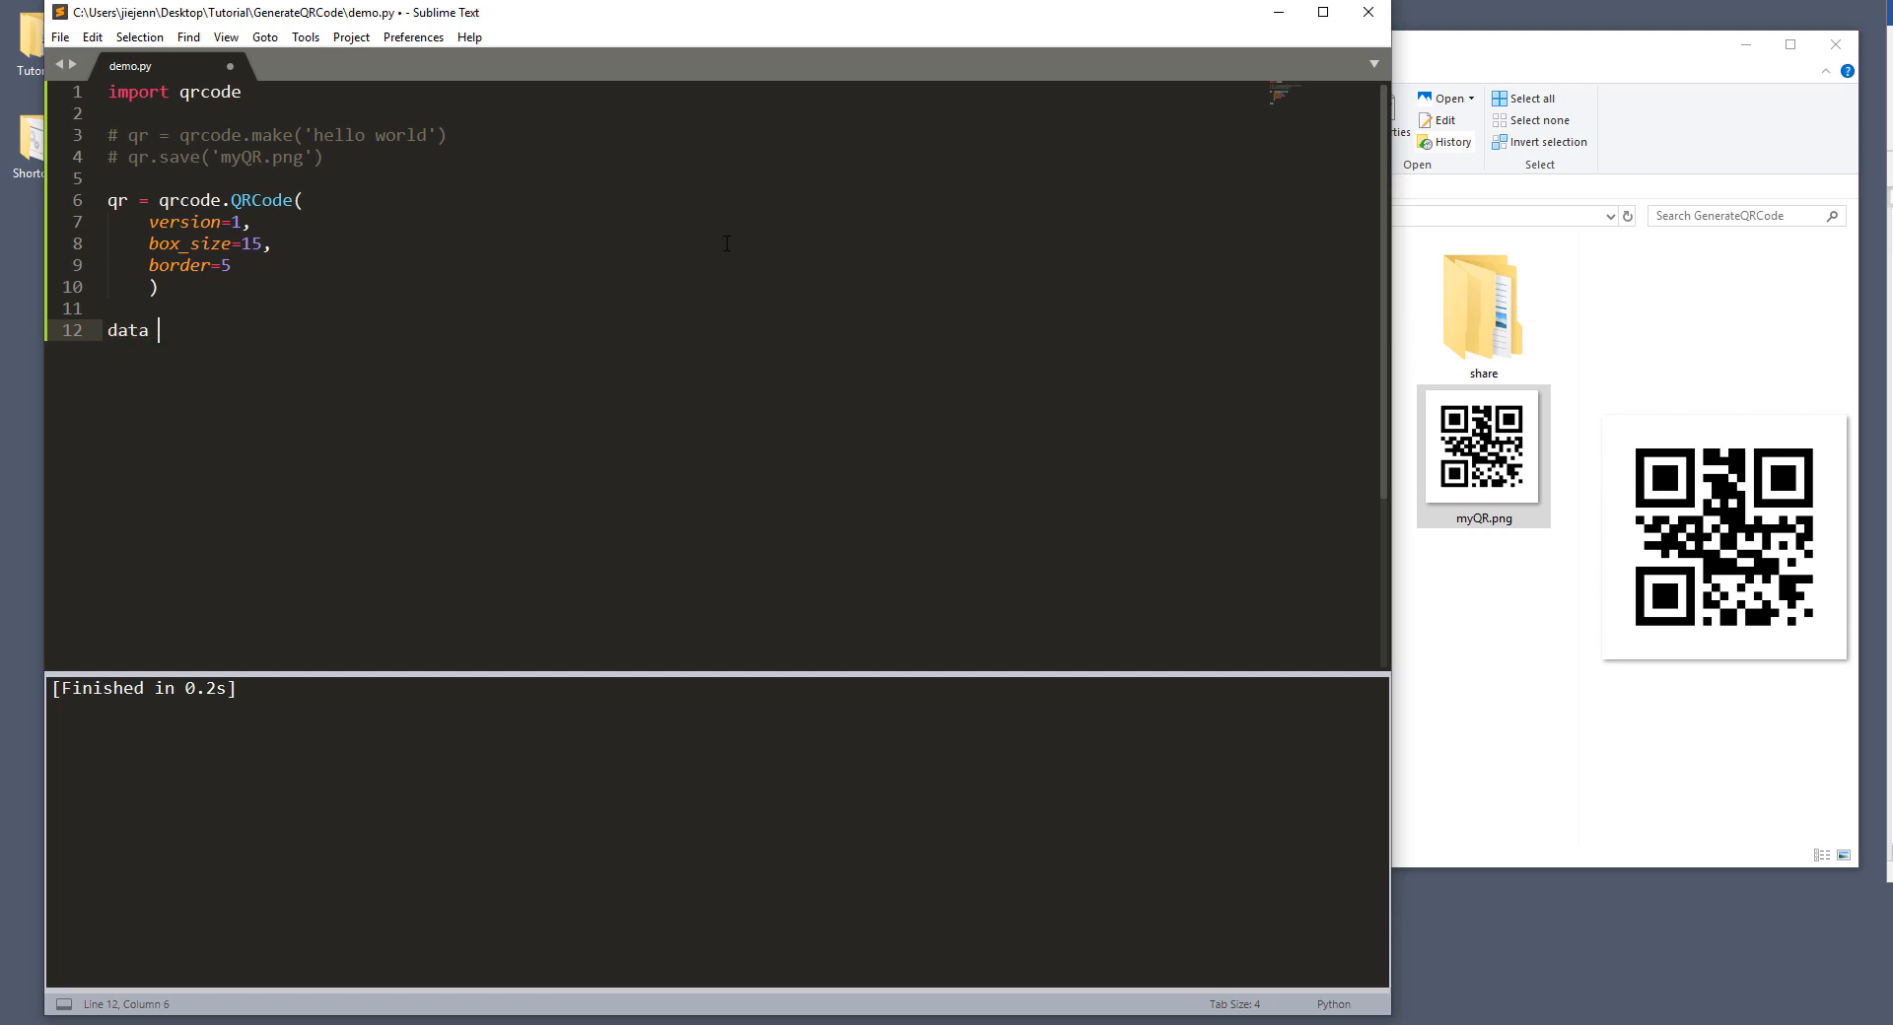
pyautogui.write("= ''")
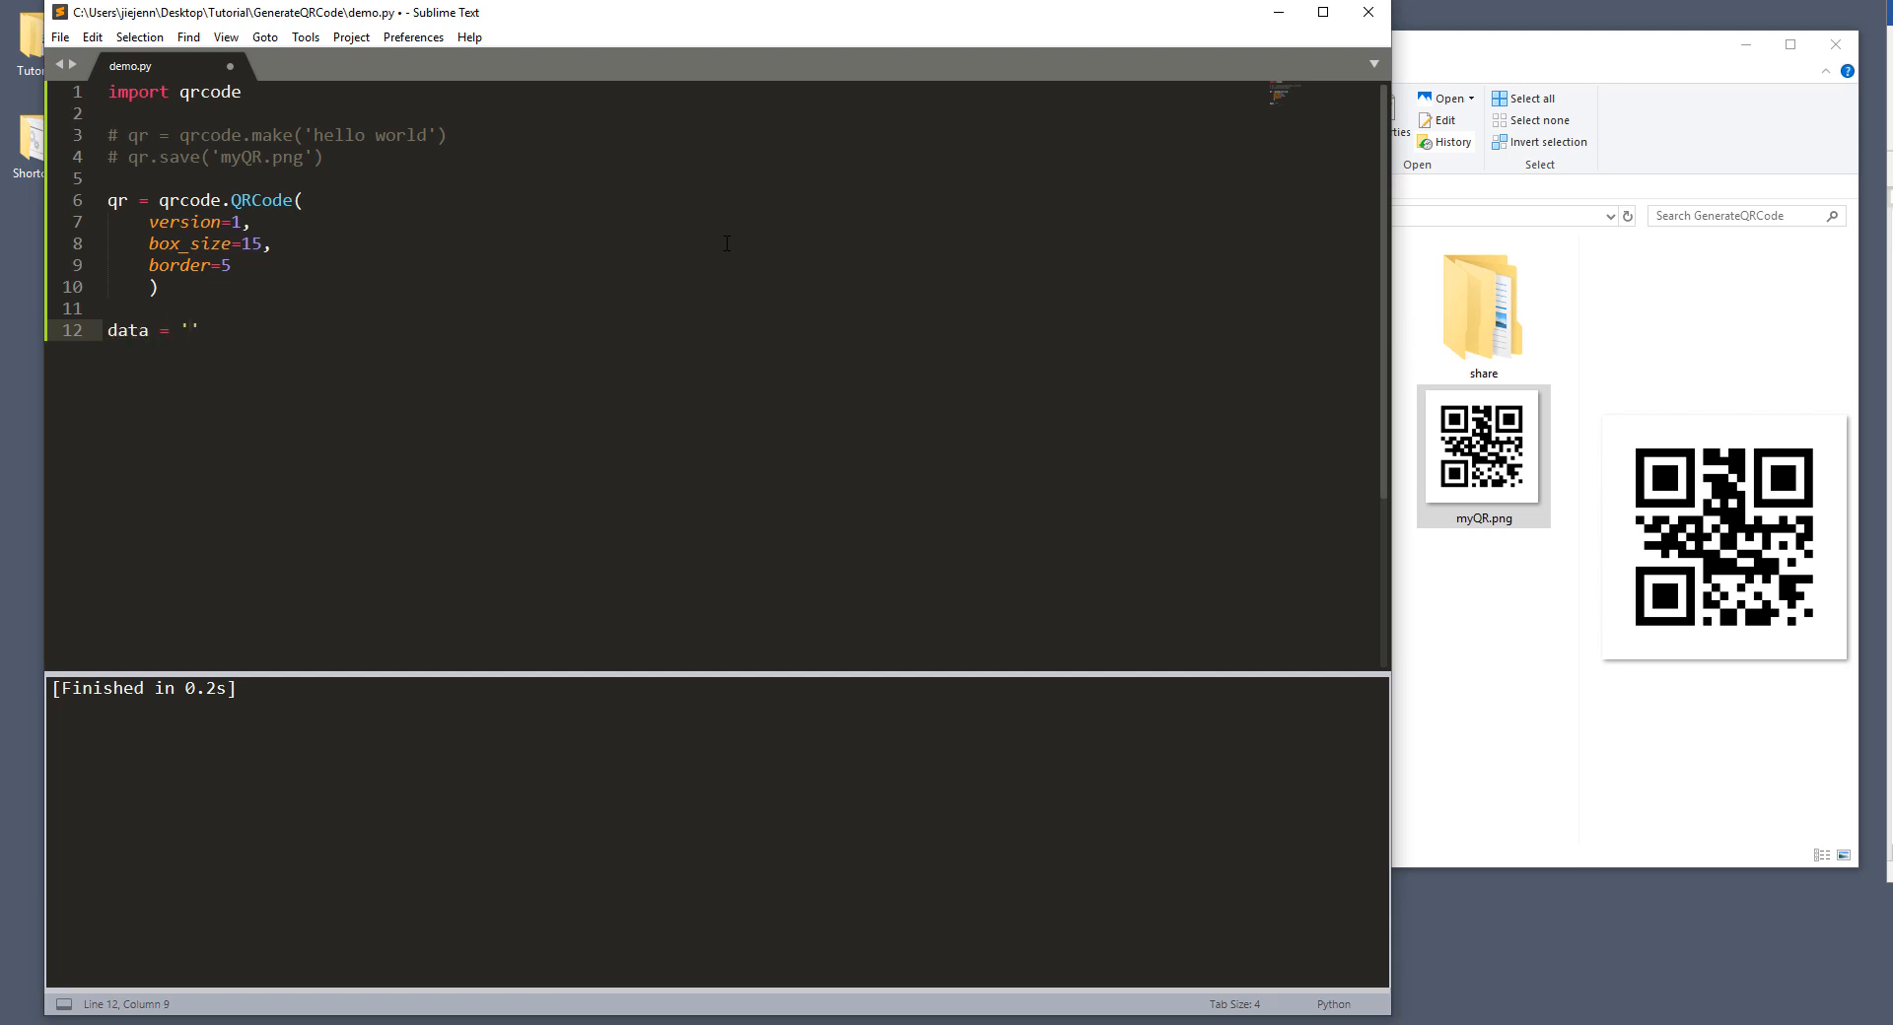
pyautogui.write('ht')
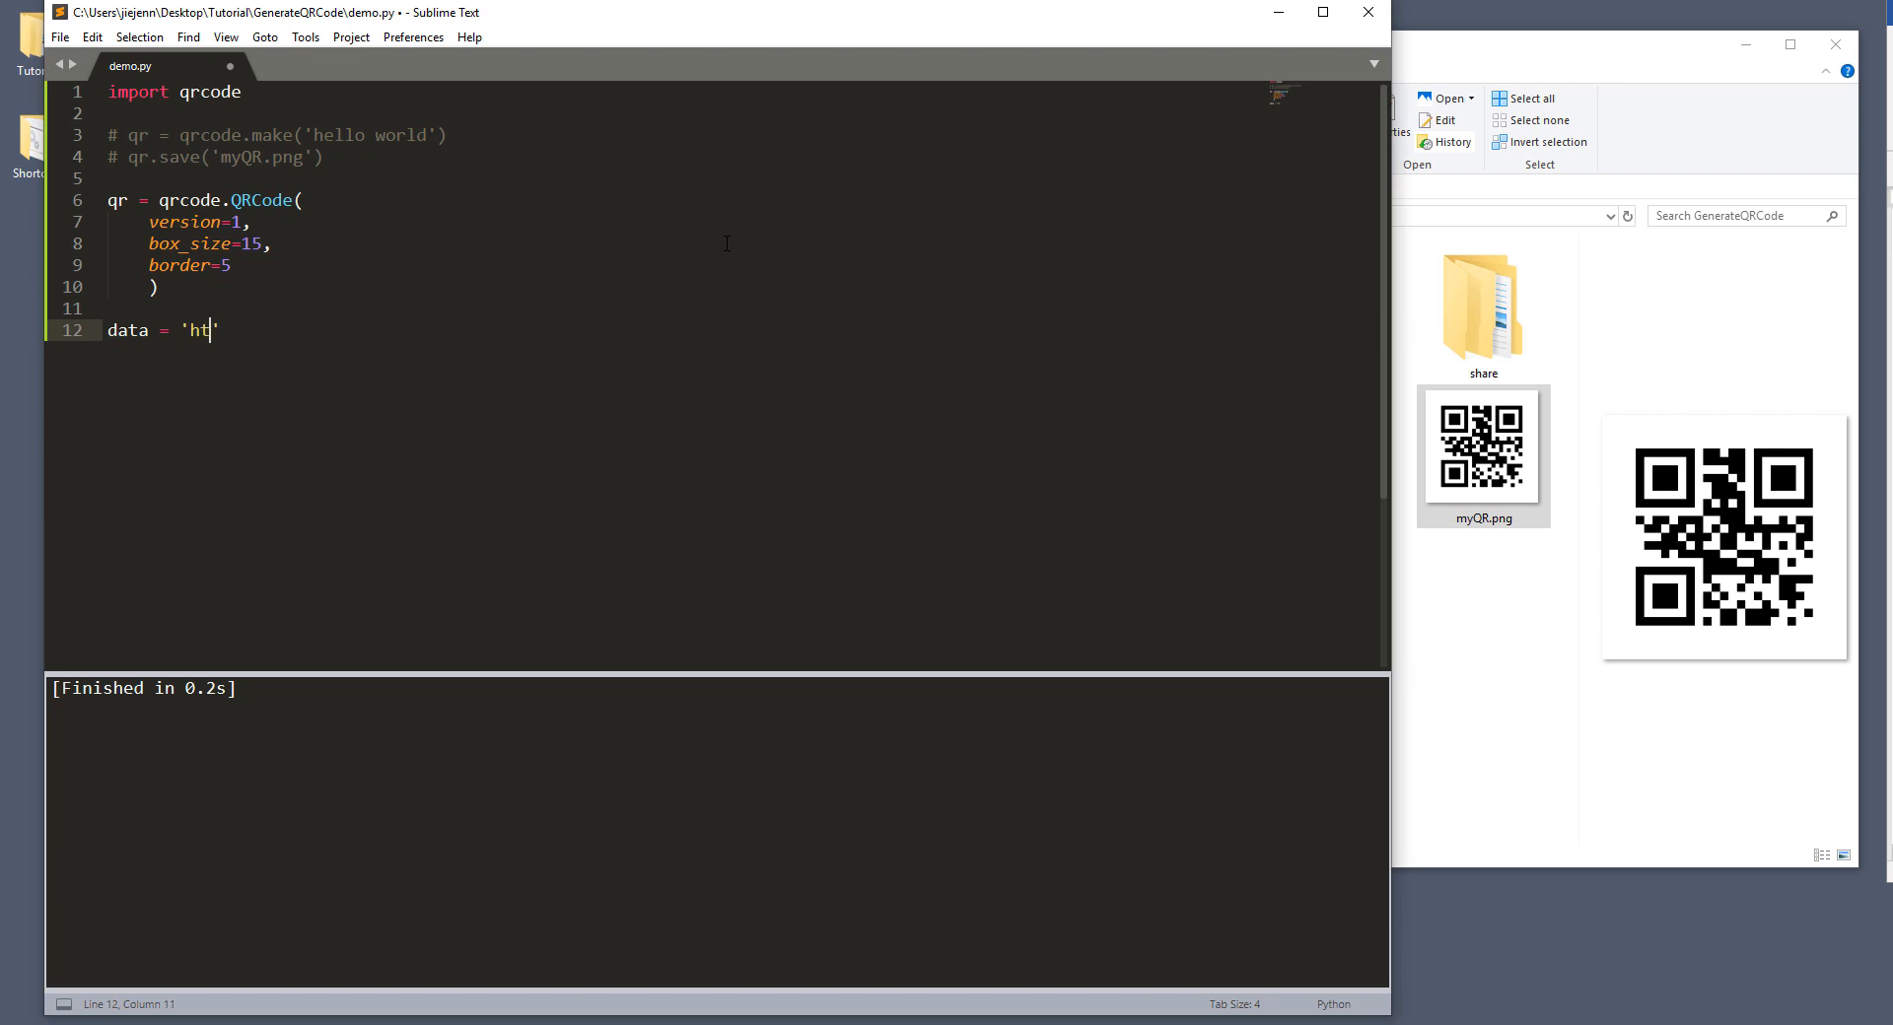
pyautogui.write('tps::')
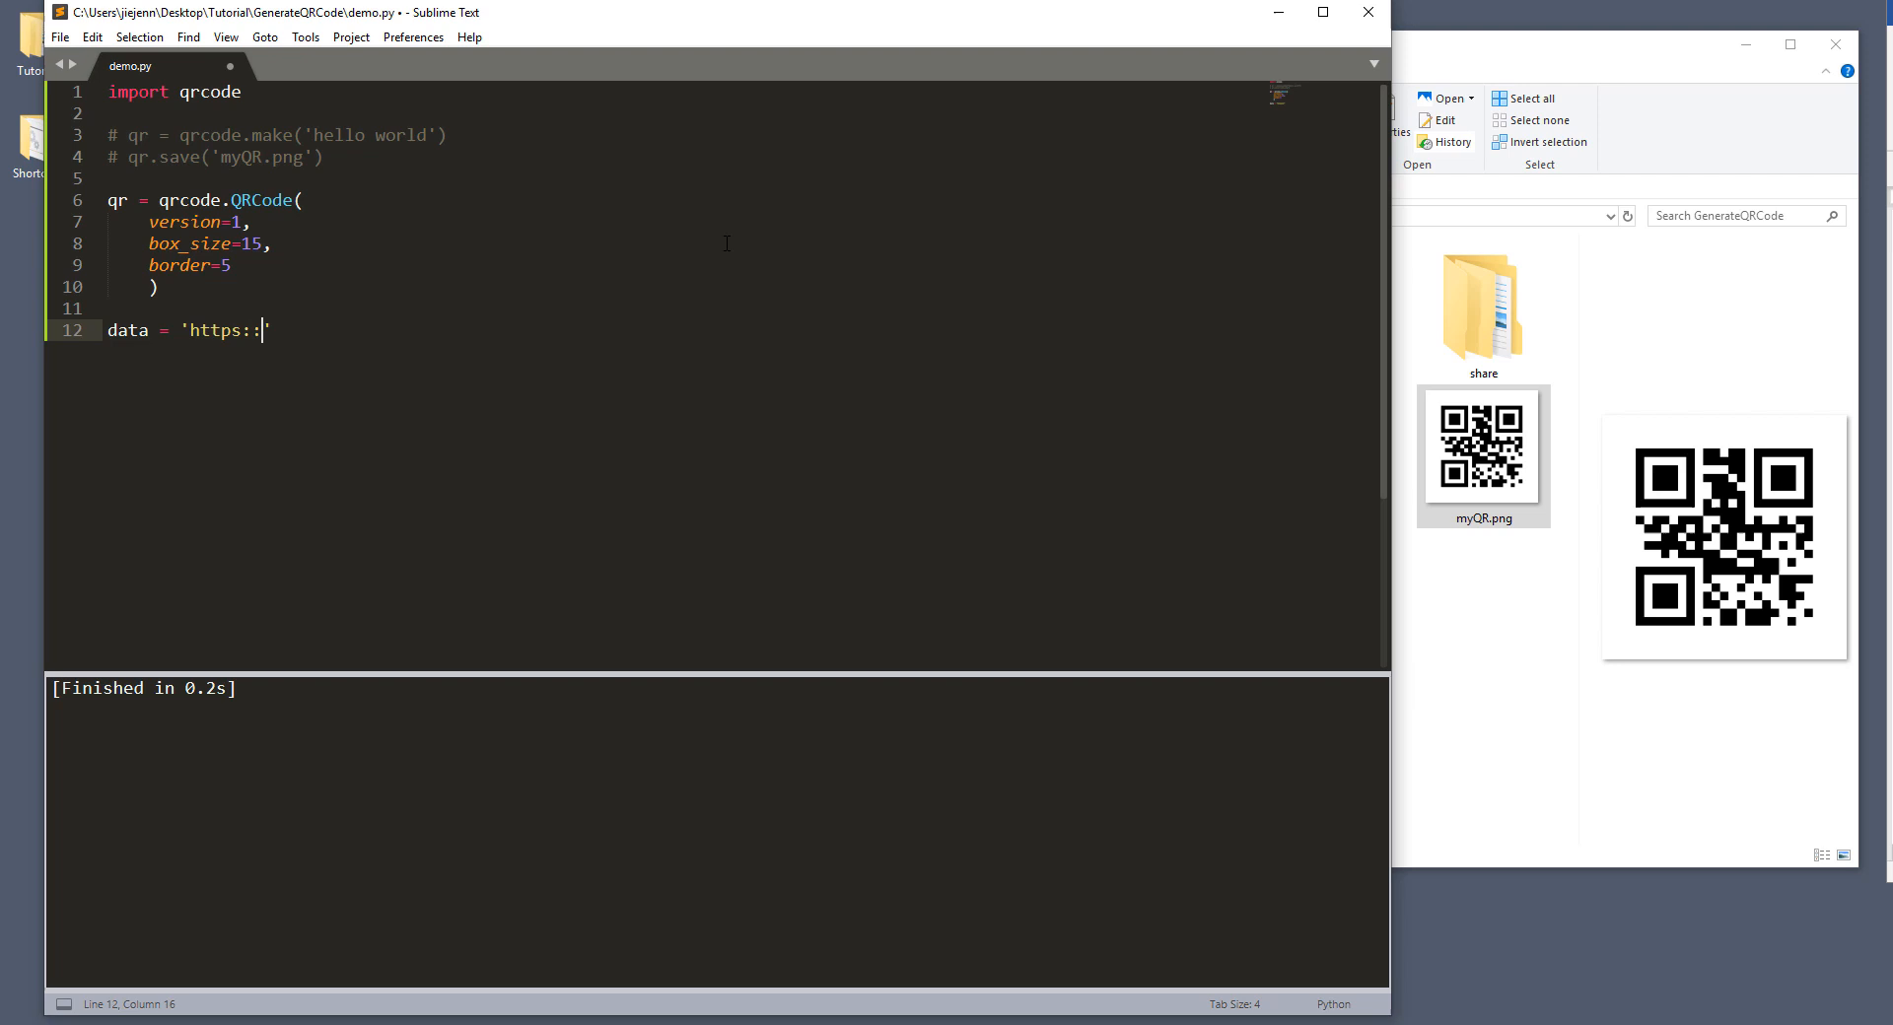
pyautogui.write('//ww')
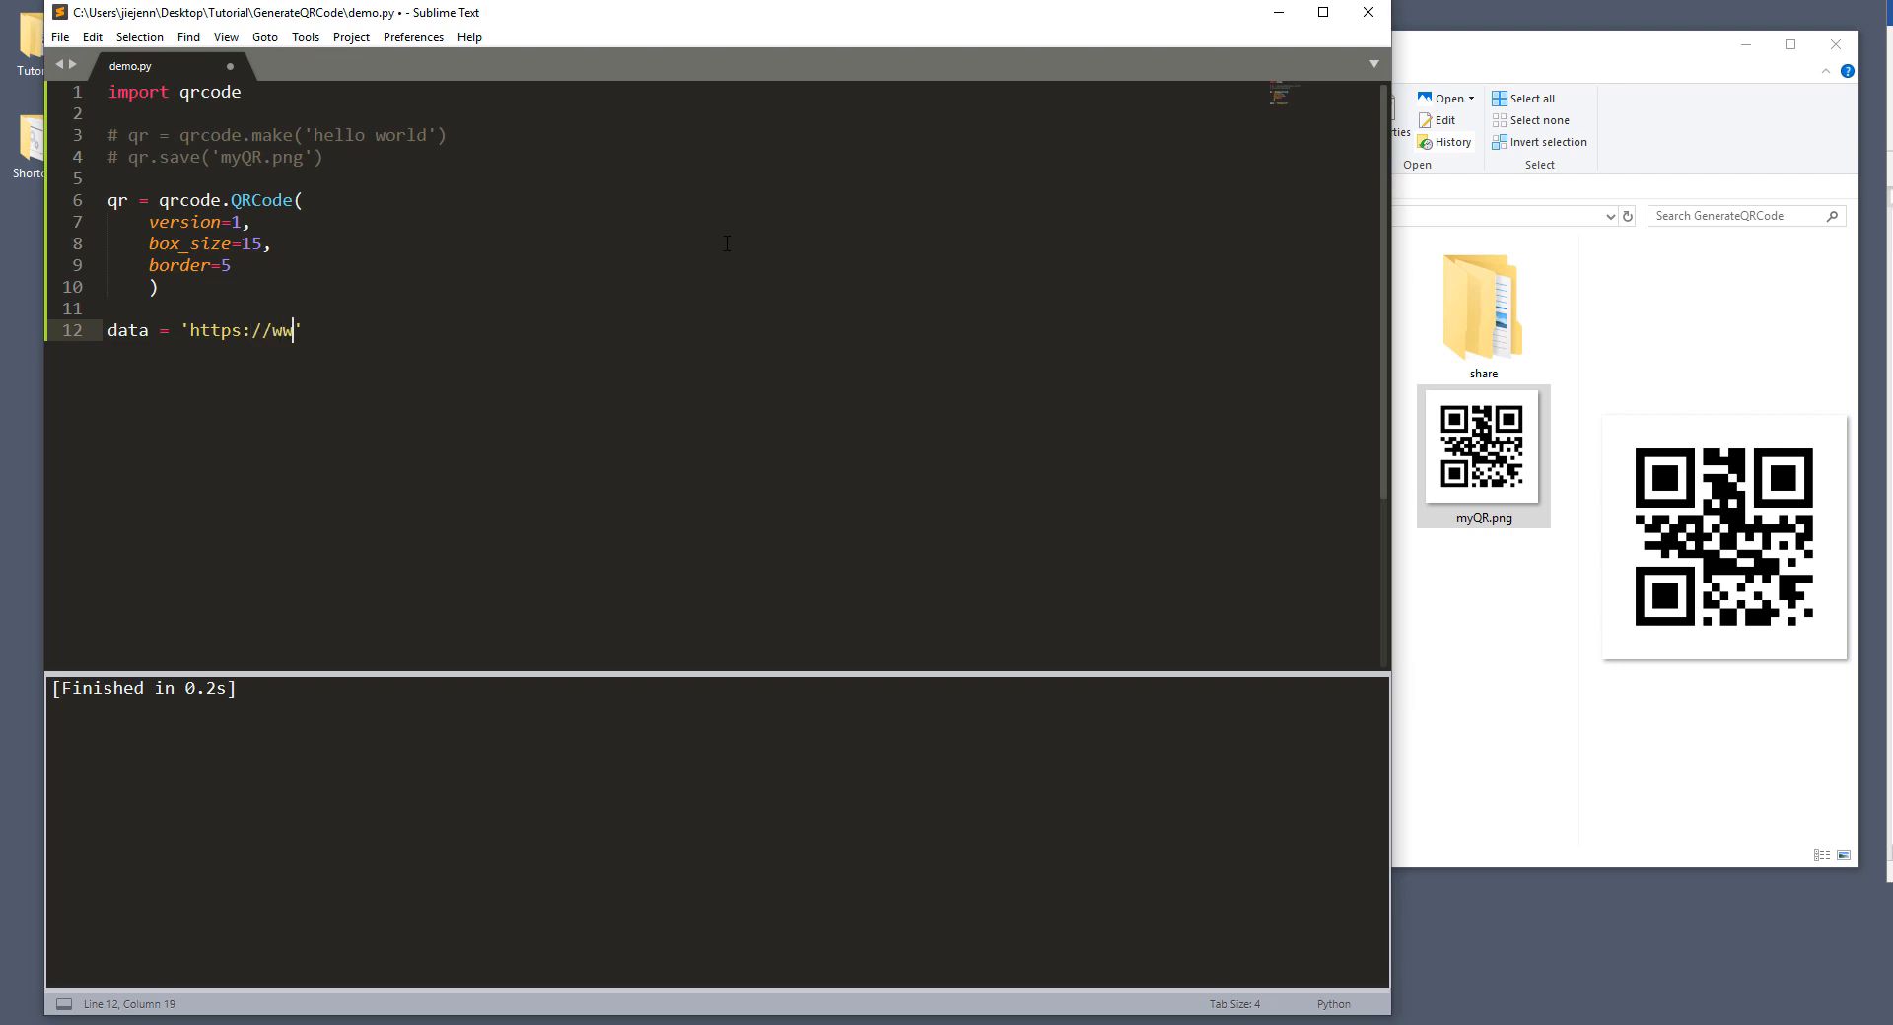
pyautogui.write('youtube.com')
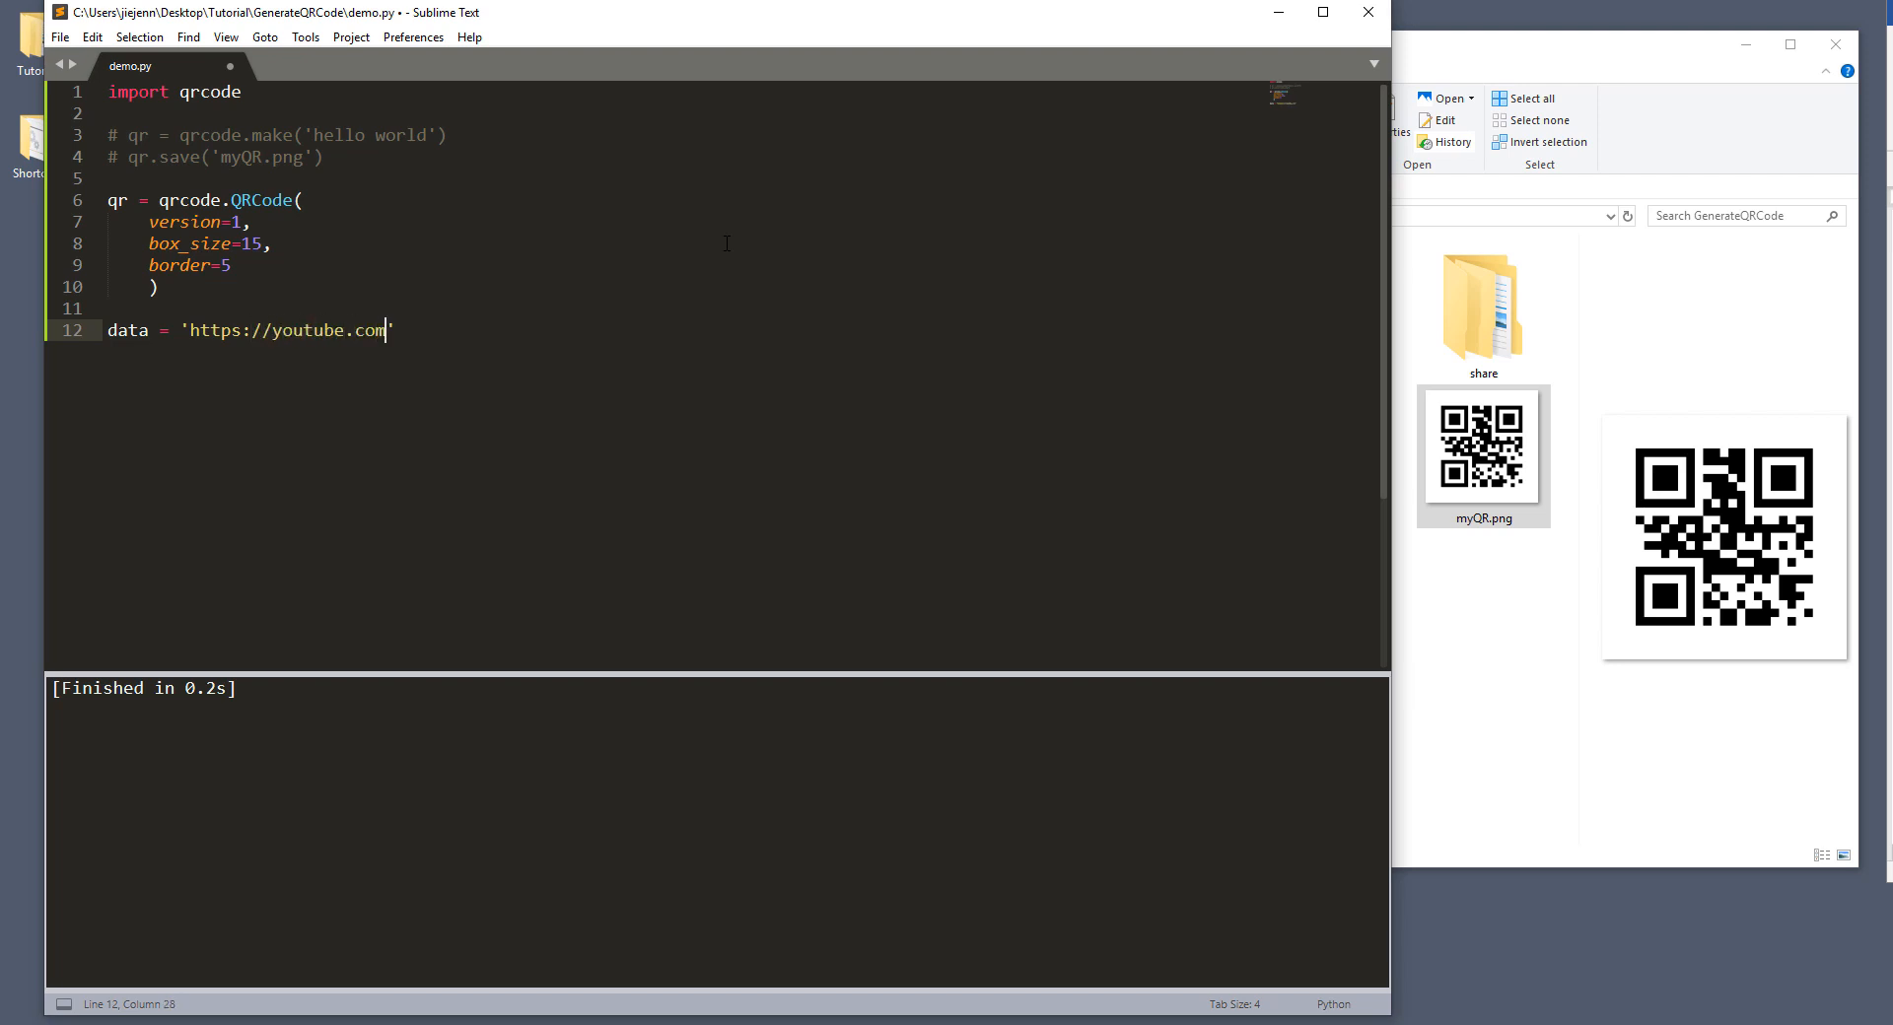
pyautogui.write('/jiejenn')
pyautogui.write('qr.')
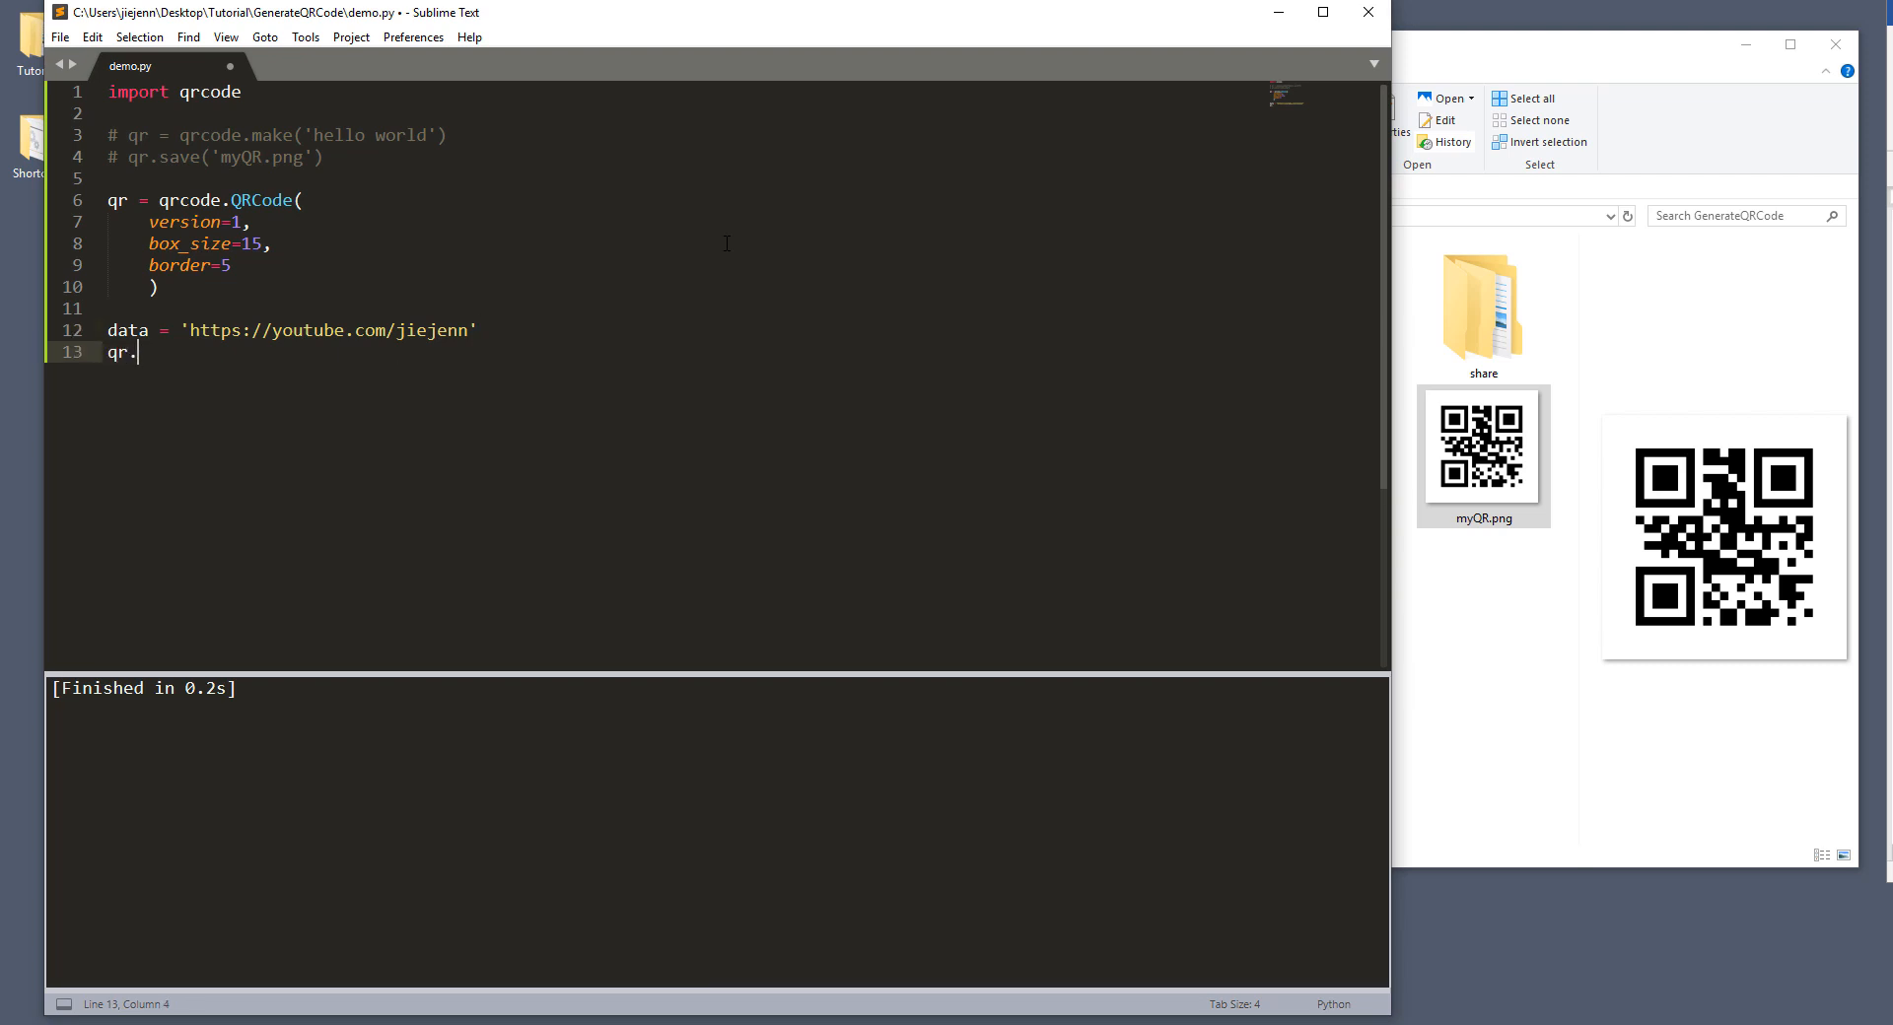
# Step: Add qr.add_data(data) and qr.make(fit=True), retyping the True value
pyautogui.write('add')
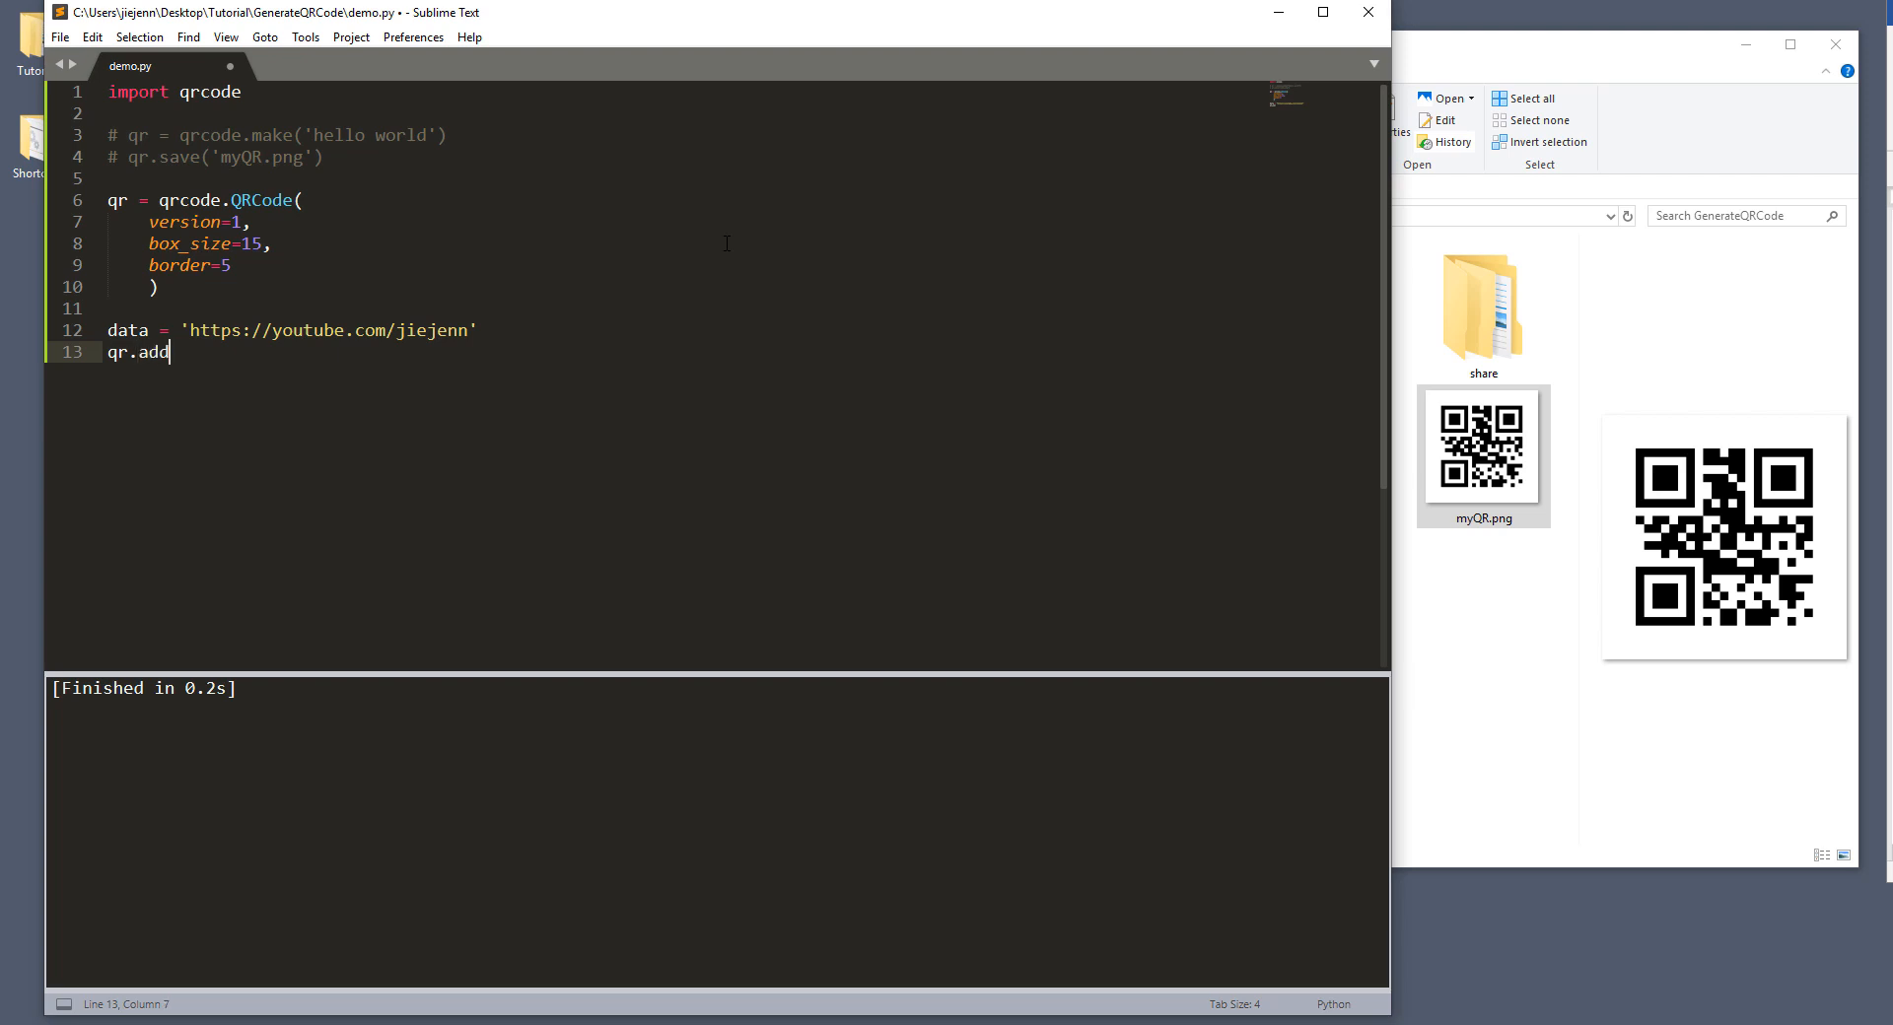
pyautogui.write('_data()')
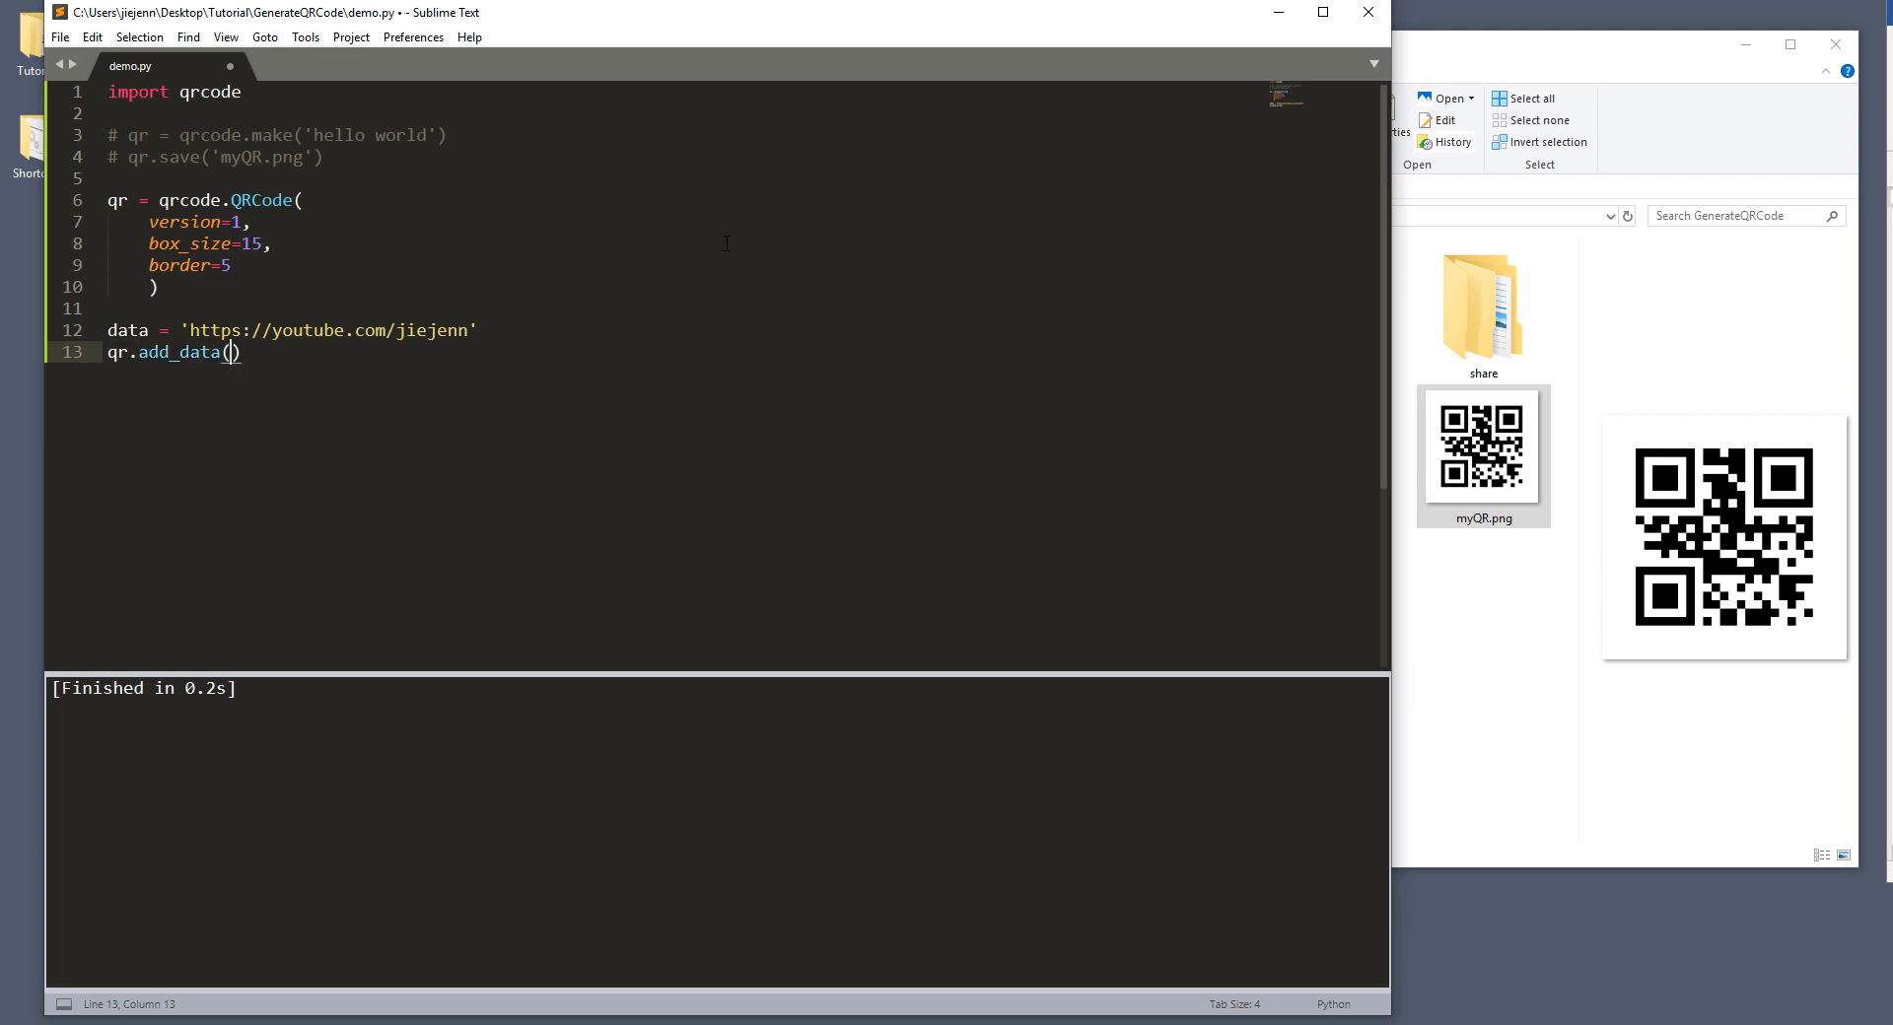
pyautogui.write('data')
pyautogui.write('qr')
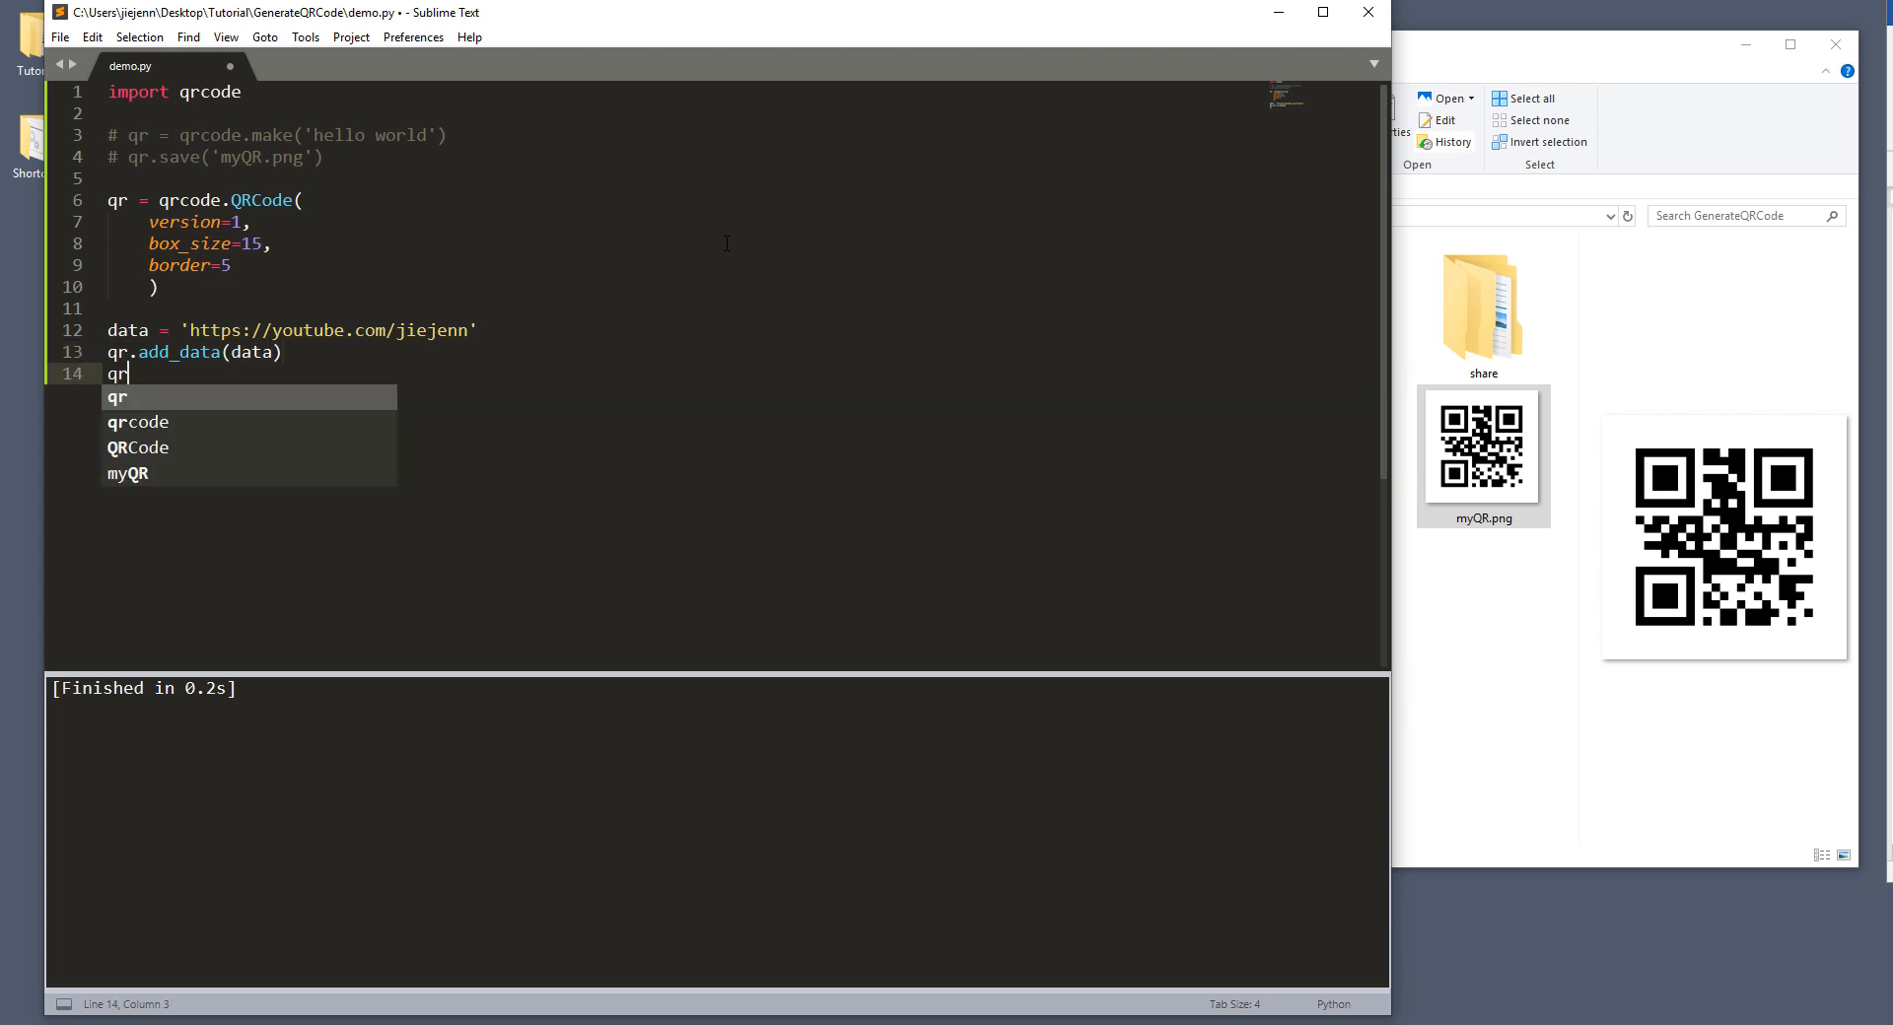
pyautogui.write('.make()')
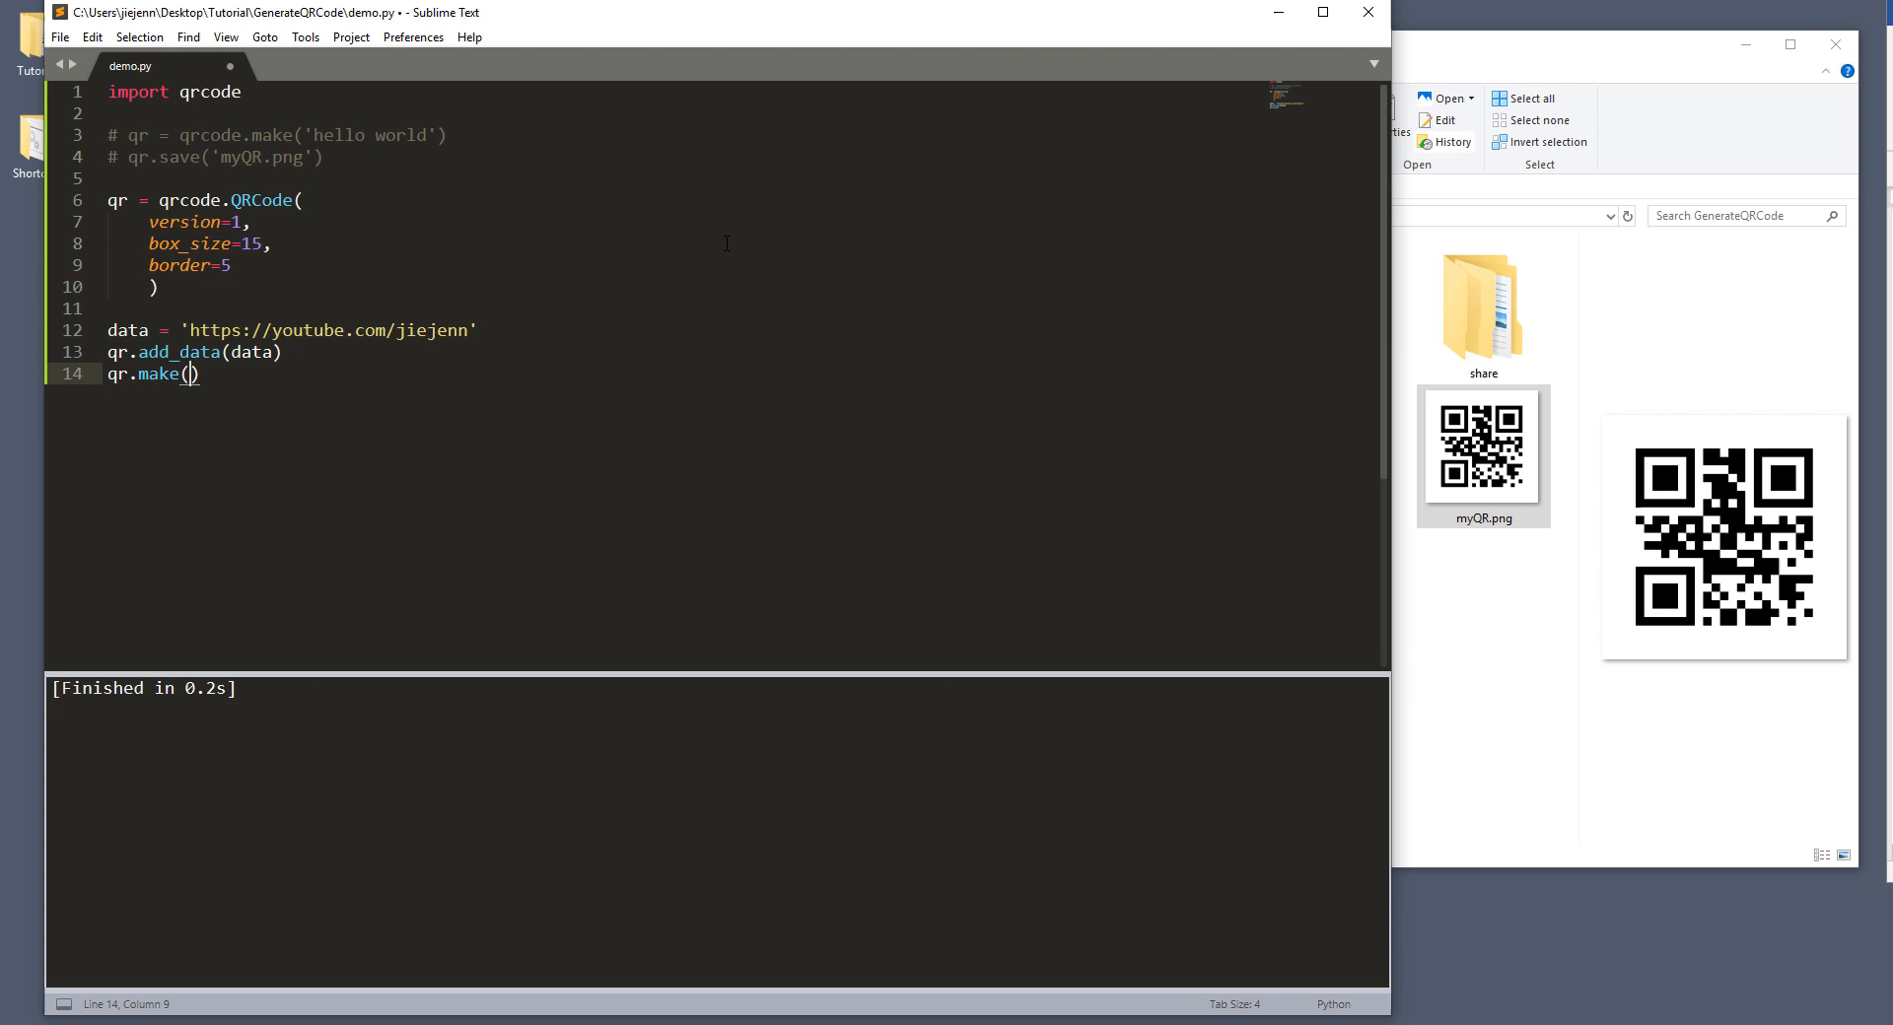
pyautogui.write('fit=')
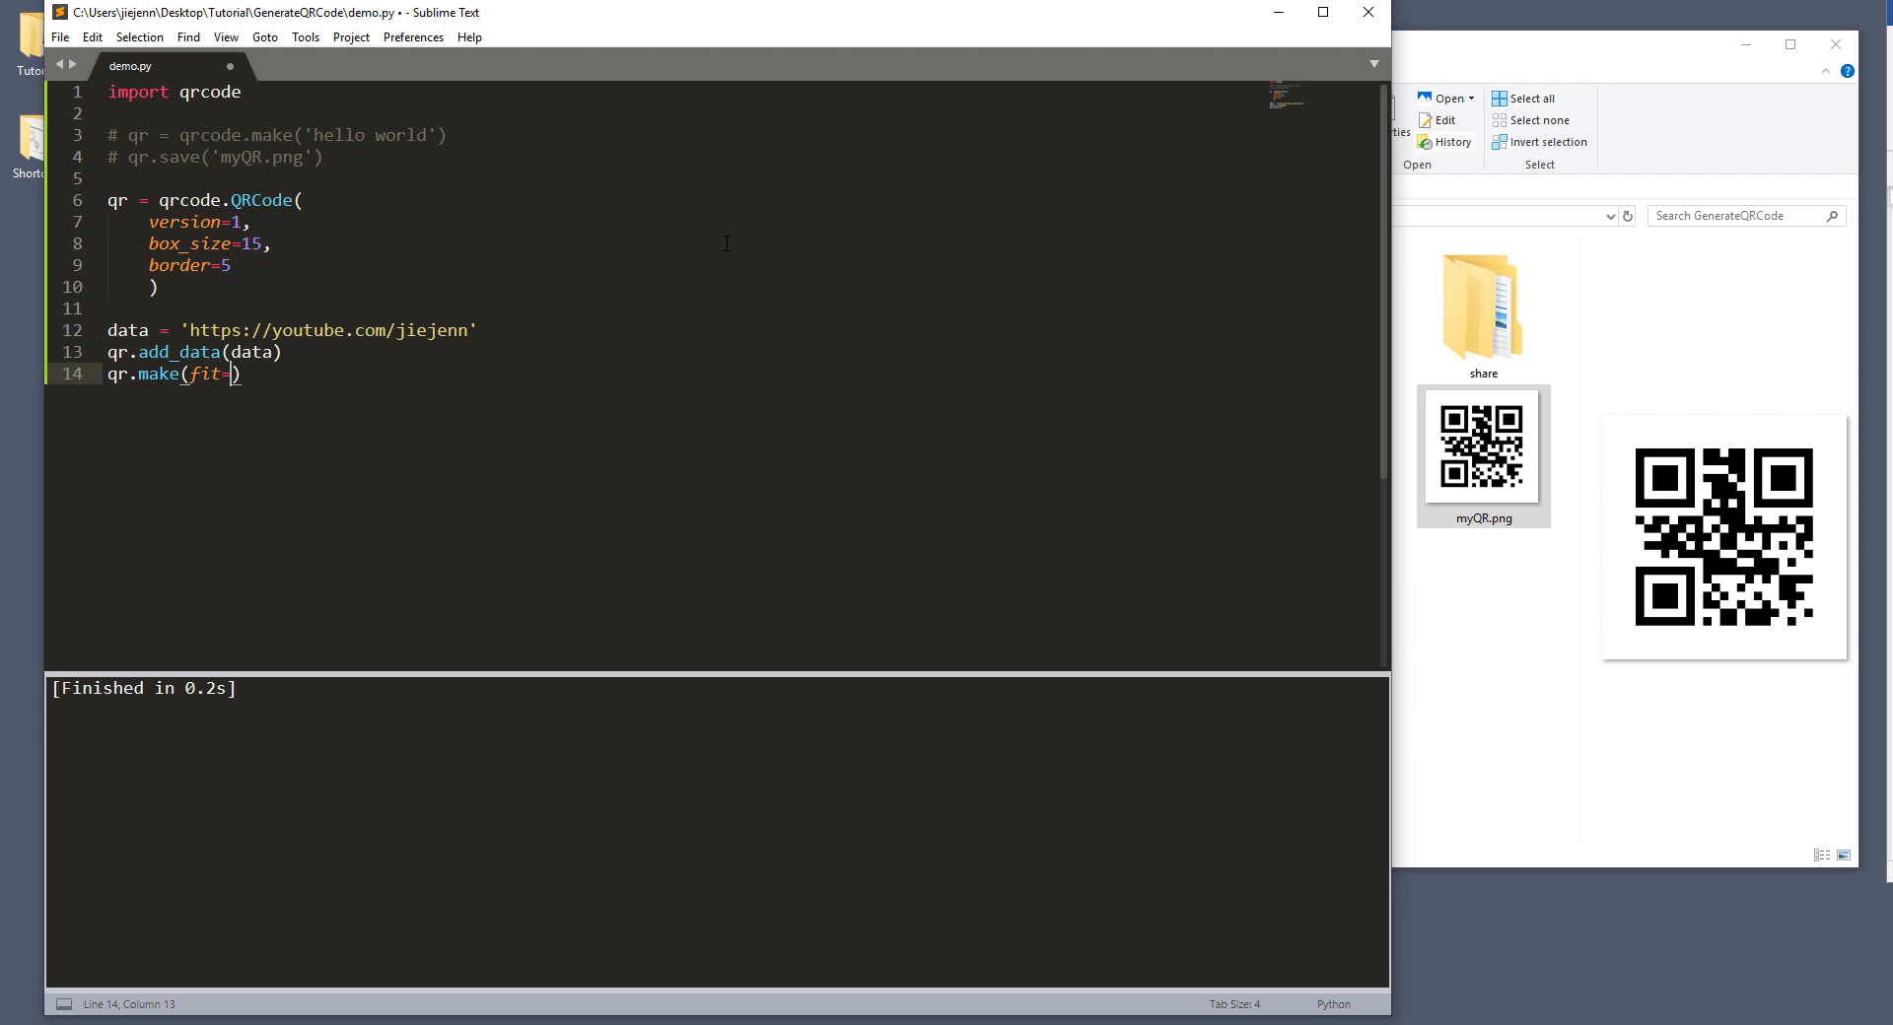
pyautogui.write('True')
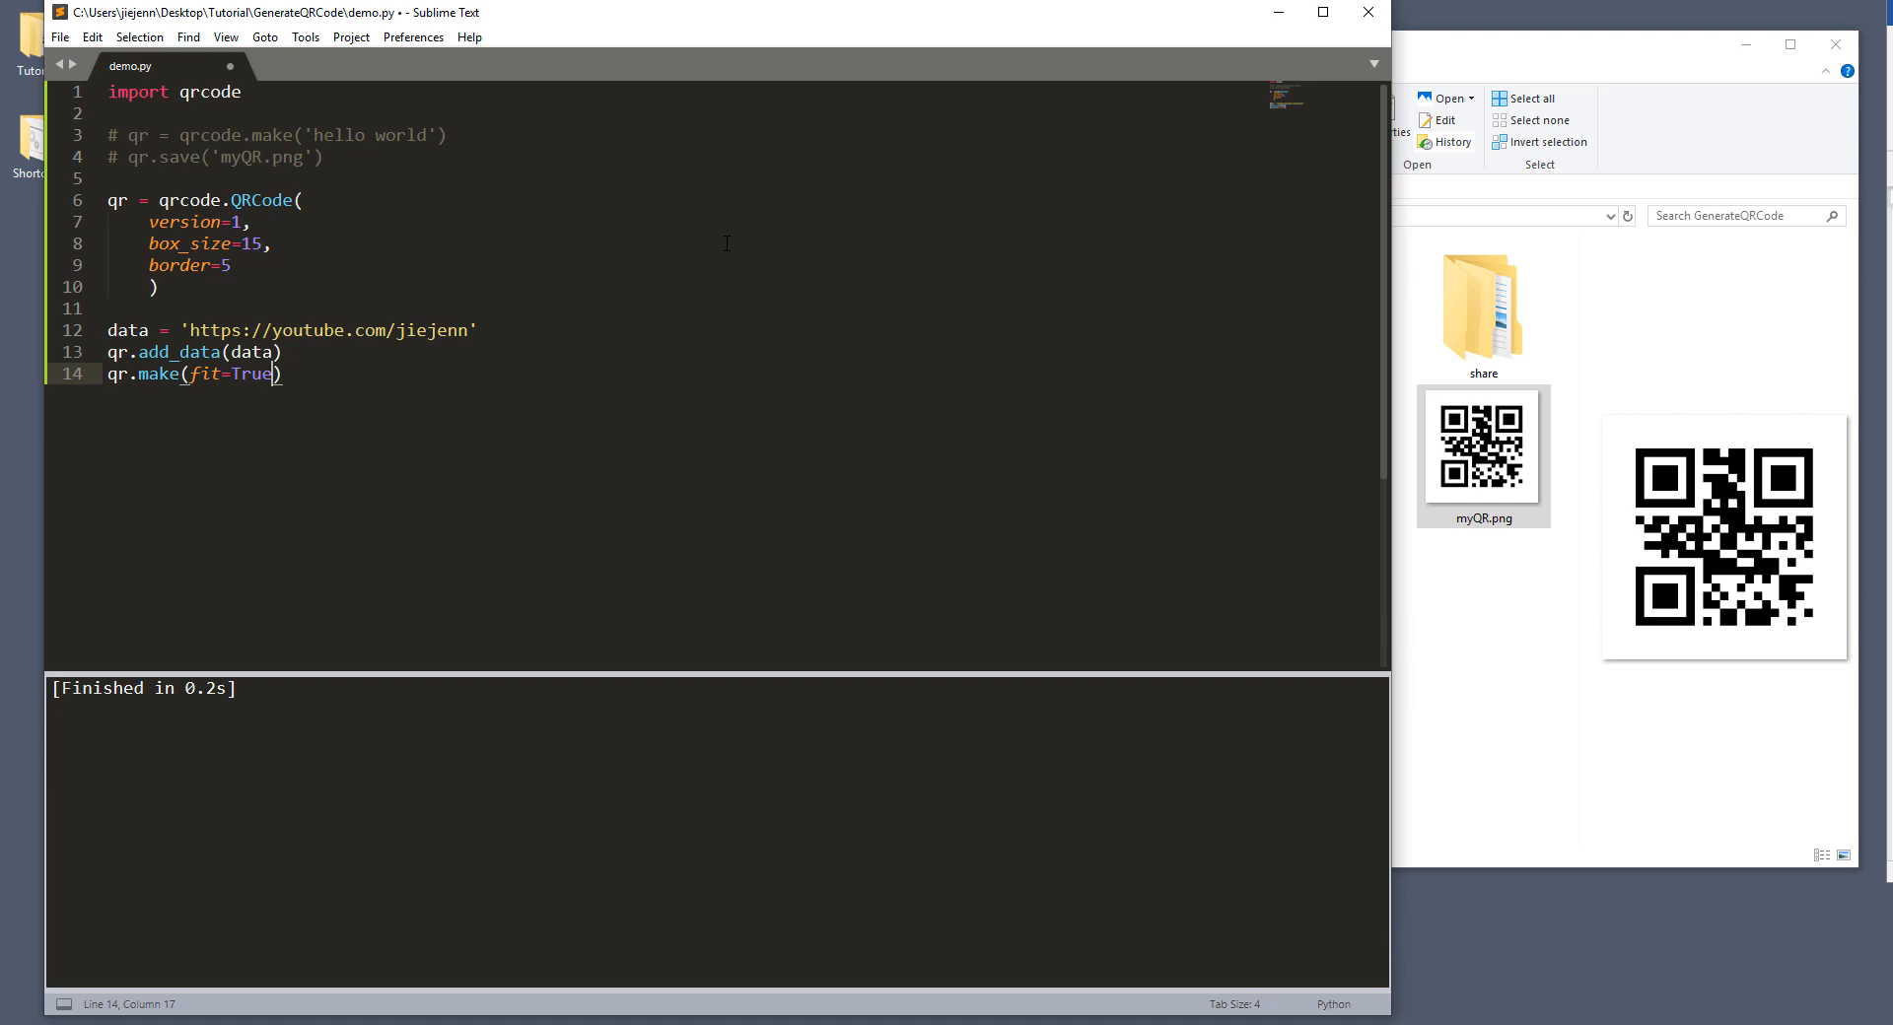
pyautogui.press('backspace')
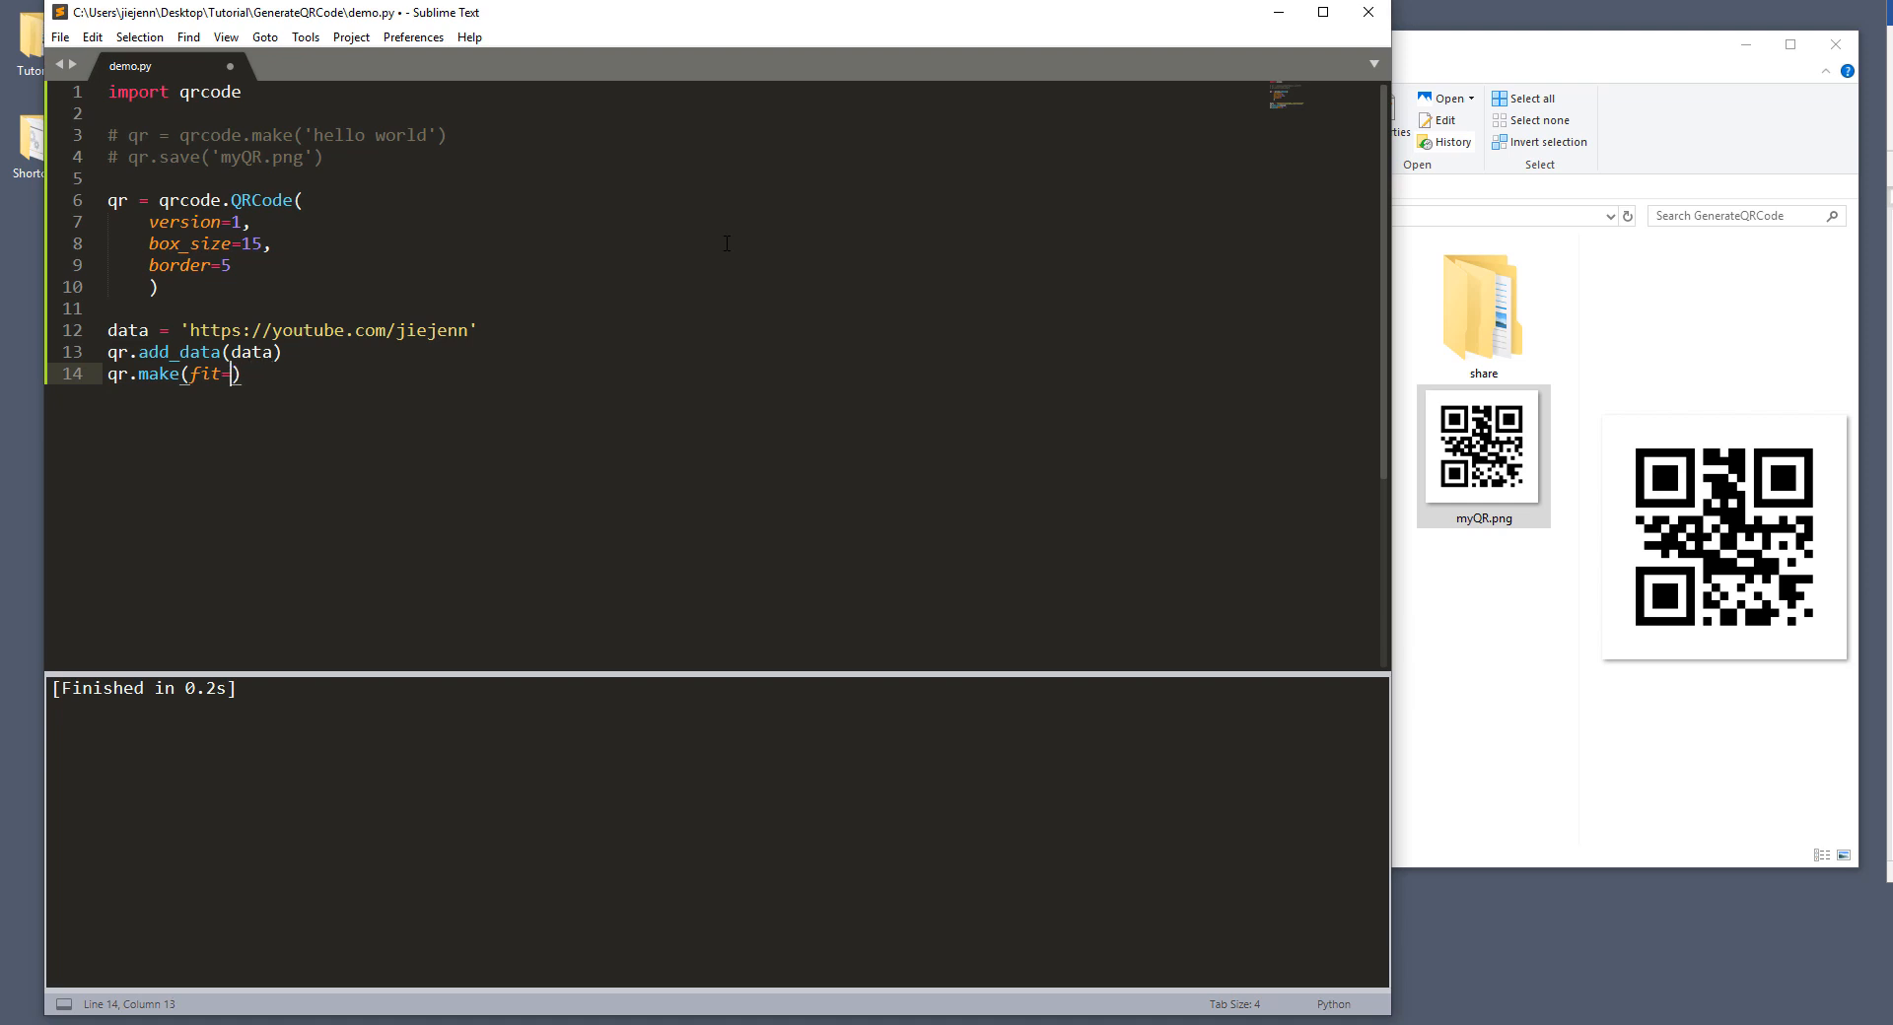
pyautogui.write('F')
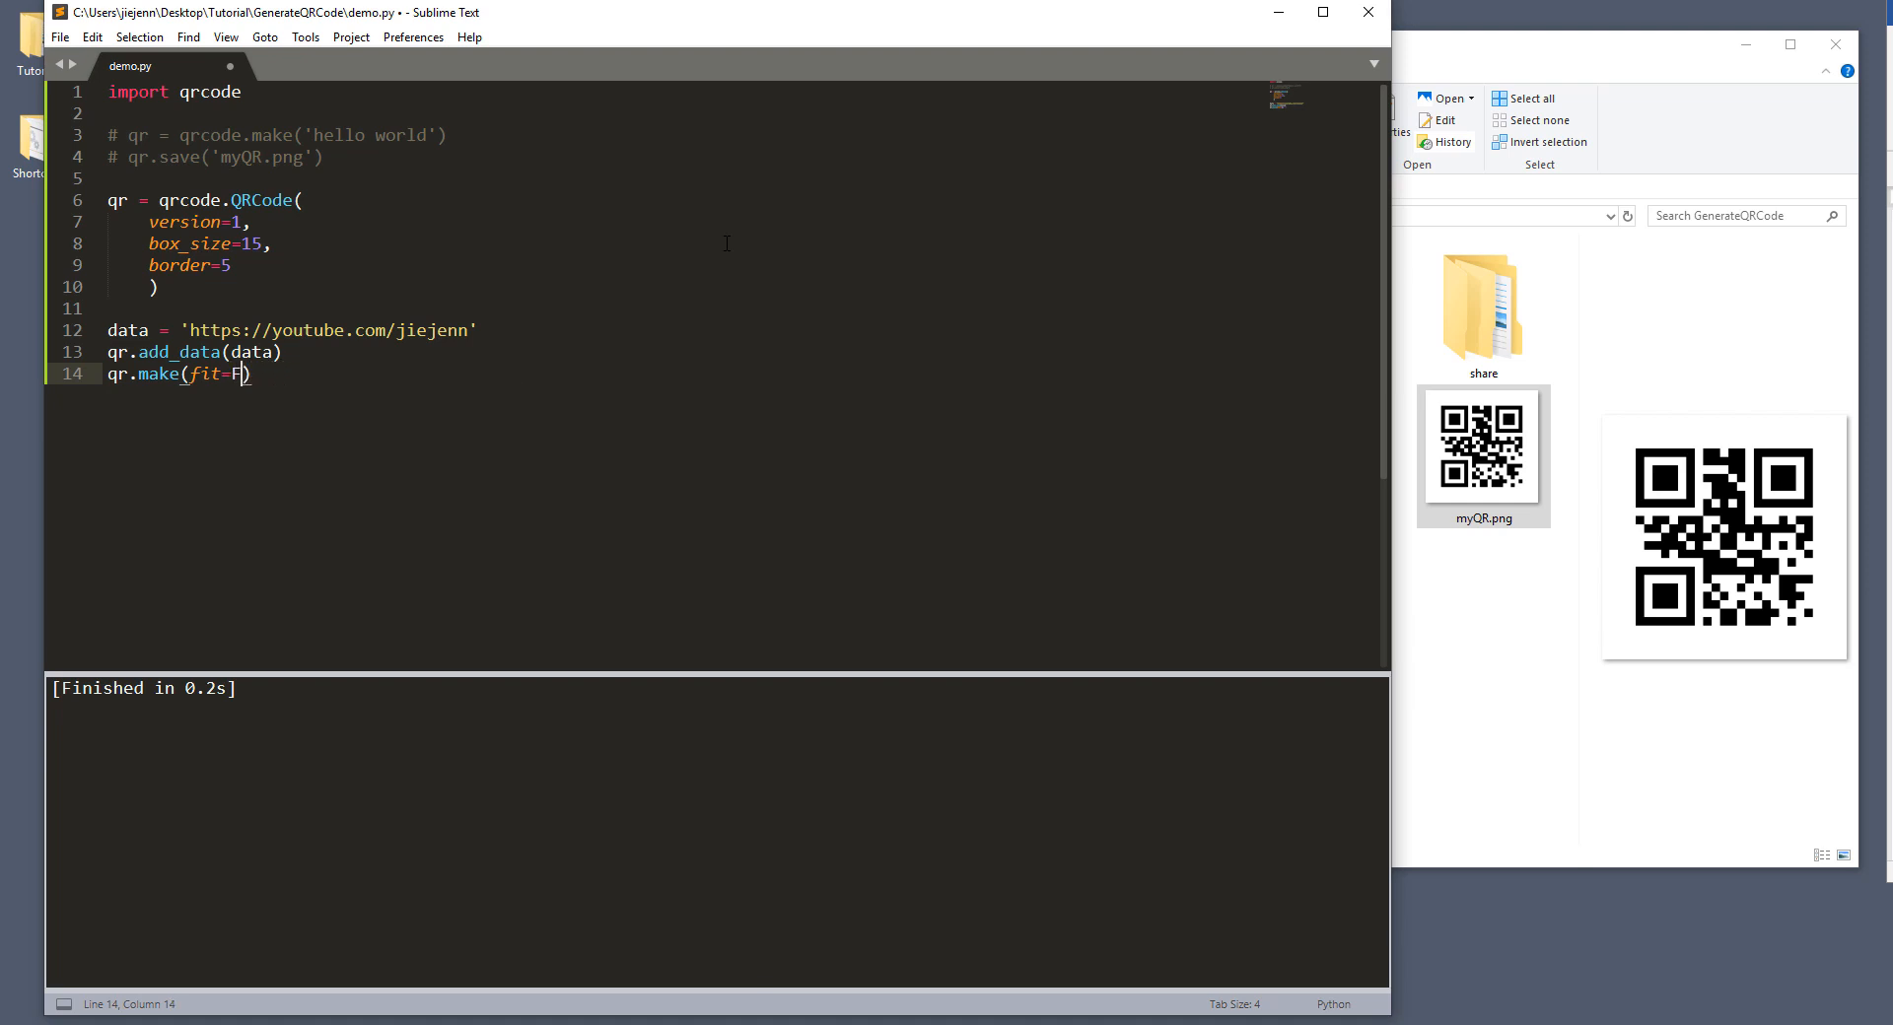
pyautogui.write('rue')
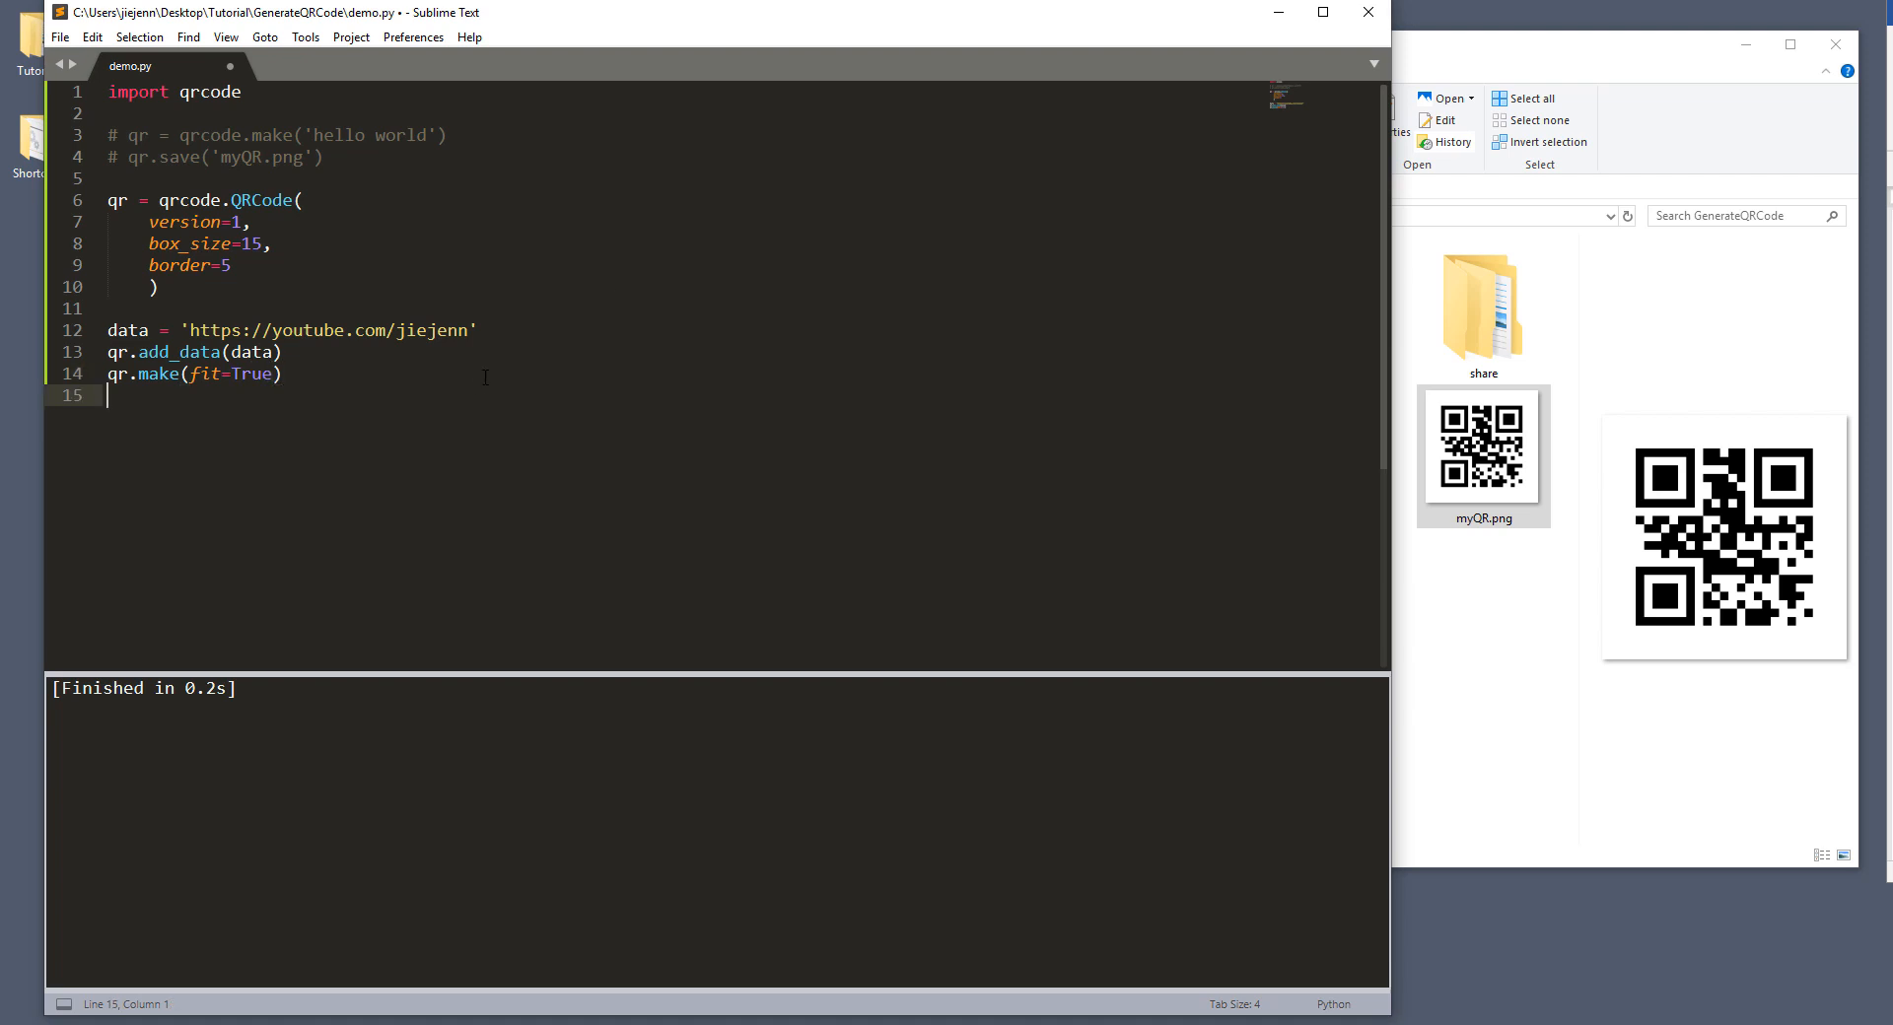
pyautogui.write('img = qr')
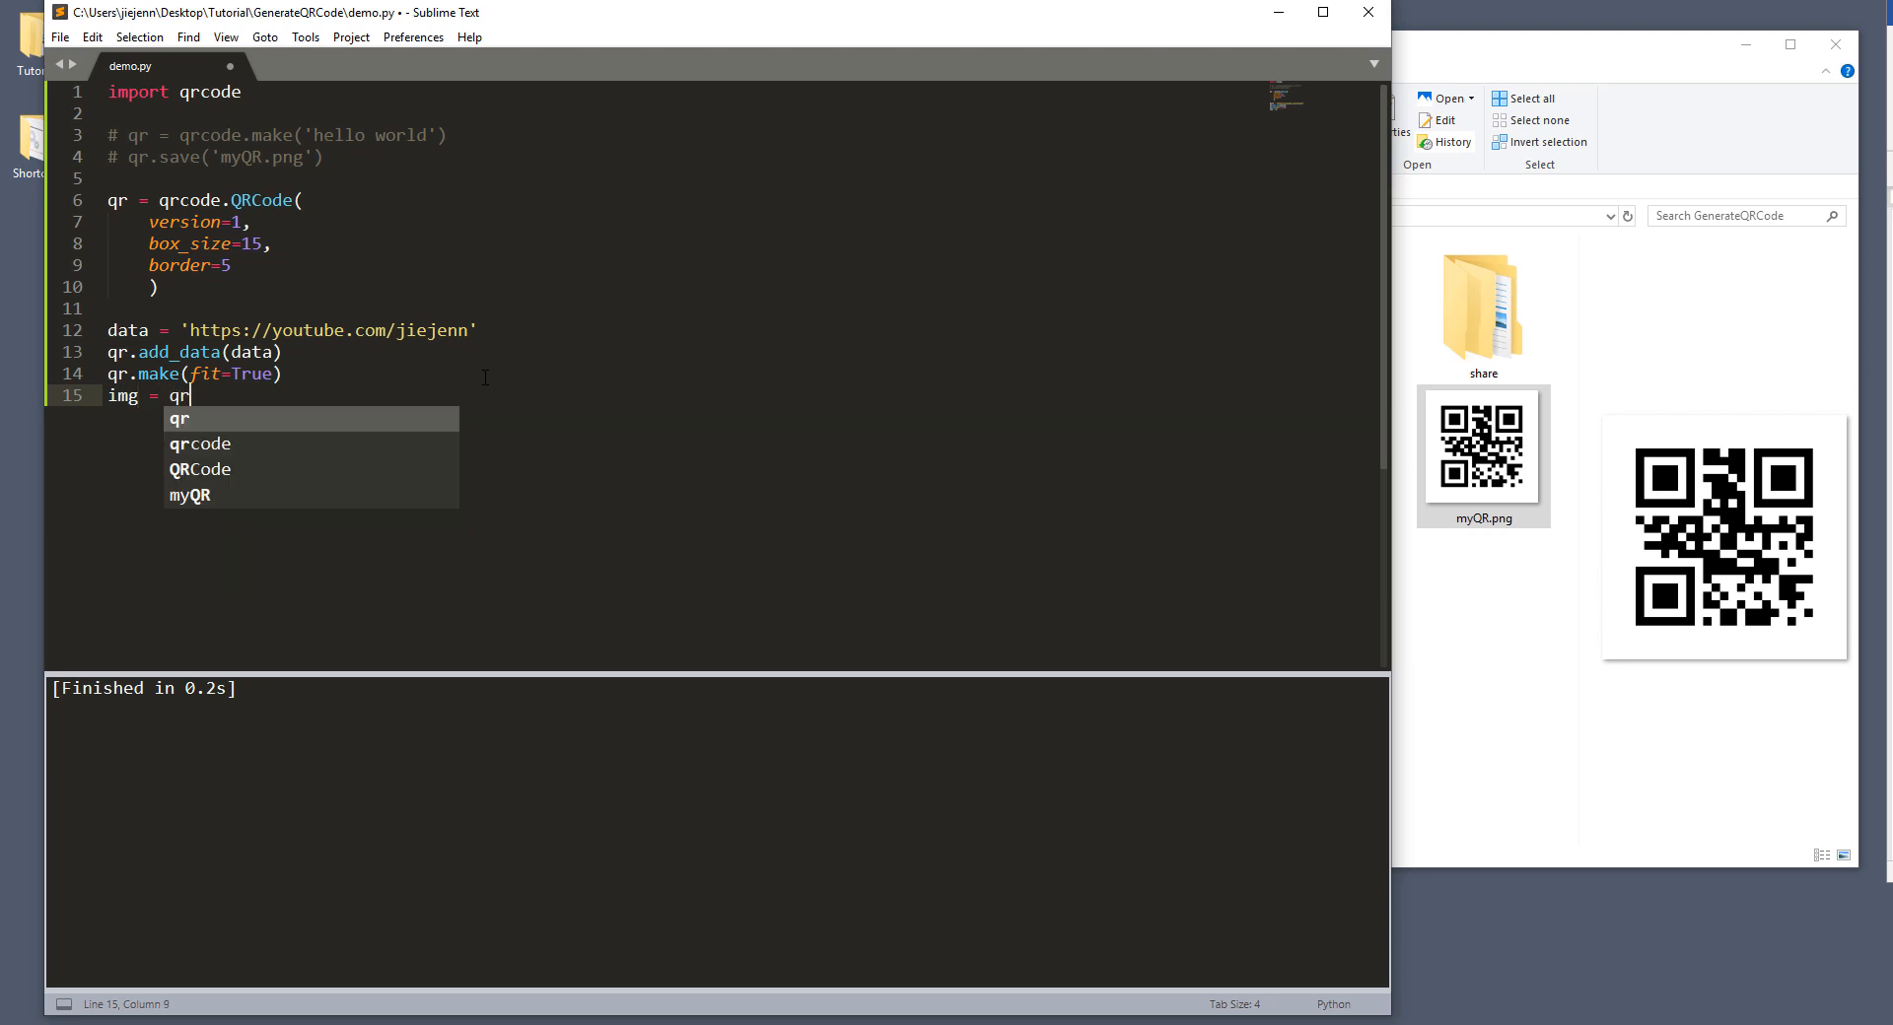
# Step: Complete img = qr.make_image(fill='black', back_color='white') on line 15
pyautogui.write('.')
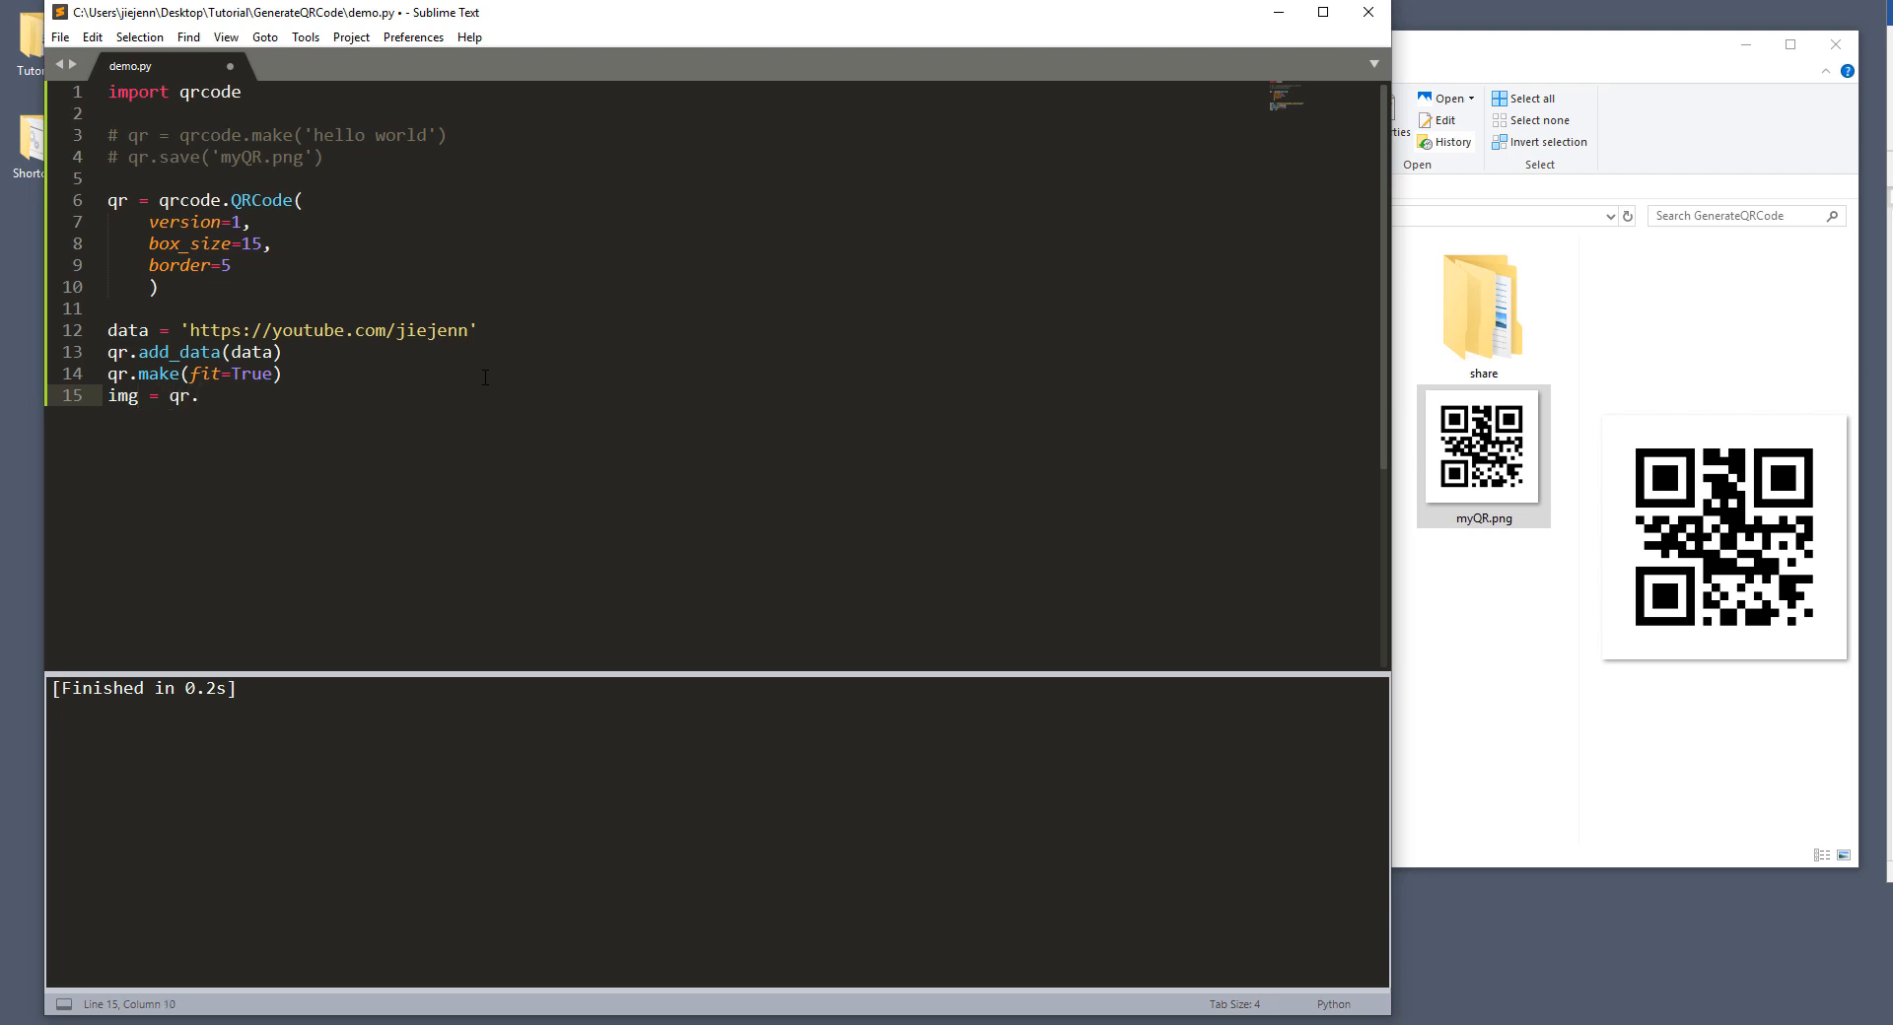
pyautogui.write('make_im')
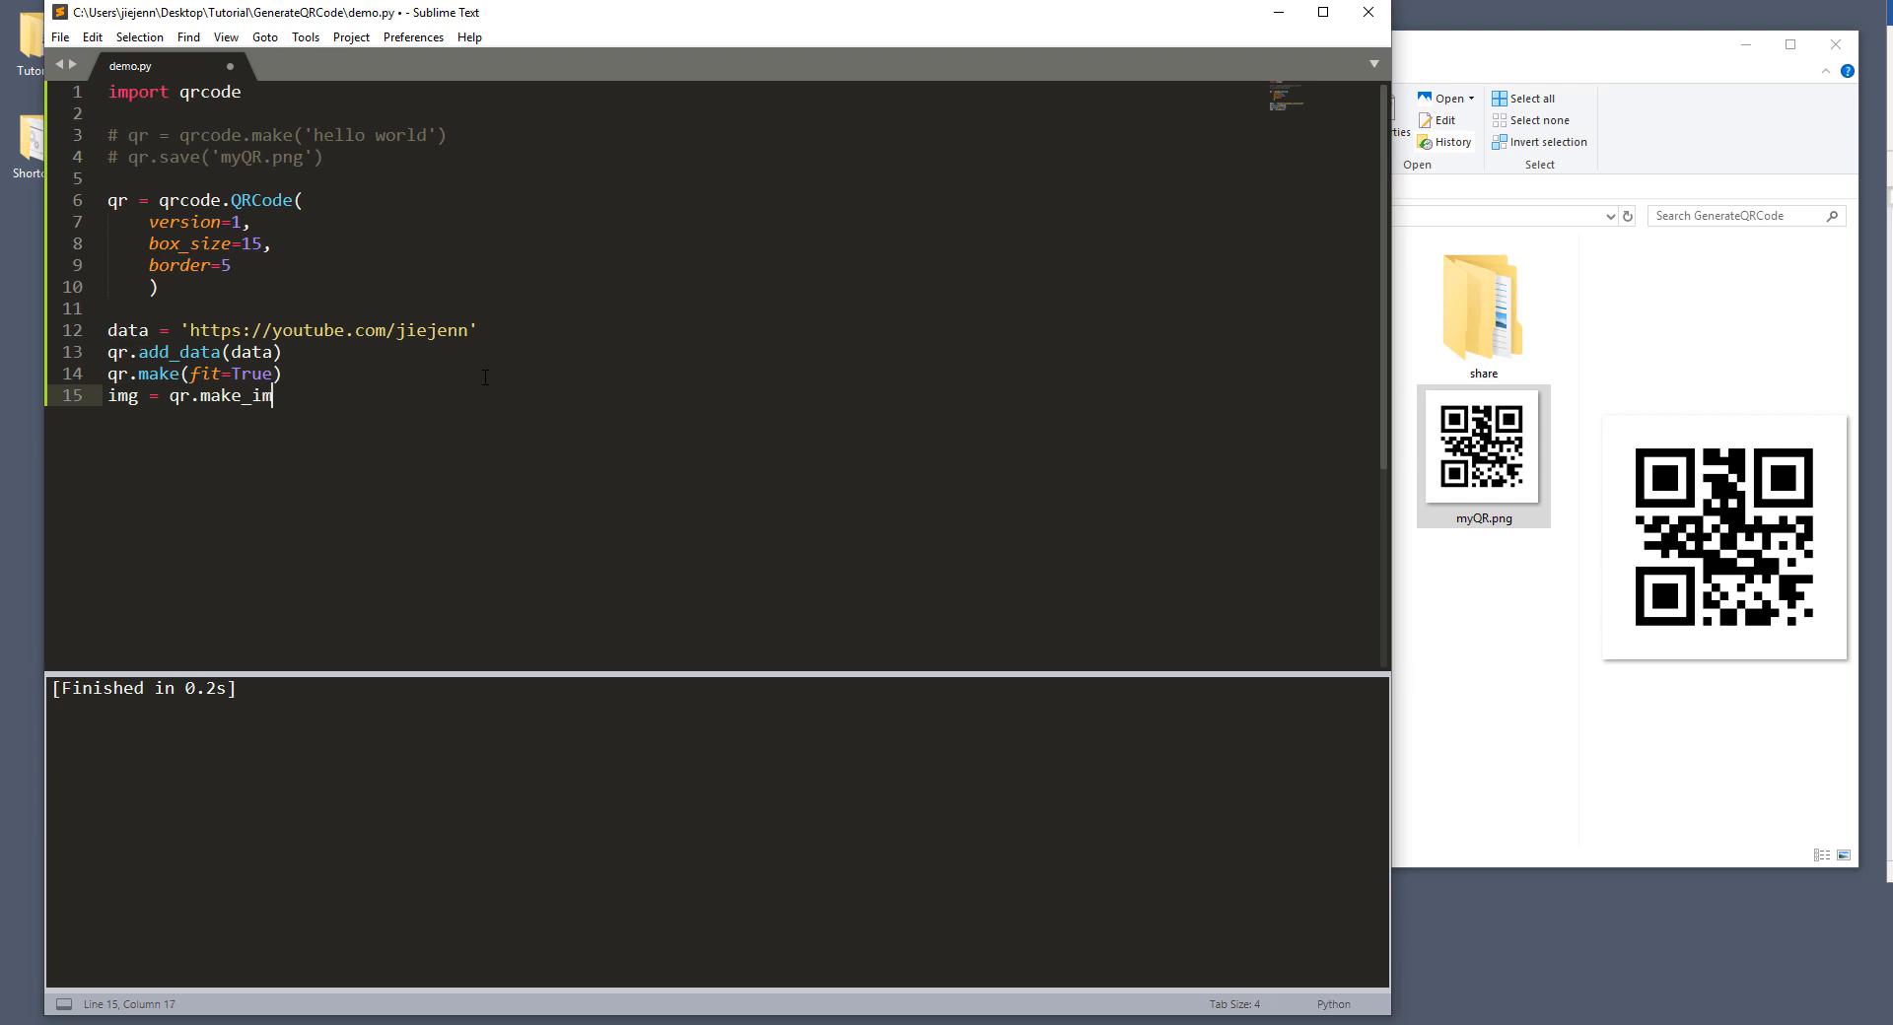
pyautogui.write('age(fil')
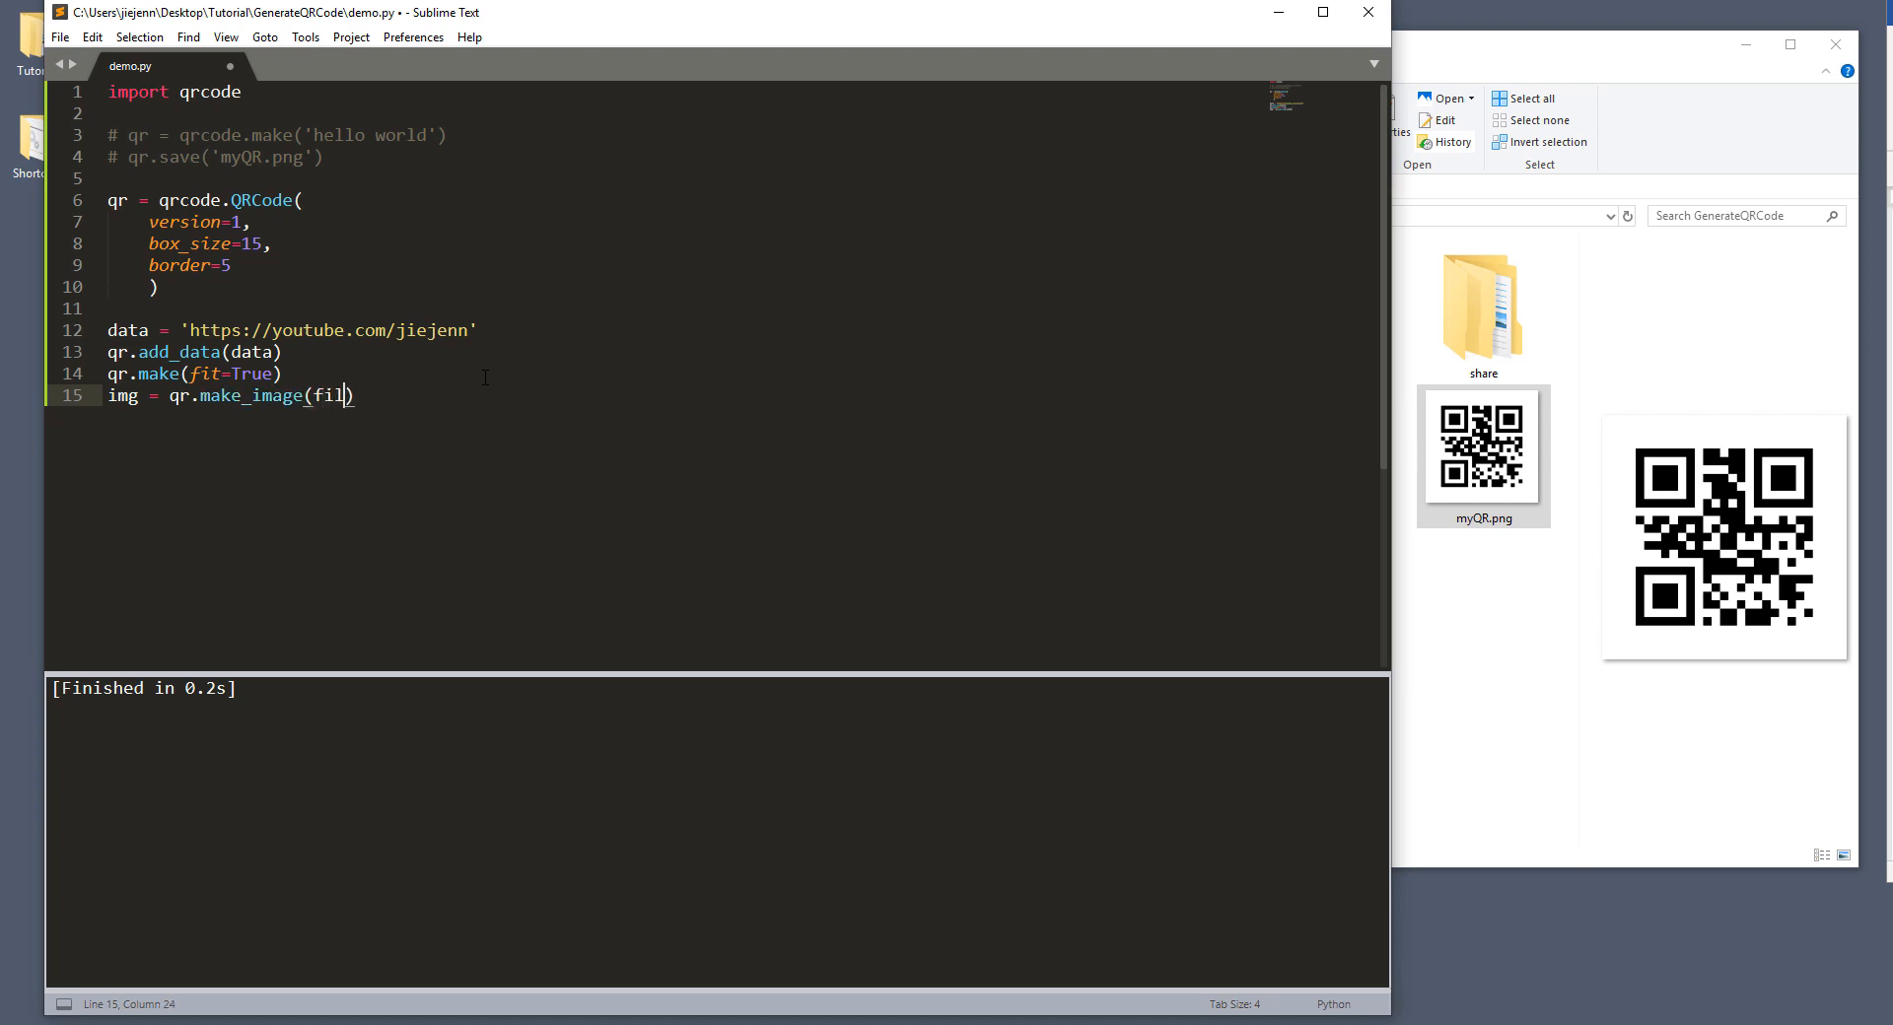
pyautogui.write('l')
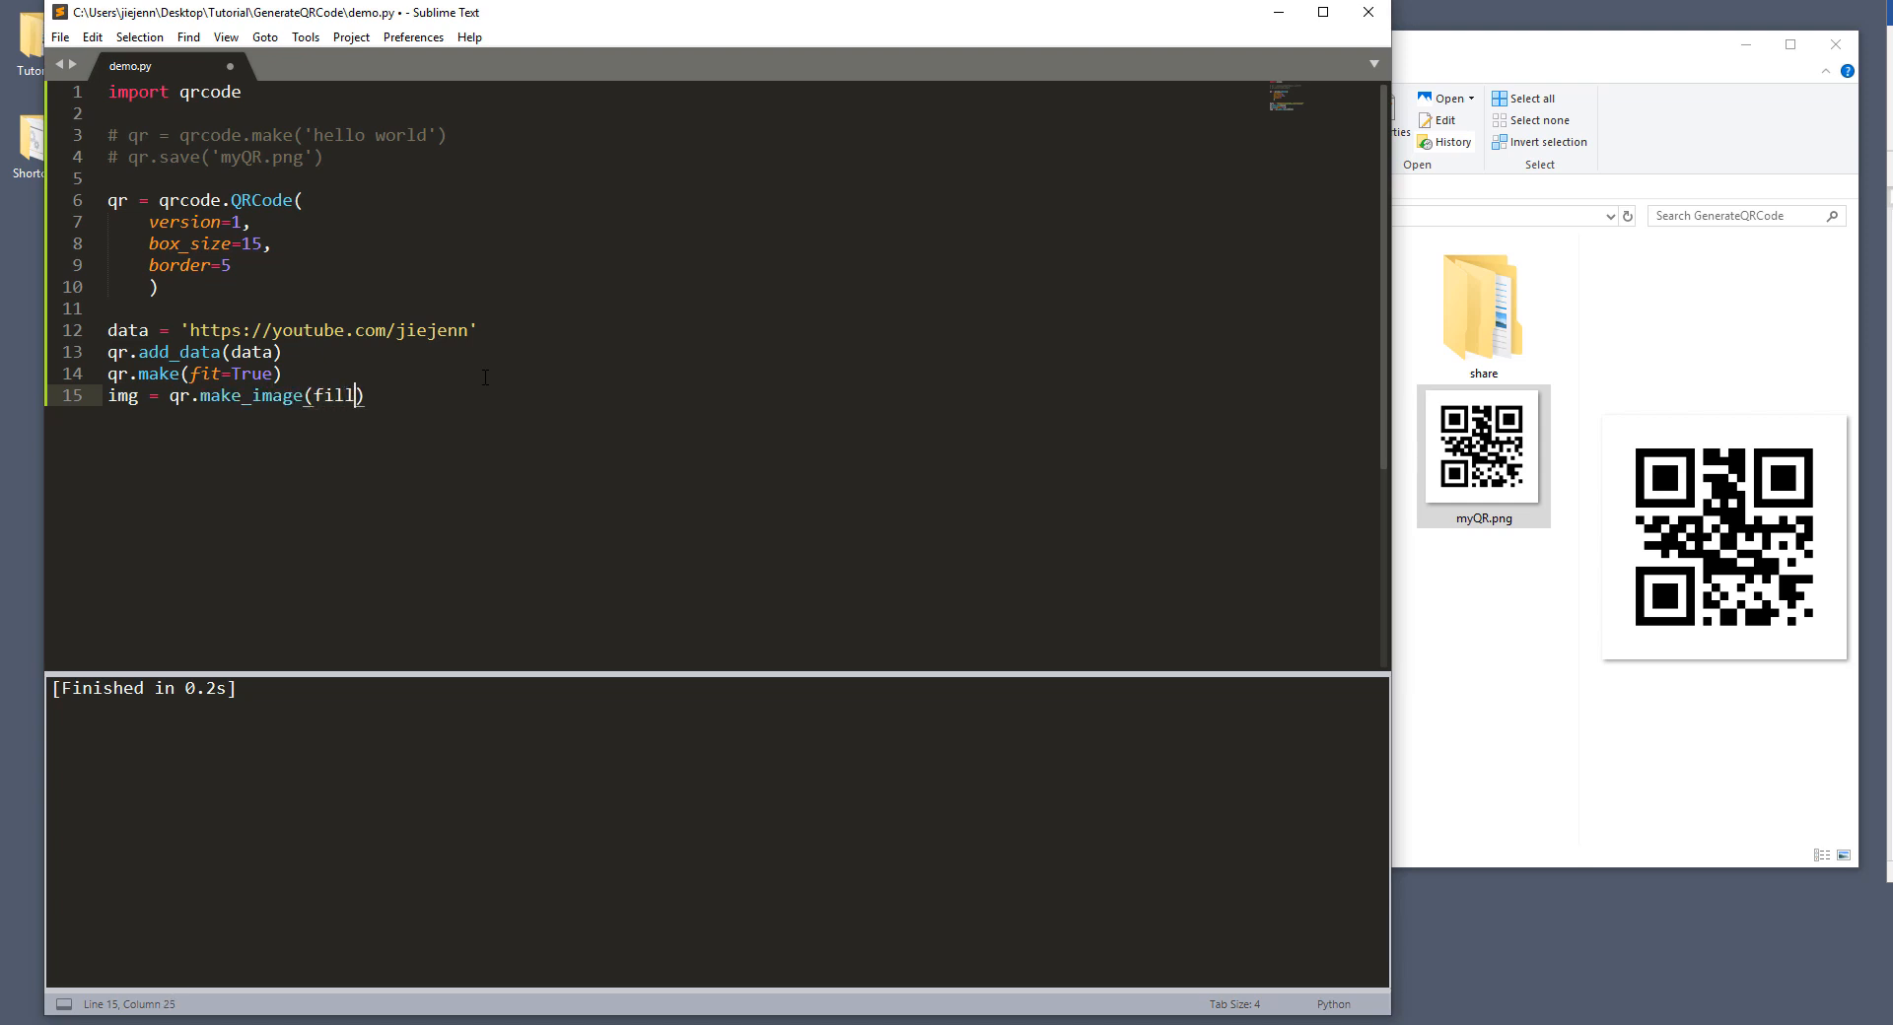
pyautogui.write("='")
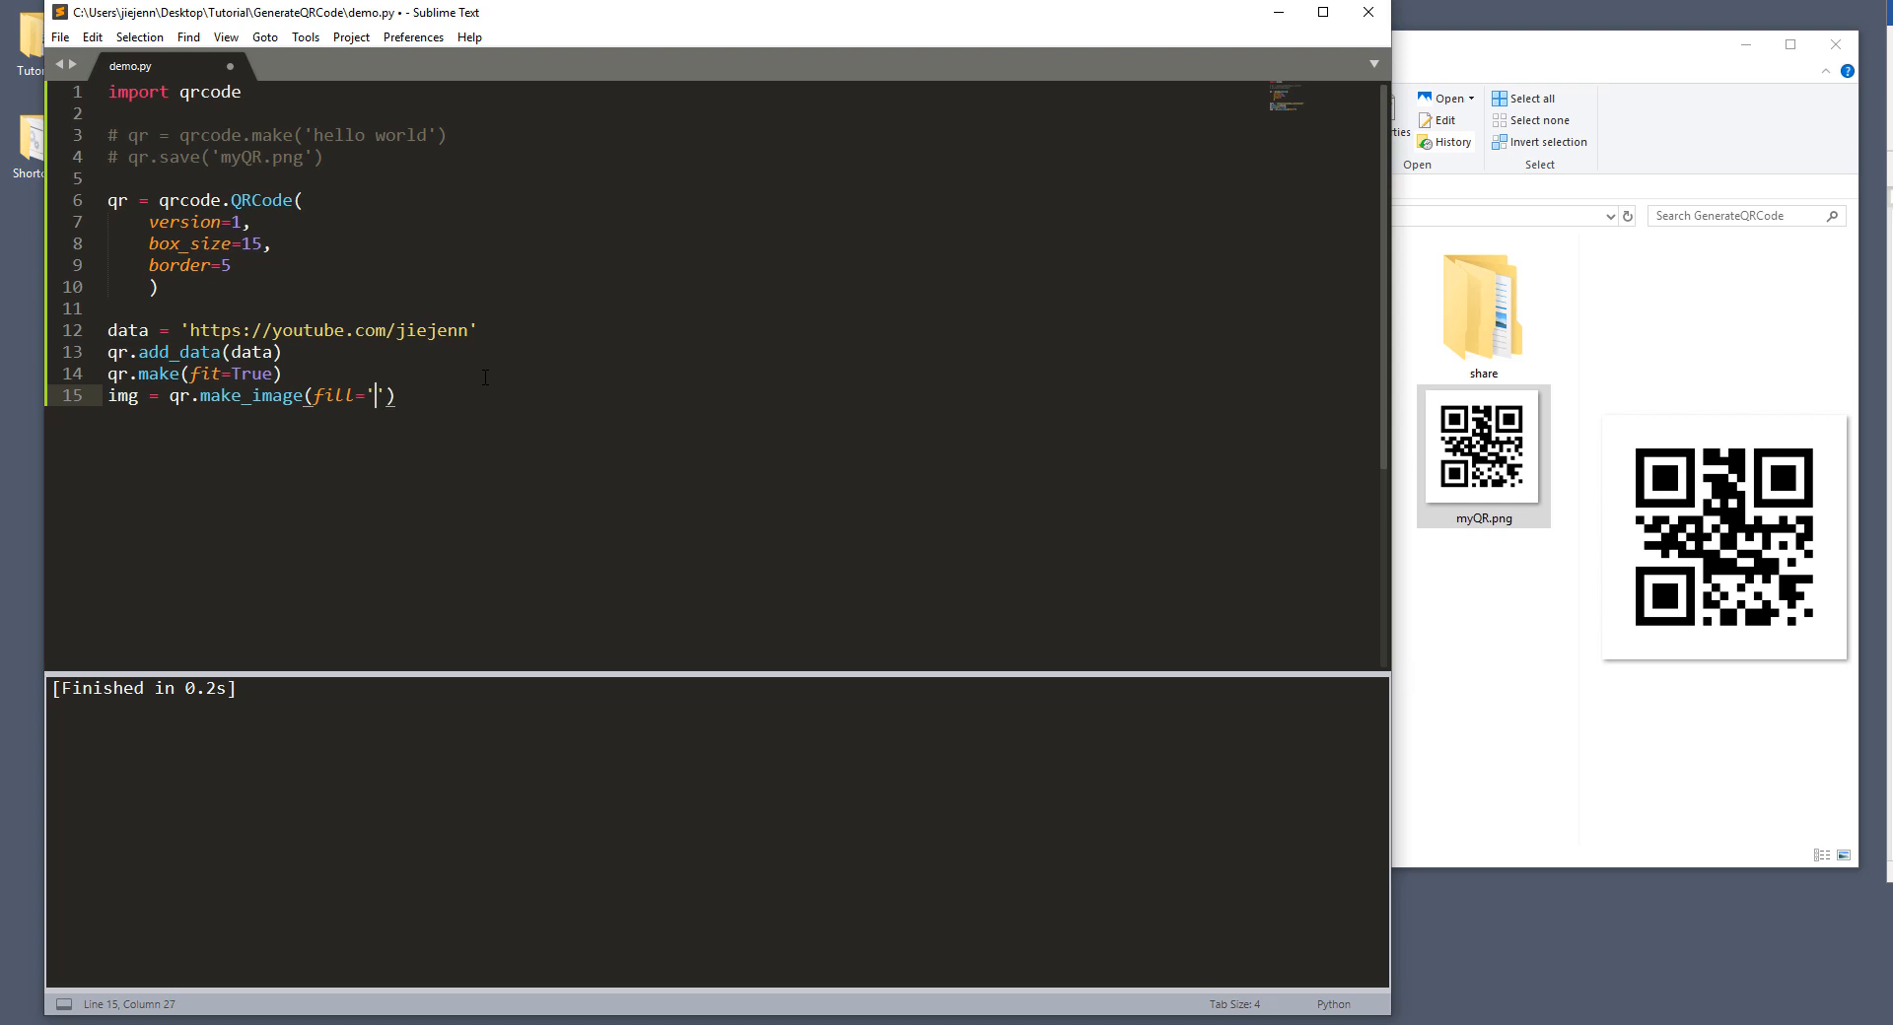
pyautogui.write('bl')
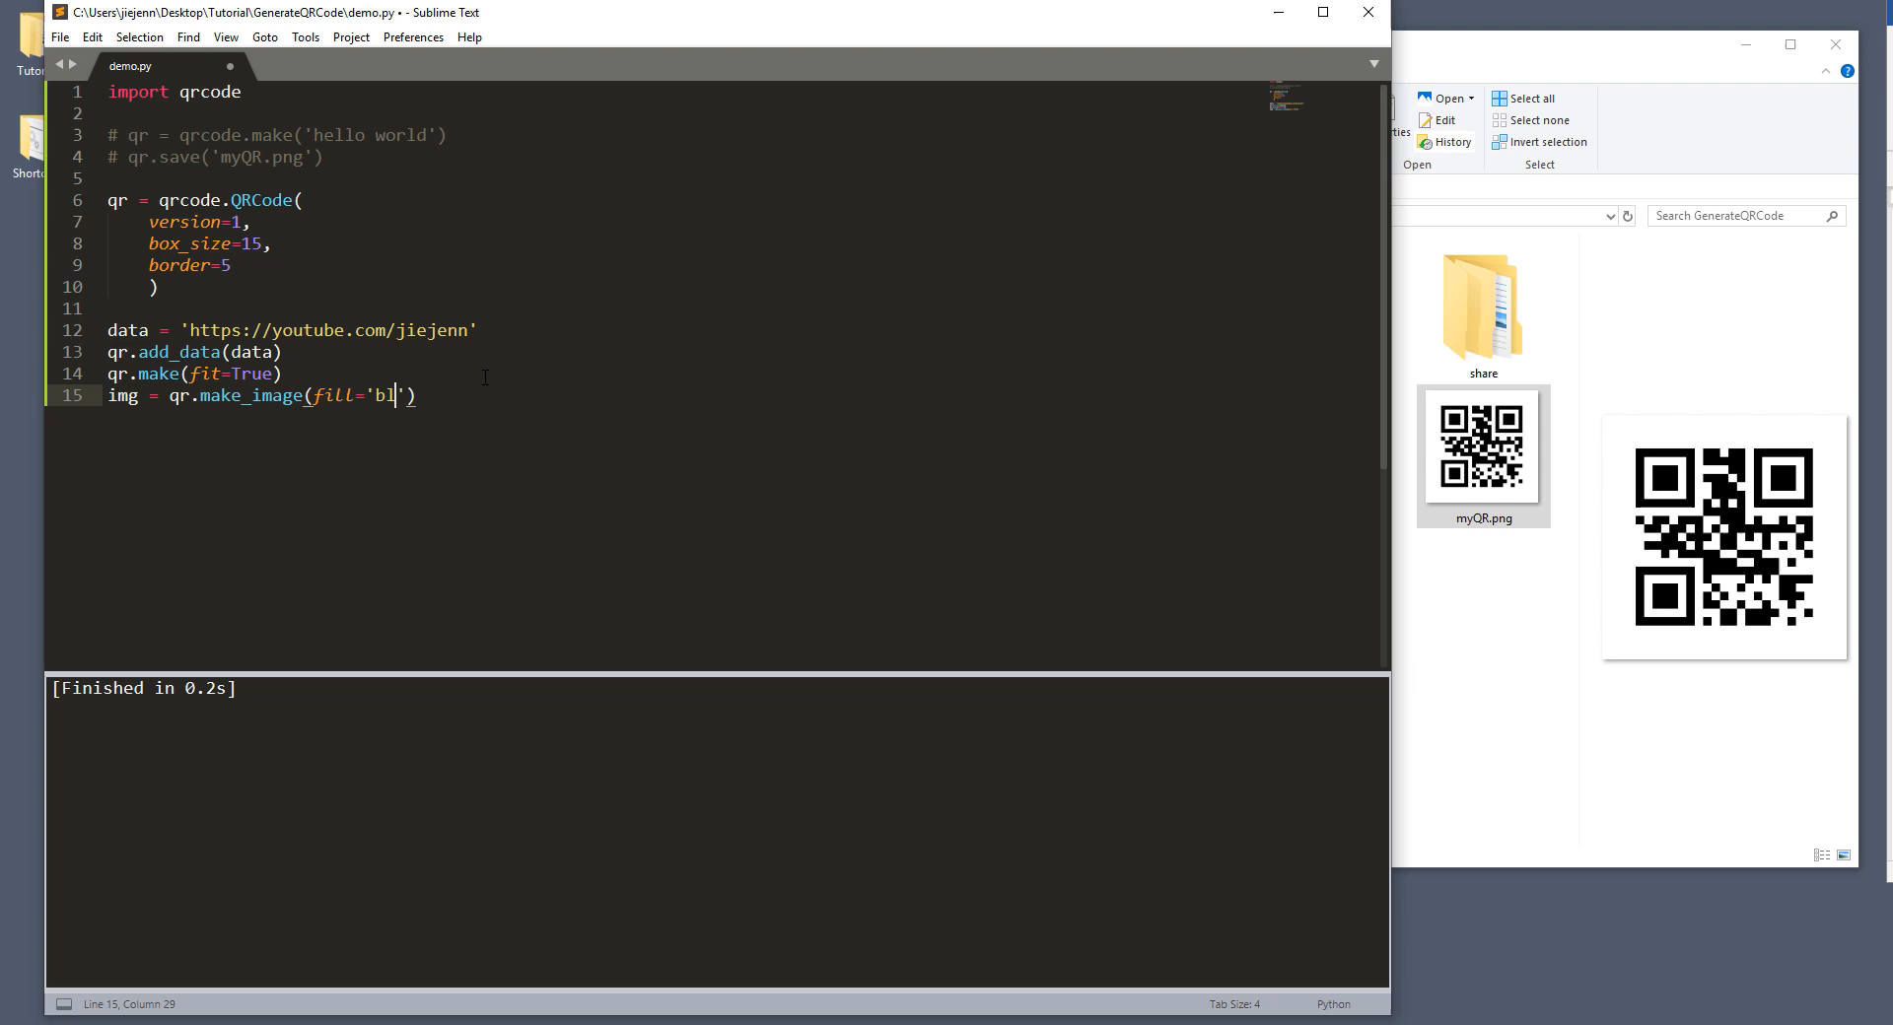
pyautogui.write('ack')
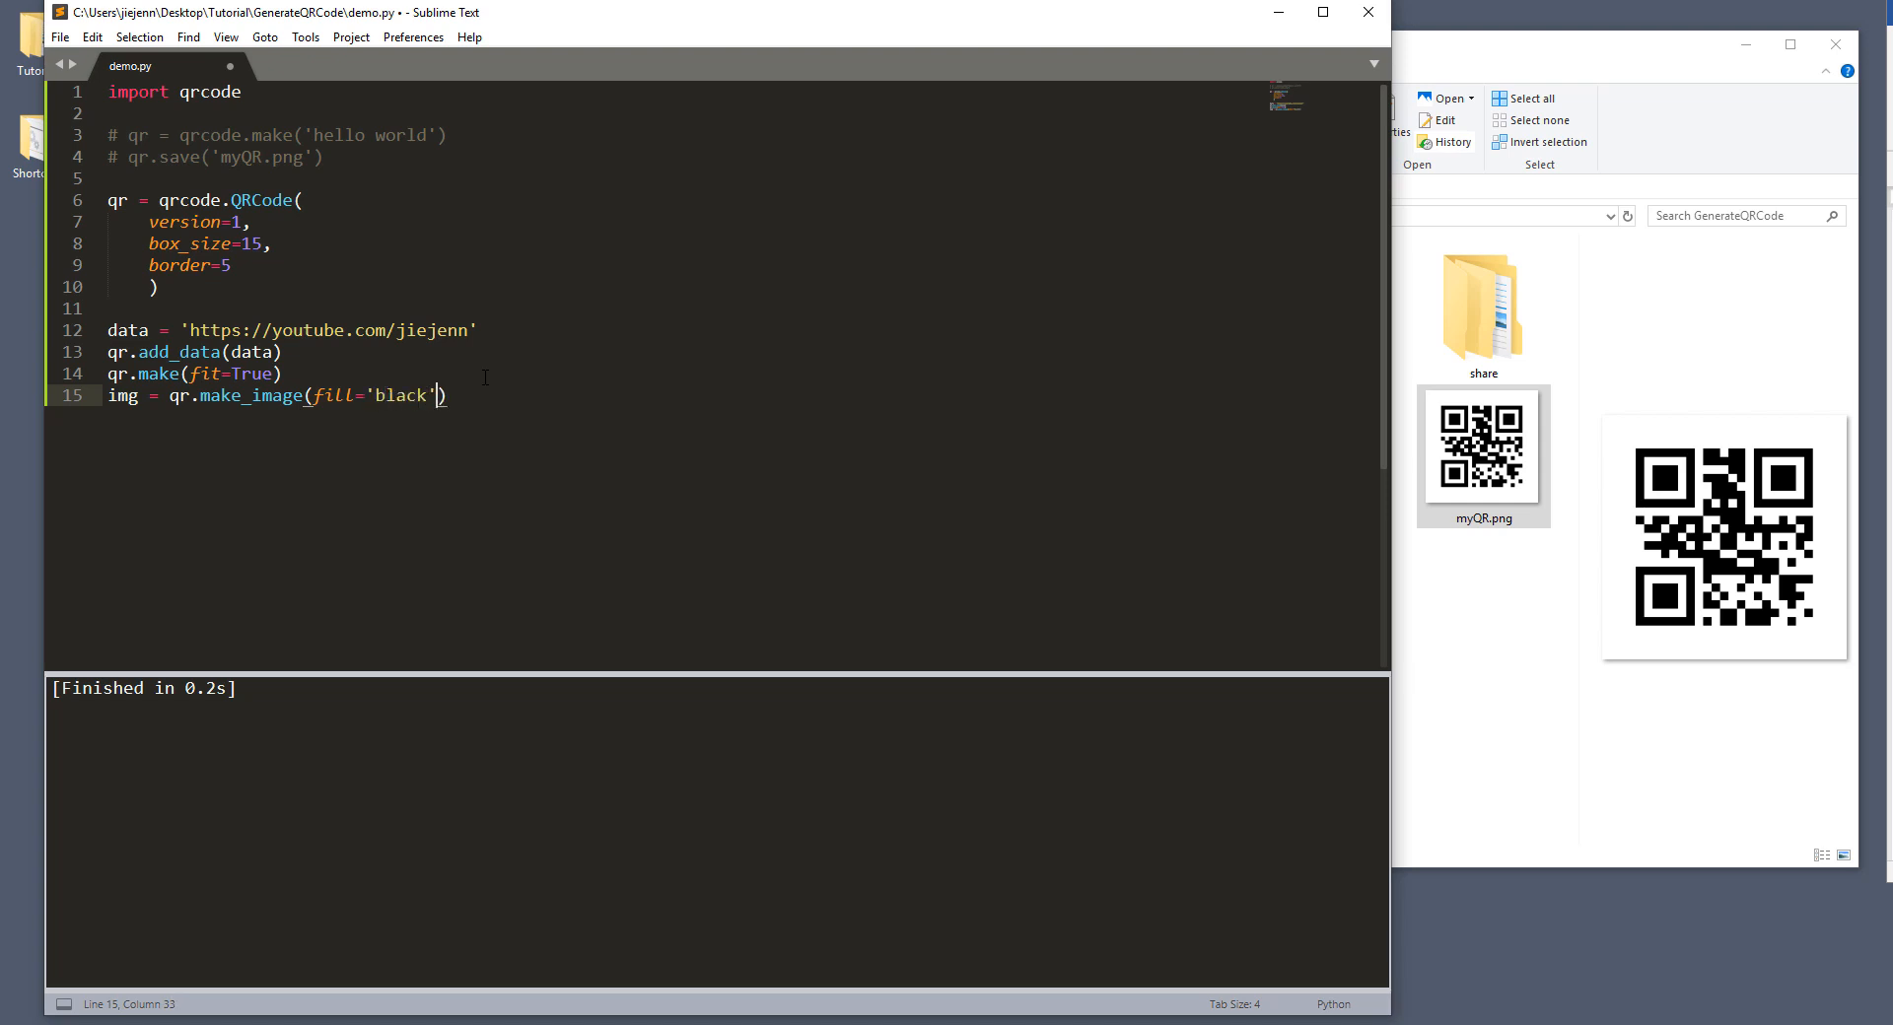
pyautogui.write(', back')
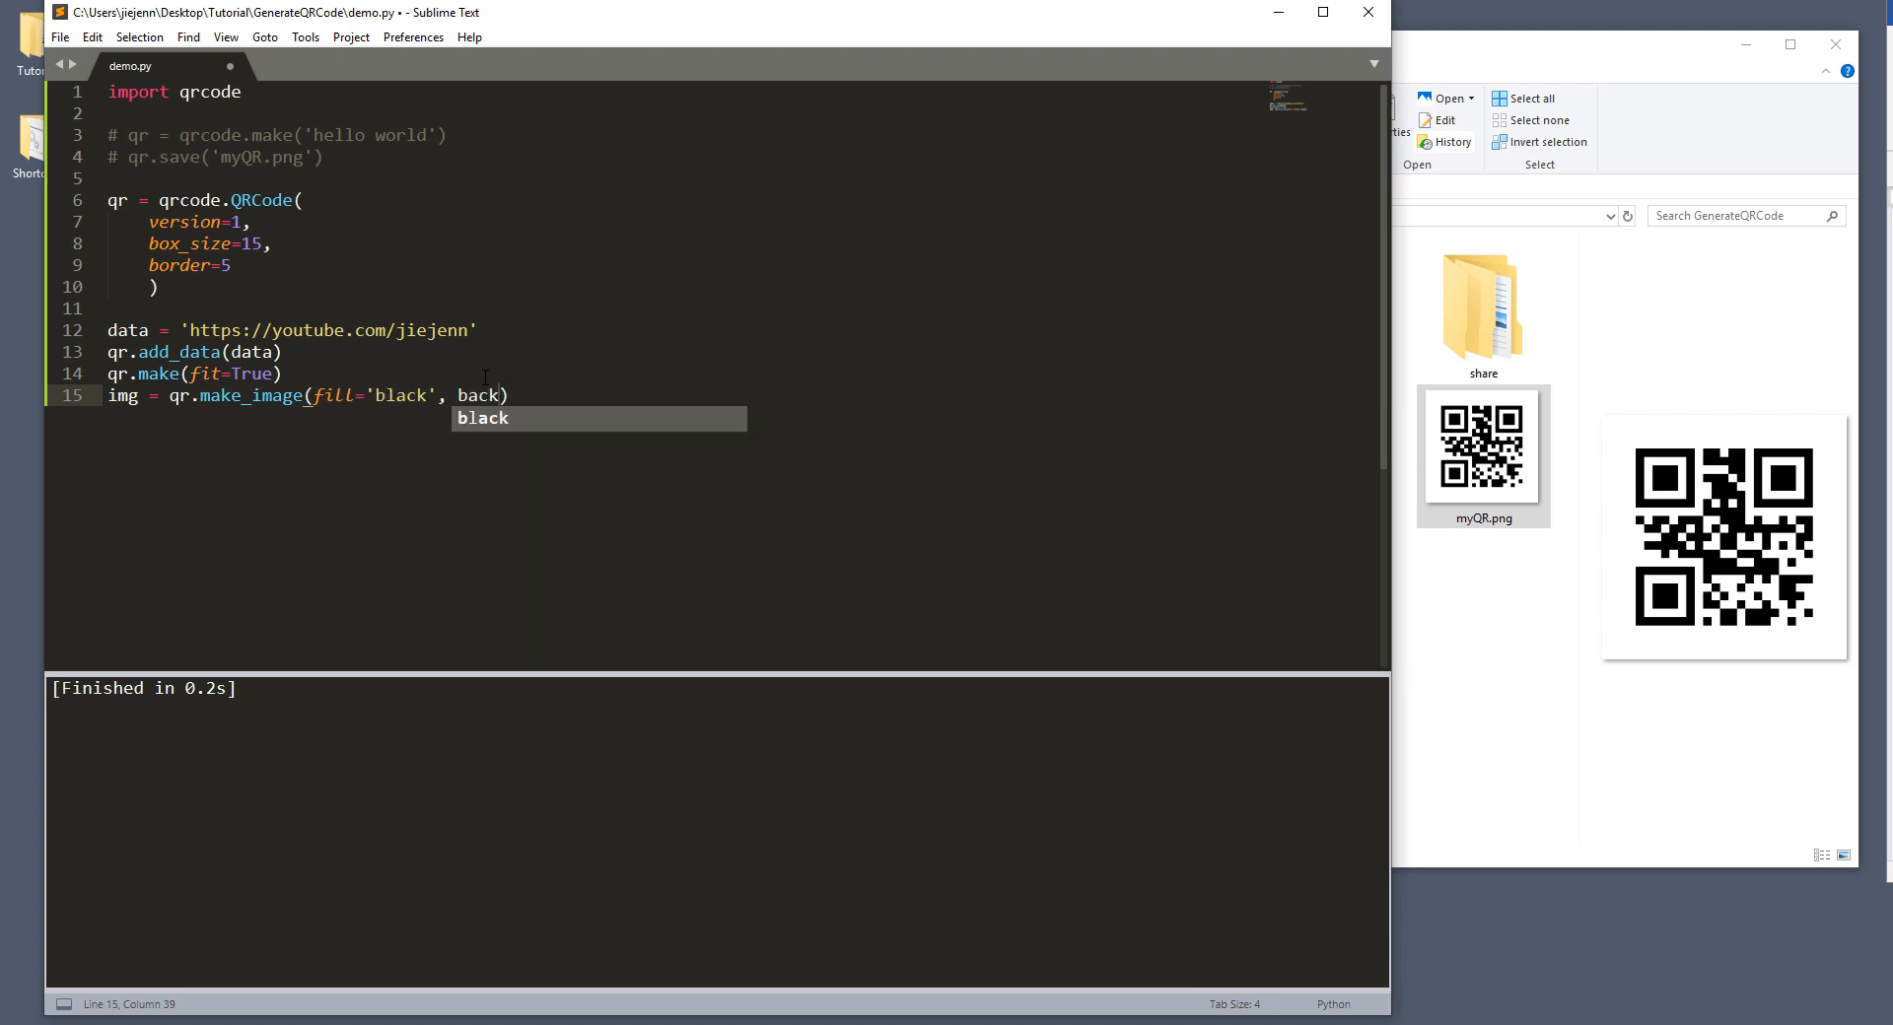
pyautogui.write("_color=''")
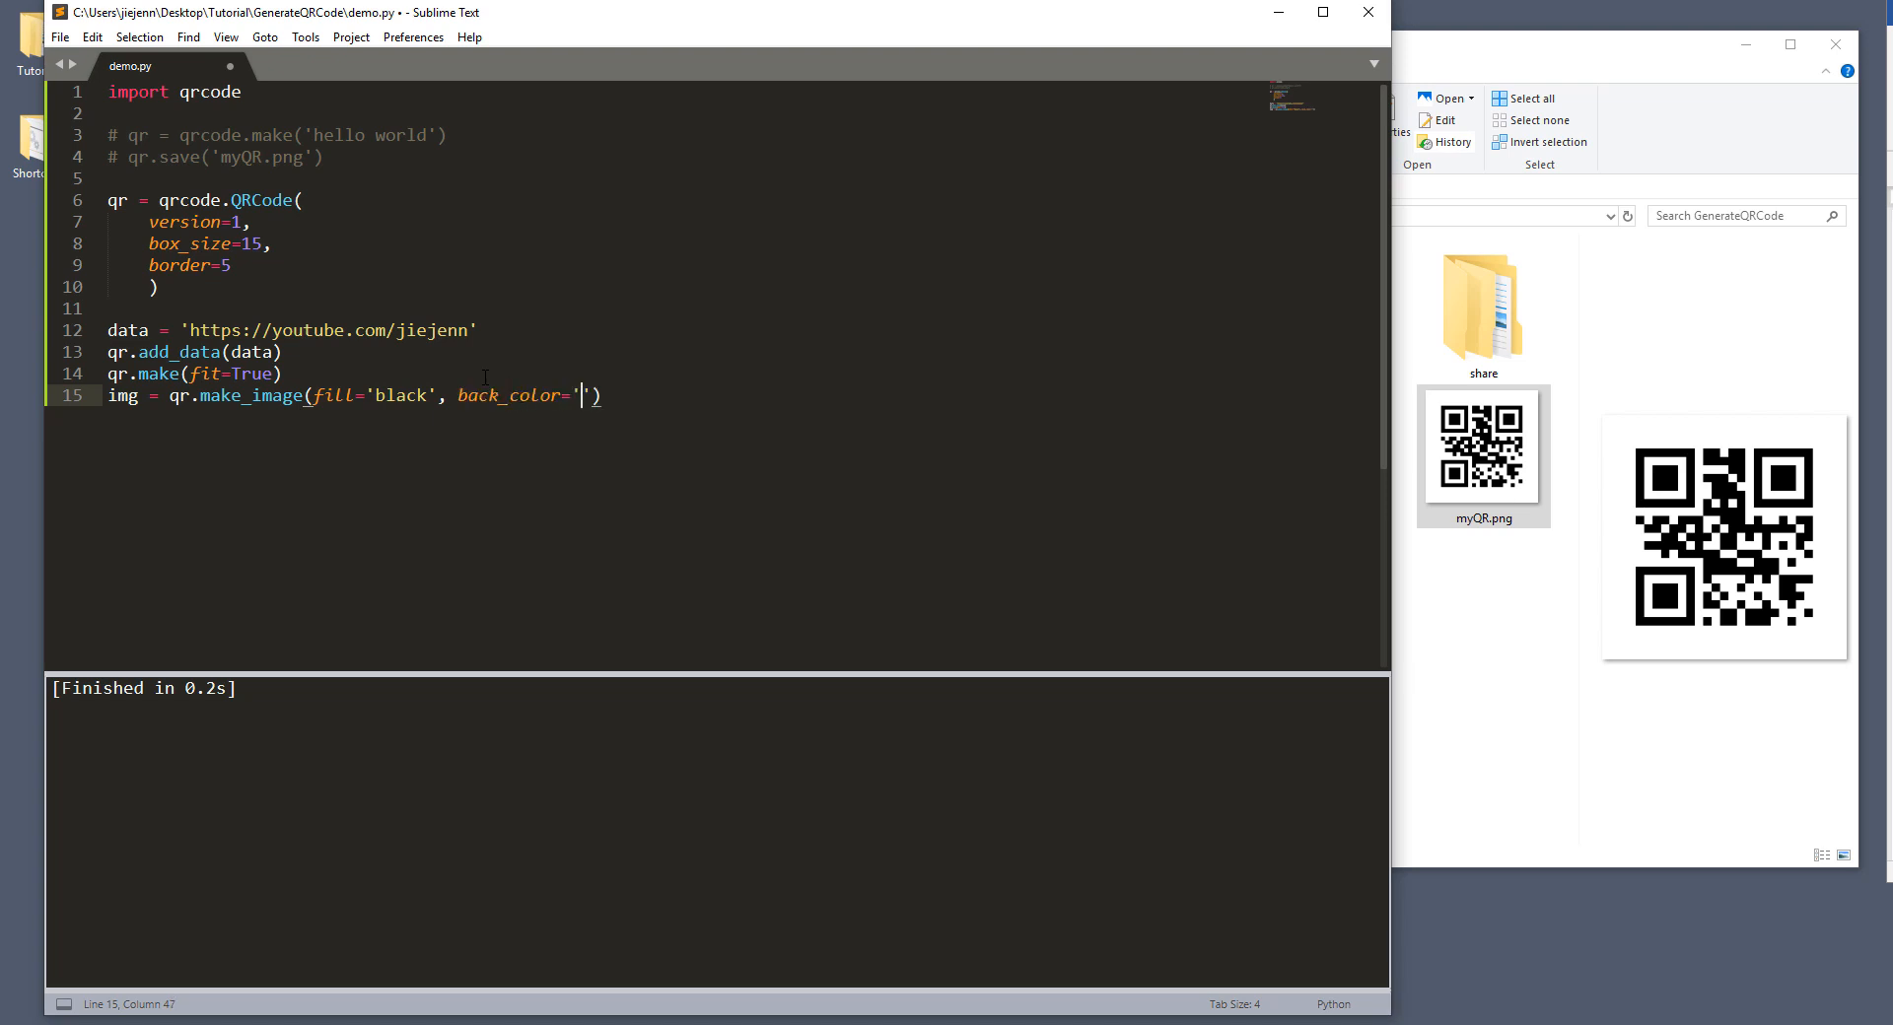
pyautogui.write('white')
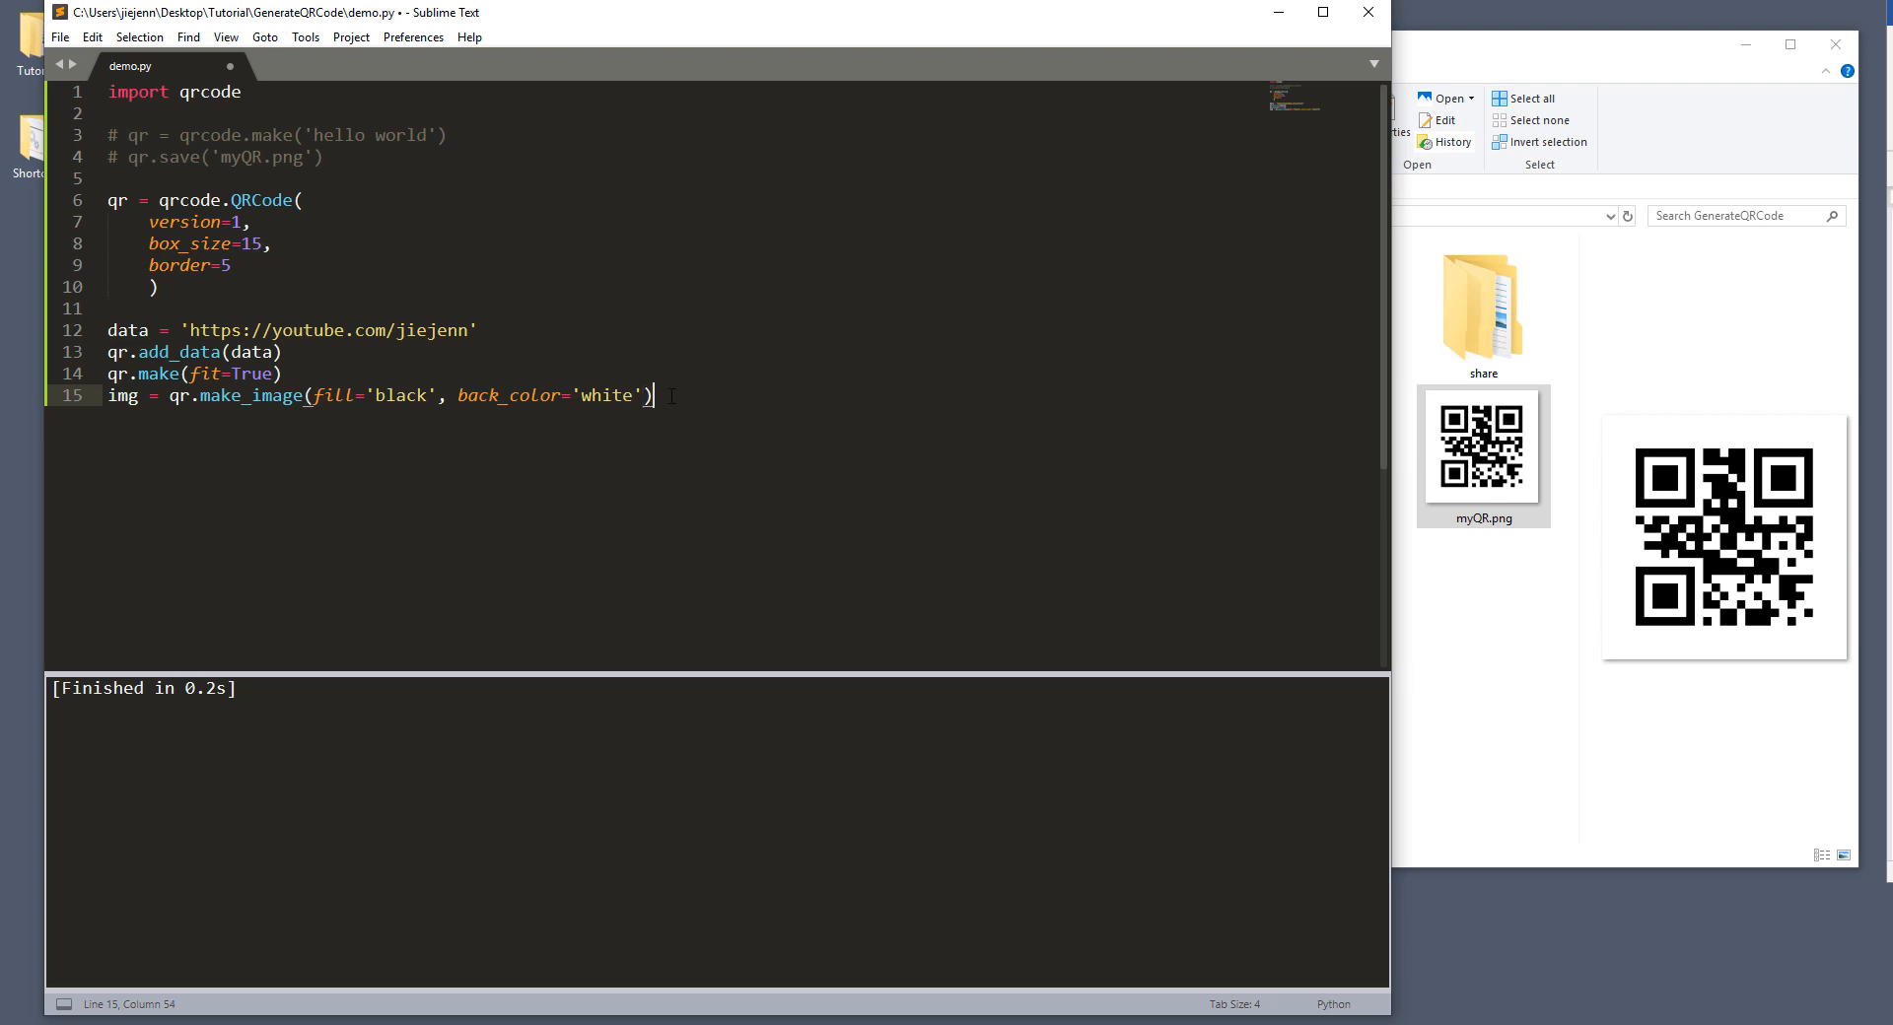
pyautogui.doubleClick(603, 395)
pyautogui.write('img.save(')
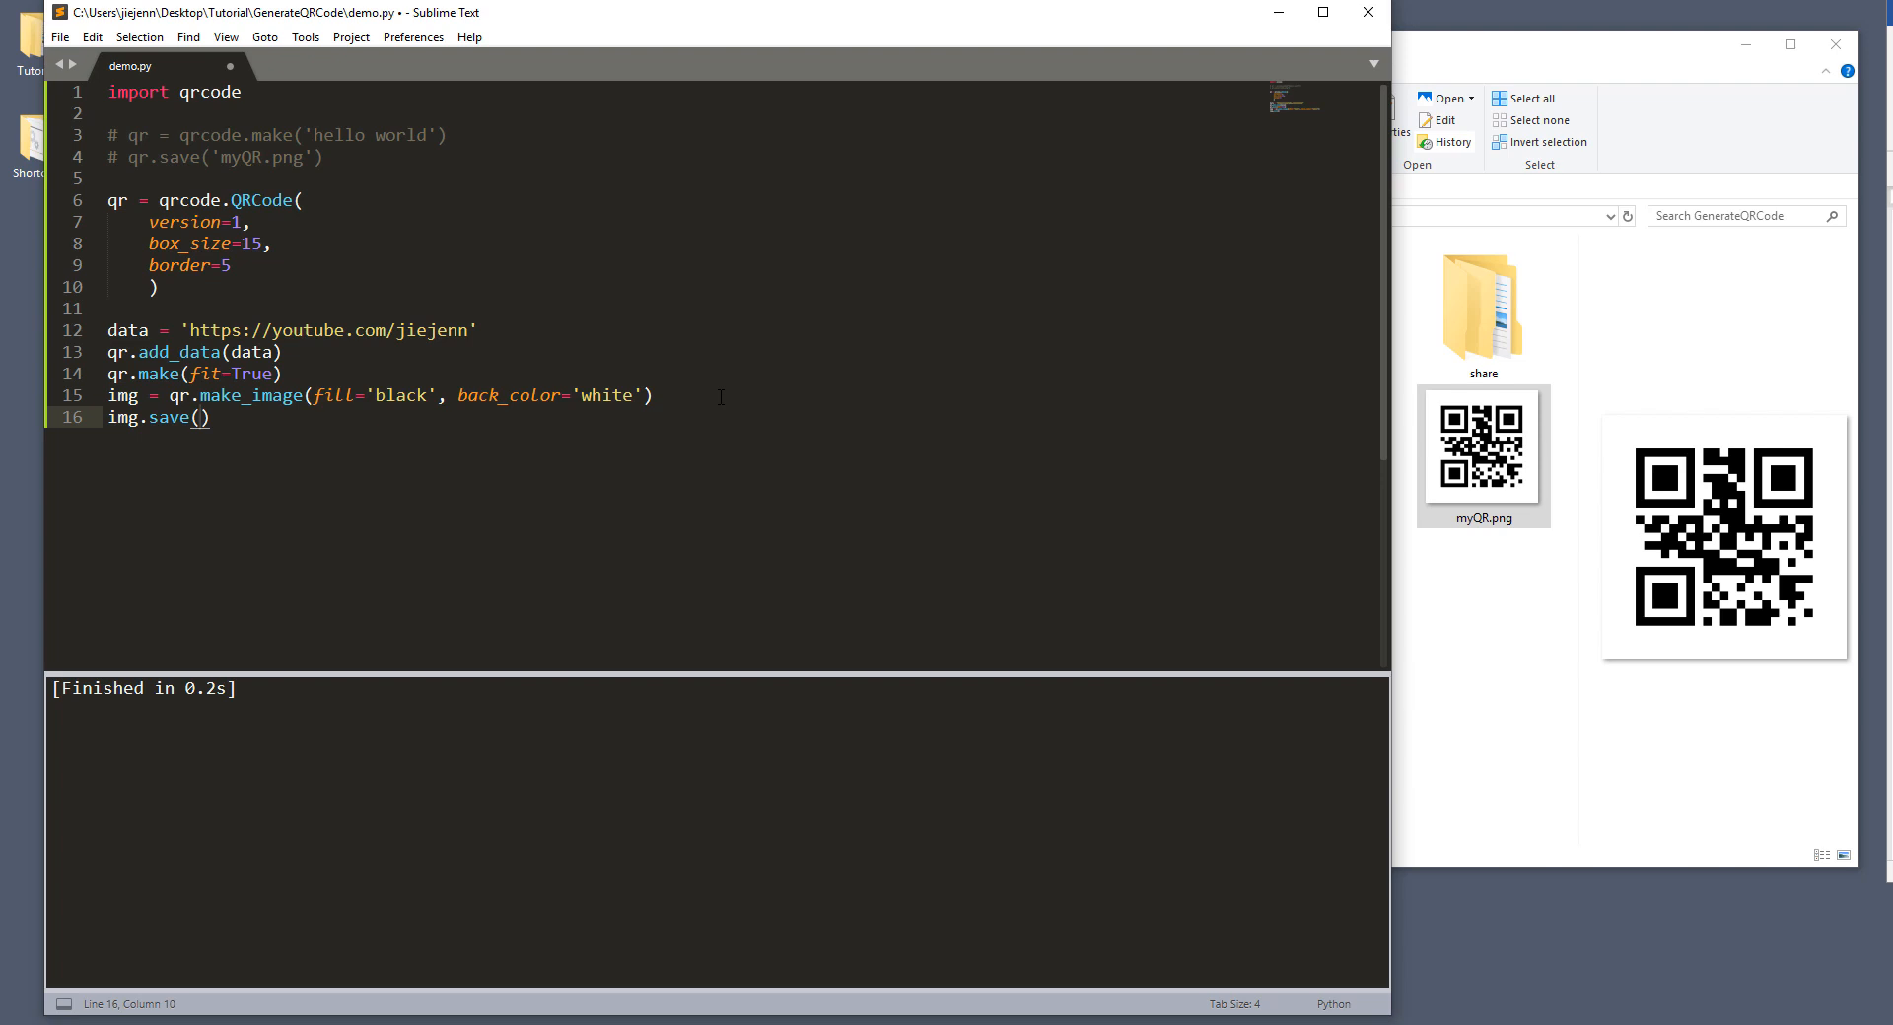
# Step: Pass 'YouTube Channel QR Code.png' as the file name to img.save()
pyautogui.write("'")
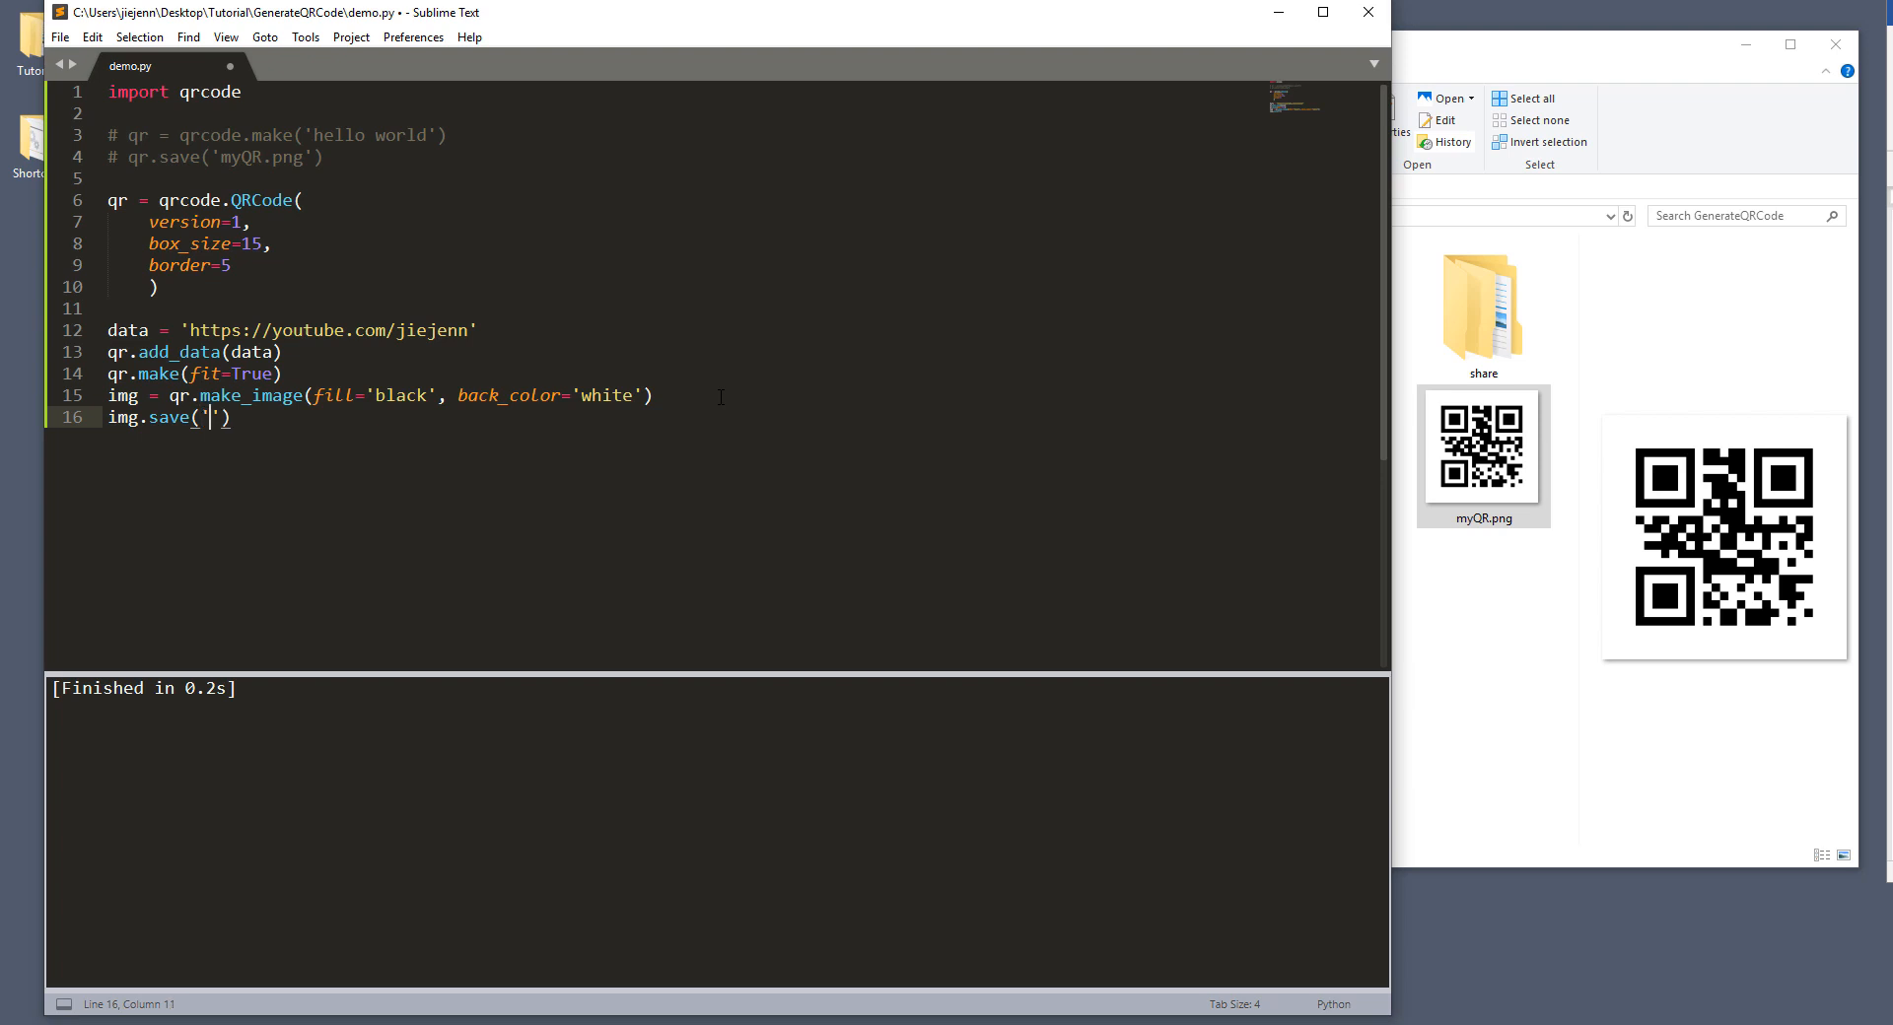
pyautogui.write('YouTube')
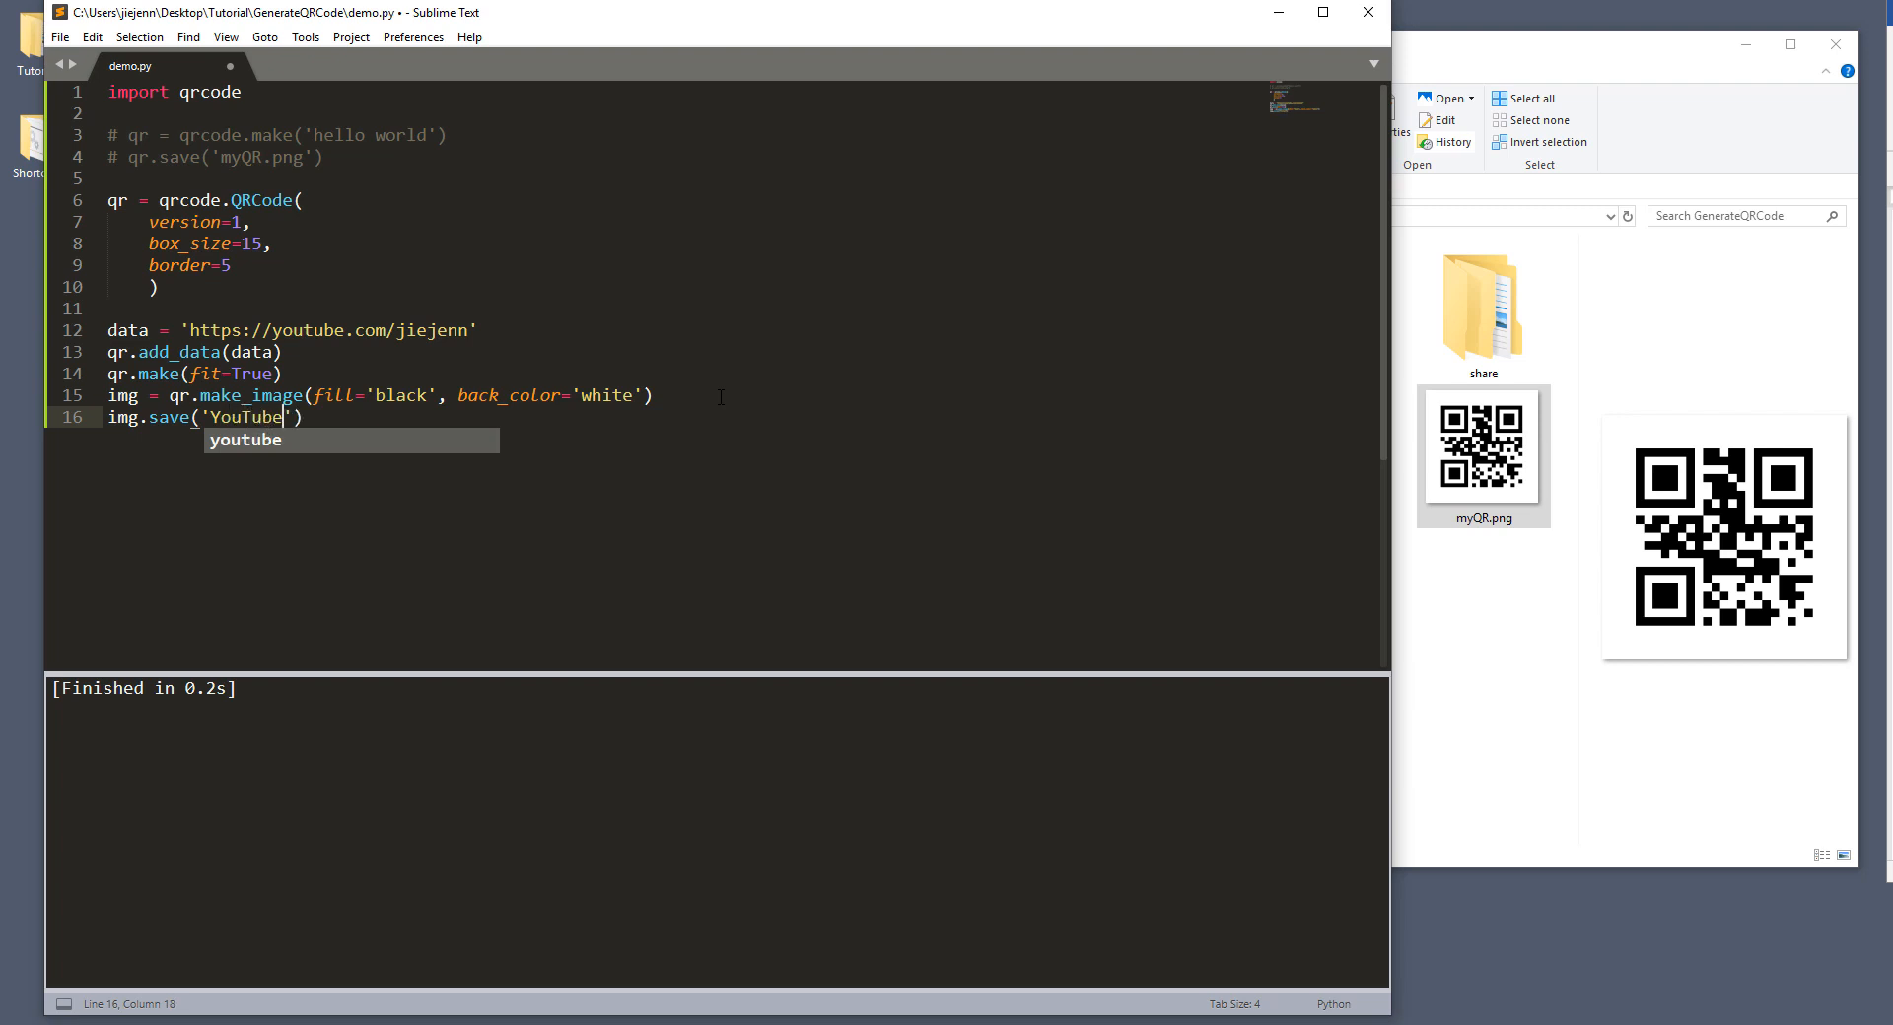
pyautogui.write('Channel')
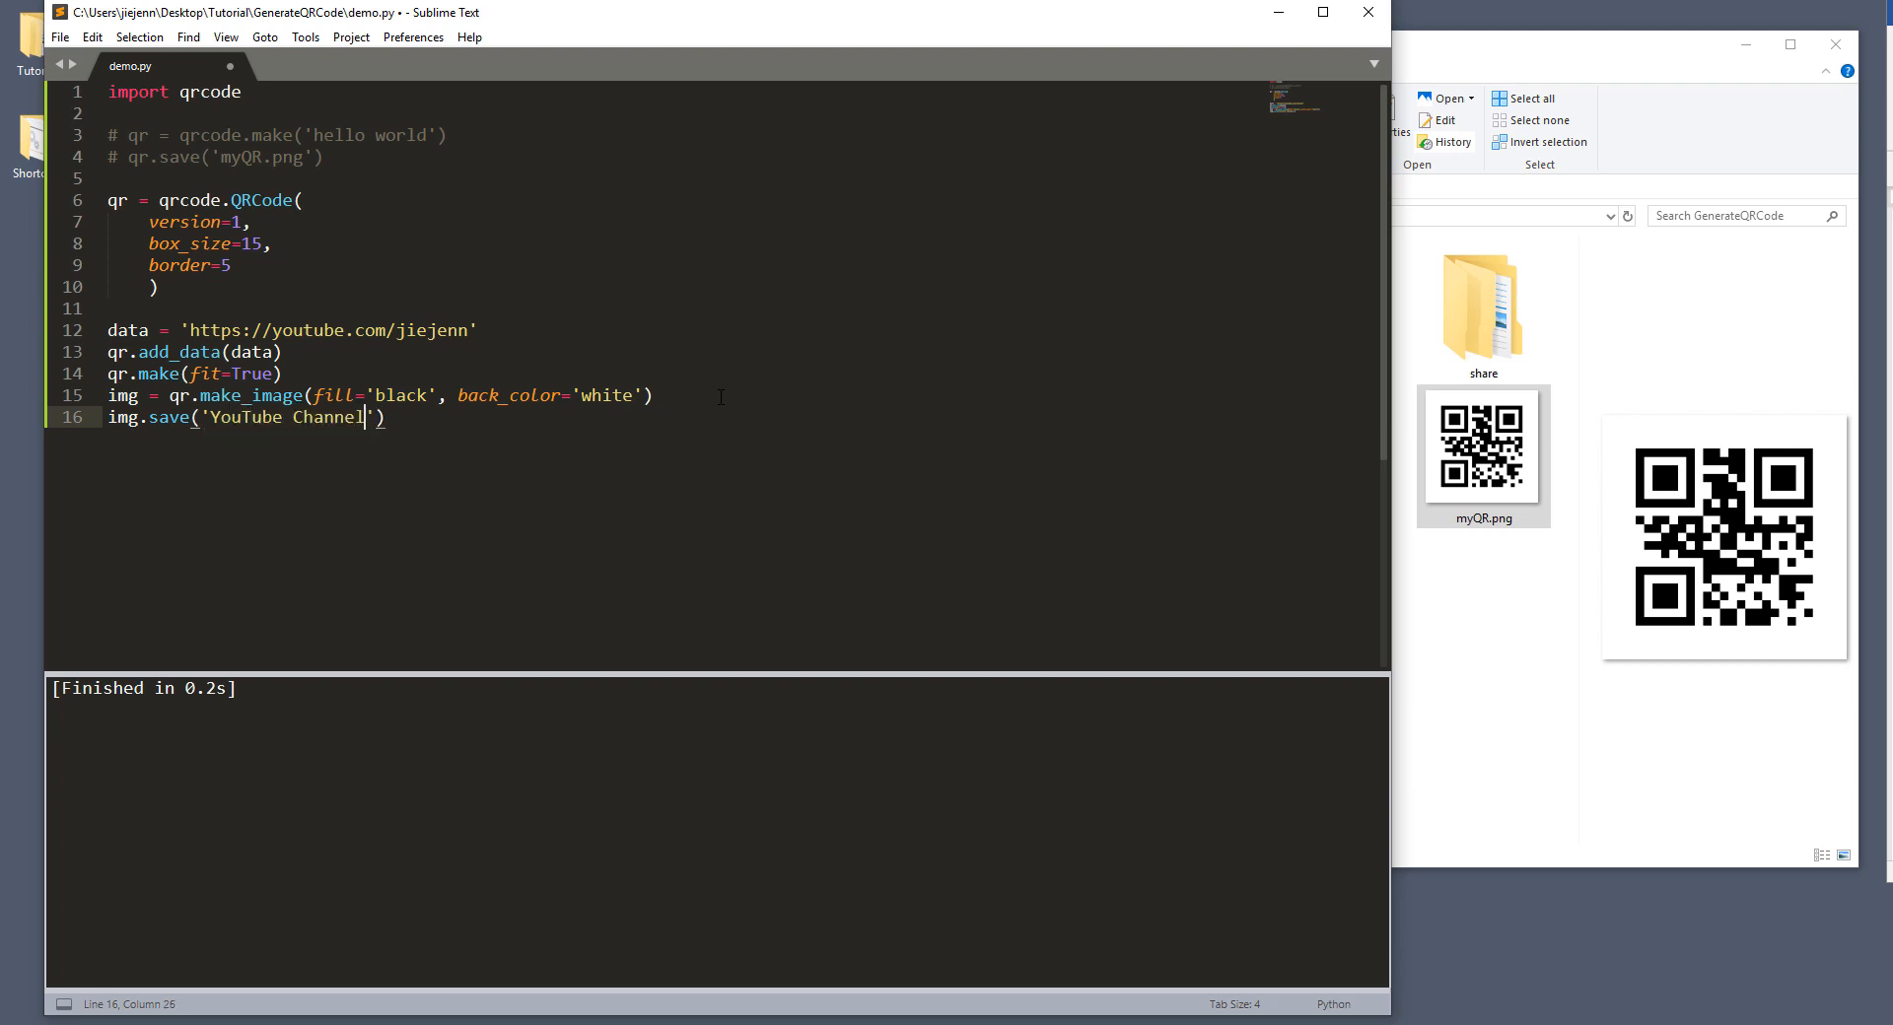
pyautogui.write('QR Code.png')
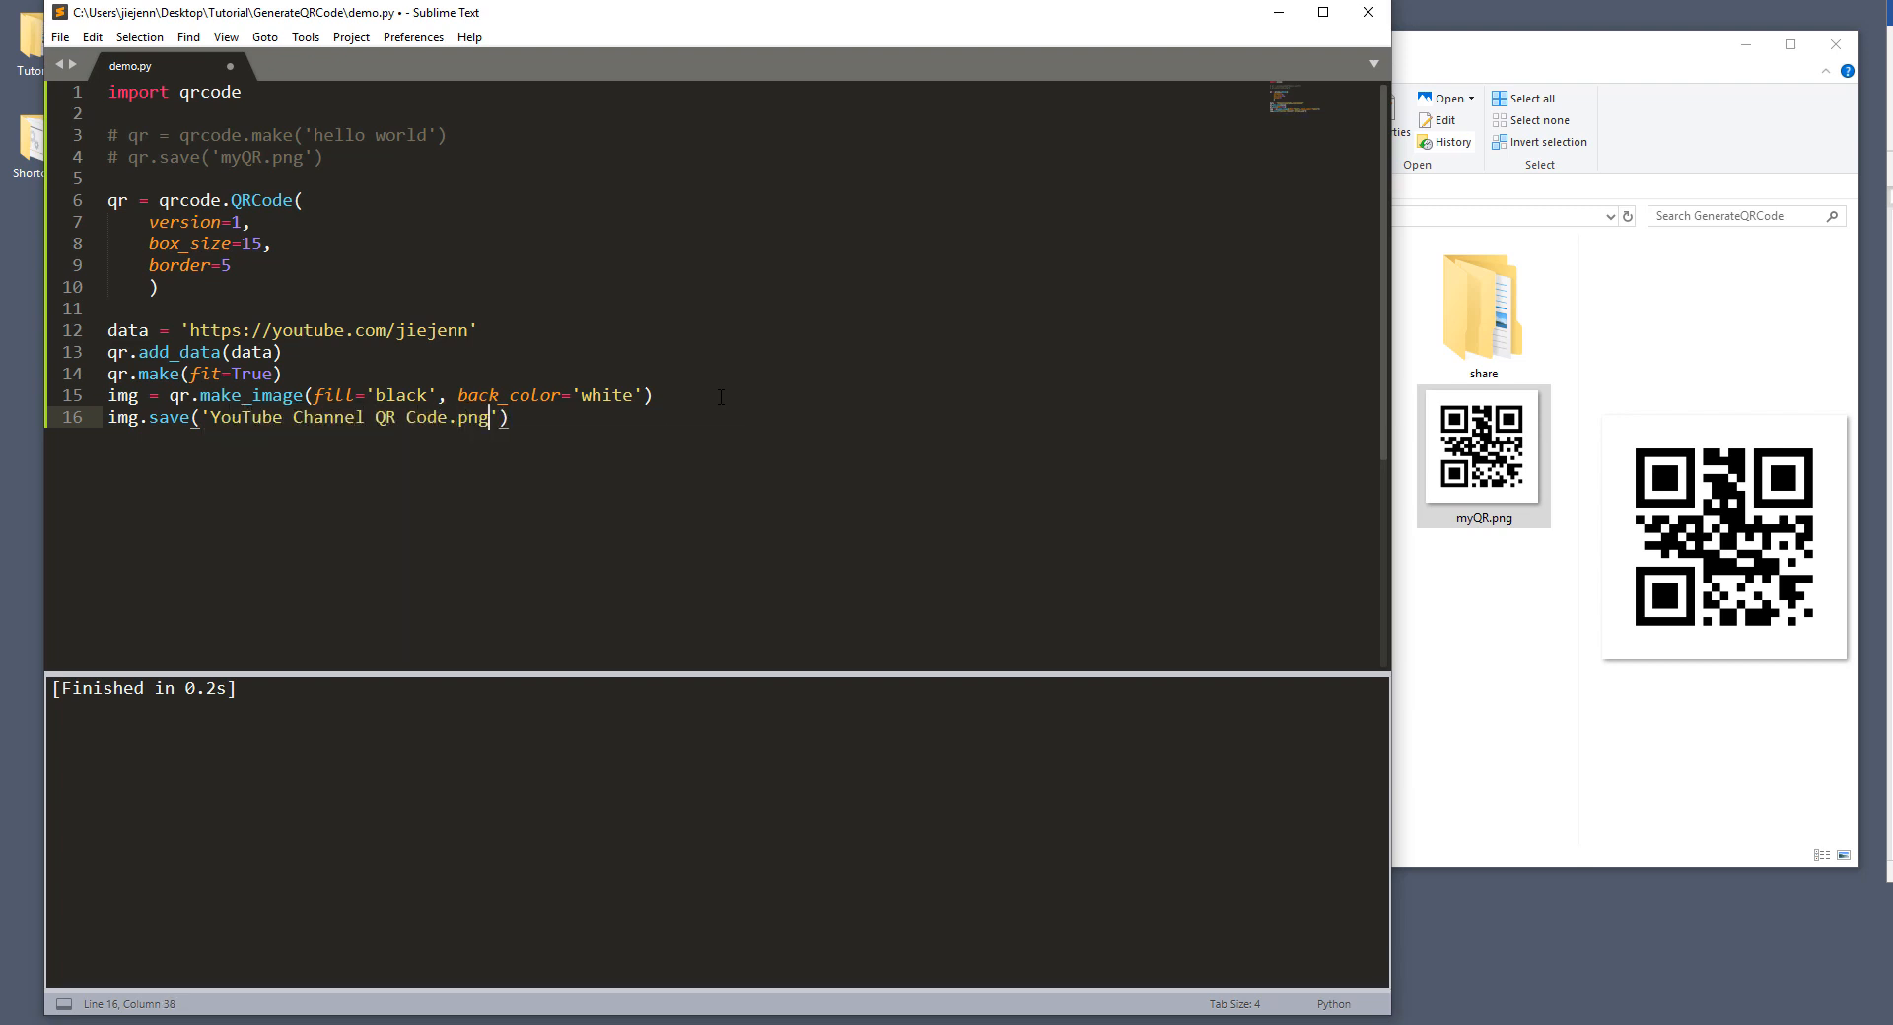
# Step: Save and run demo.py, then open the generated PNG in Photos
pyautogui.press('ctrl+s')
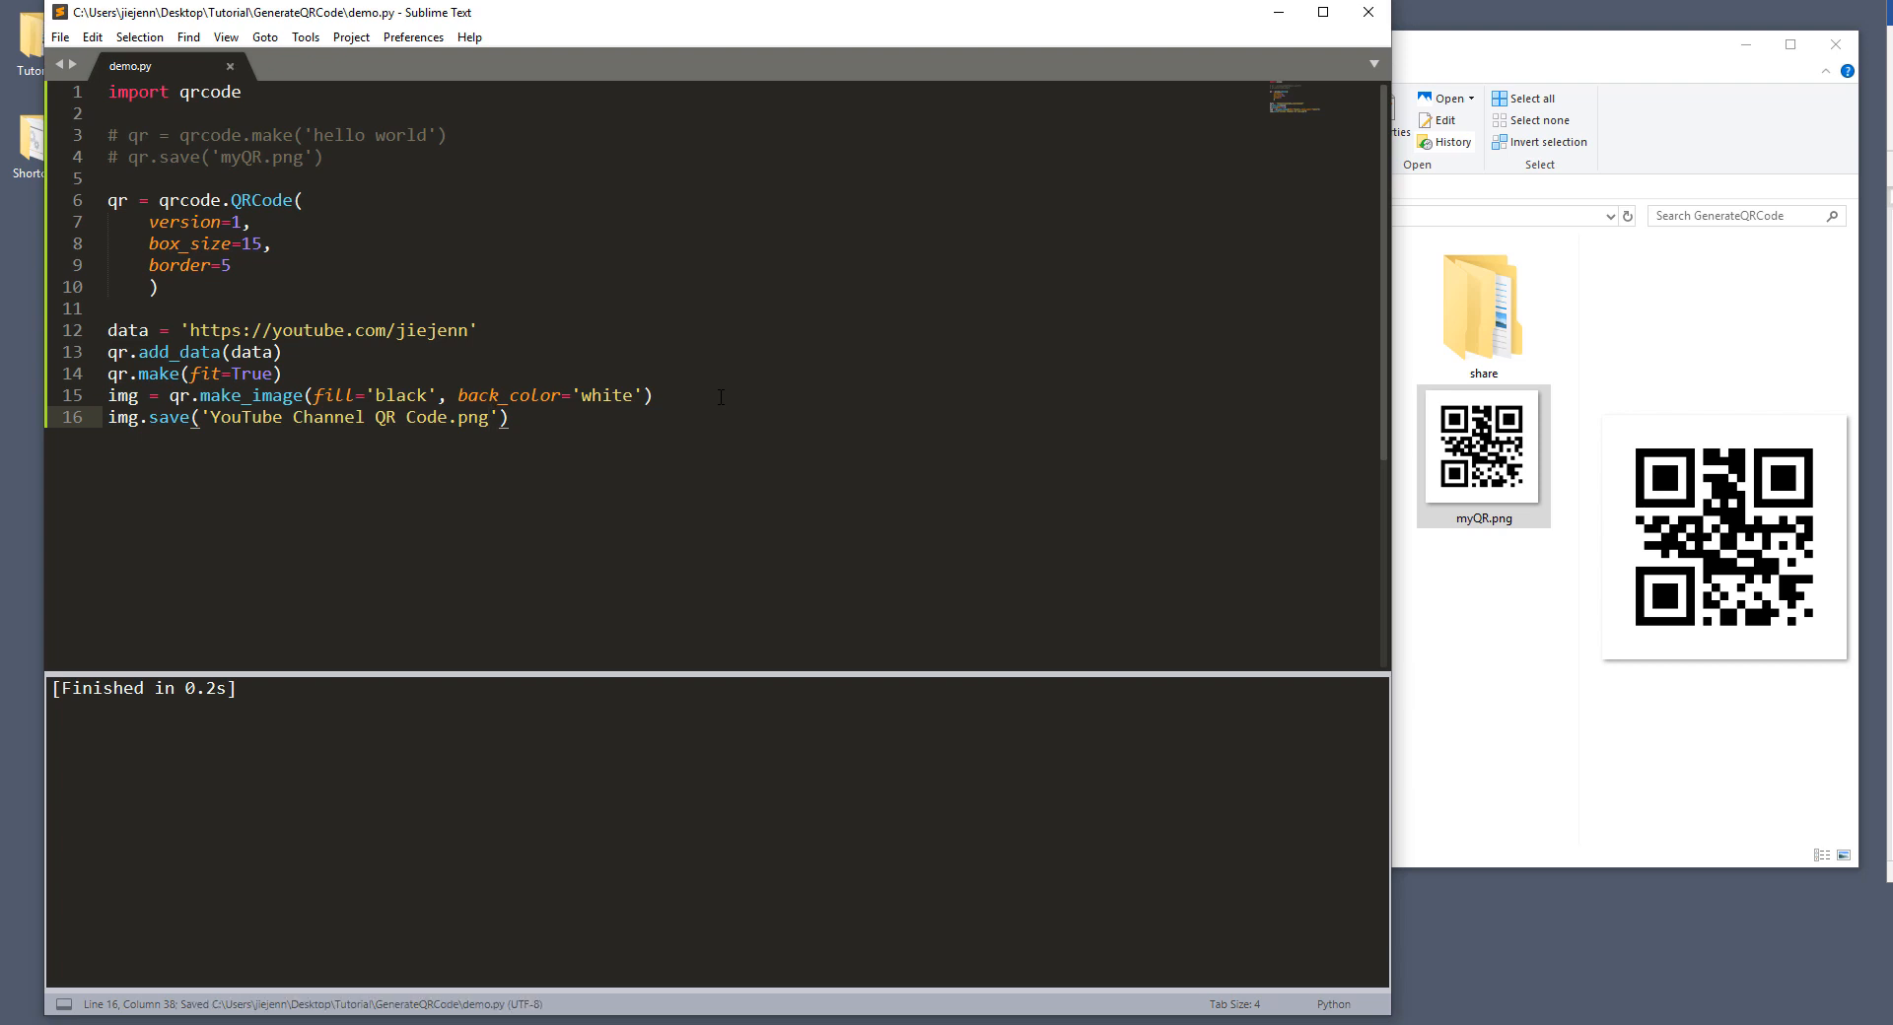
pyautogui.press('ctrl+b')
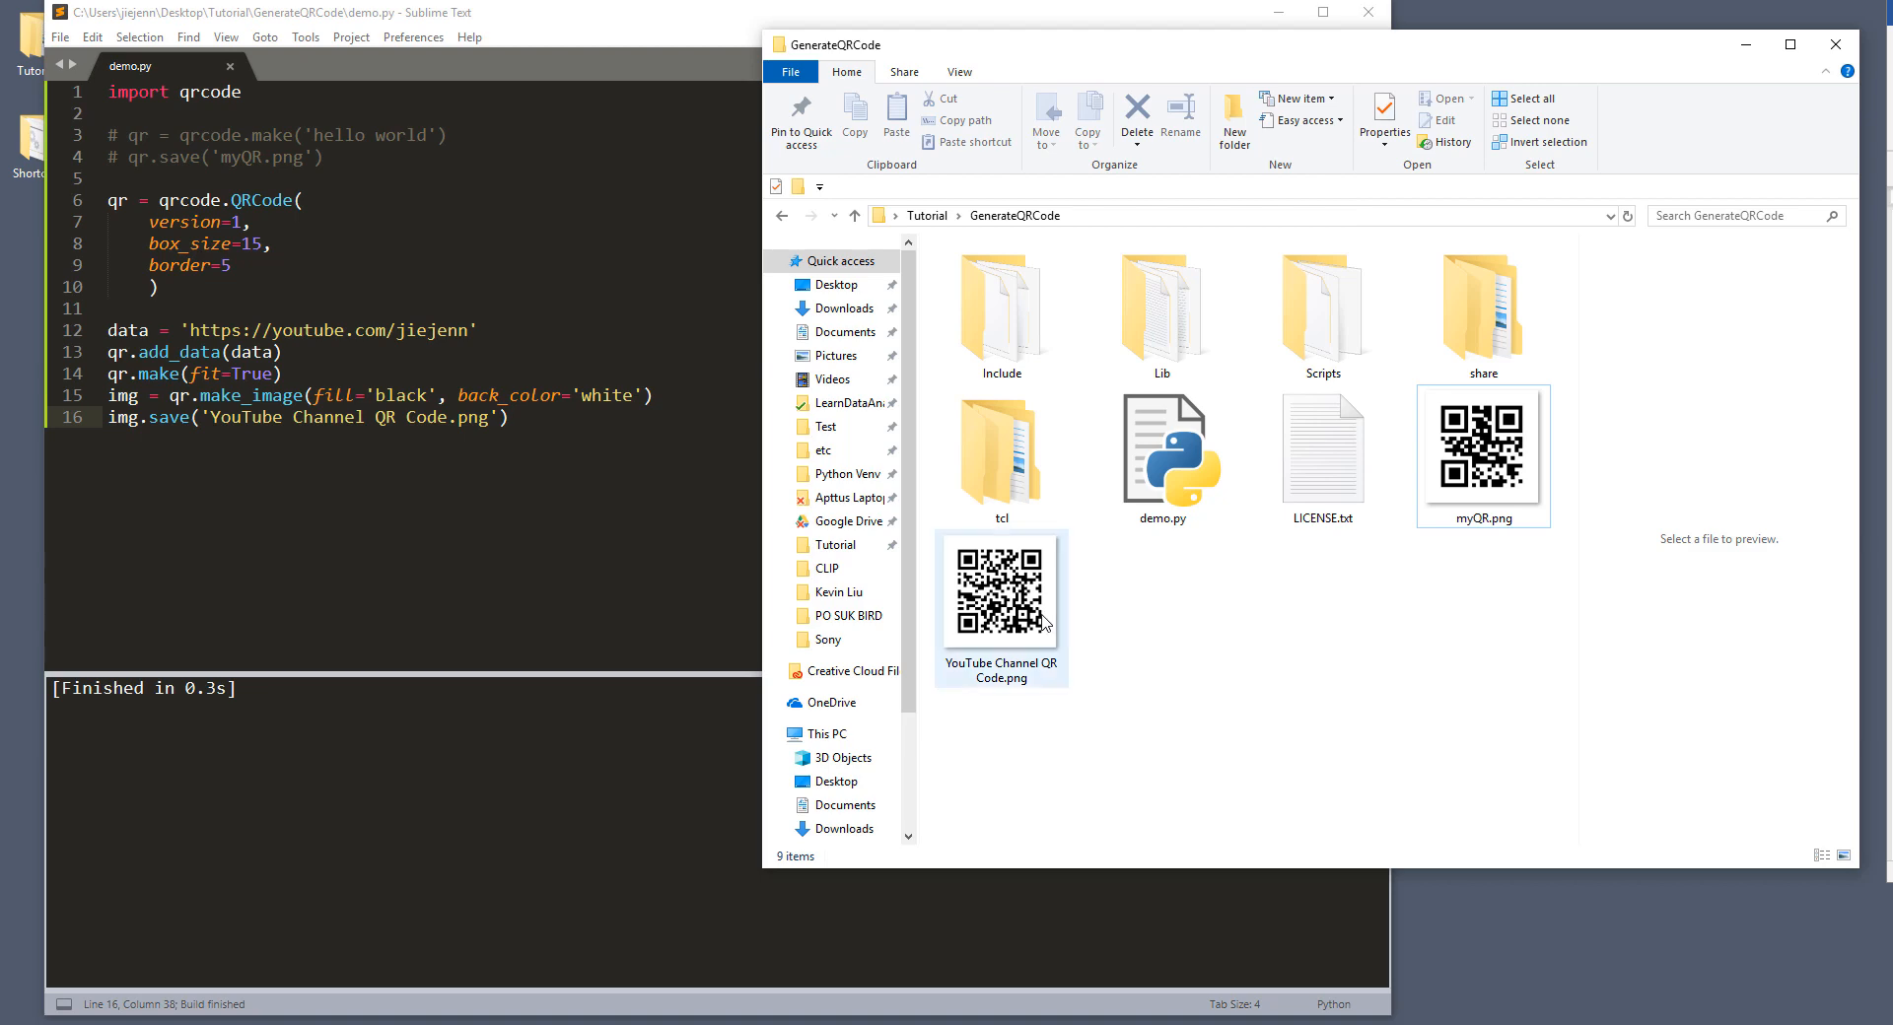
pyautogui.click(1001, 591)
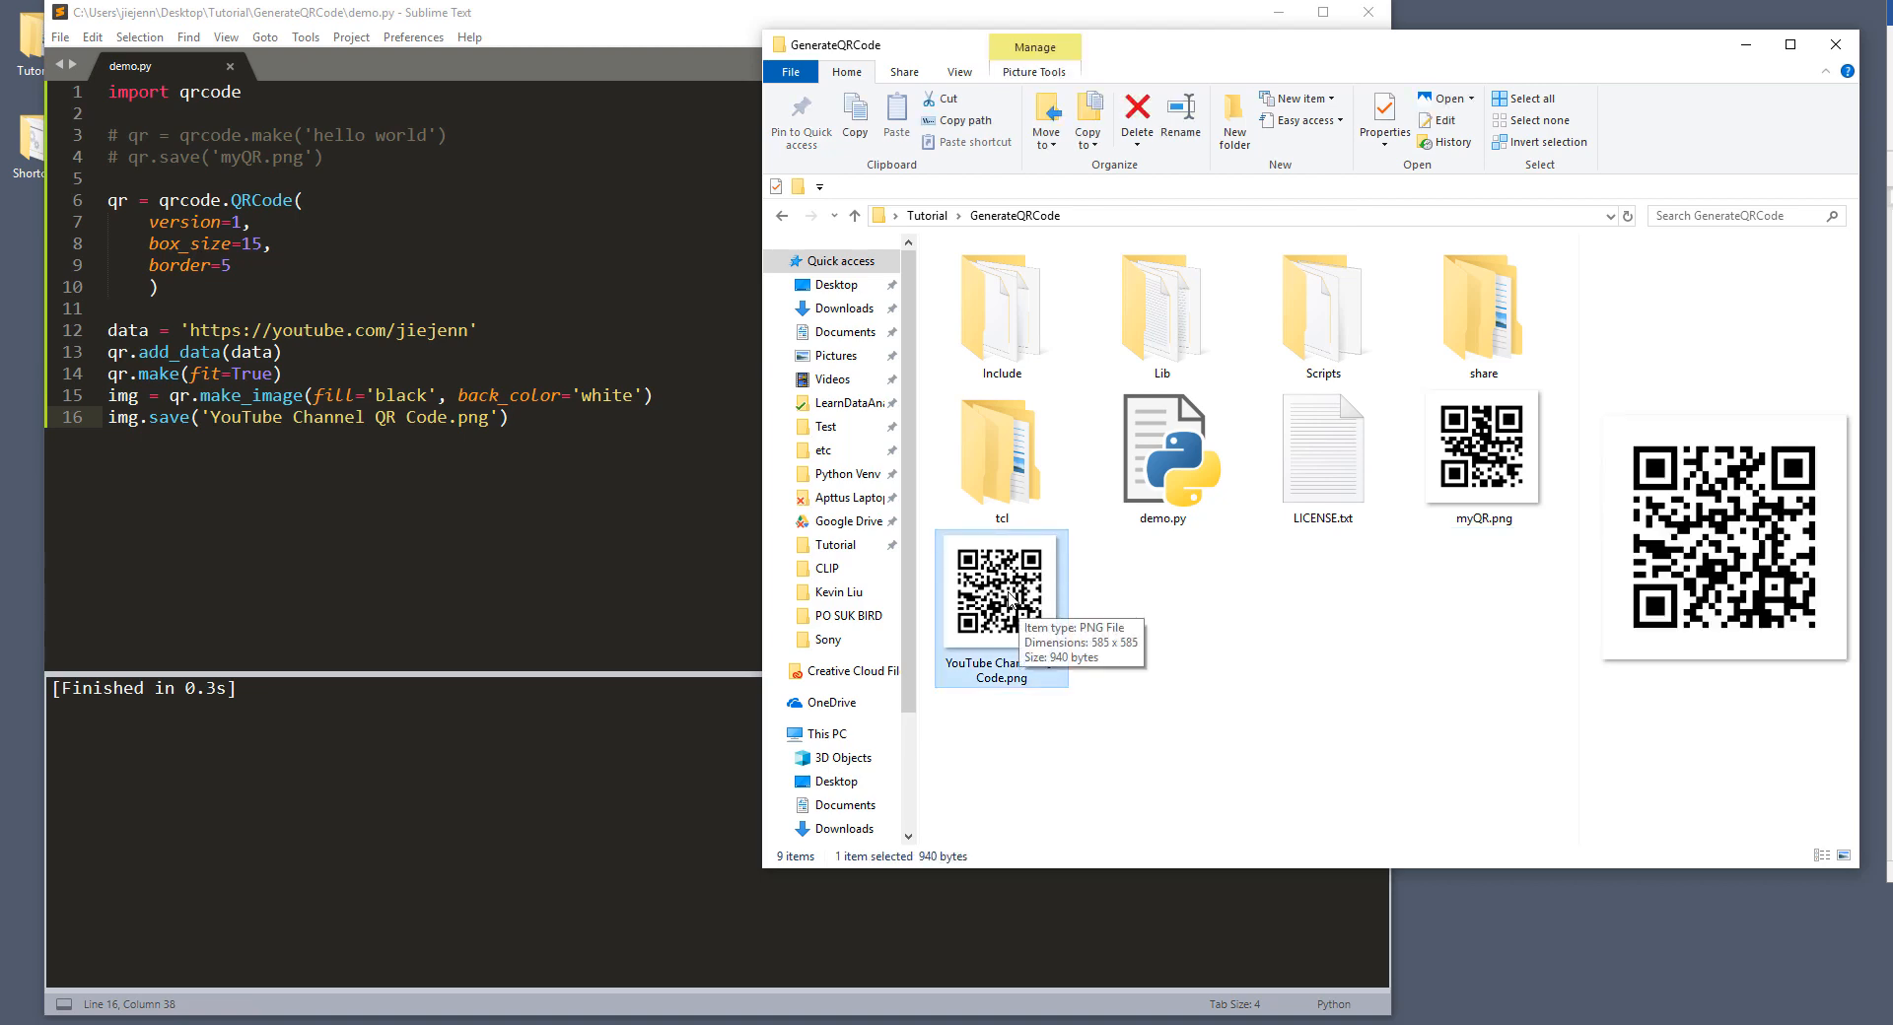
pyautogui.doubleClick(1001, 574)
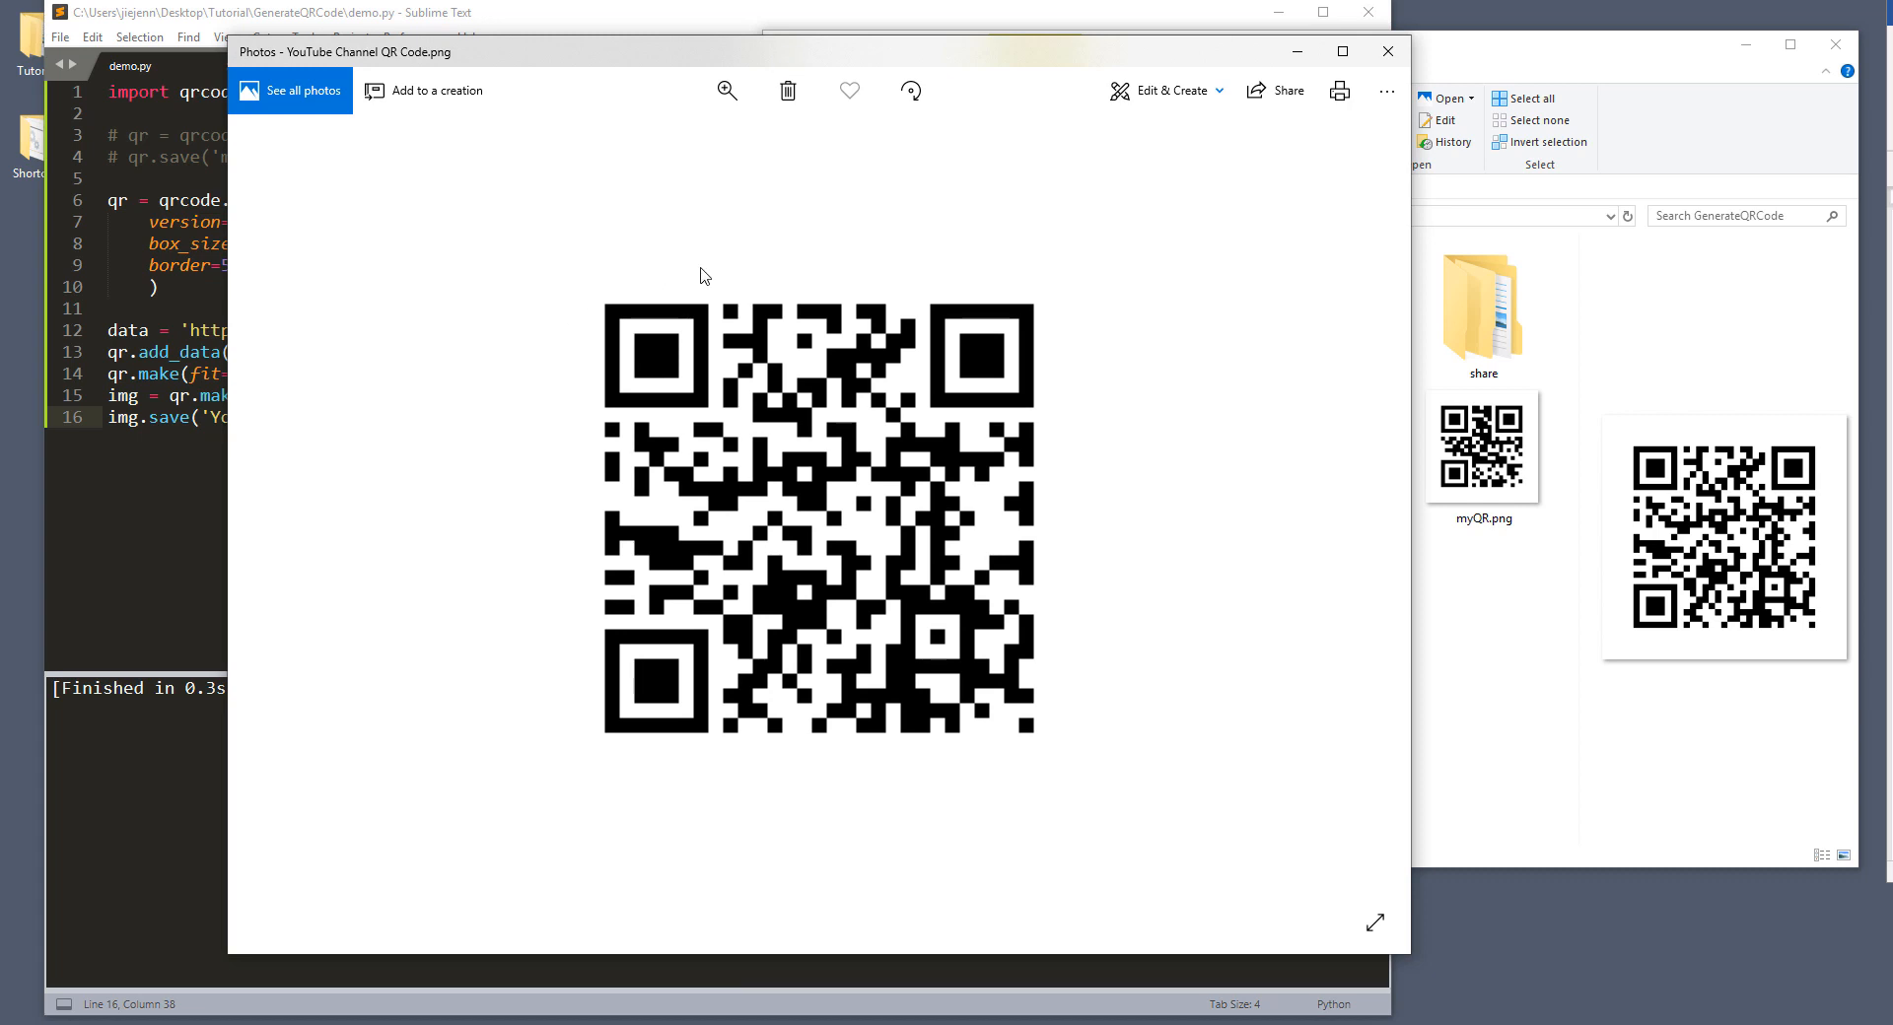
pyautogui.moveTo(641, 205)
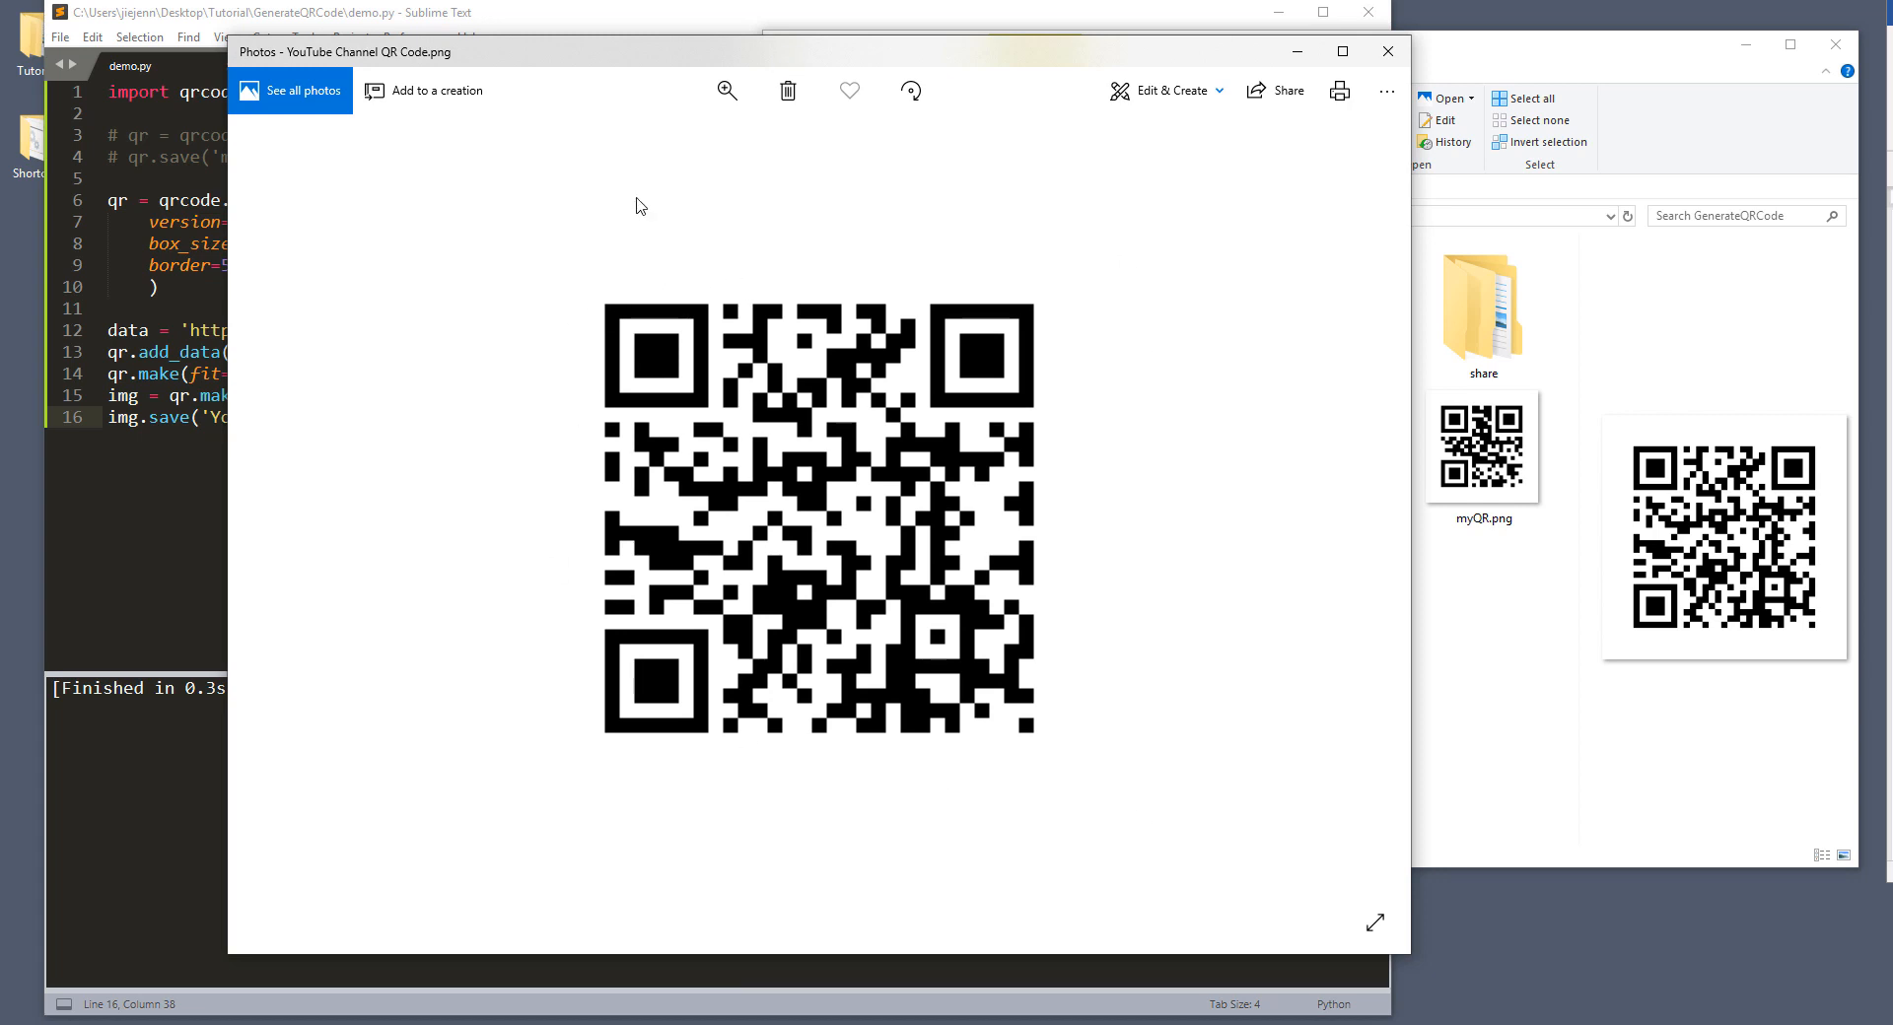